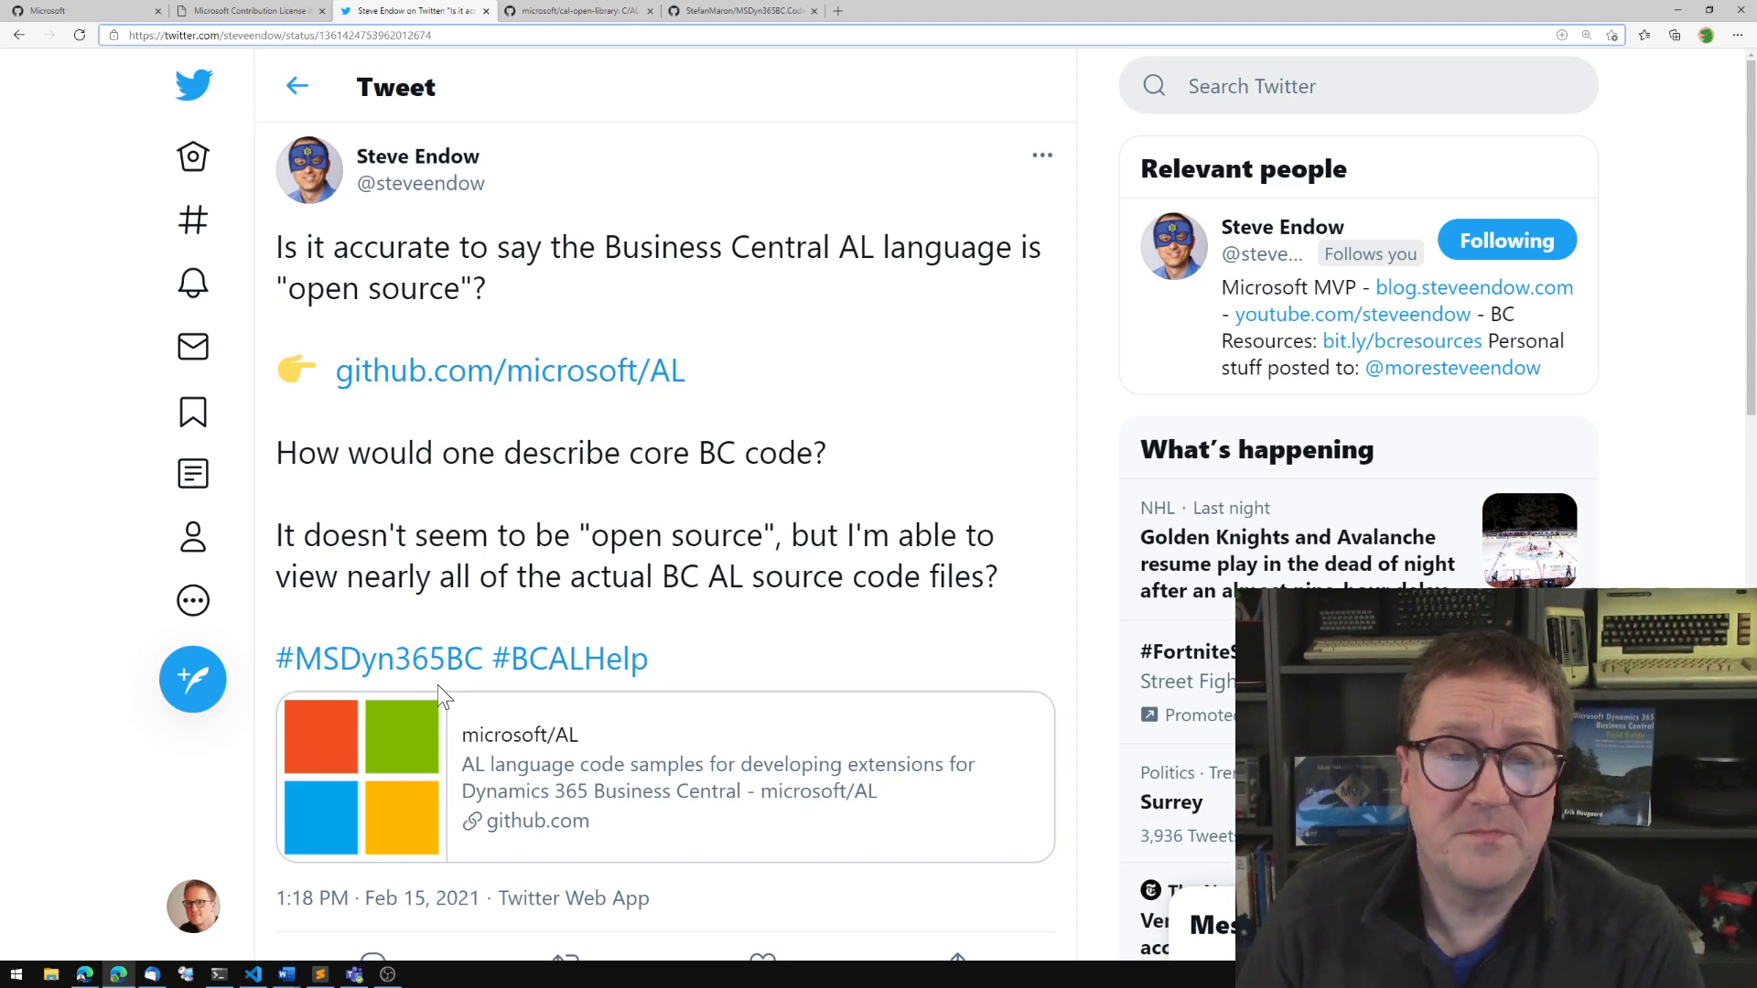
mouse_move(163, 88)
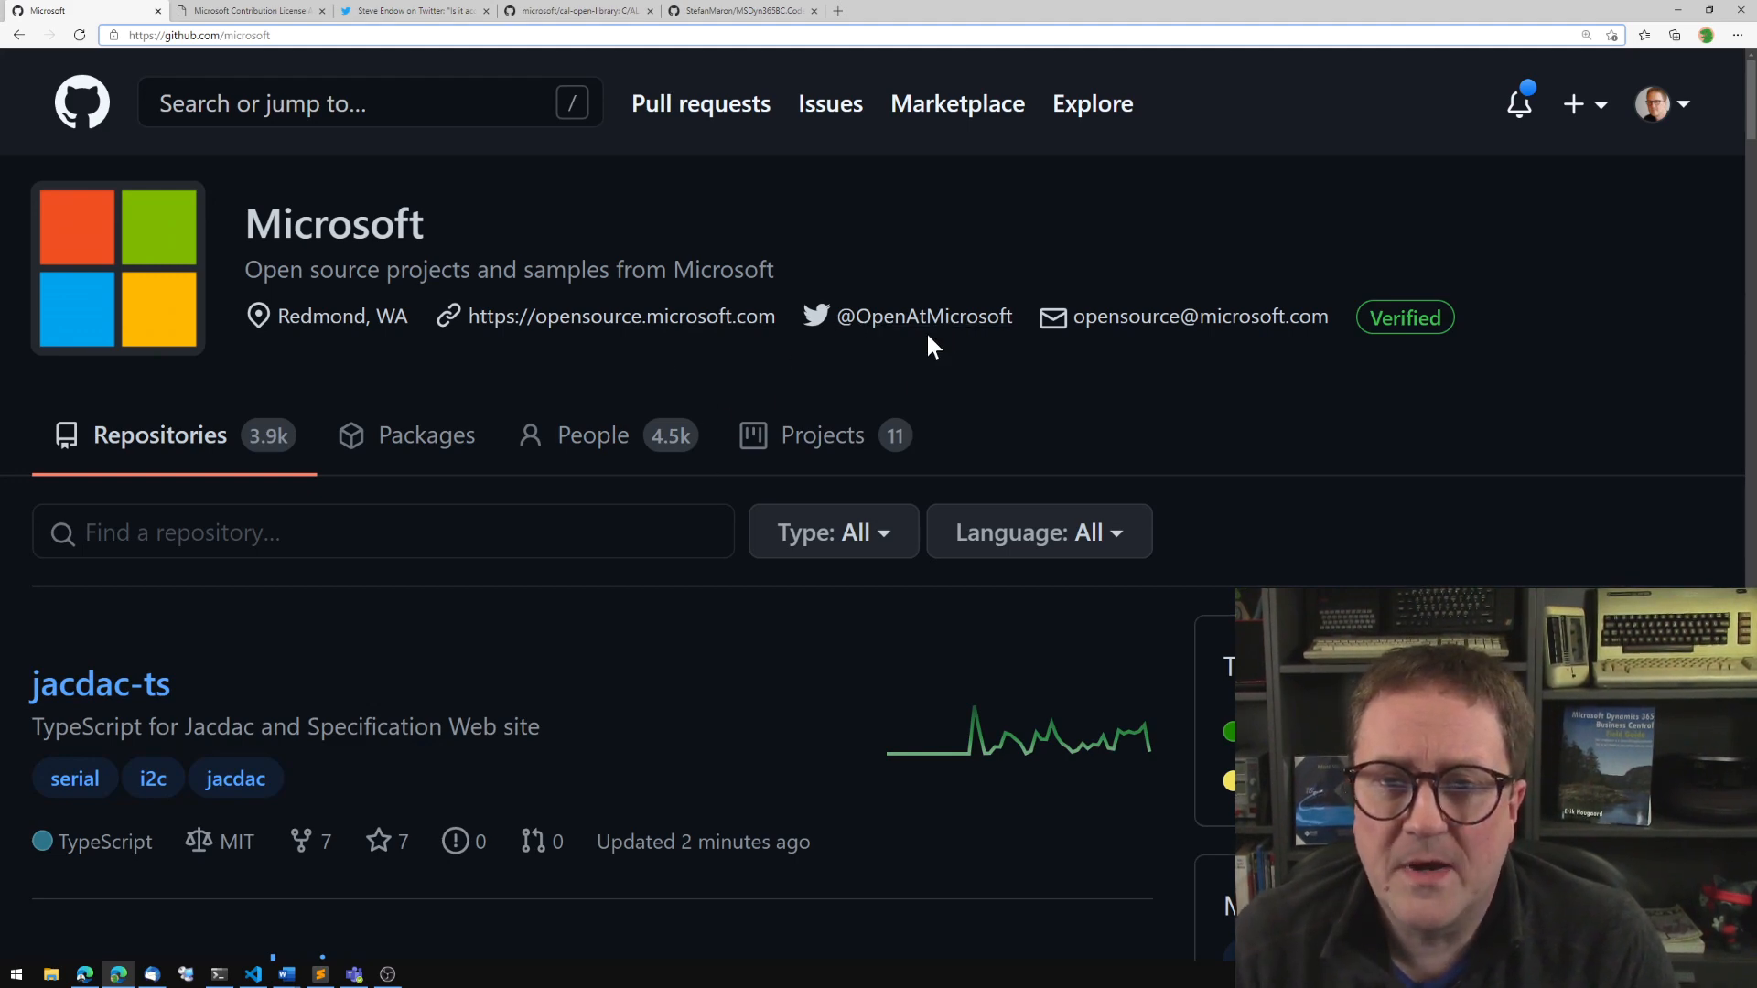
mouse_move(1247, 403)
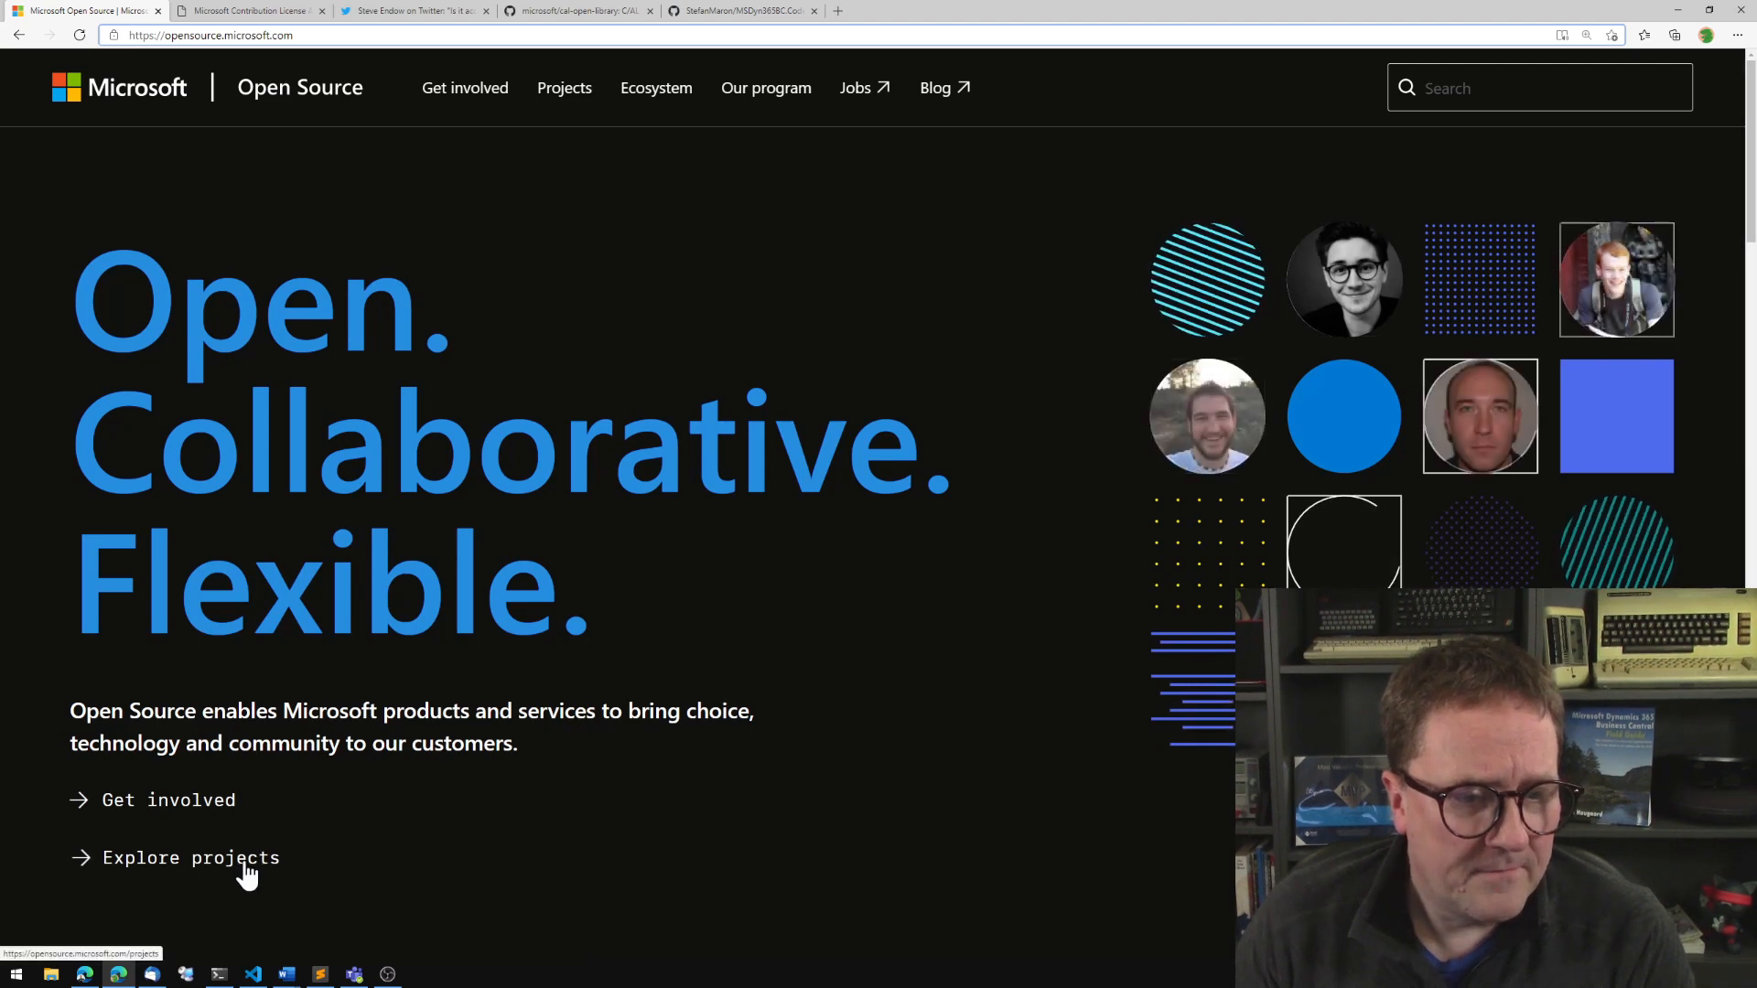
Browse the Featured Projects list past PowerToys, Windows Terminal and TypeScript.
left_click(191, 857)
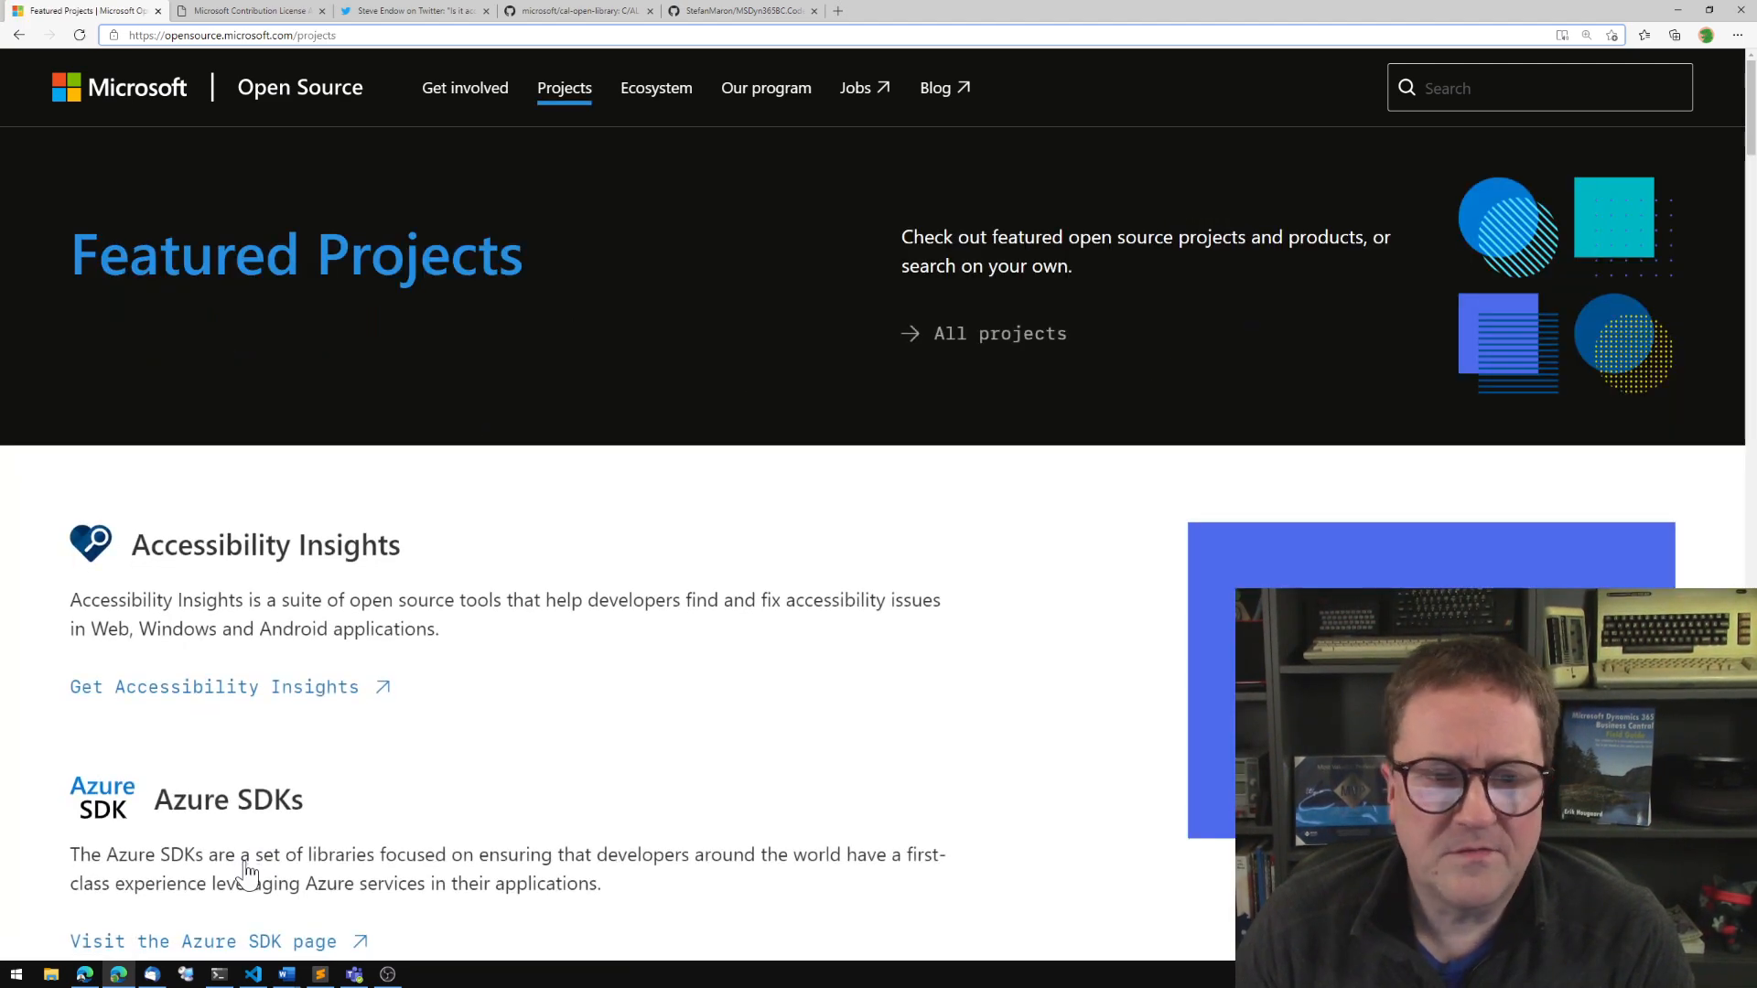
scroll("down", 3)
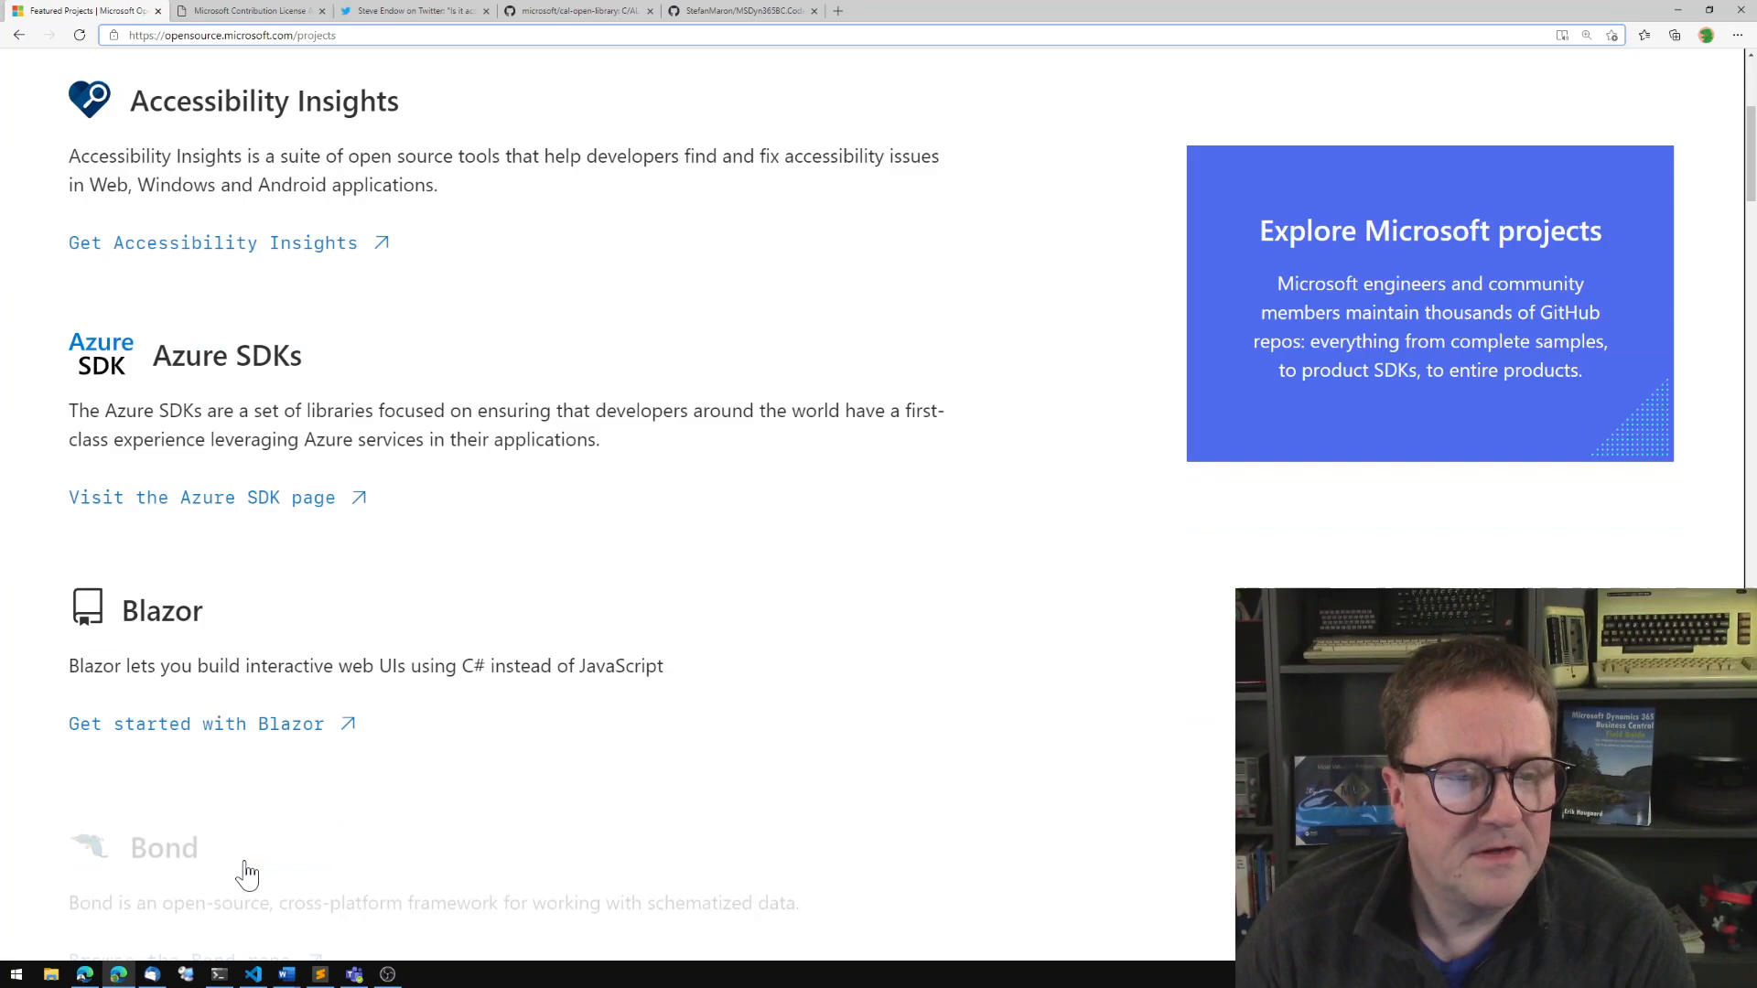
scroll("down", 3)
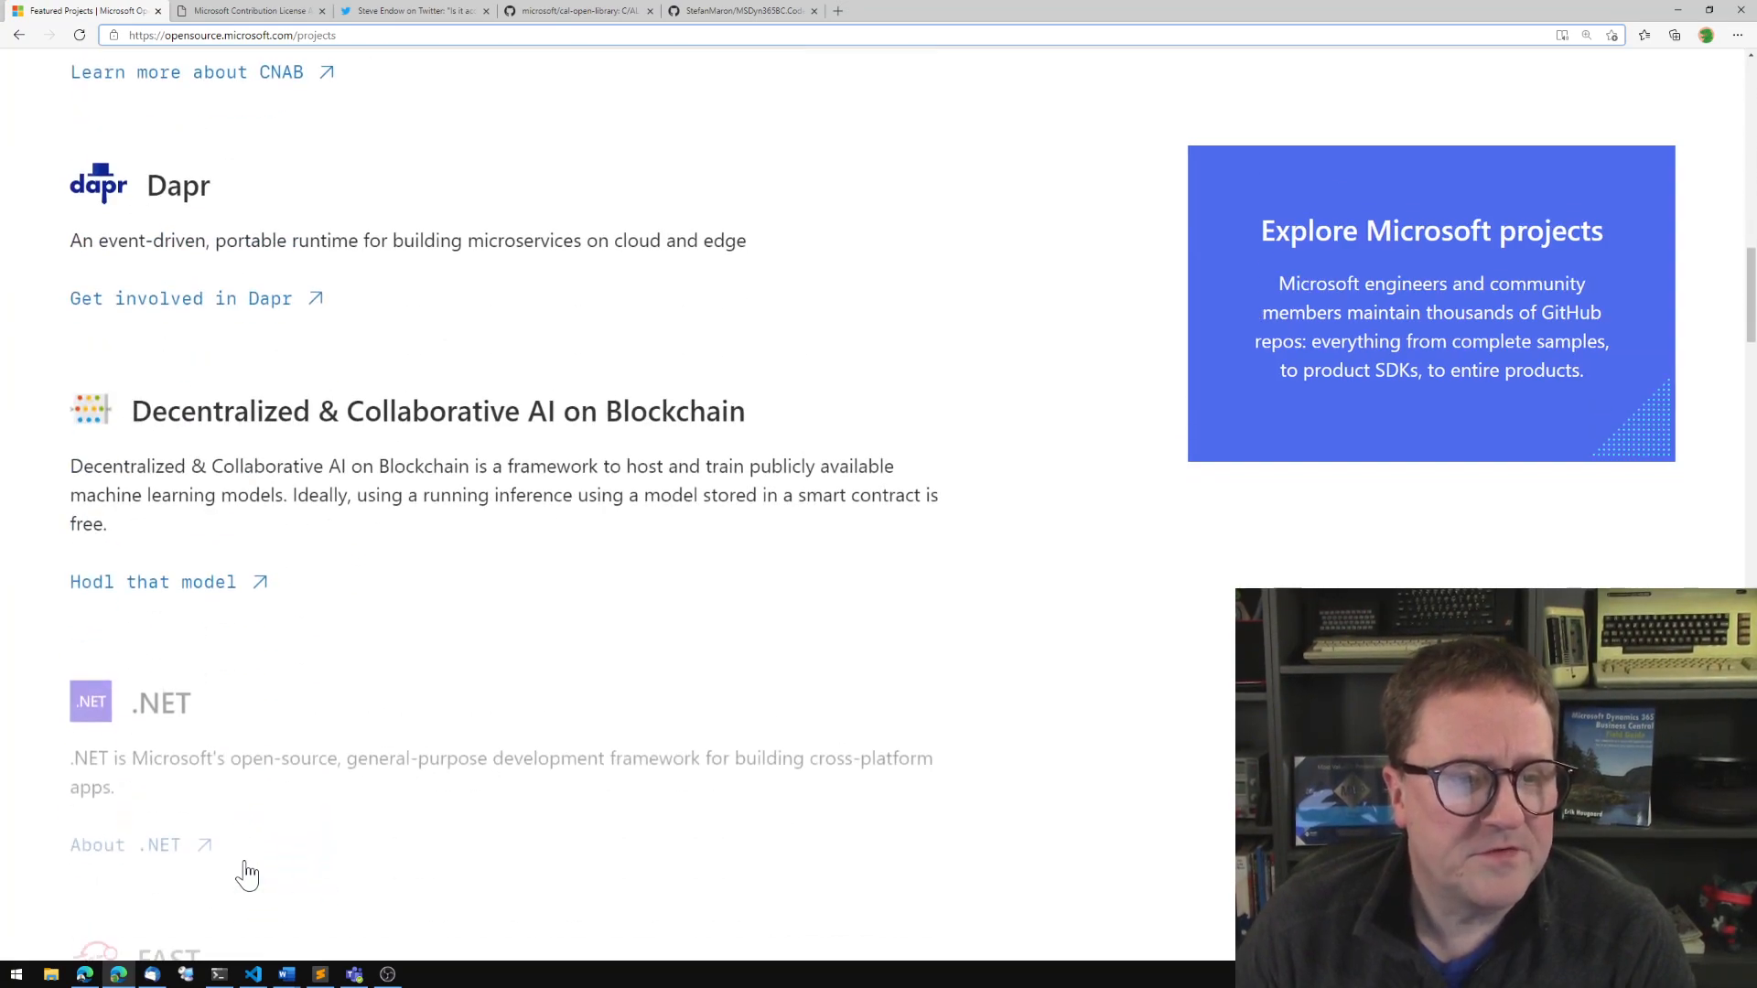
scroll("down", 3)
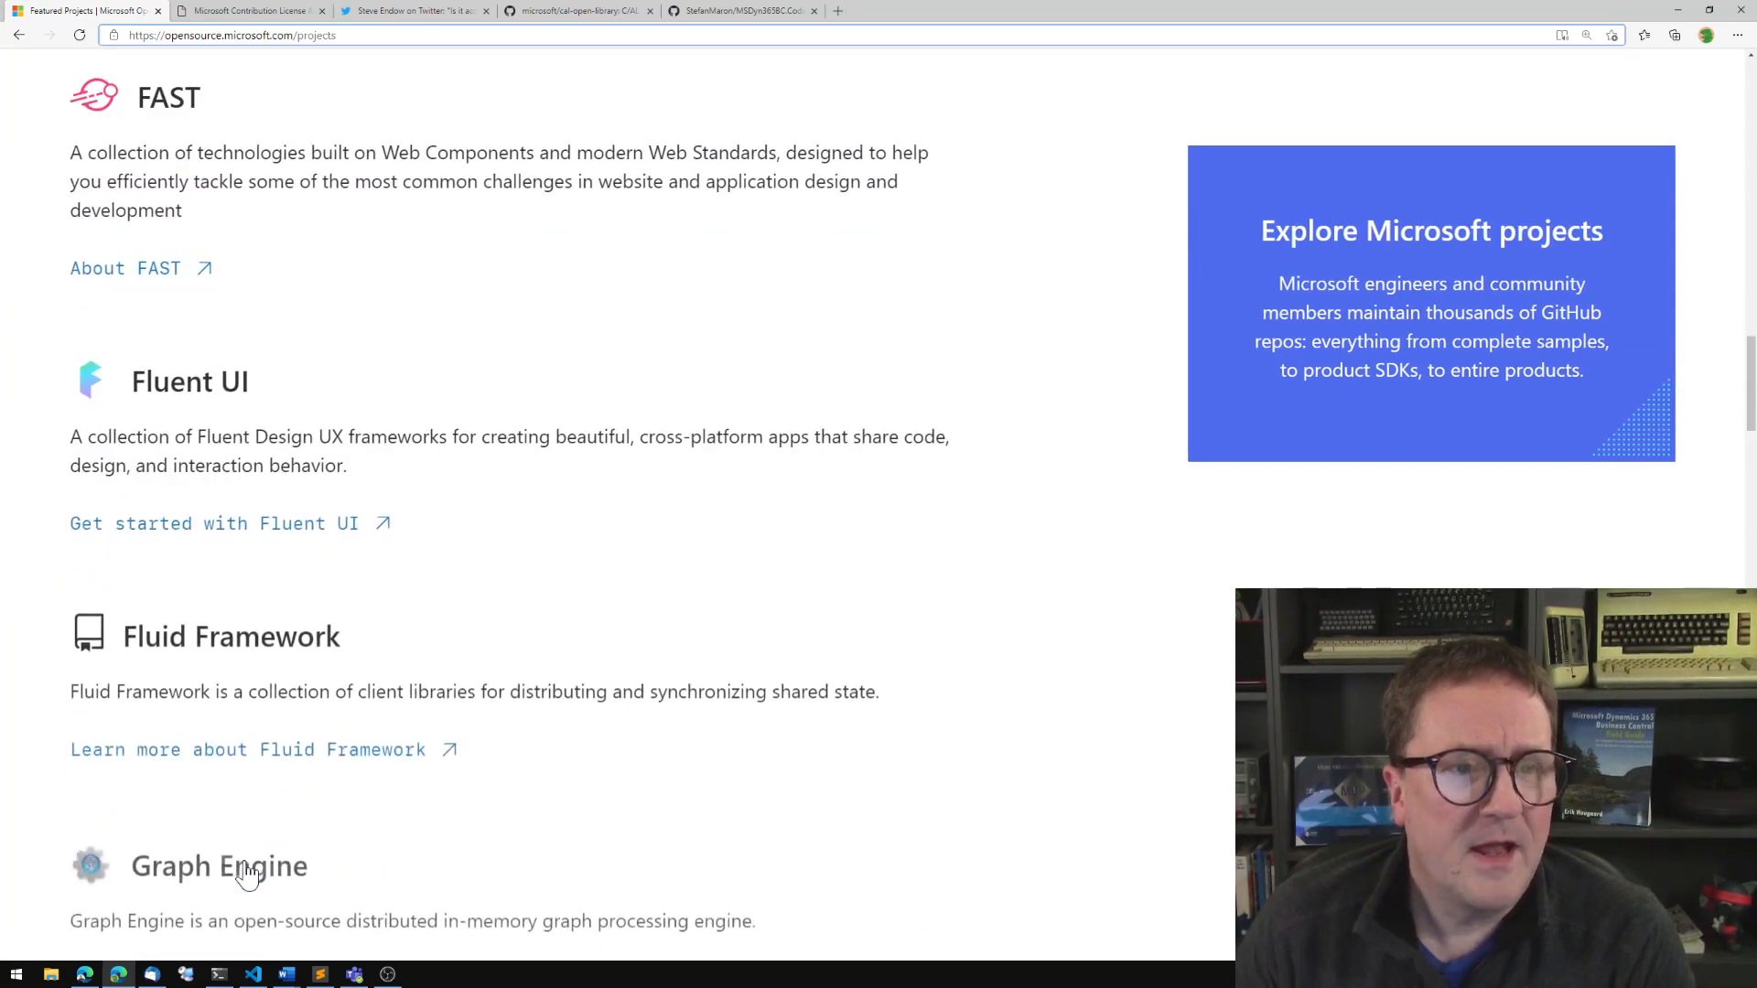
scroll("down", 3)
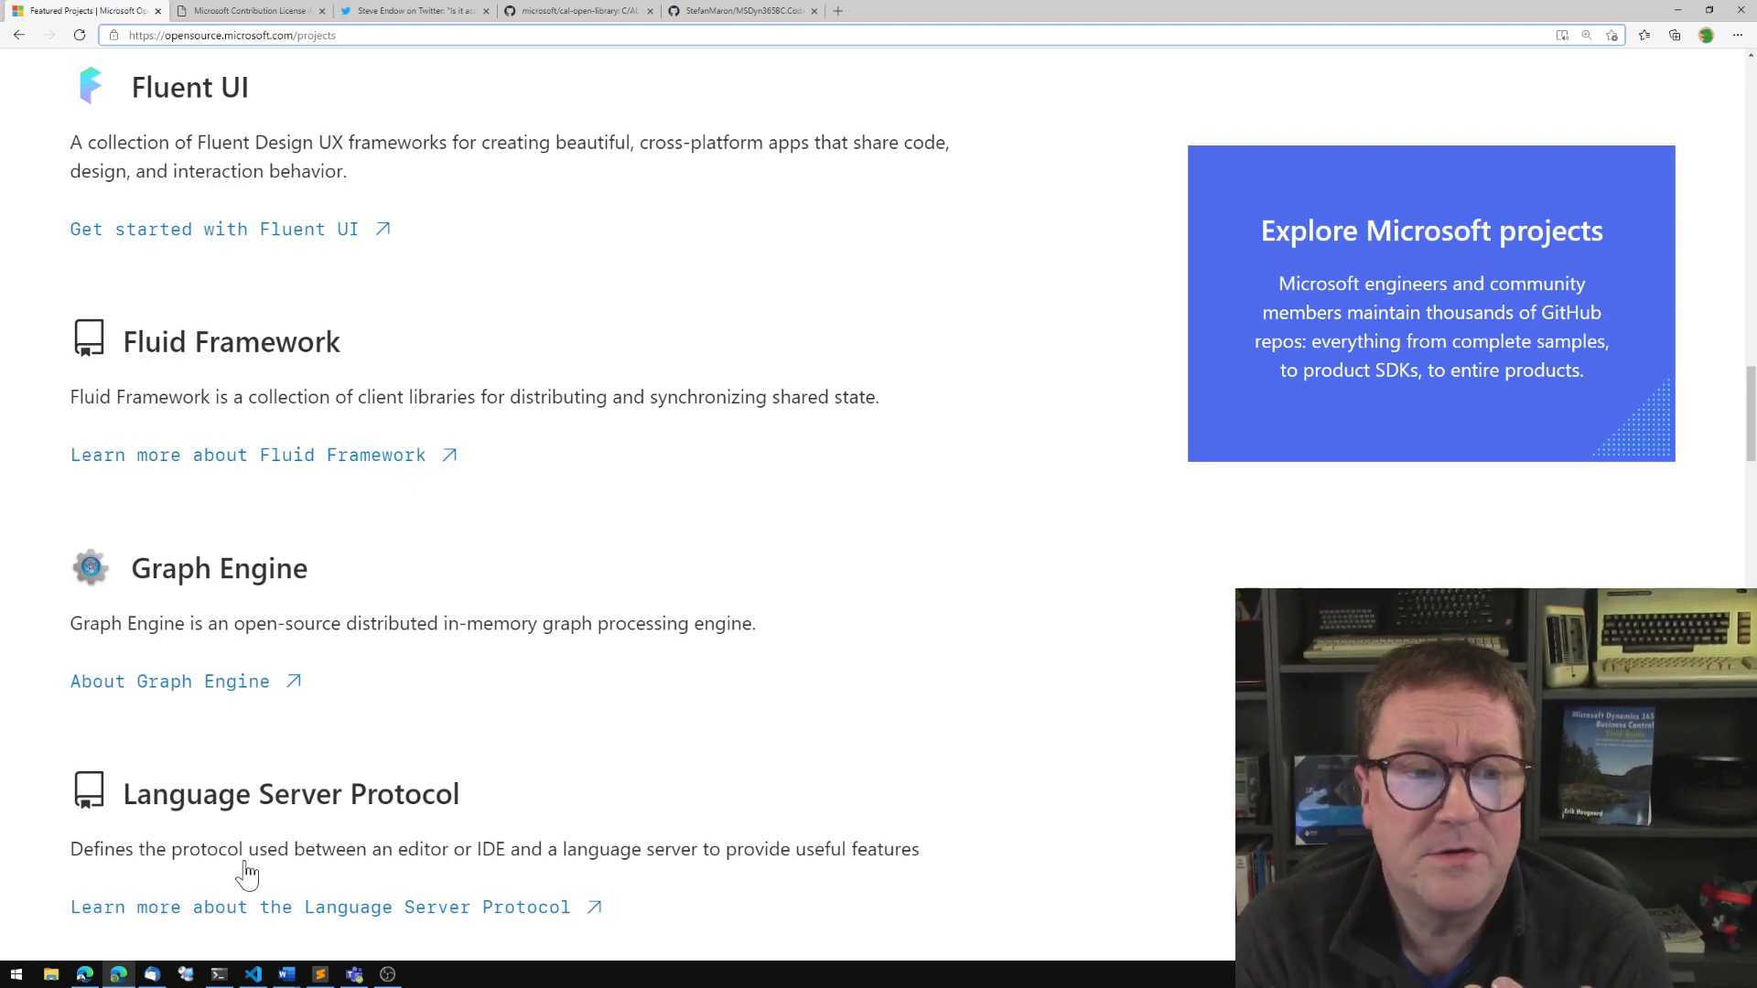
scroll("down", 3)
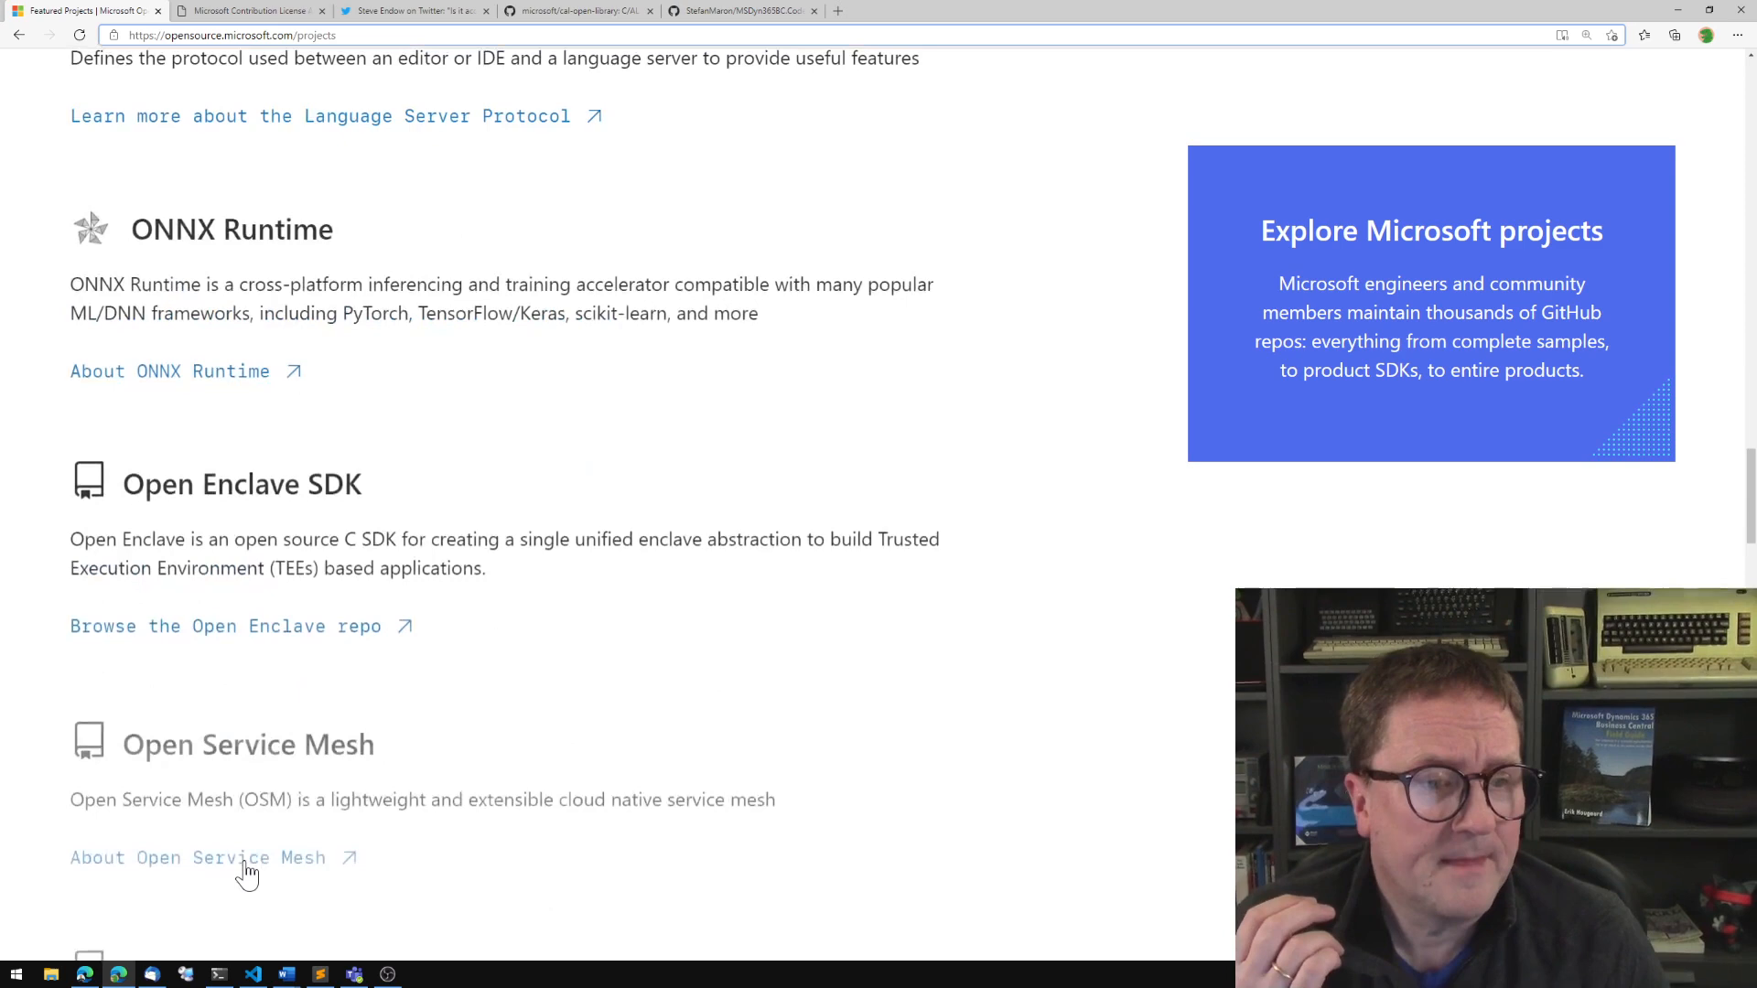
scroll("down", 3)
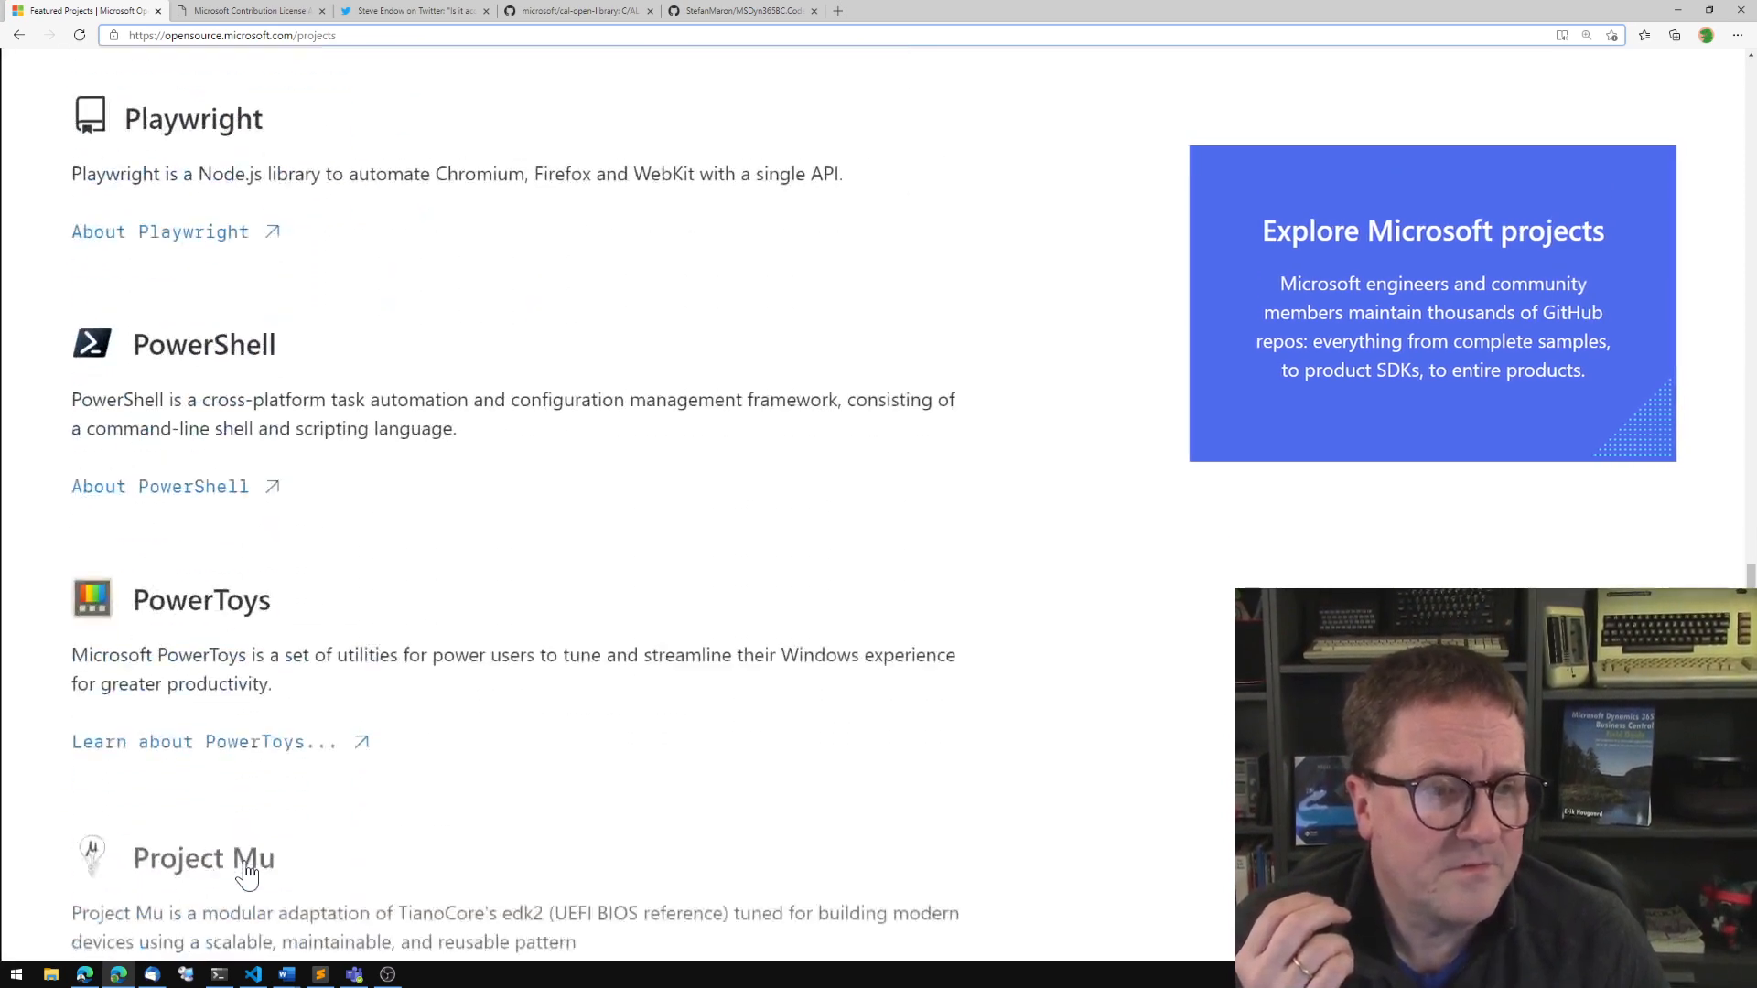
scroll("down", 3)
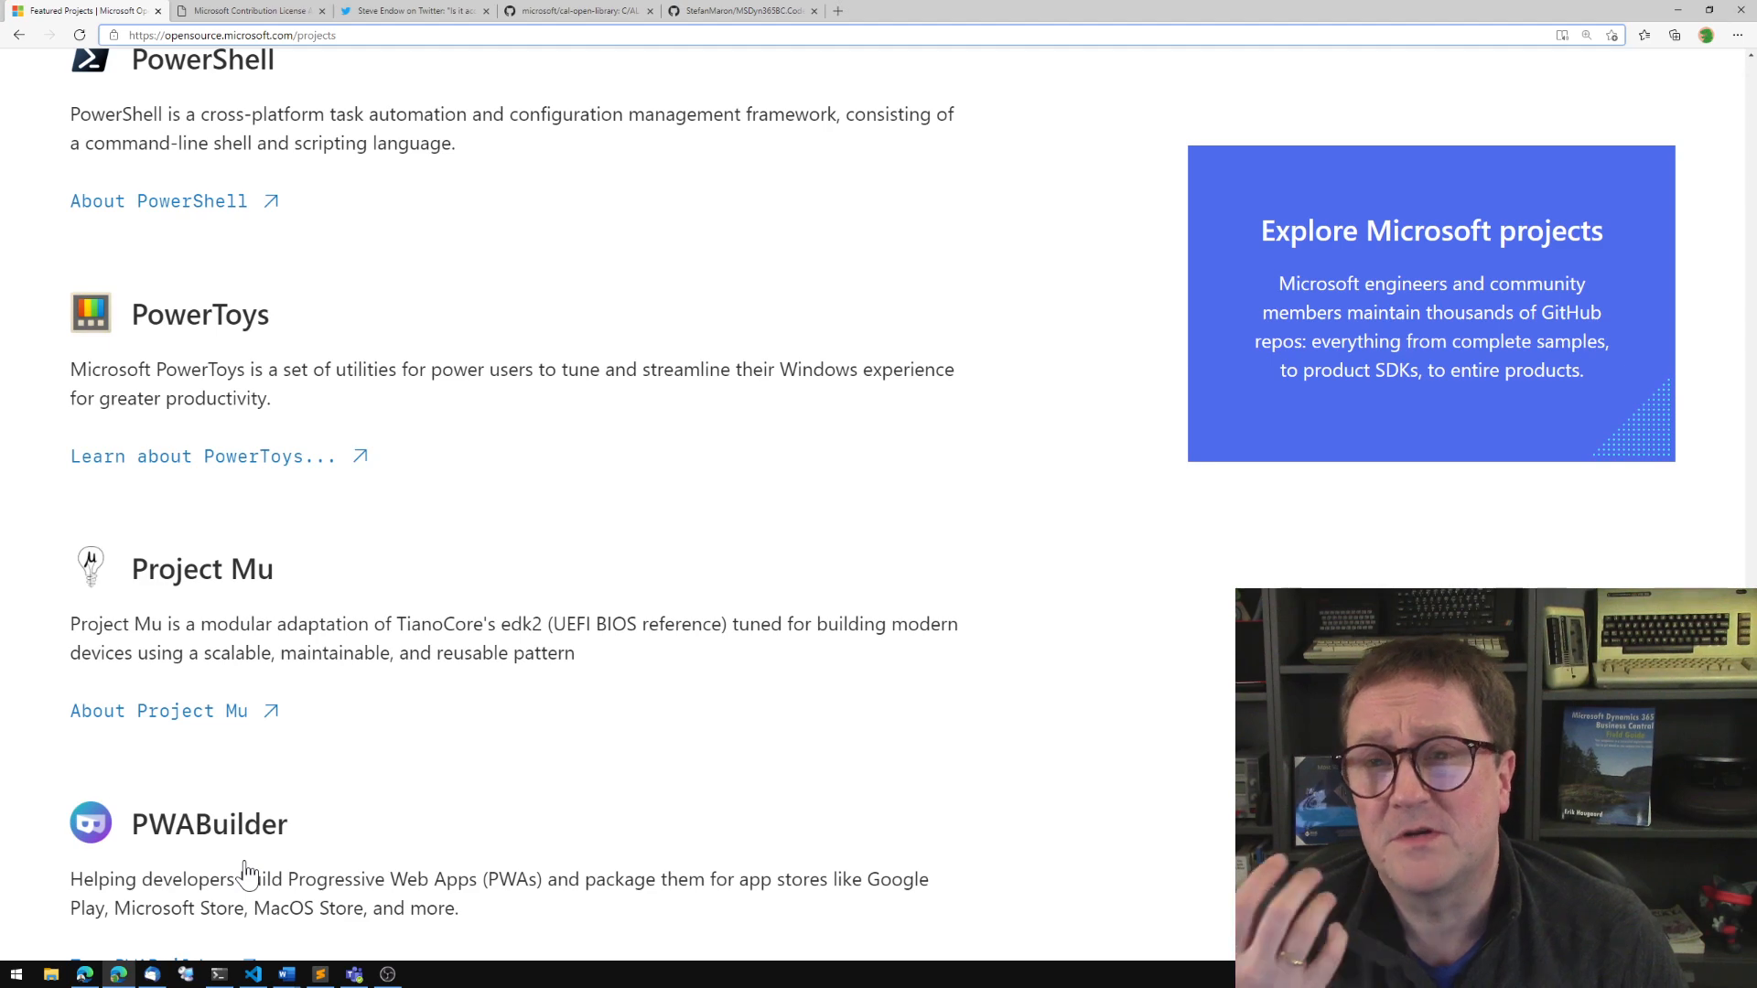
scroll("down", 3)
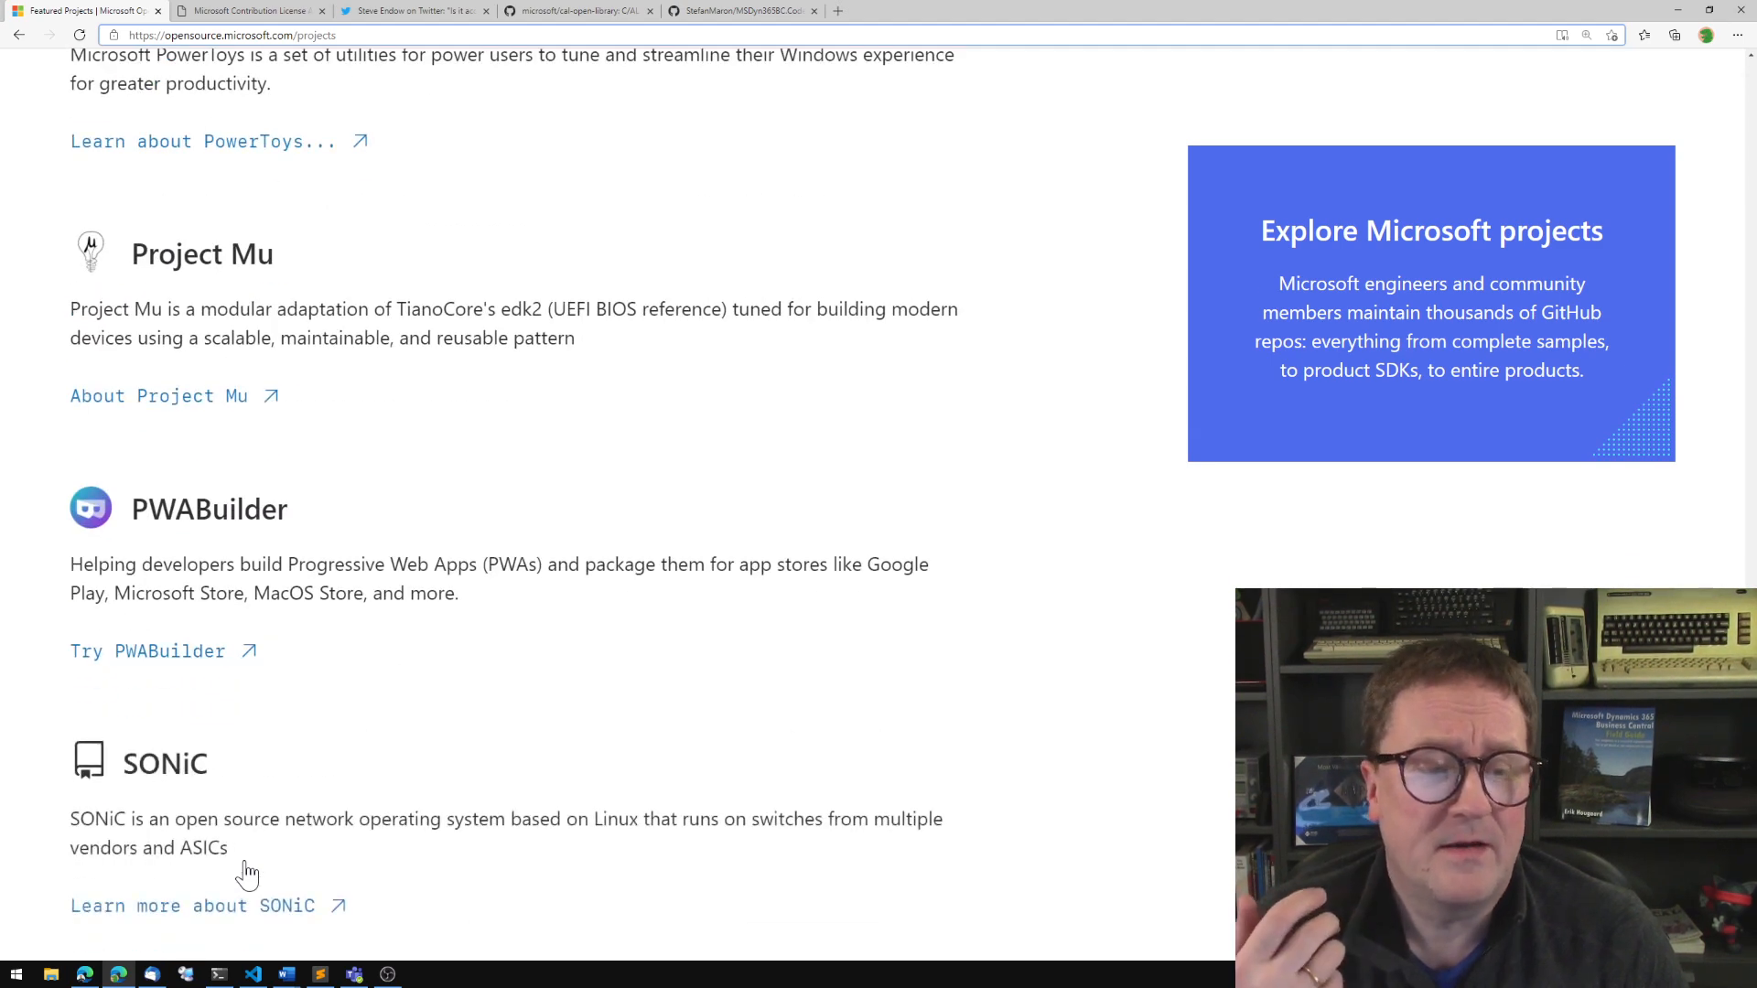
scroll("down", 3)
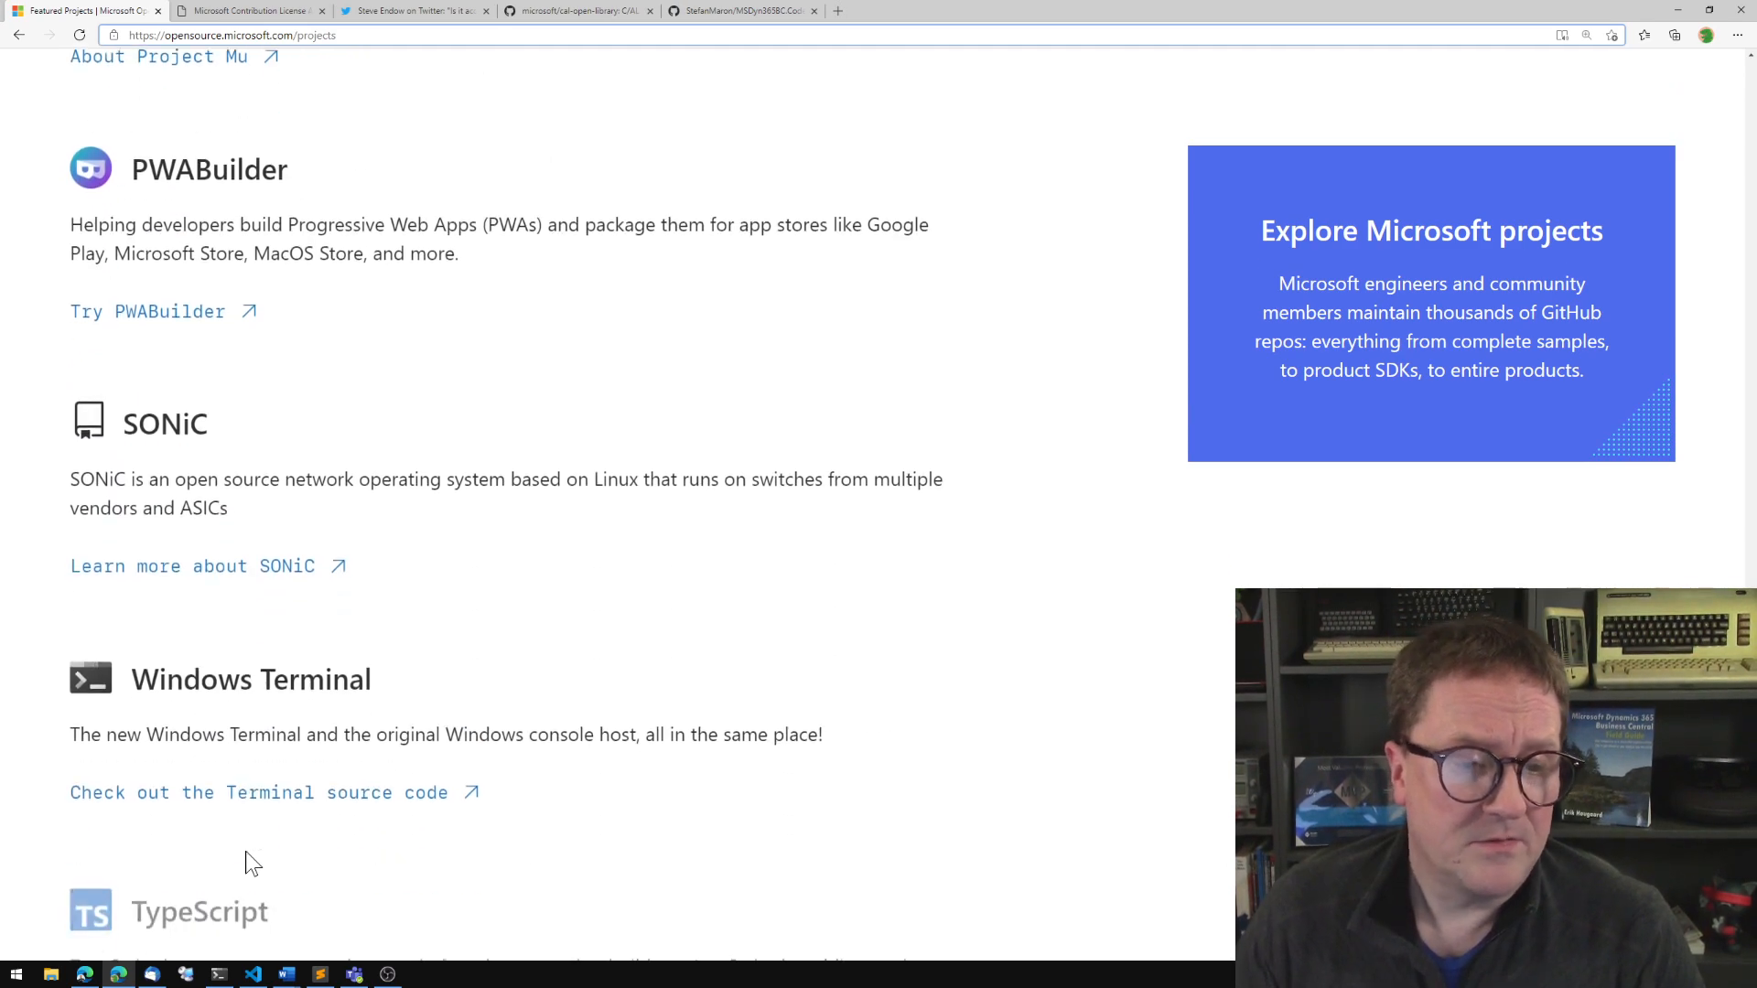
scroll("down", 3)
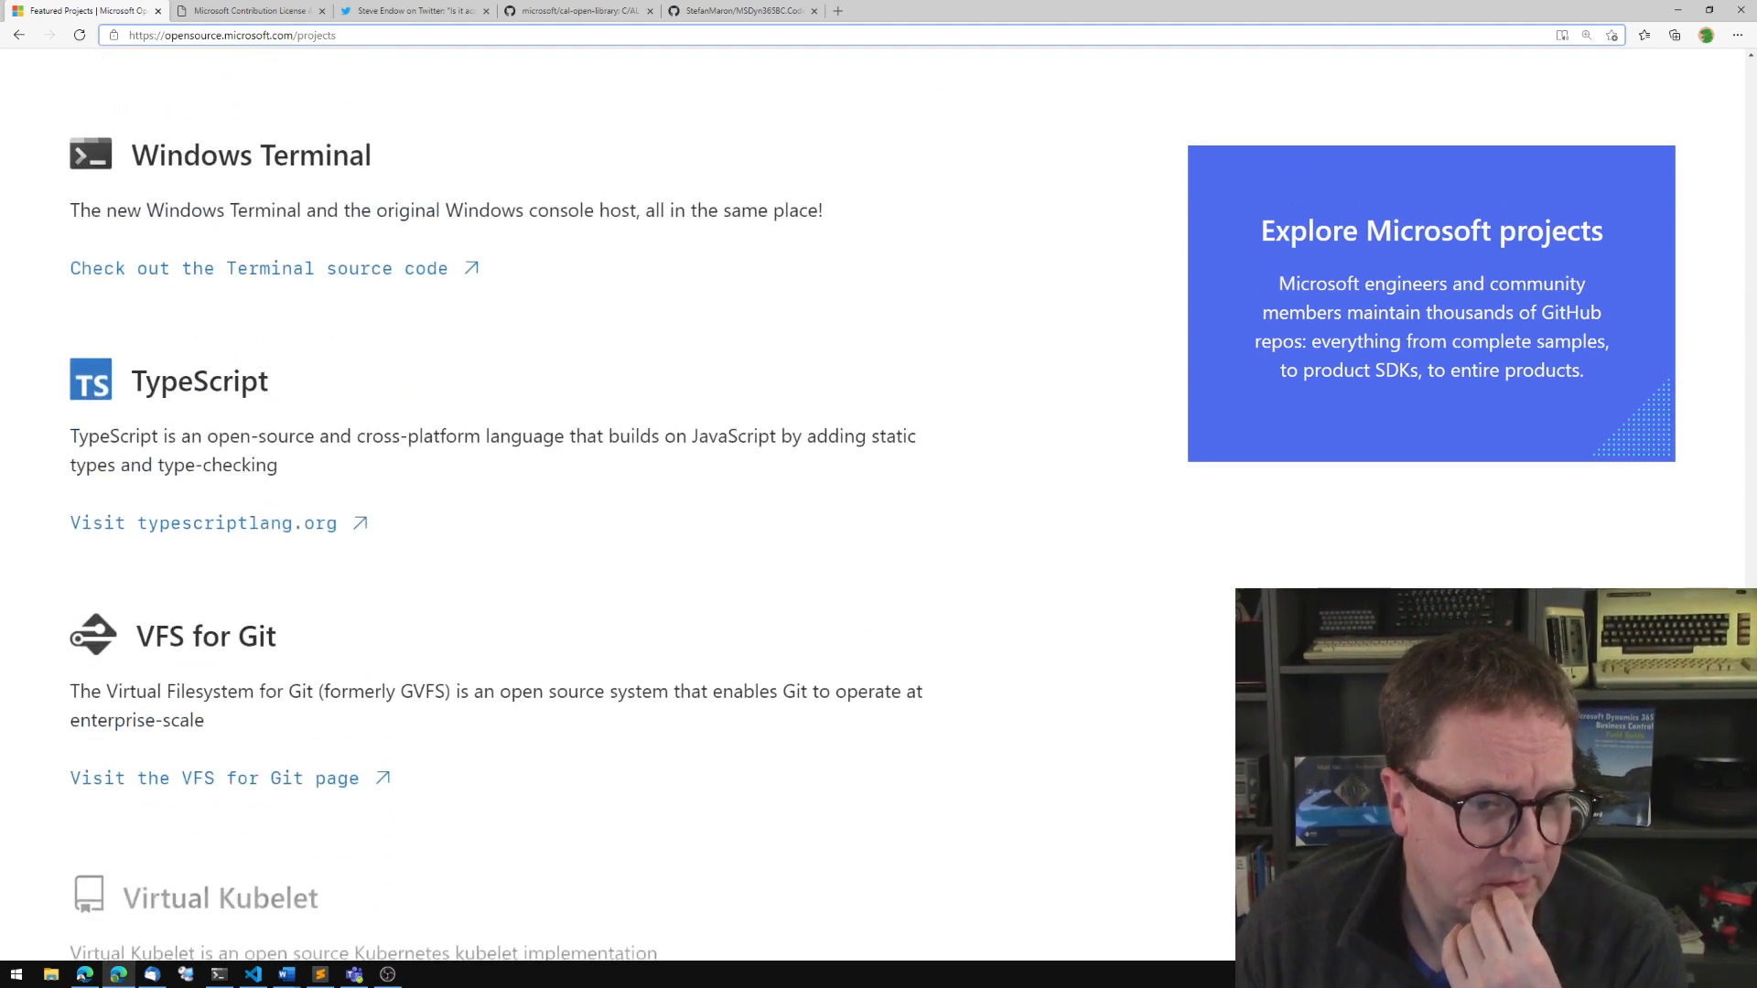
scroll("up", 3)
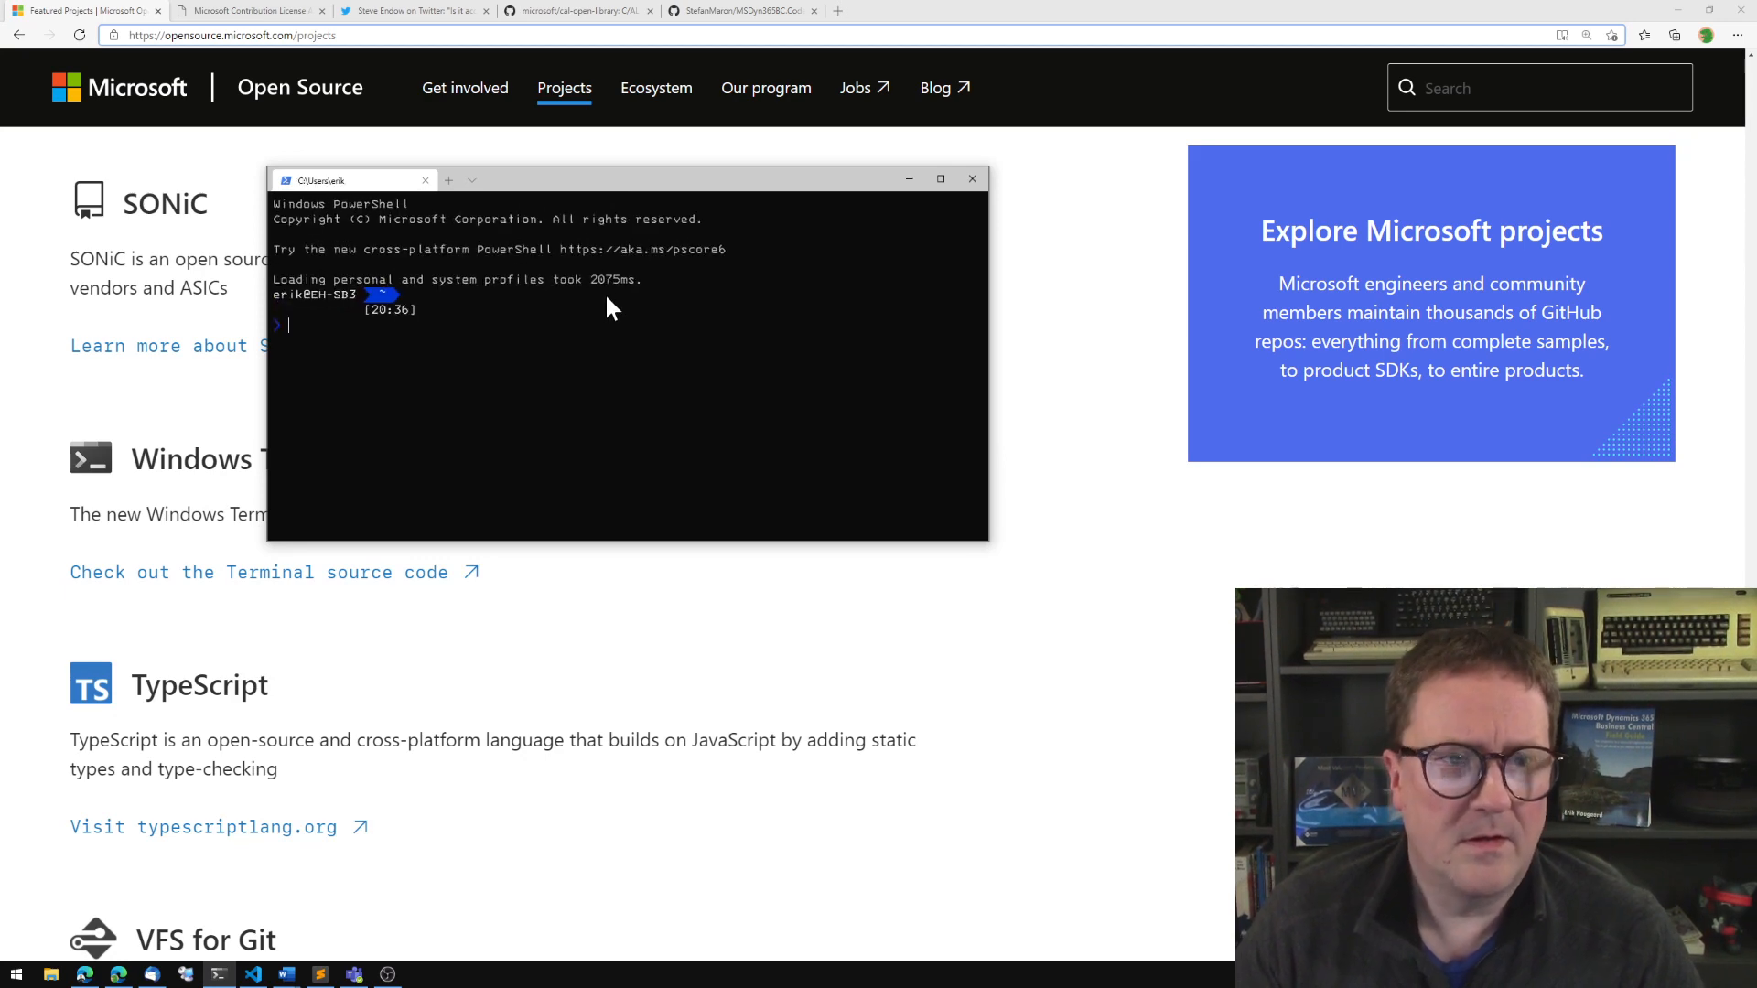
Add Command Prompt, Linux and Azure shell tabs, enlarge the window, then bring up the microsoft/terminal repository.
left_click(471, 181)
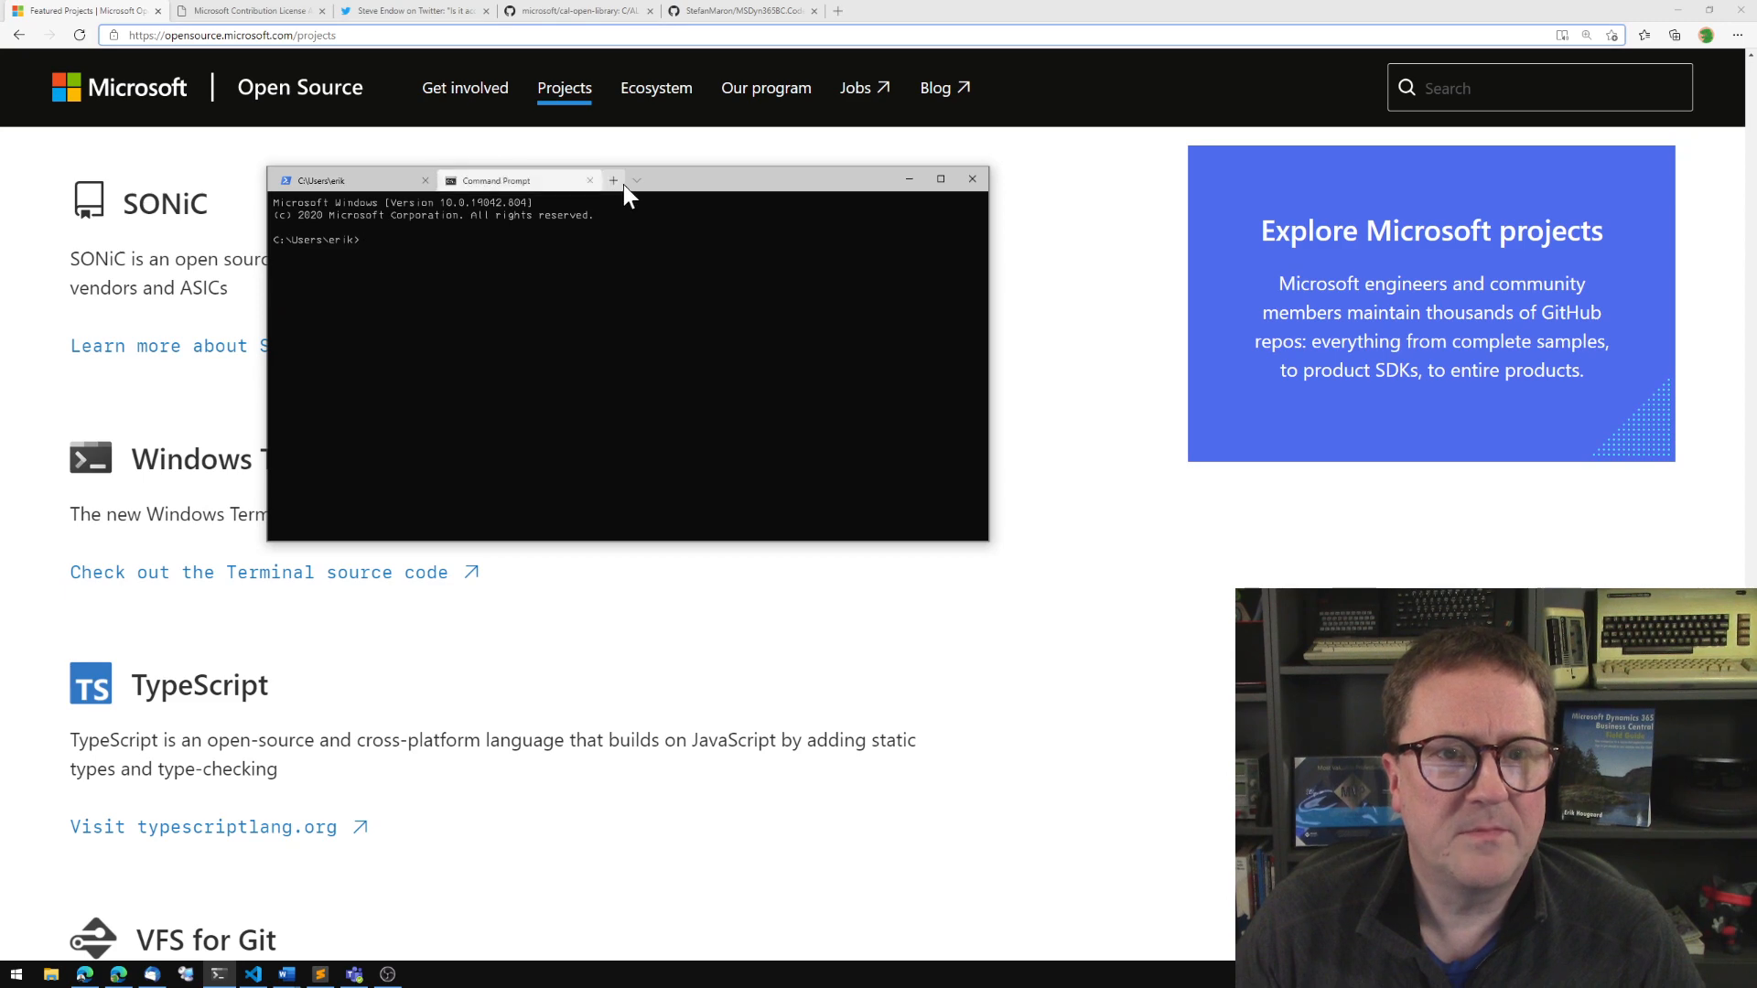
left_click(635, 181)
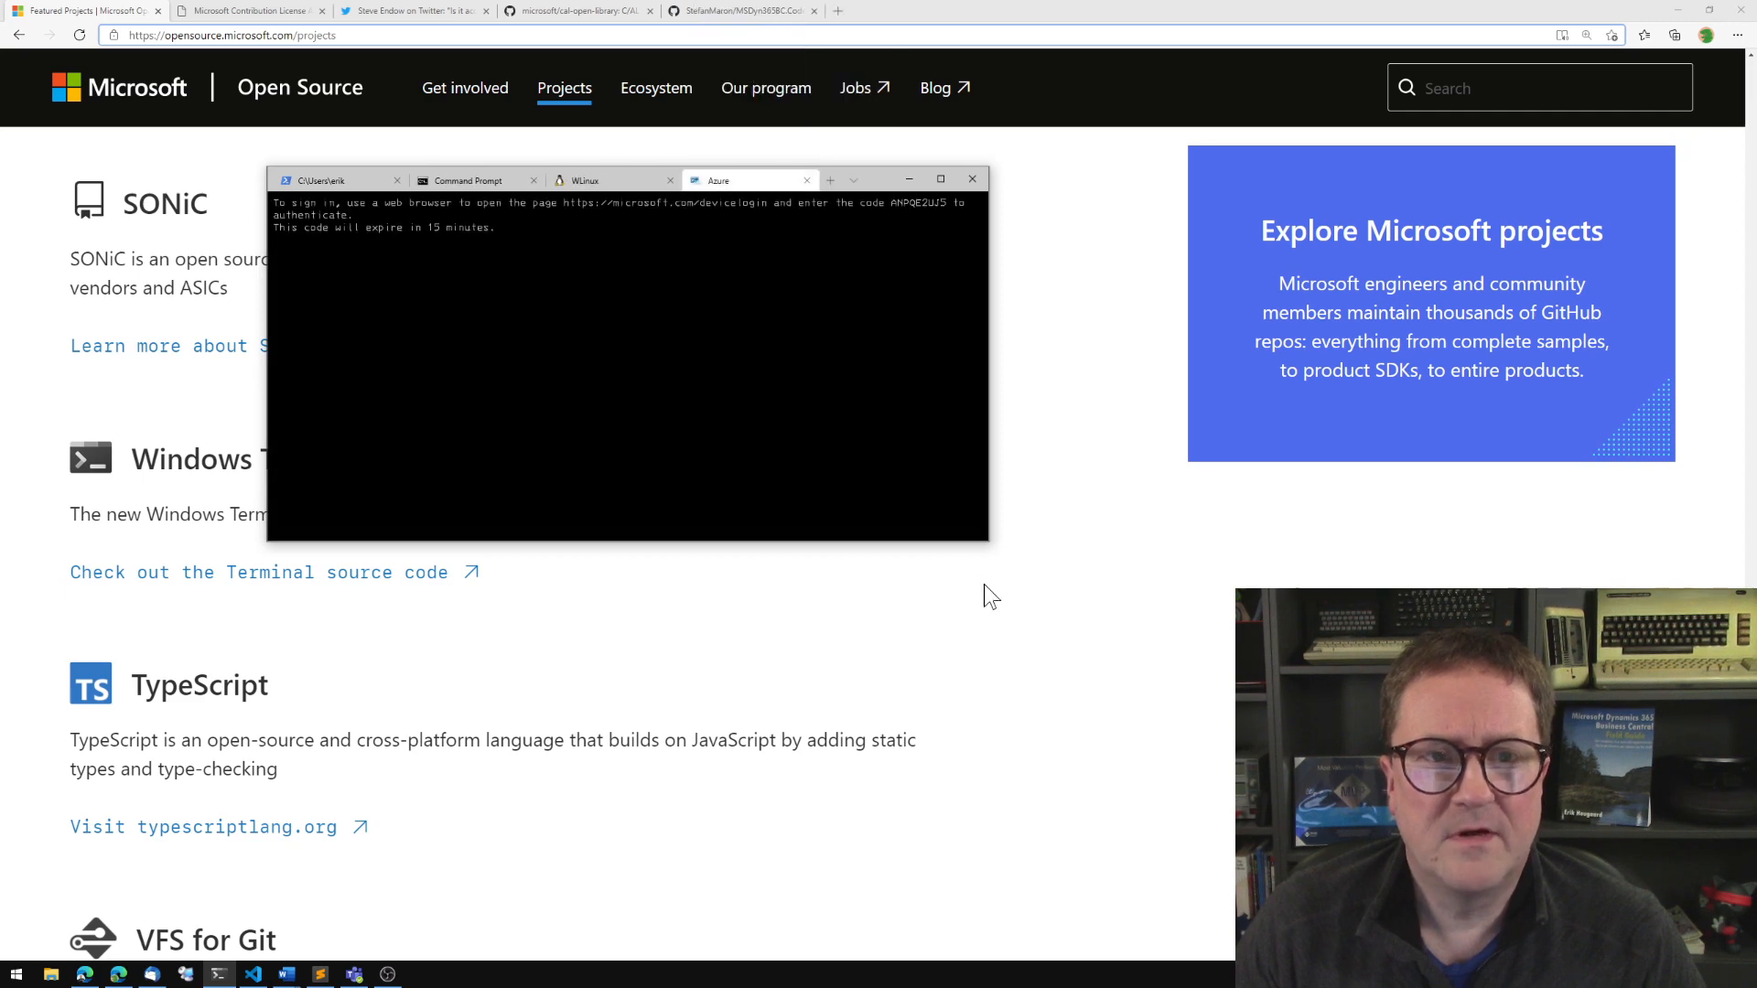
left_click_drag(987, 543, 1131, 617)
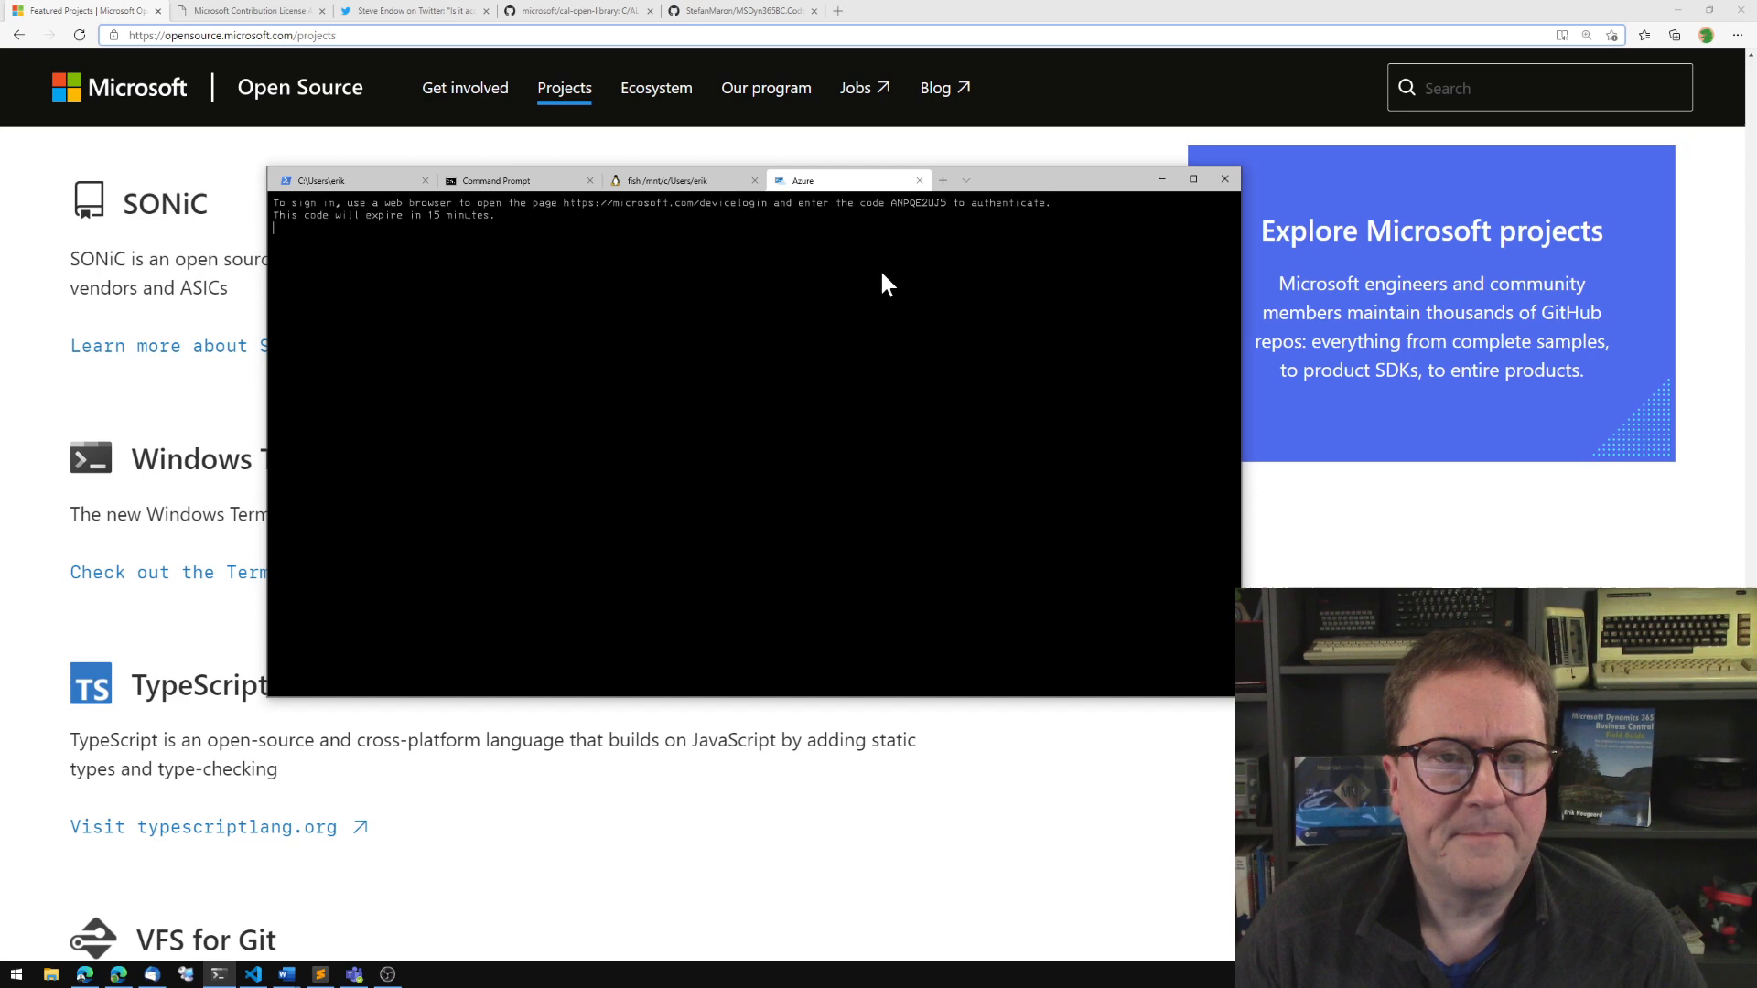
mouse_move(421, 212)
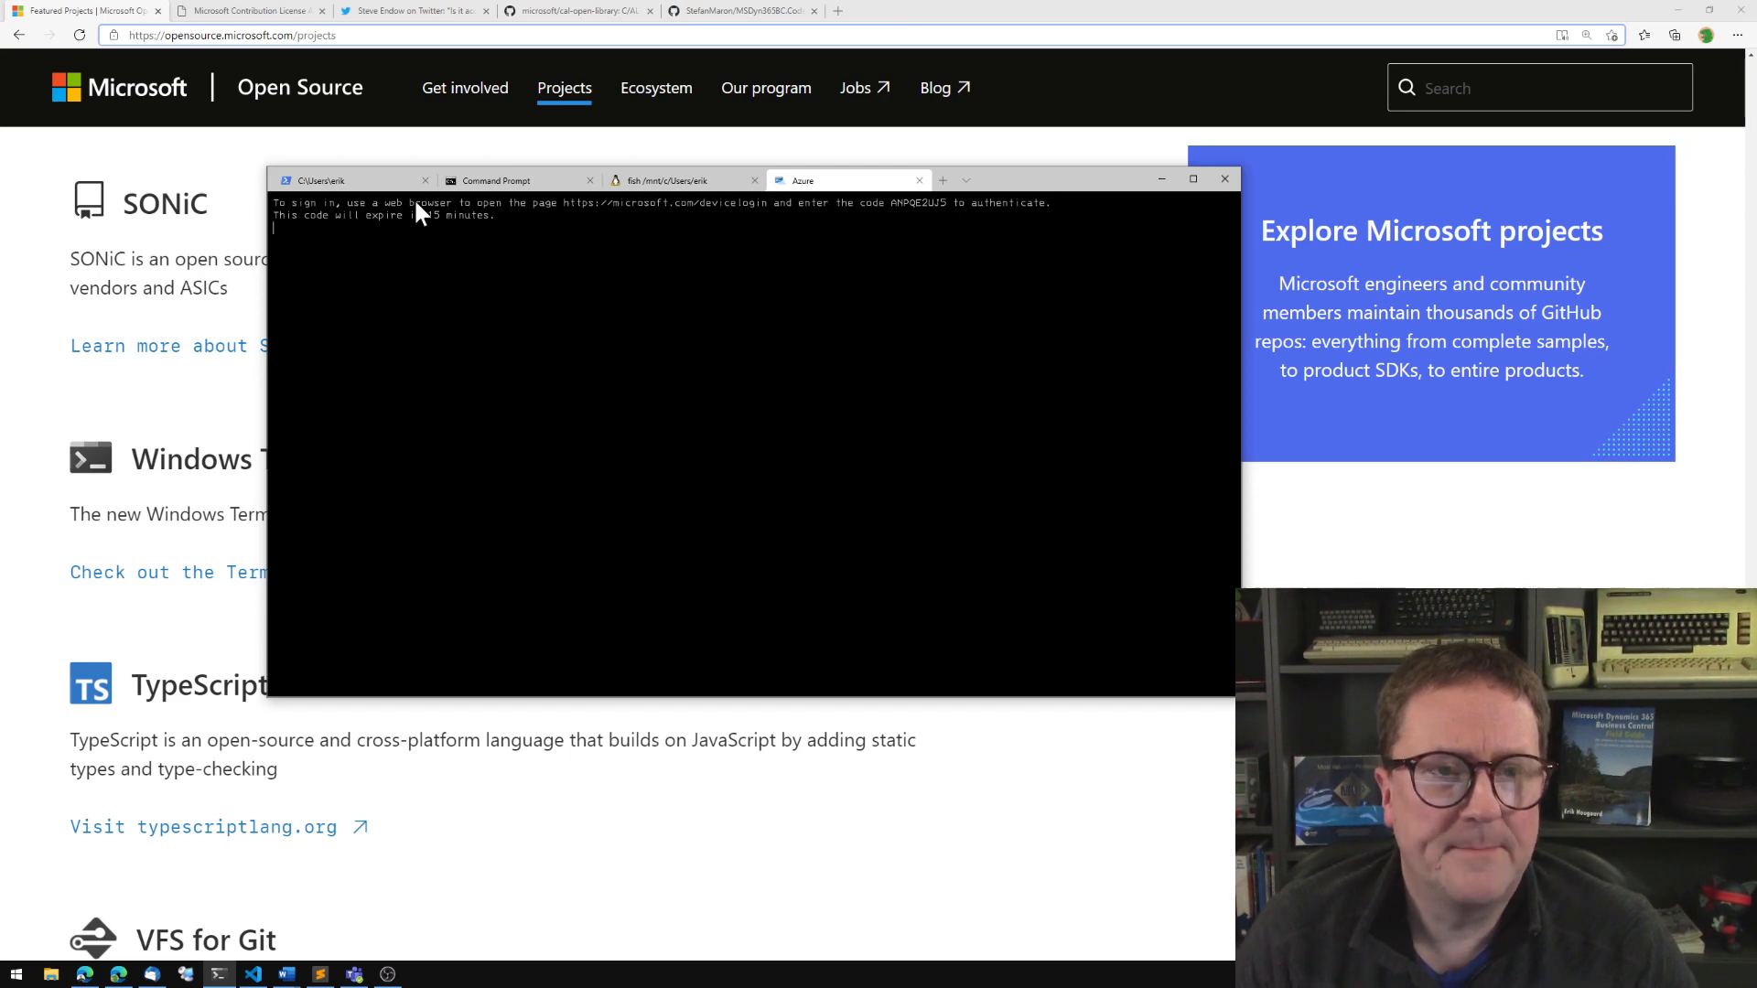
mouse_move(723, 585)
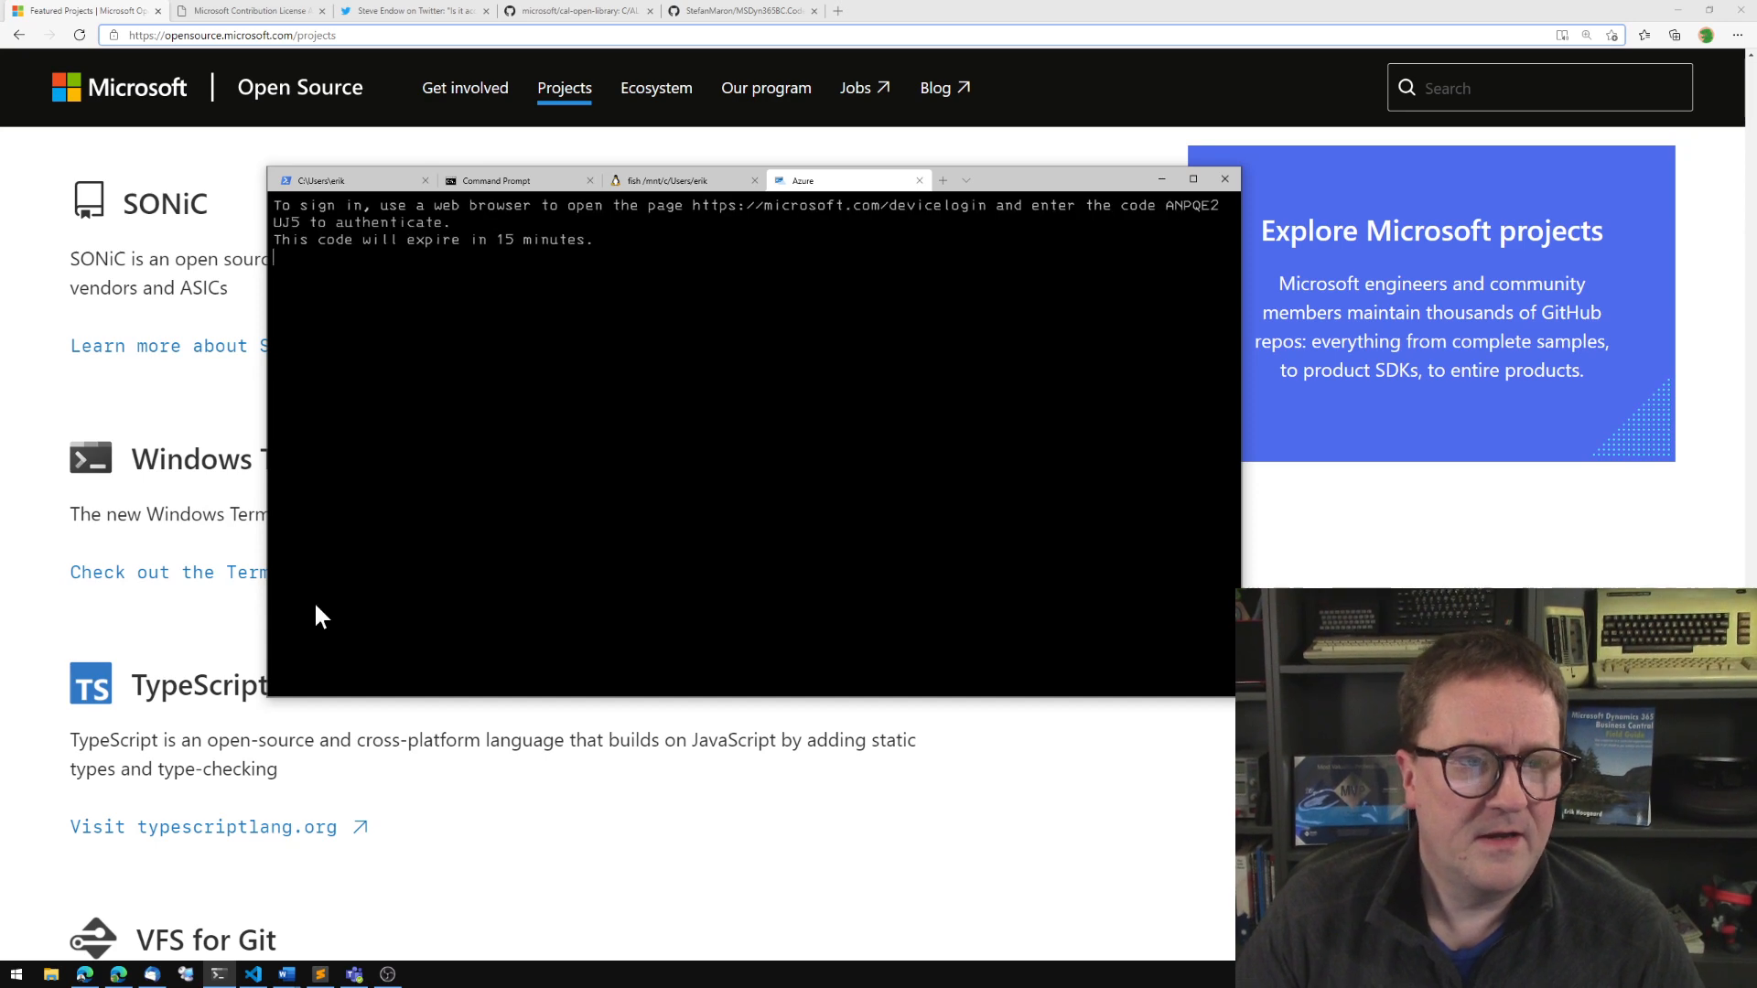
left_click(168, 571)
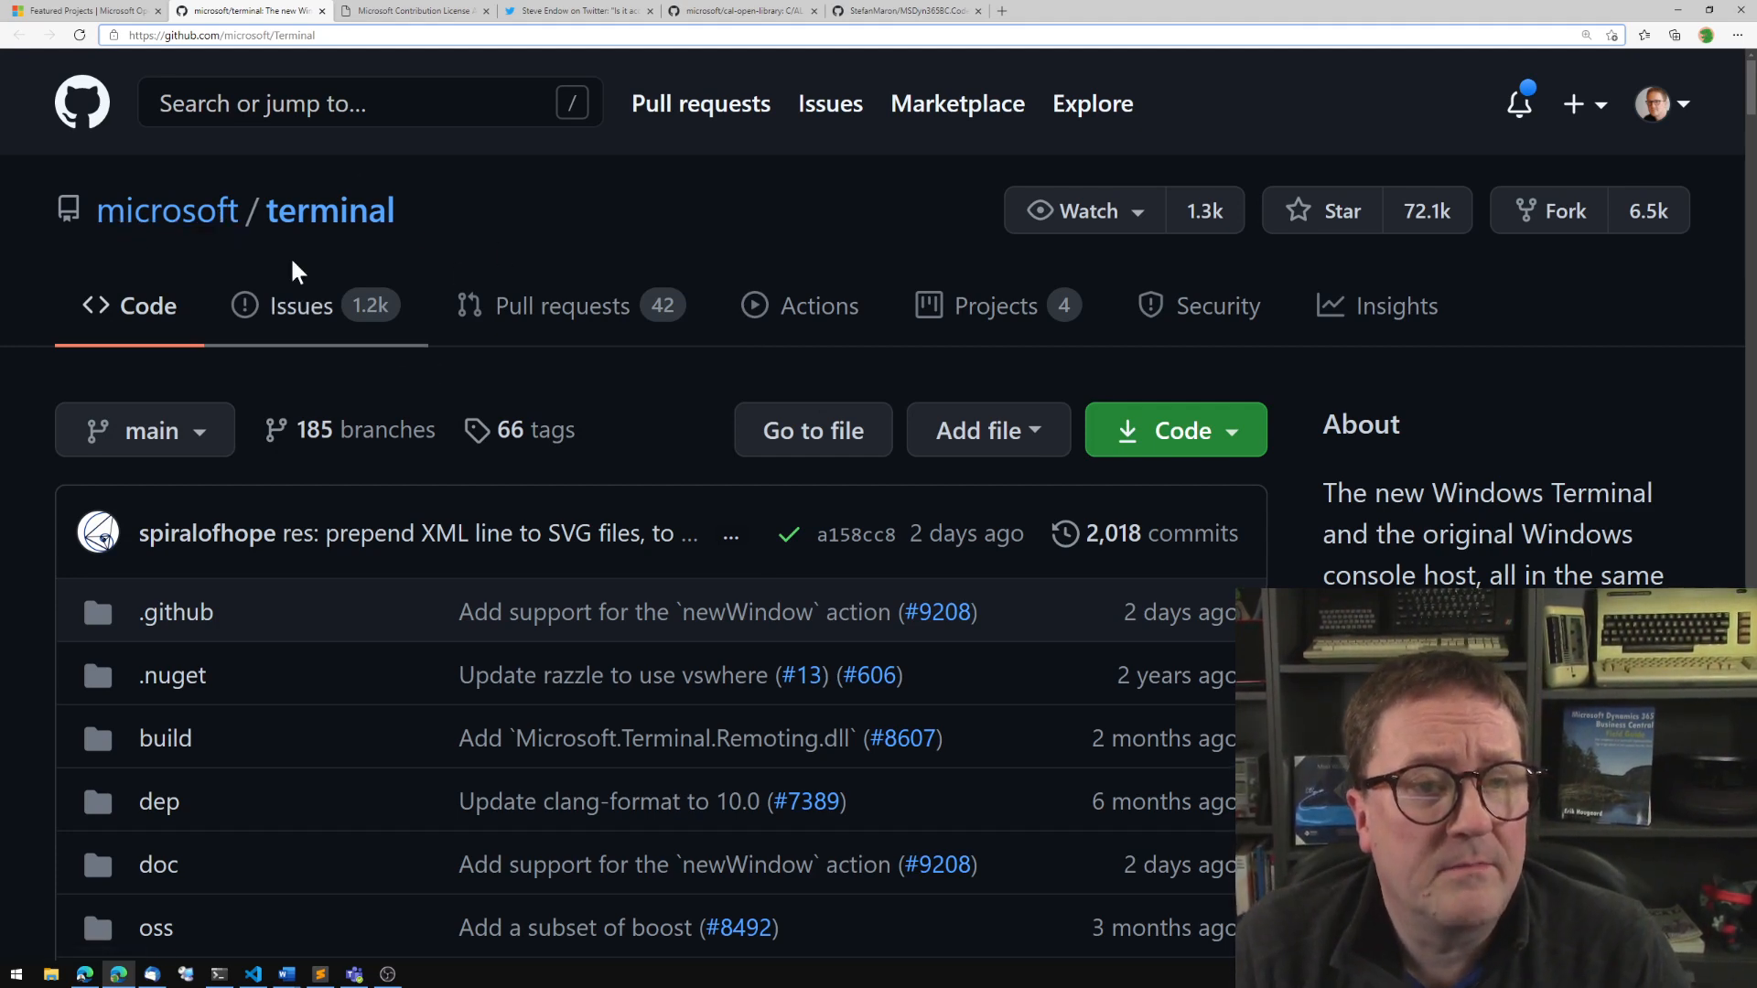
mouse_move(329, 209)
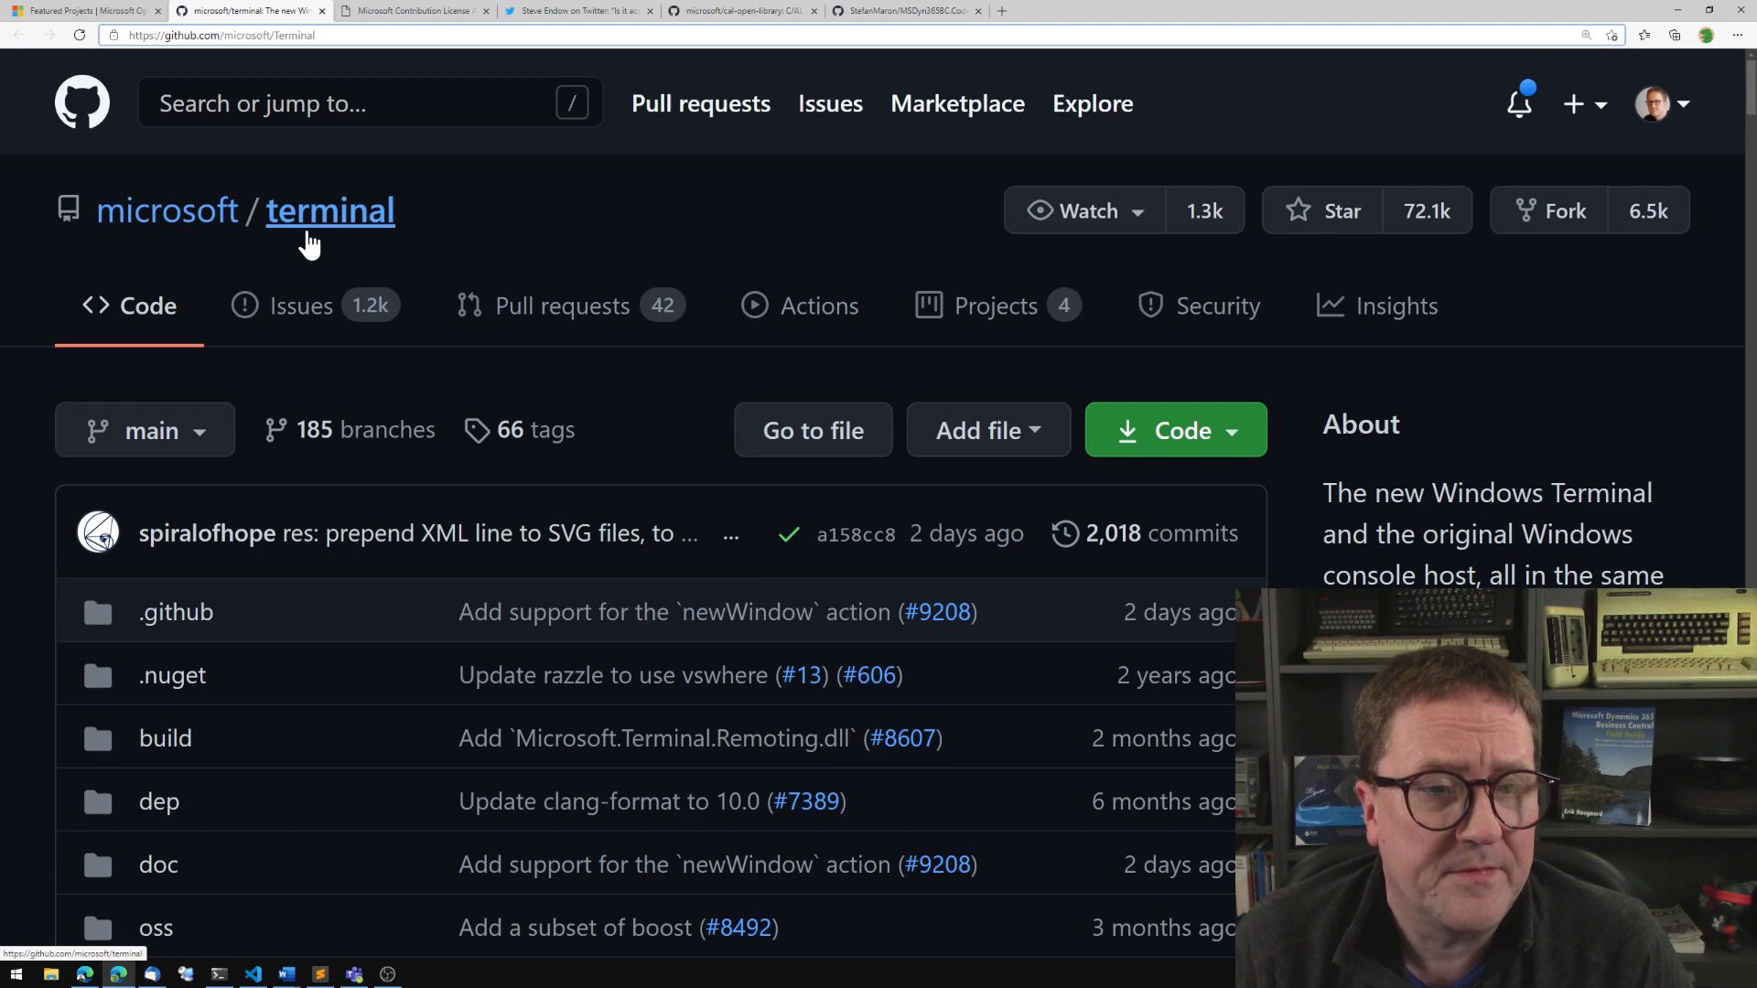
Filter Microsoft's GitHub repositories by 'AL' and 'CAL' to find the AL repository.
left_click(79, 11)
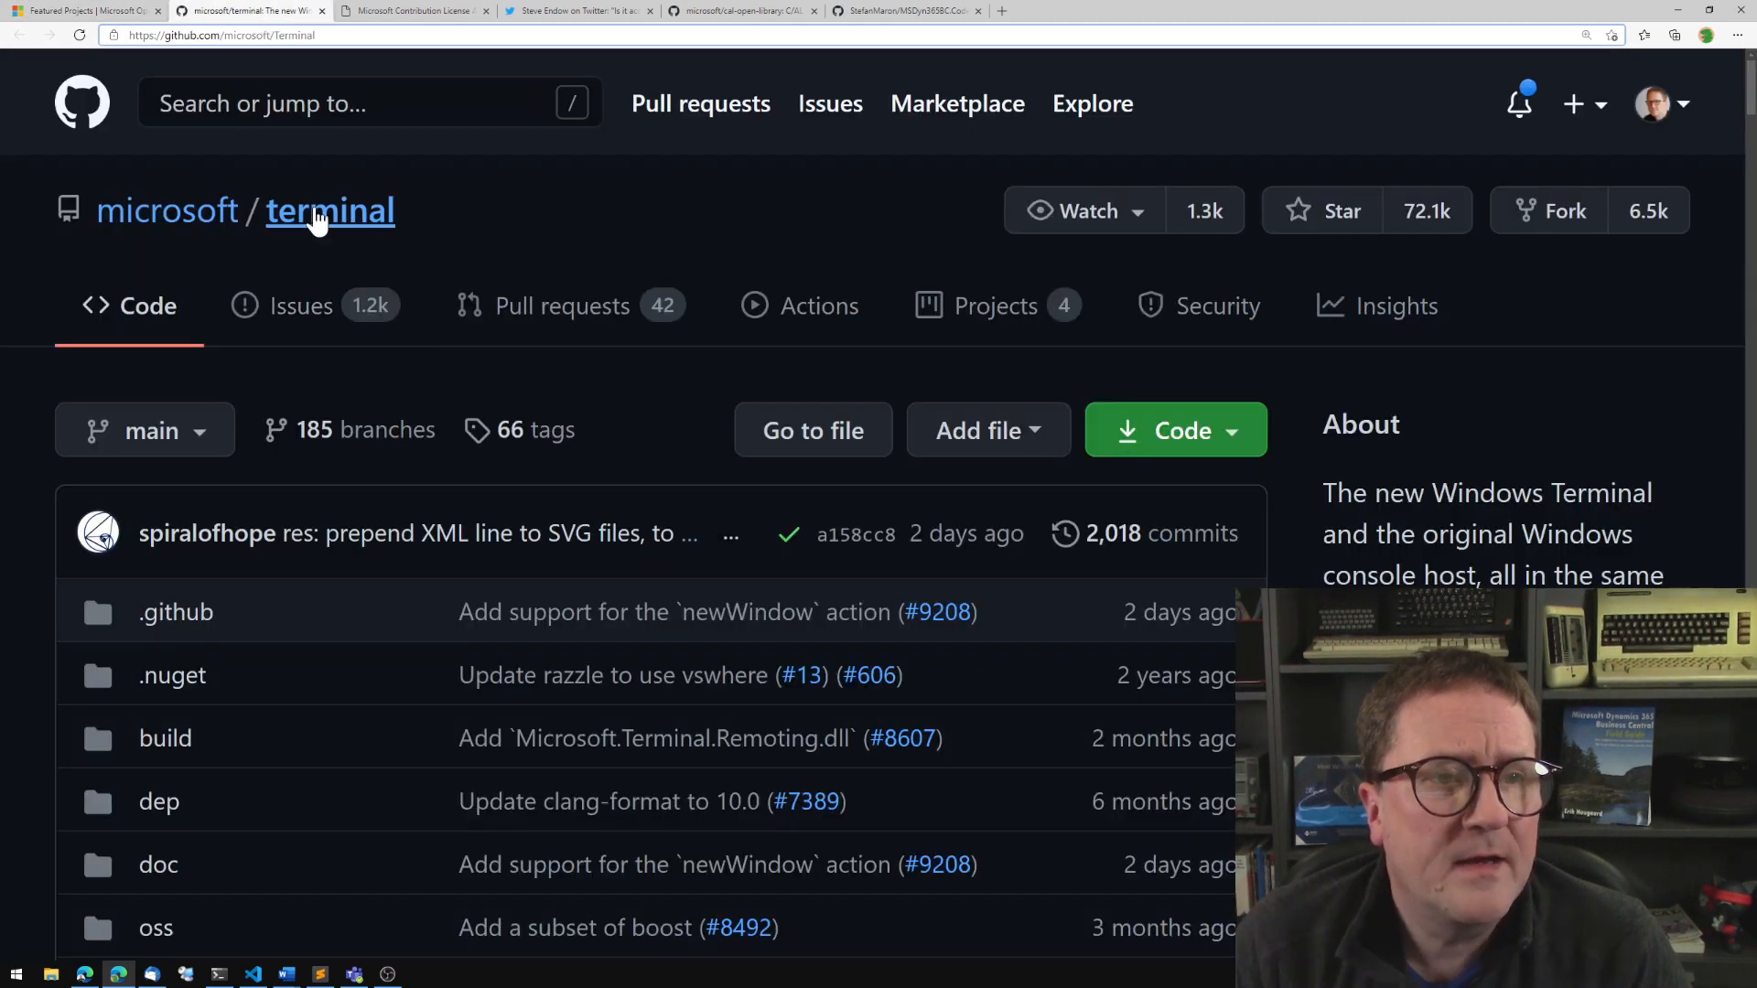
left_click(167, 210)
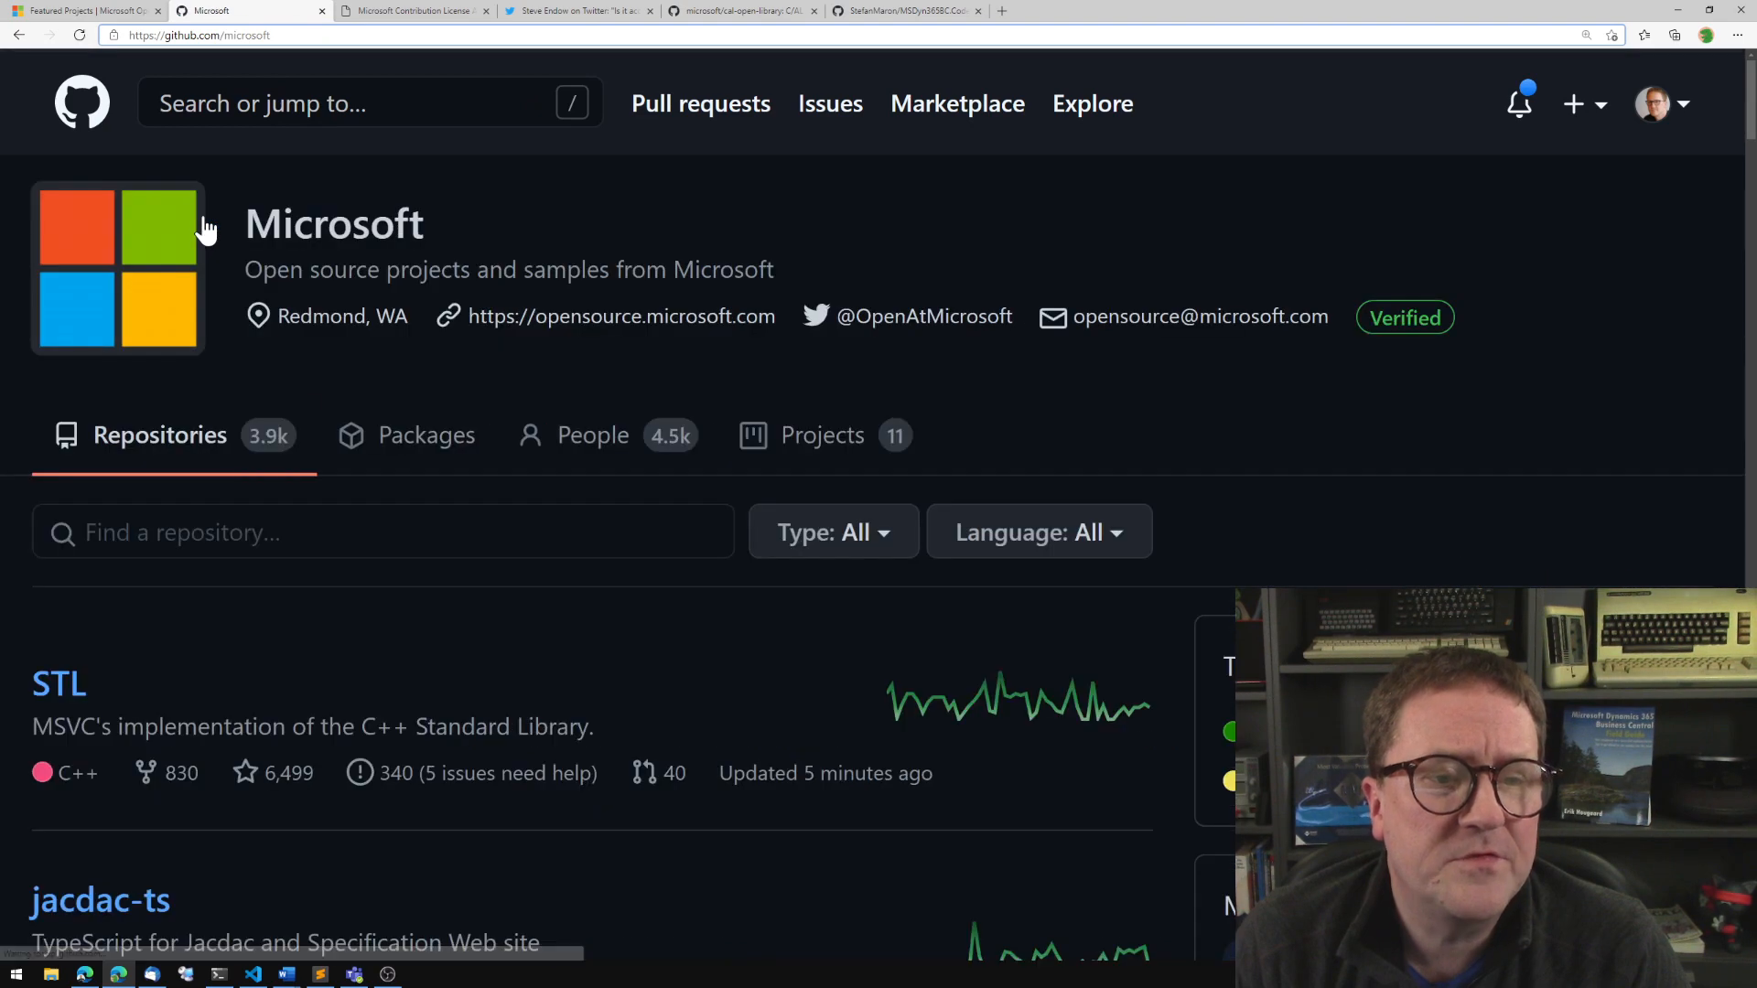
type("AL")
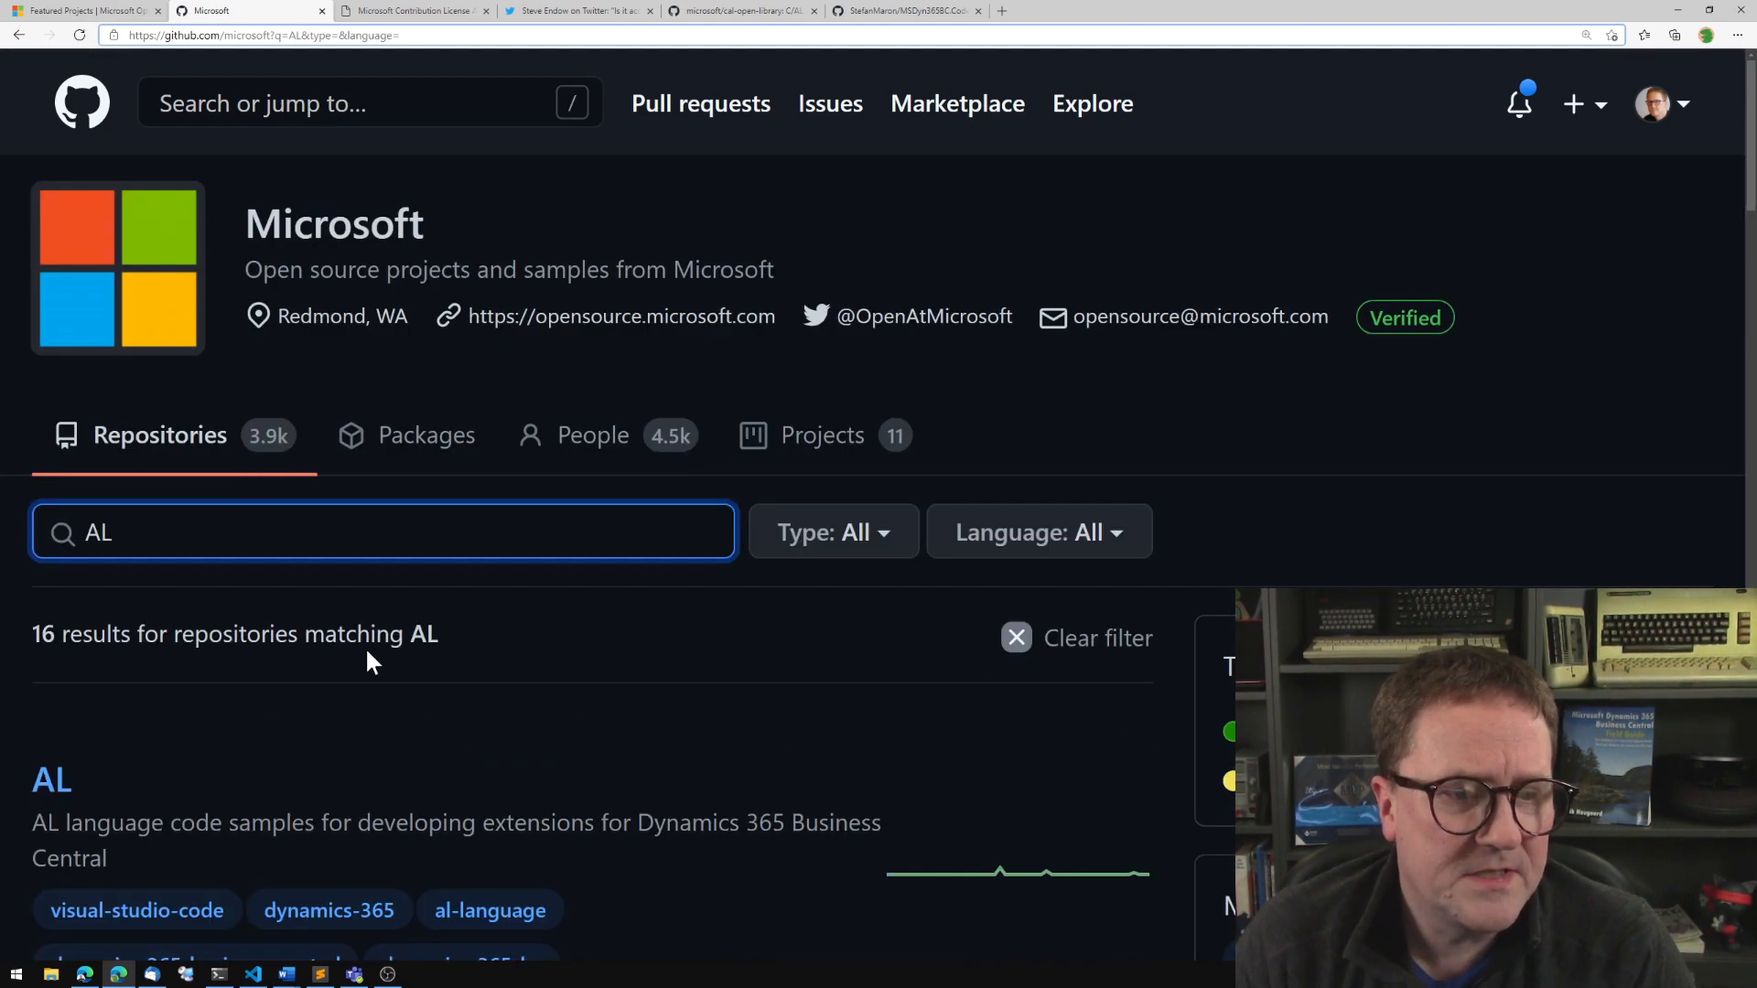
scroll("down", 3)
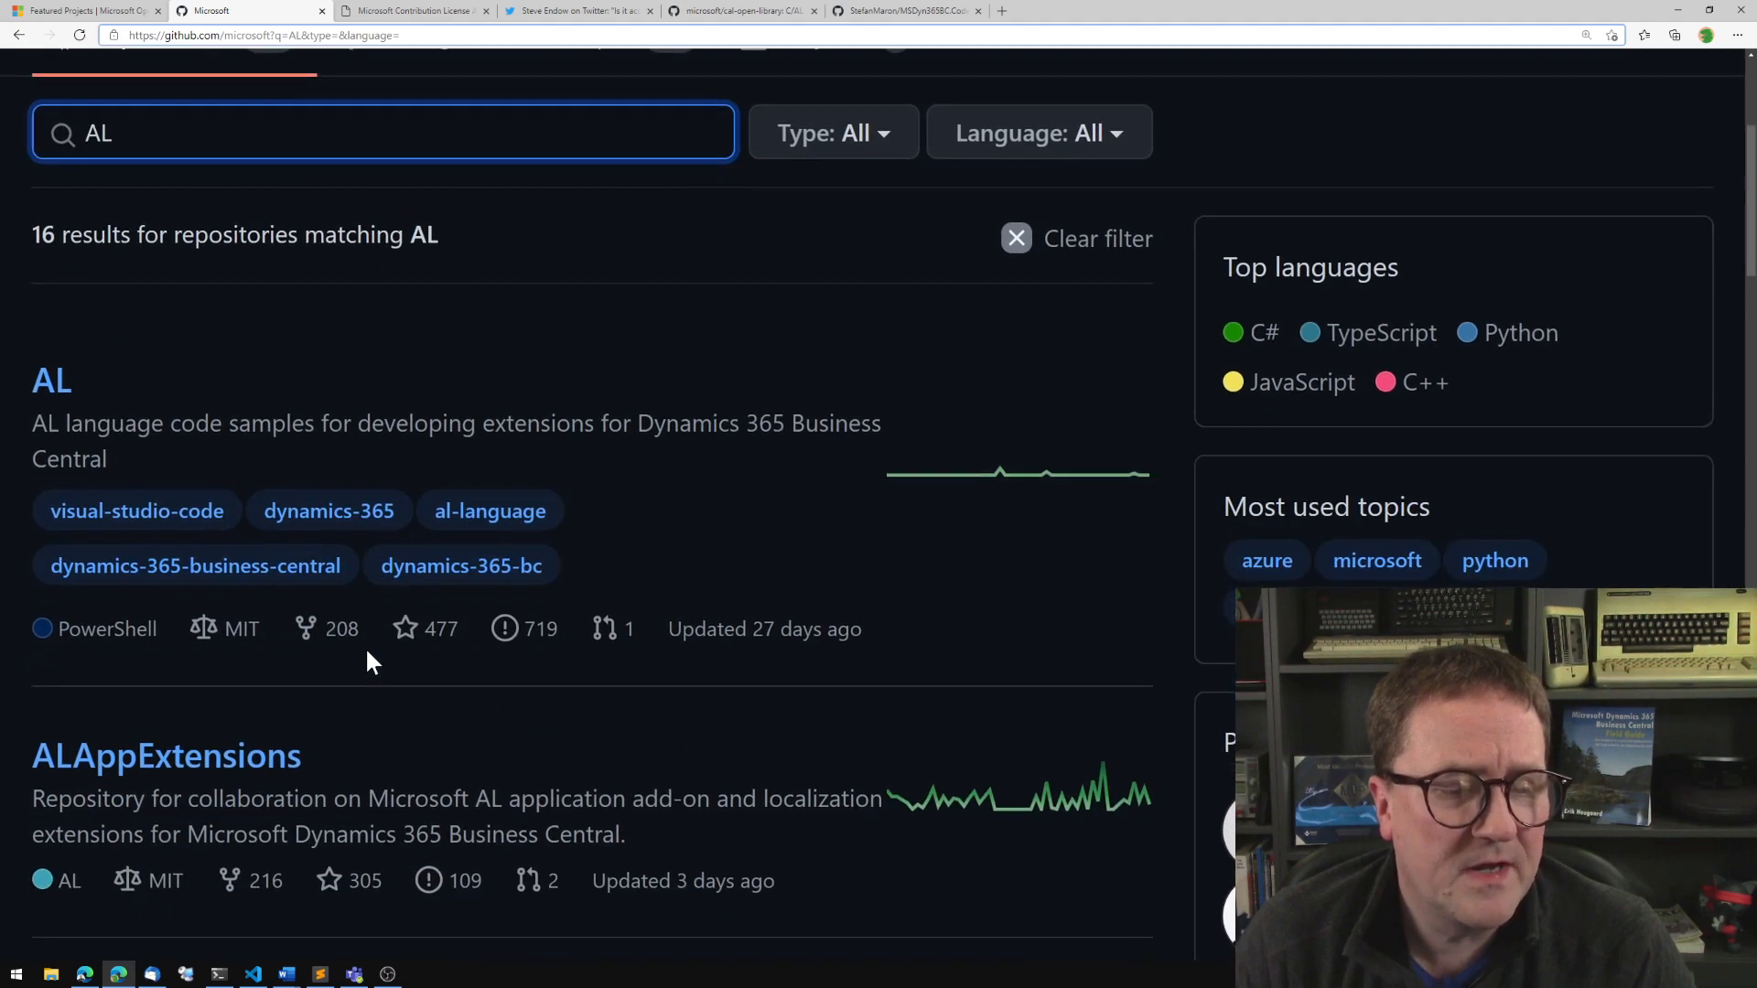
scroll("down", 3)
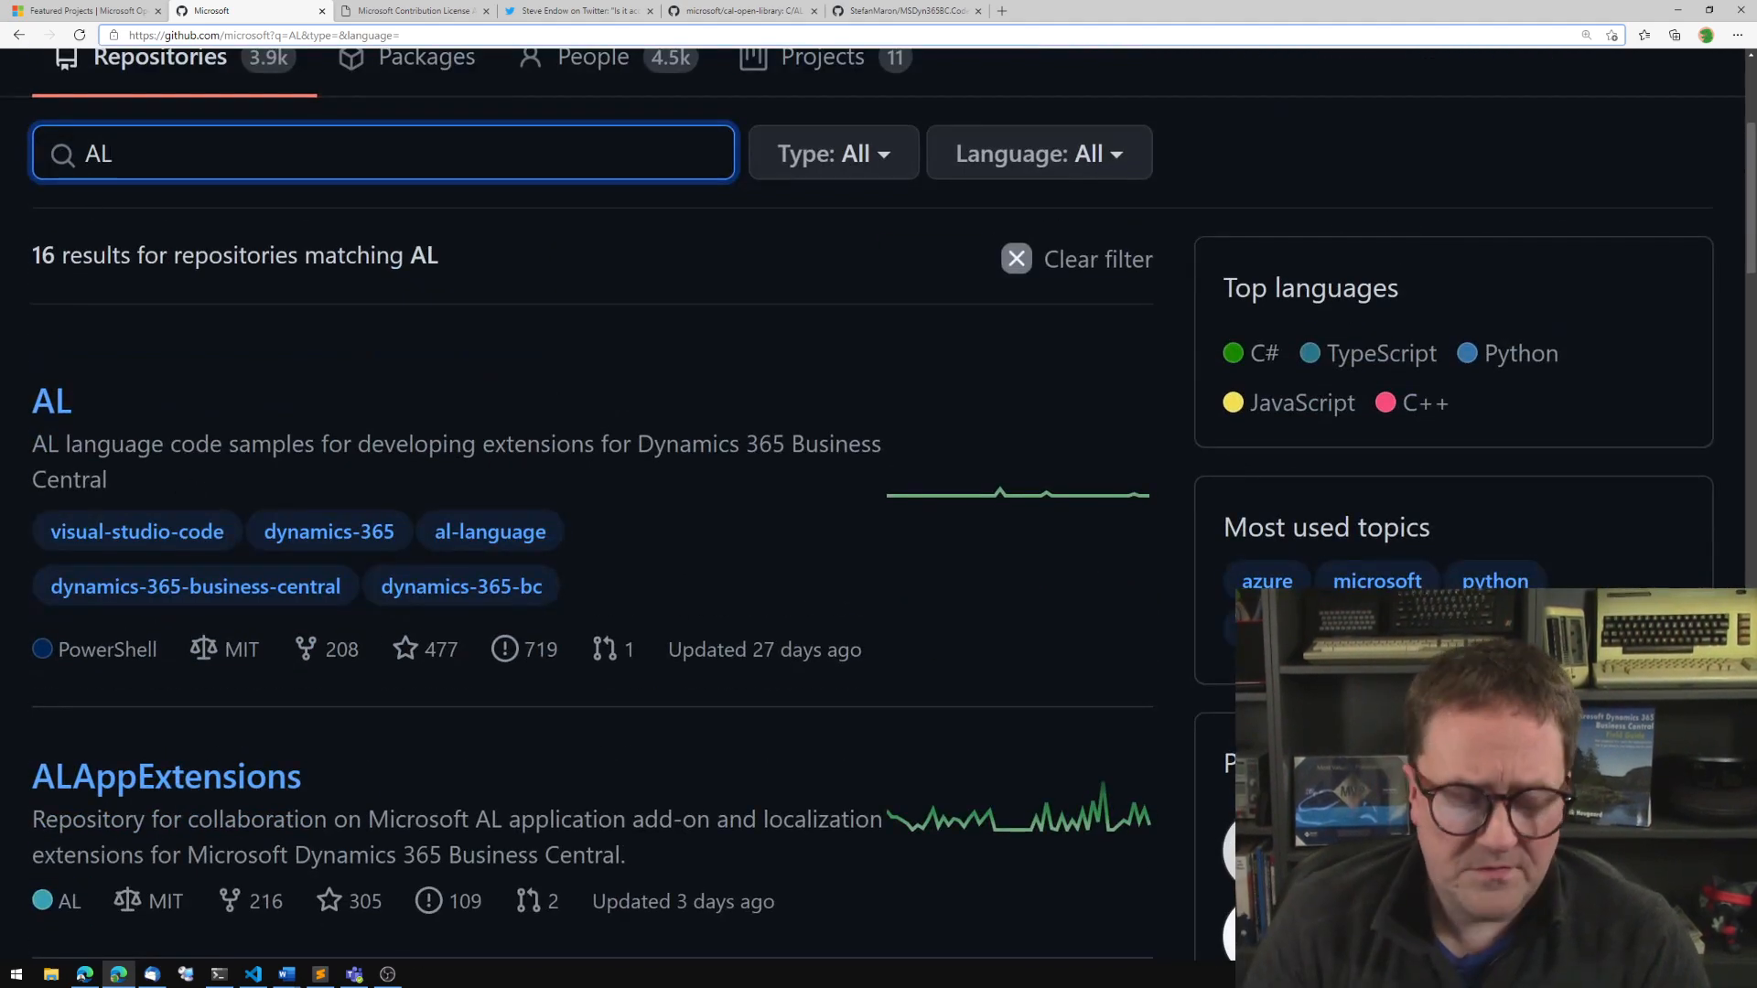
type("CAL")
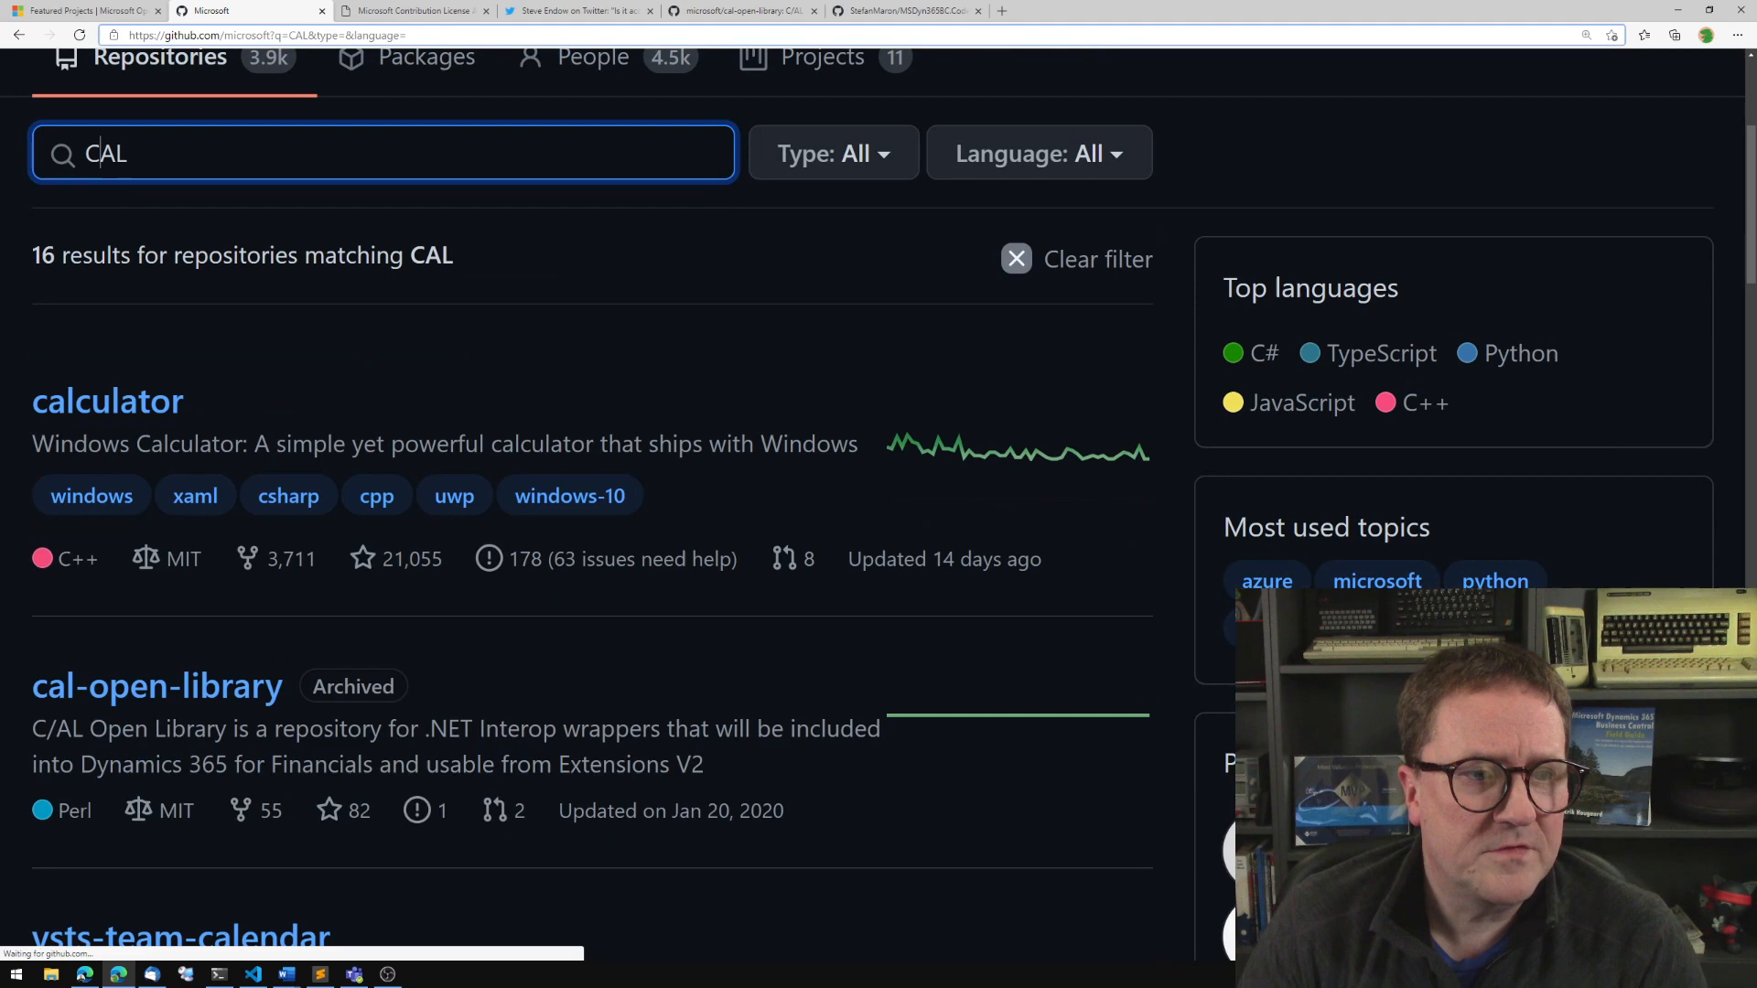
scroll("down", 3)
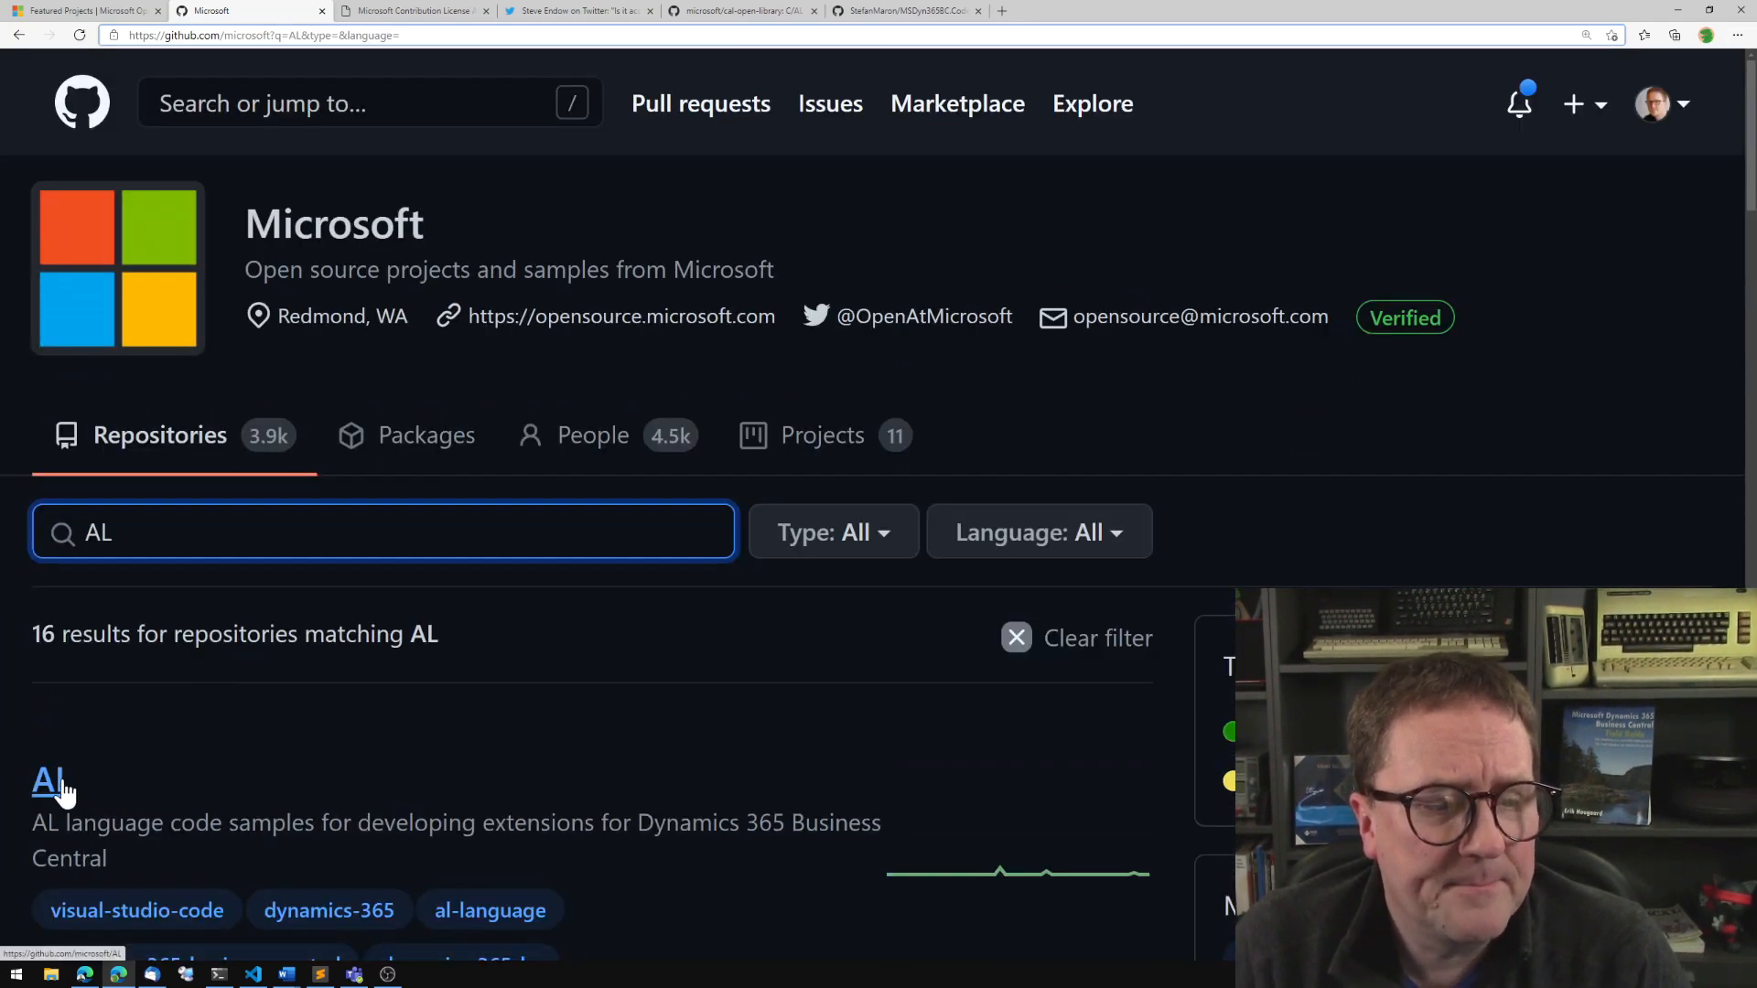
Browse the microsoft/AL repository's file list and go into its grammar folder.
left_click(46, 780)
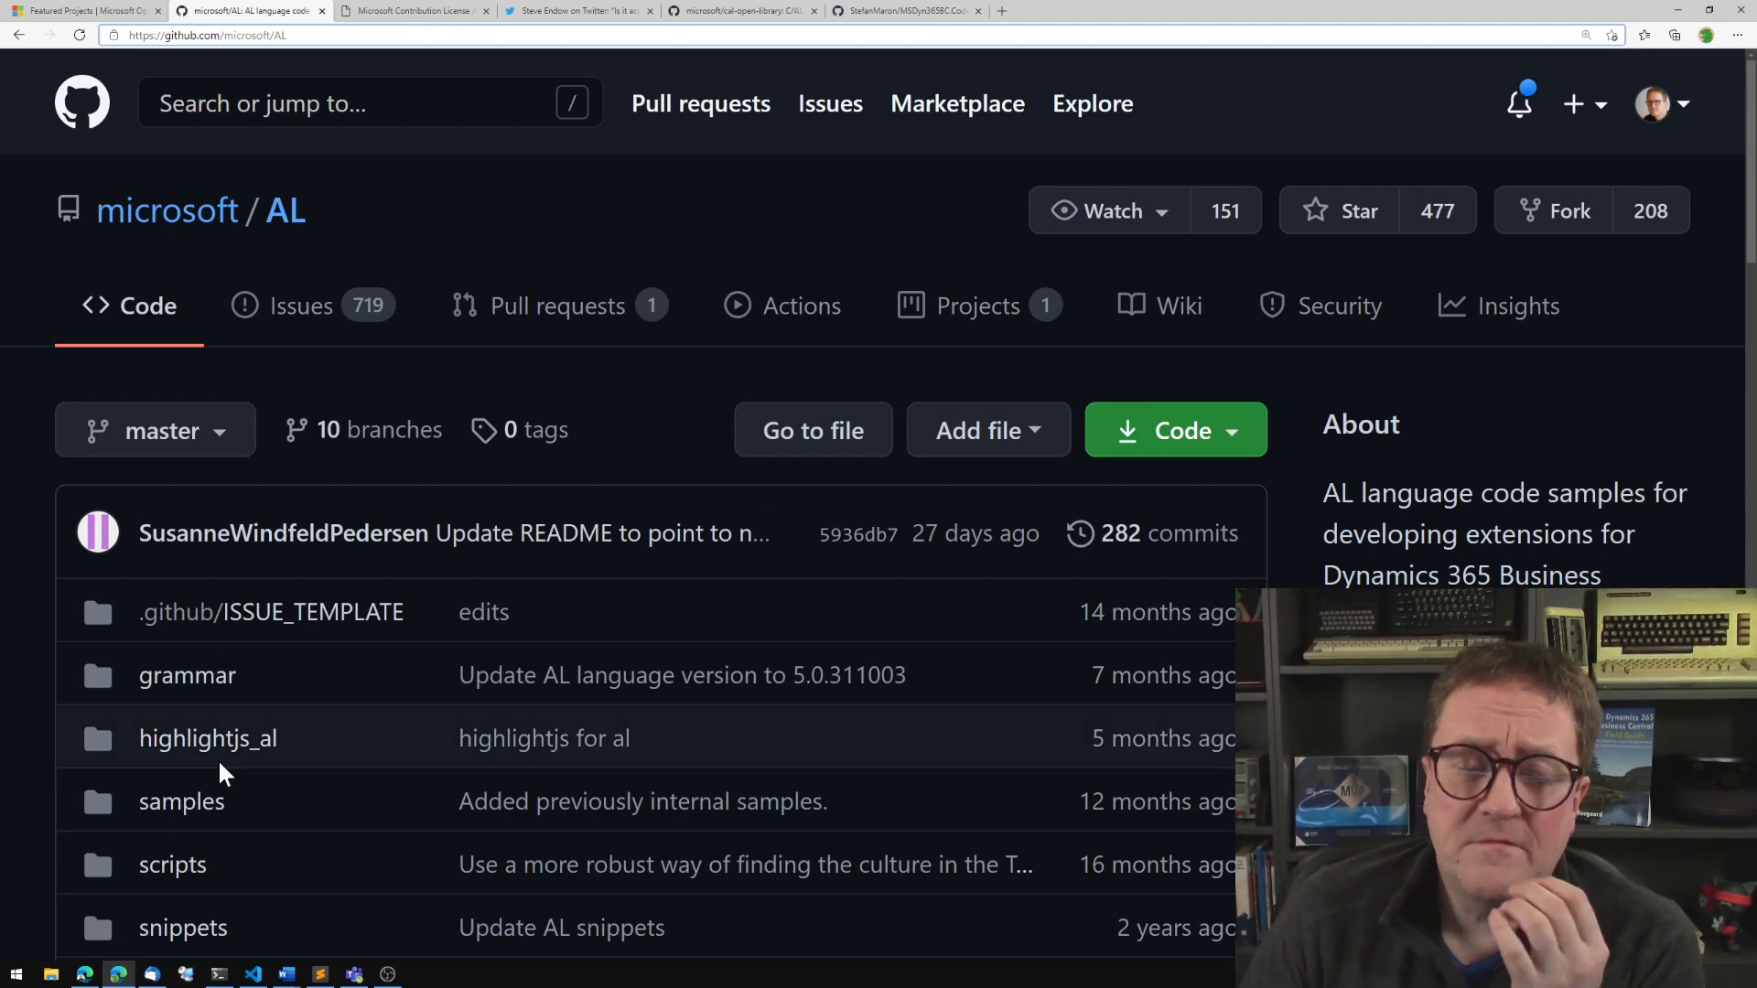
scroll("down", 3)
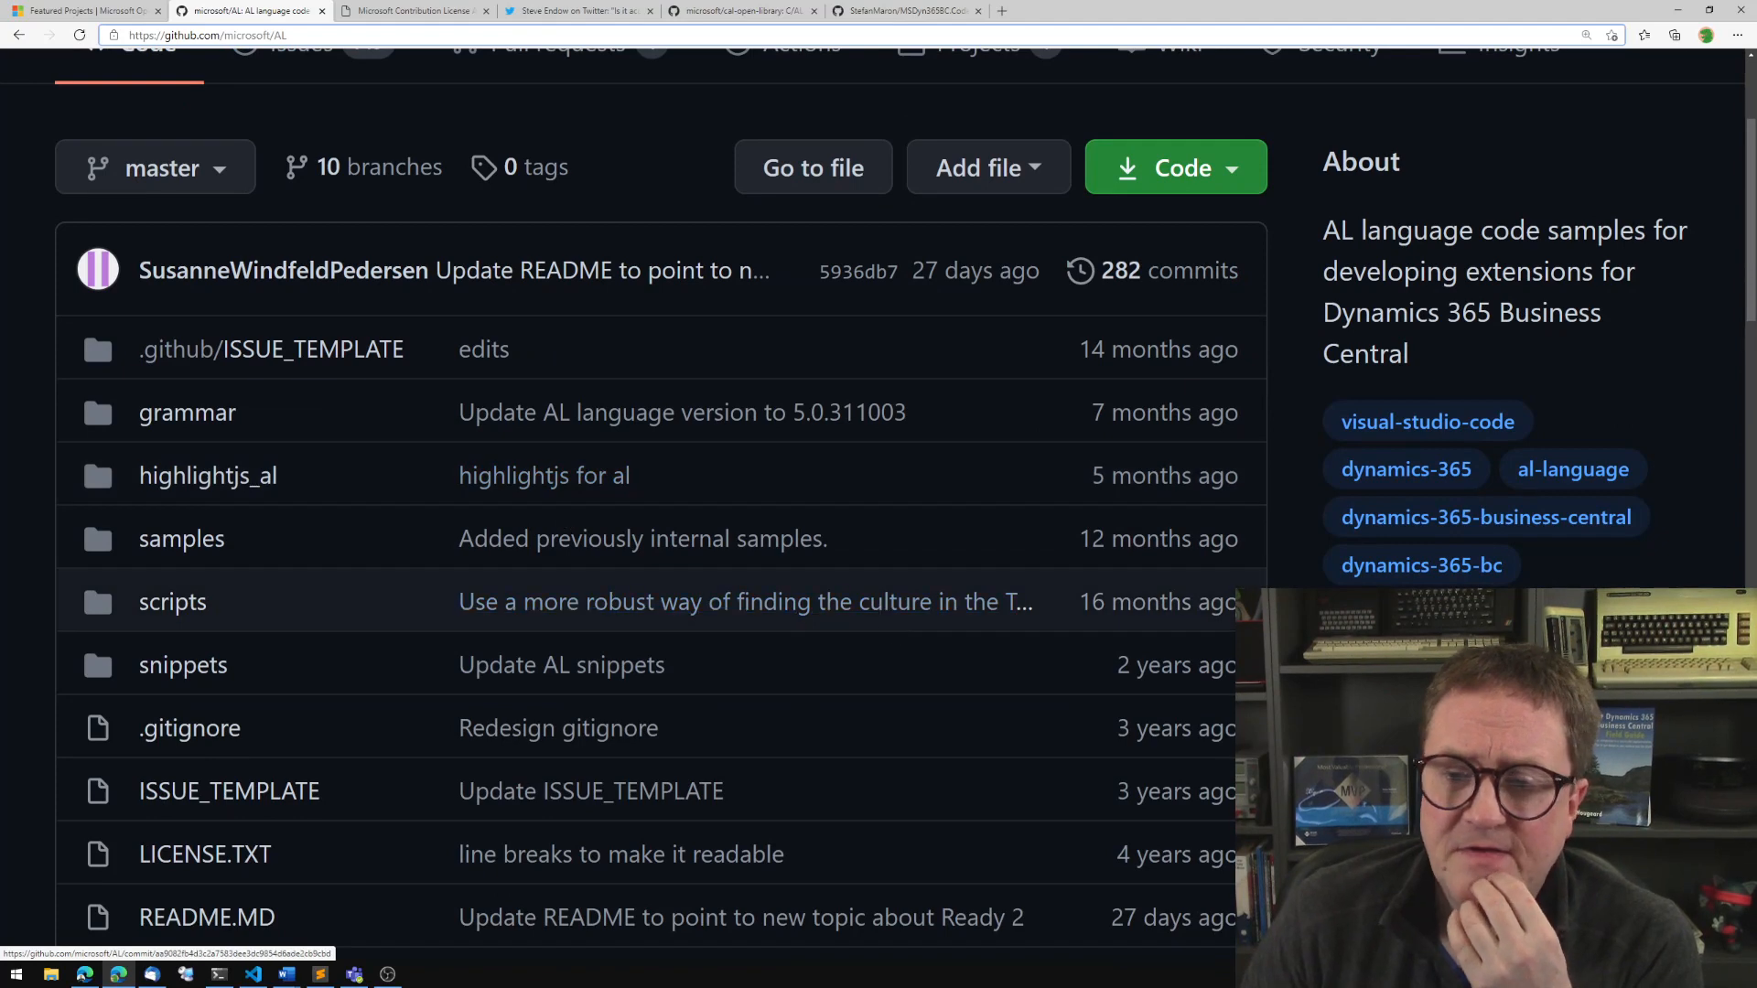
scroll("down", 3)
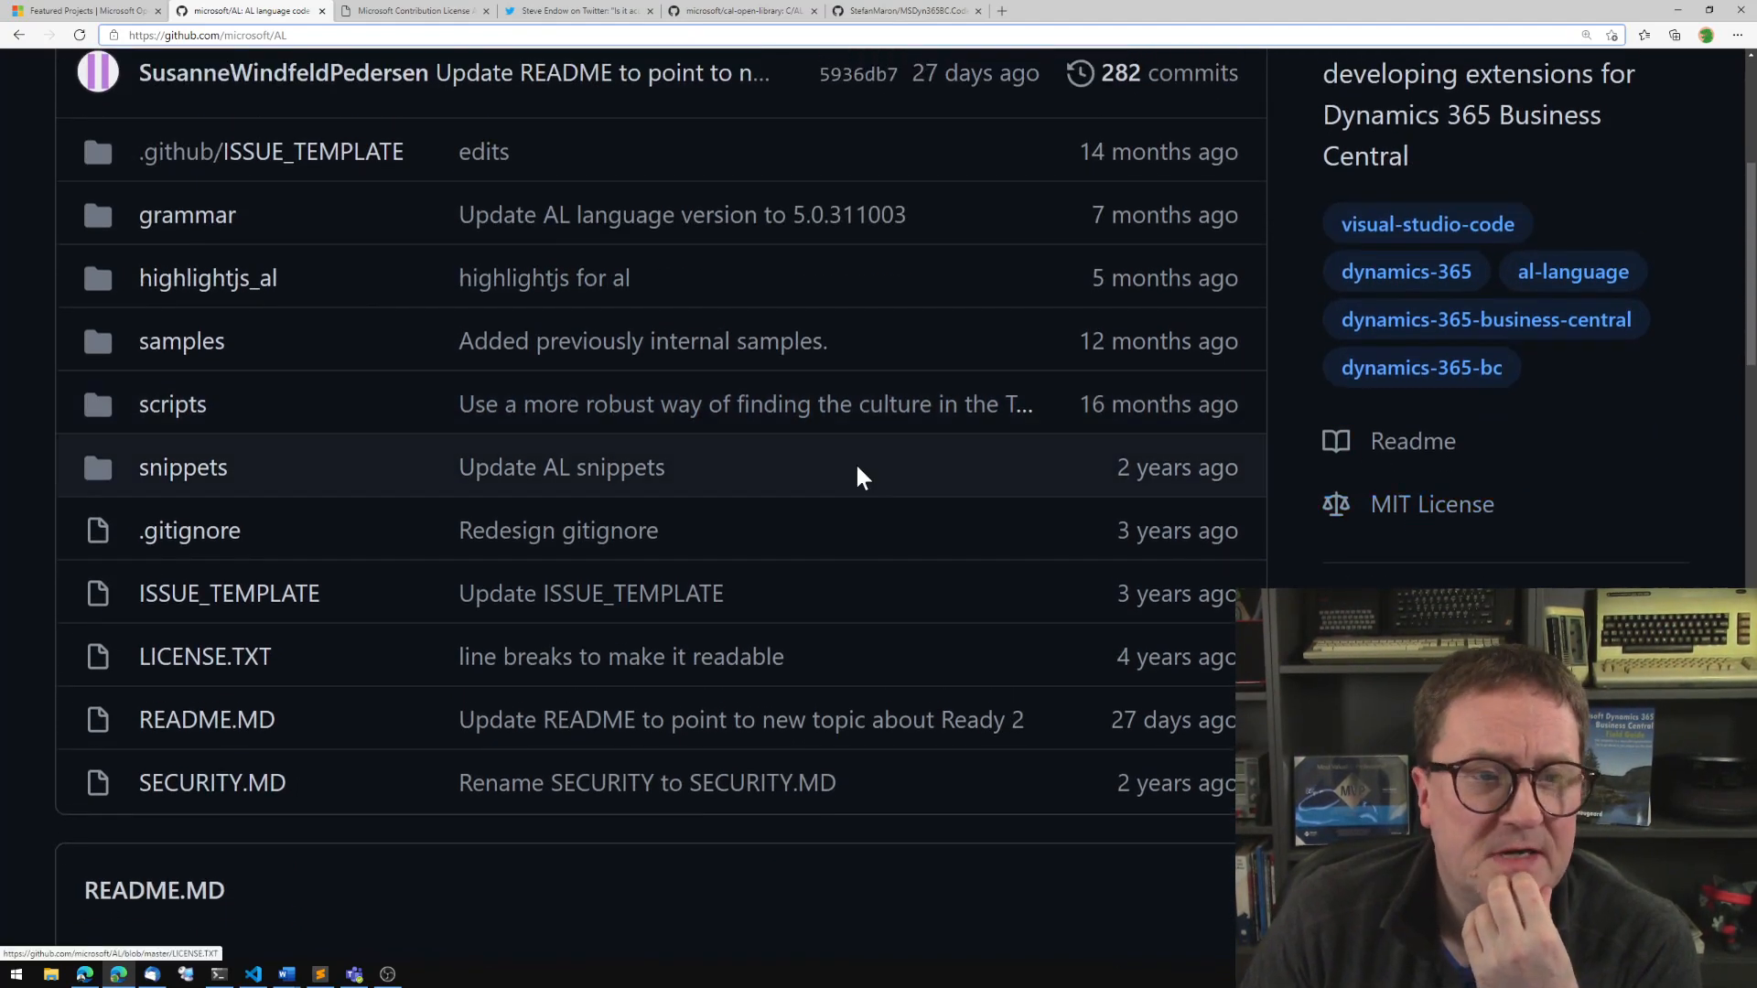
left_click(186, 214)
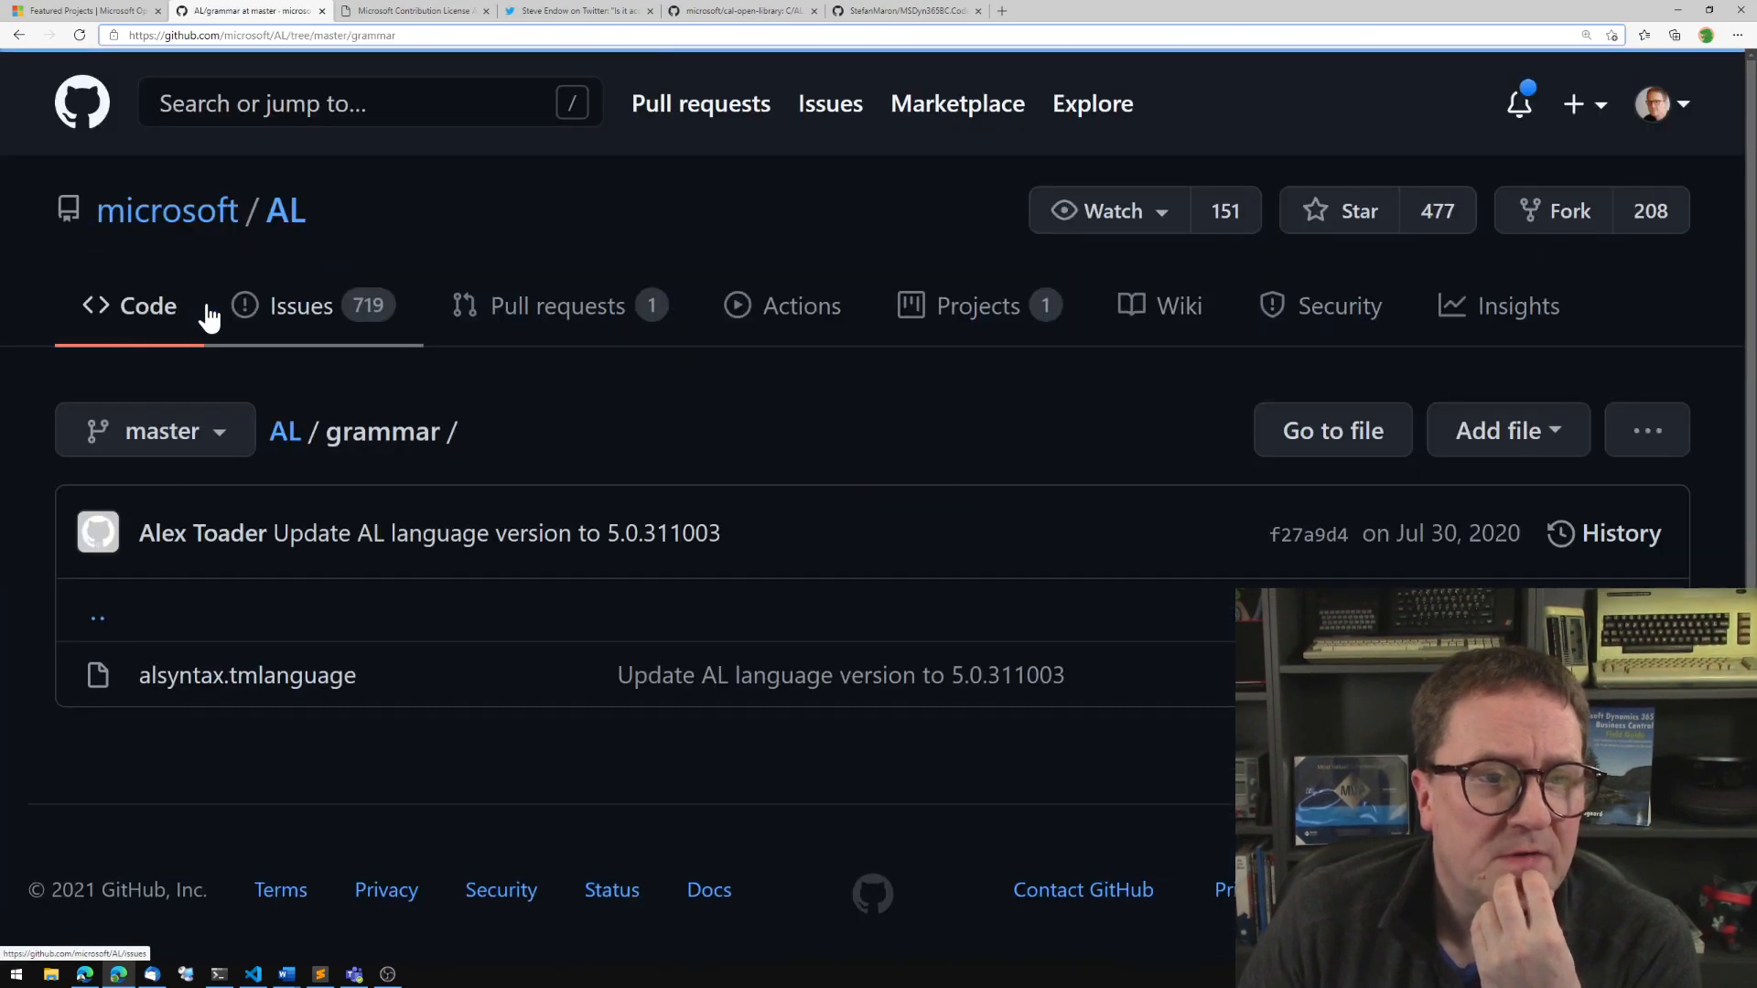
Read through the XML contents of the alsyntax.tmlanguage grammar file.
left_click(247, 676)
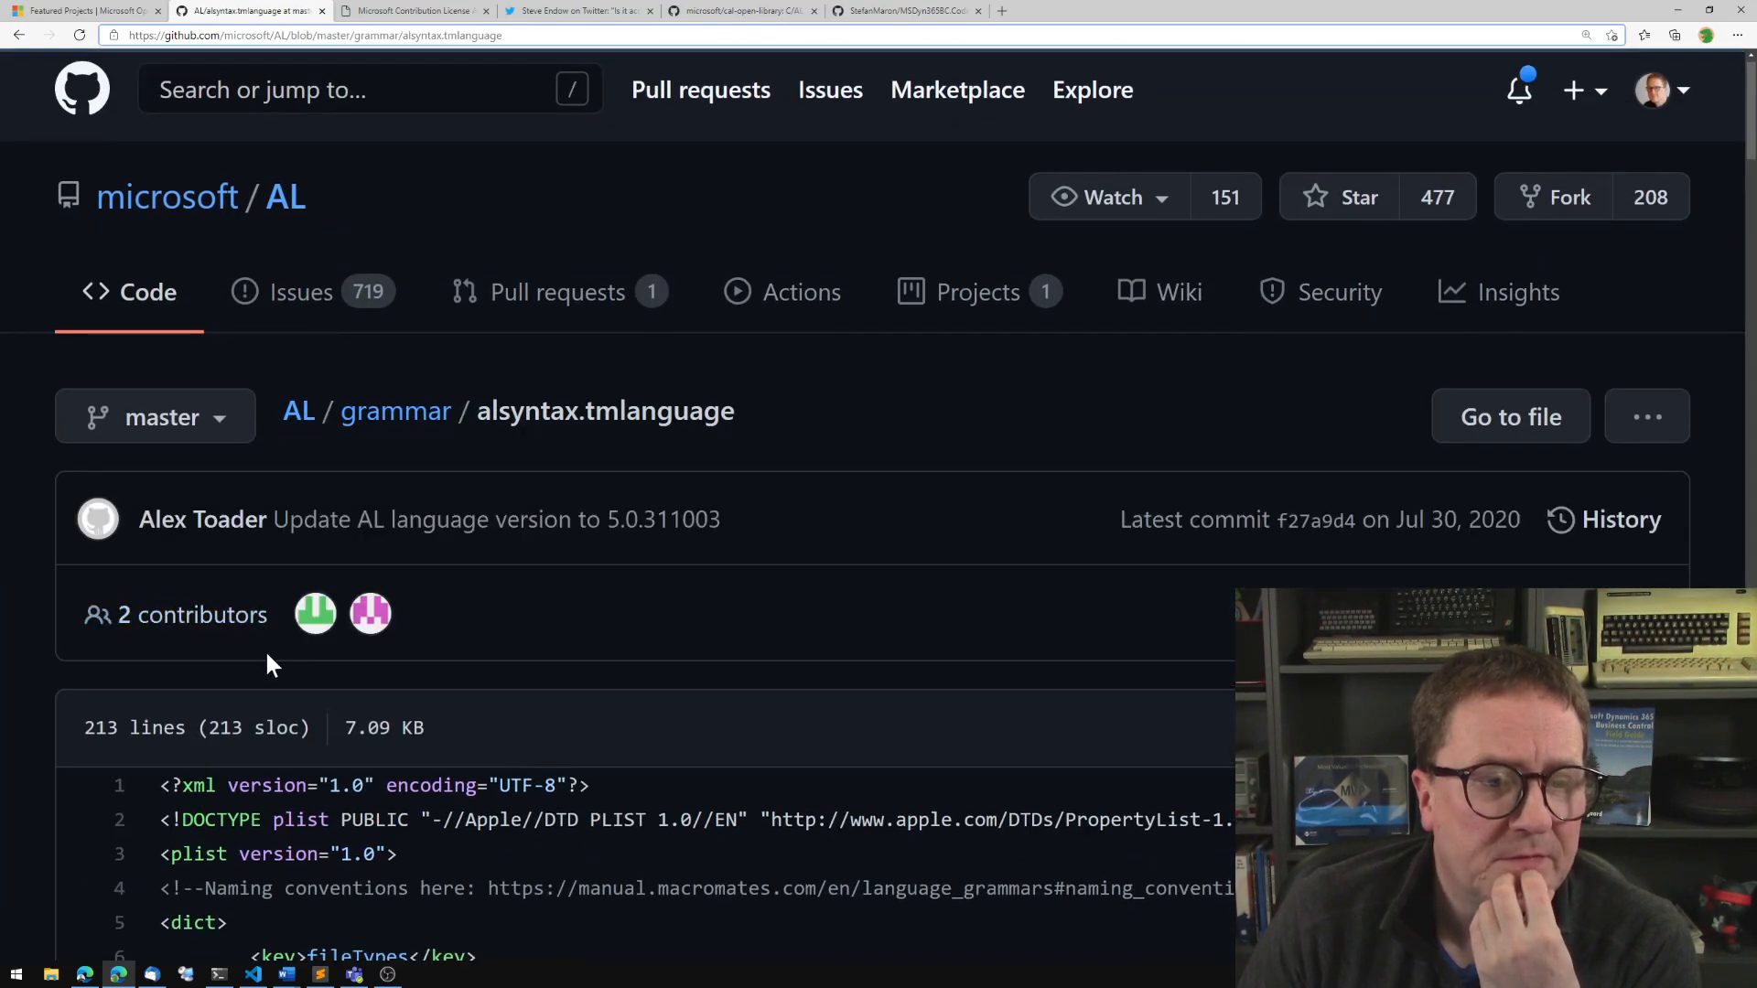
scroll("down", 3)
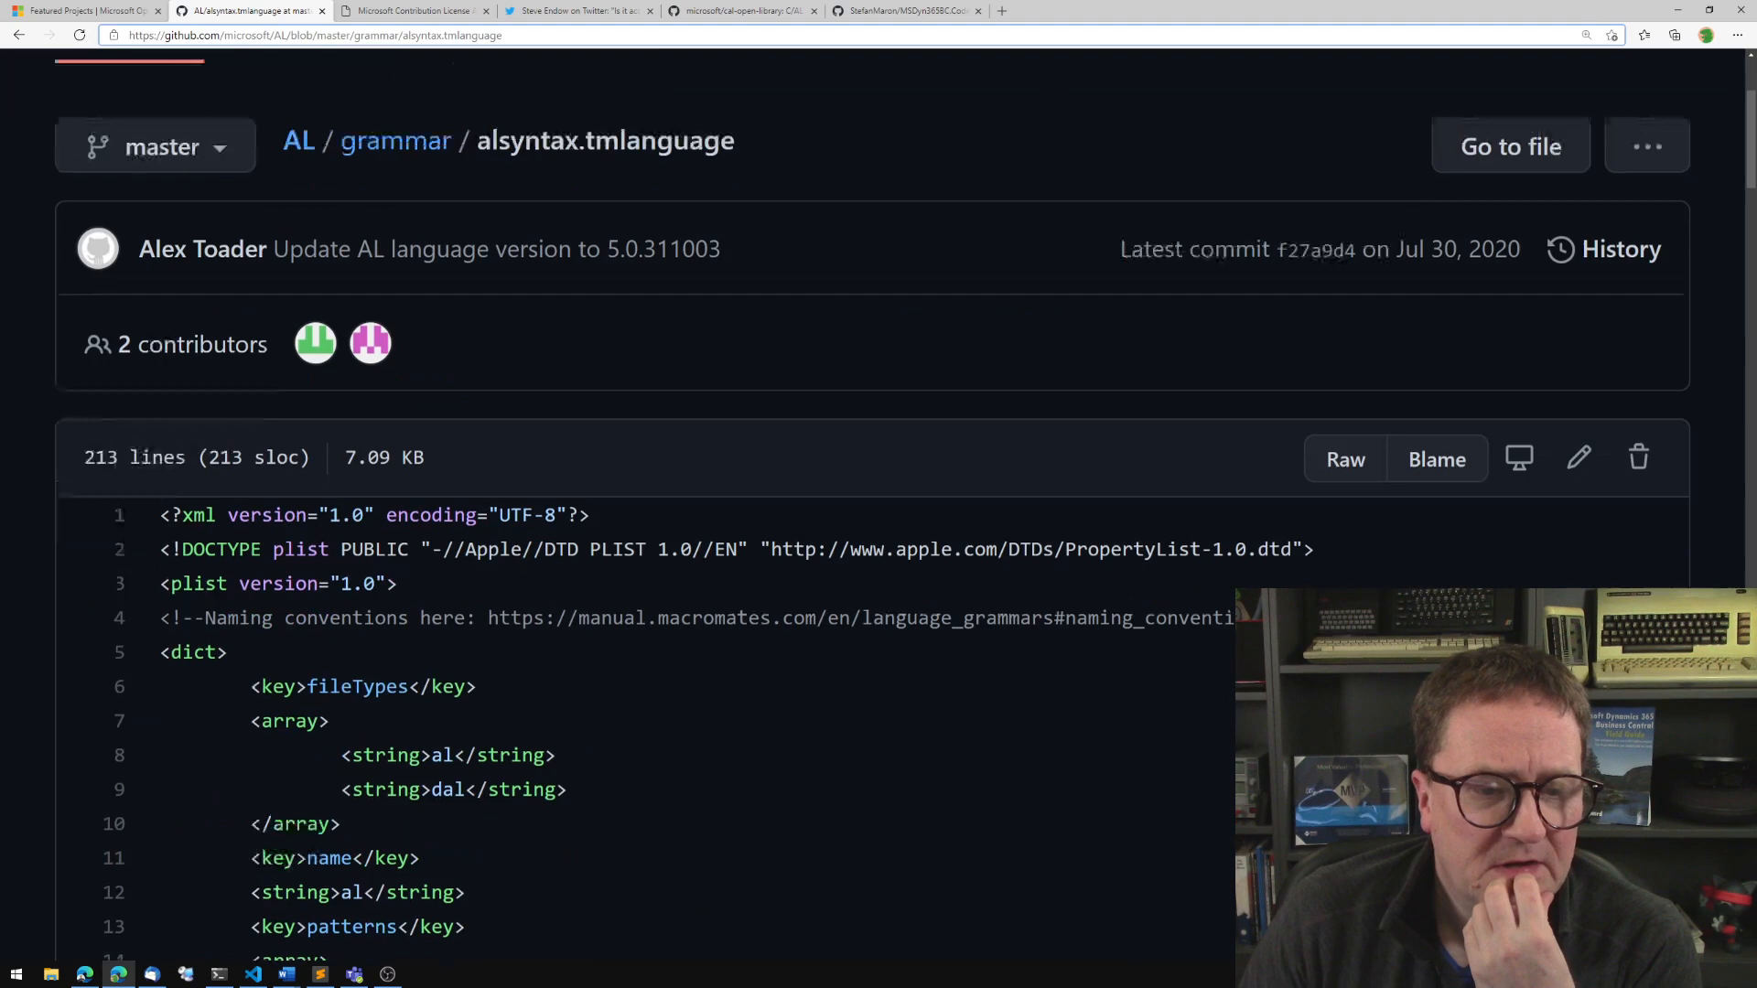
scroll("down", 3)
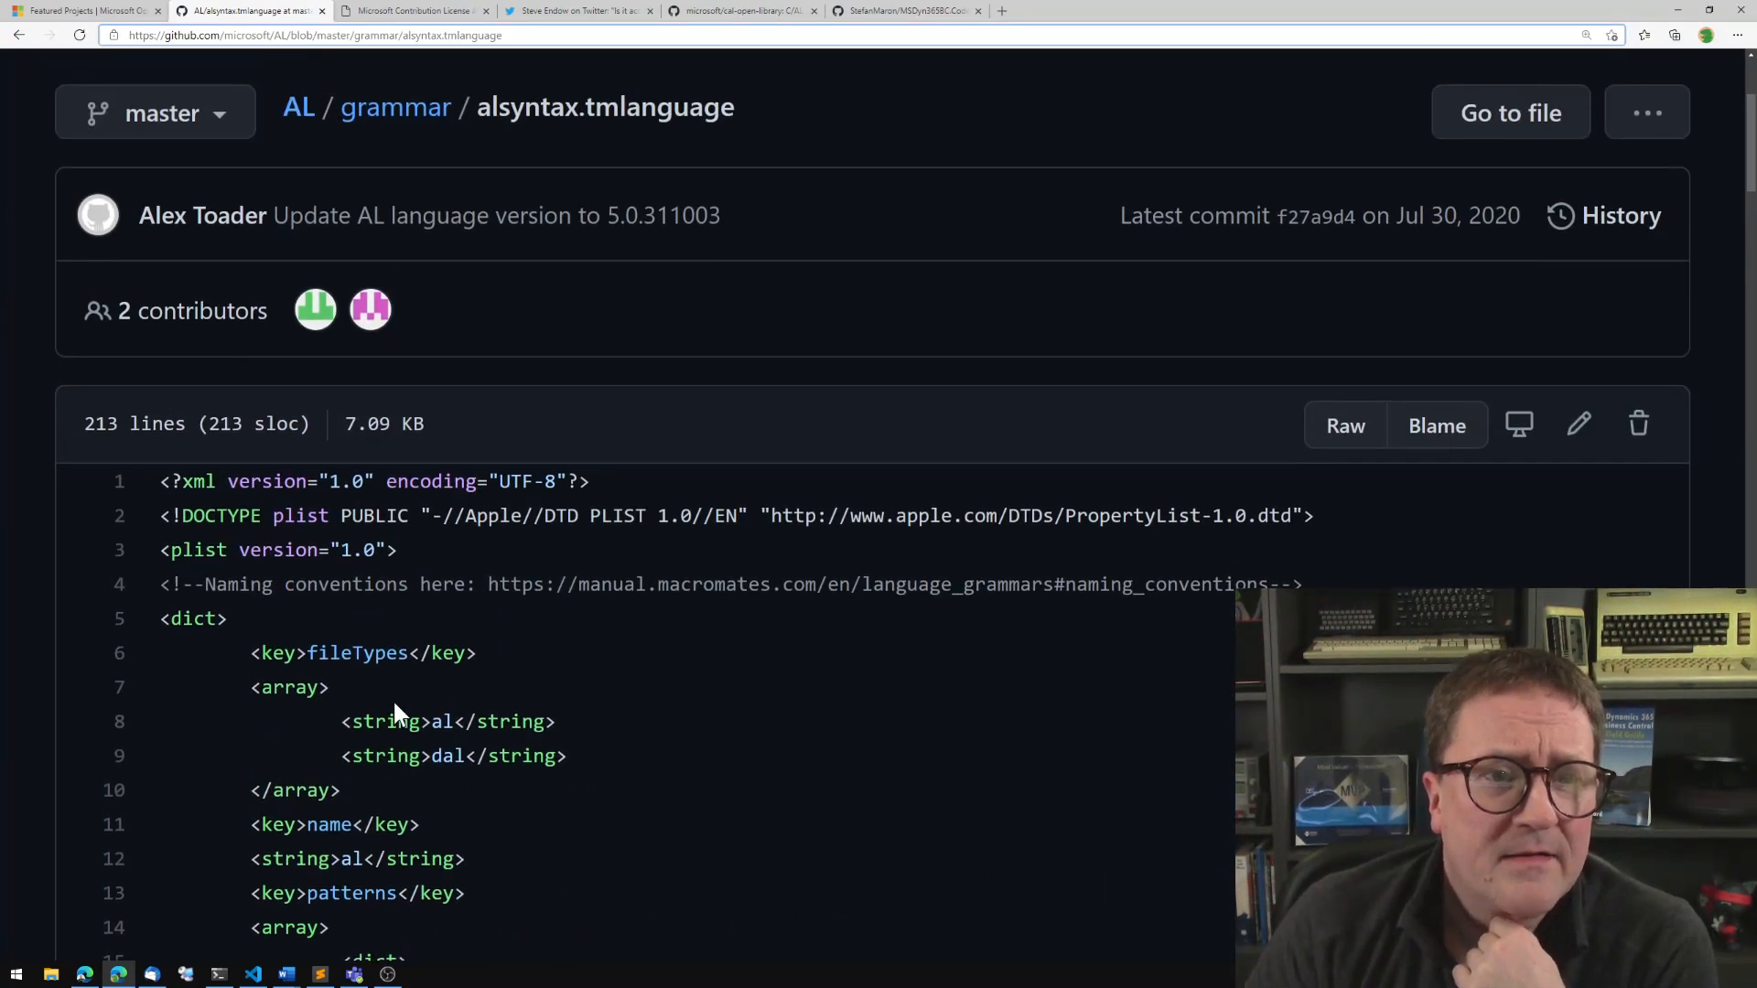
mouse_move(527, 212)
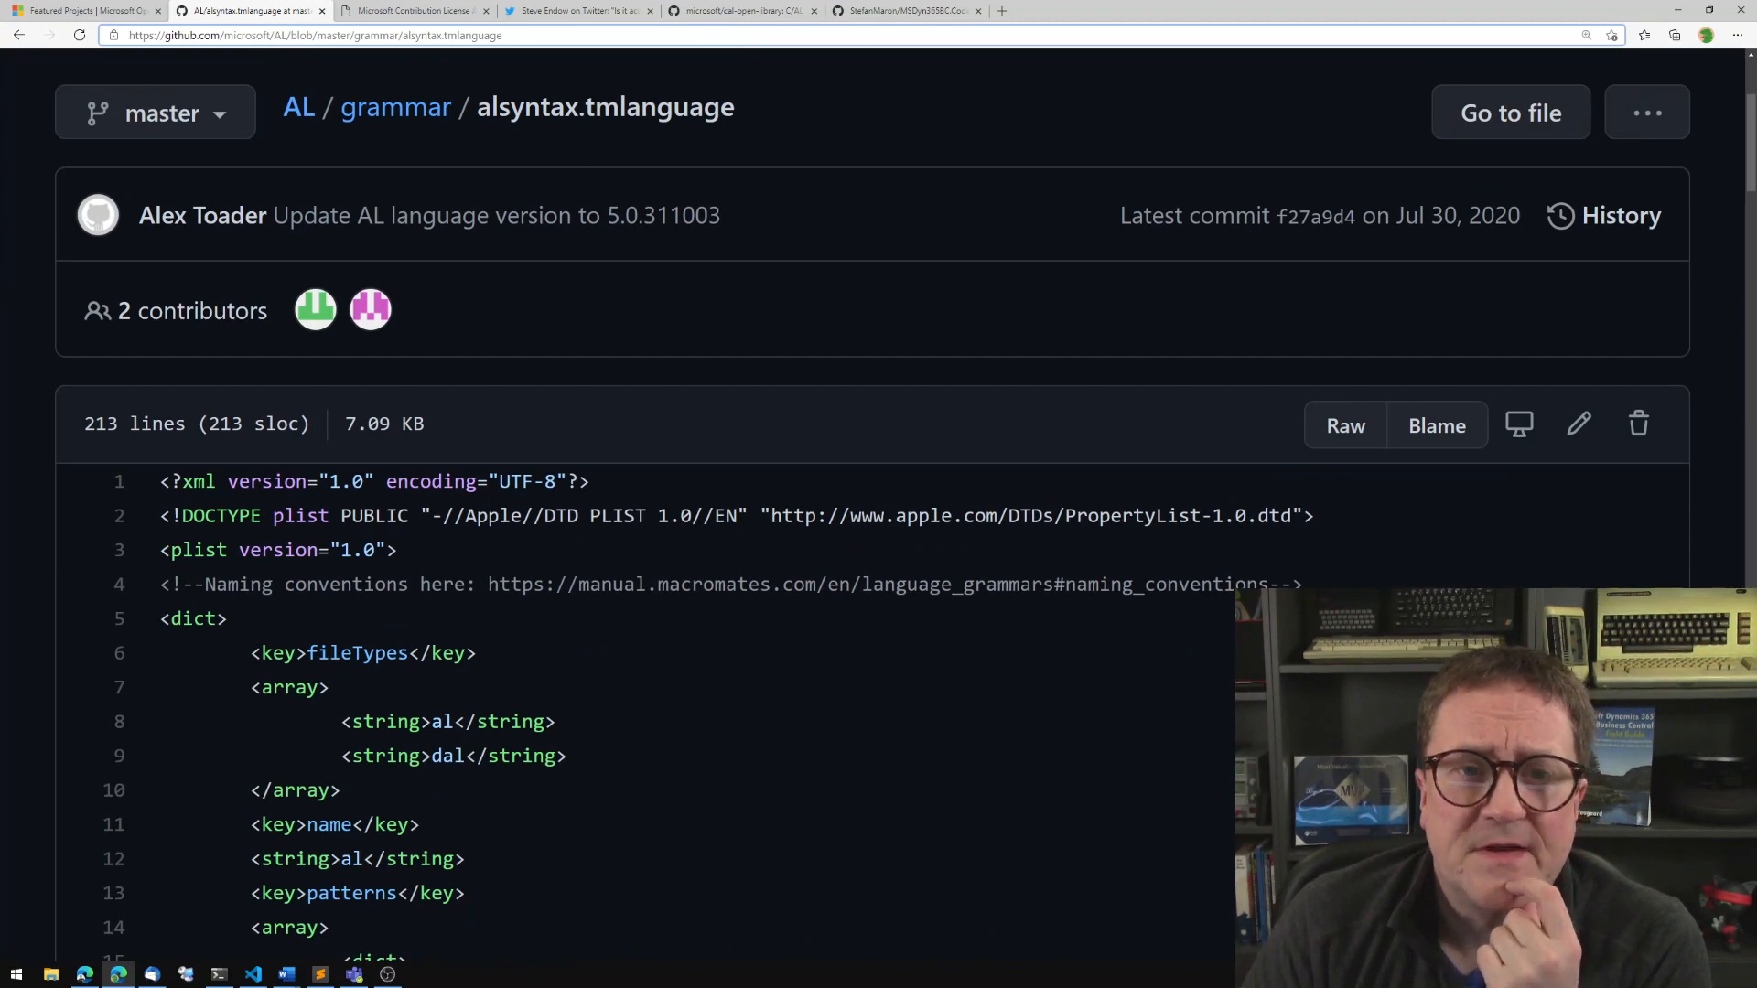
scroll("down", 3)
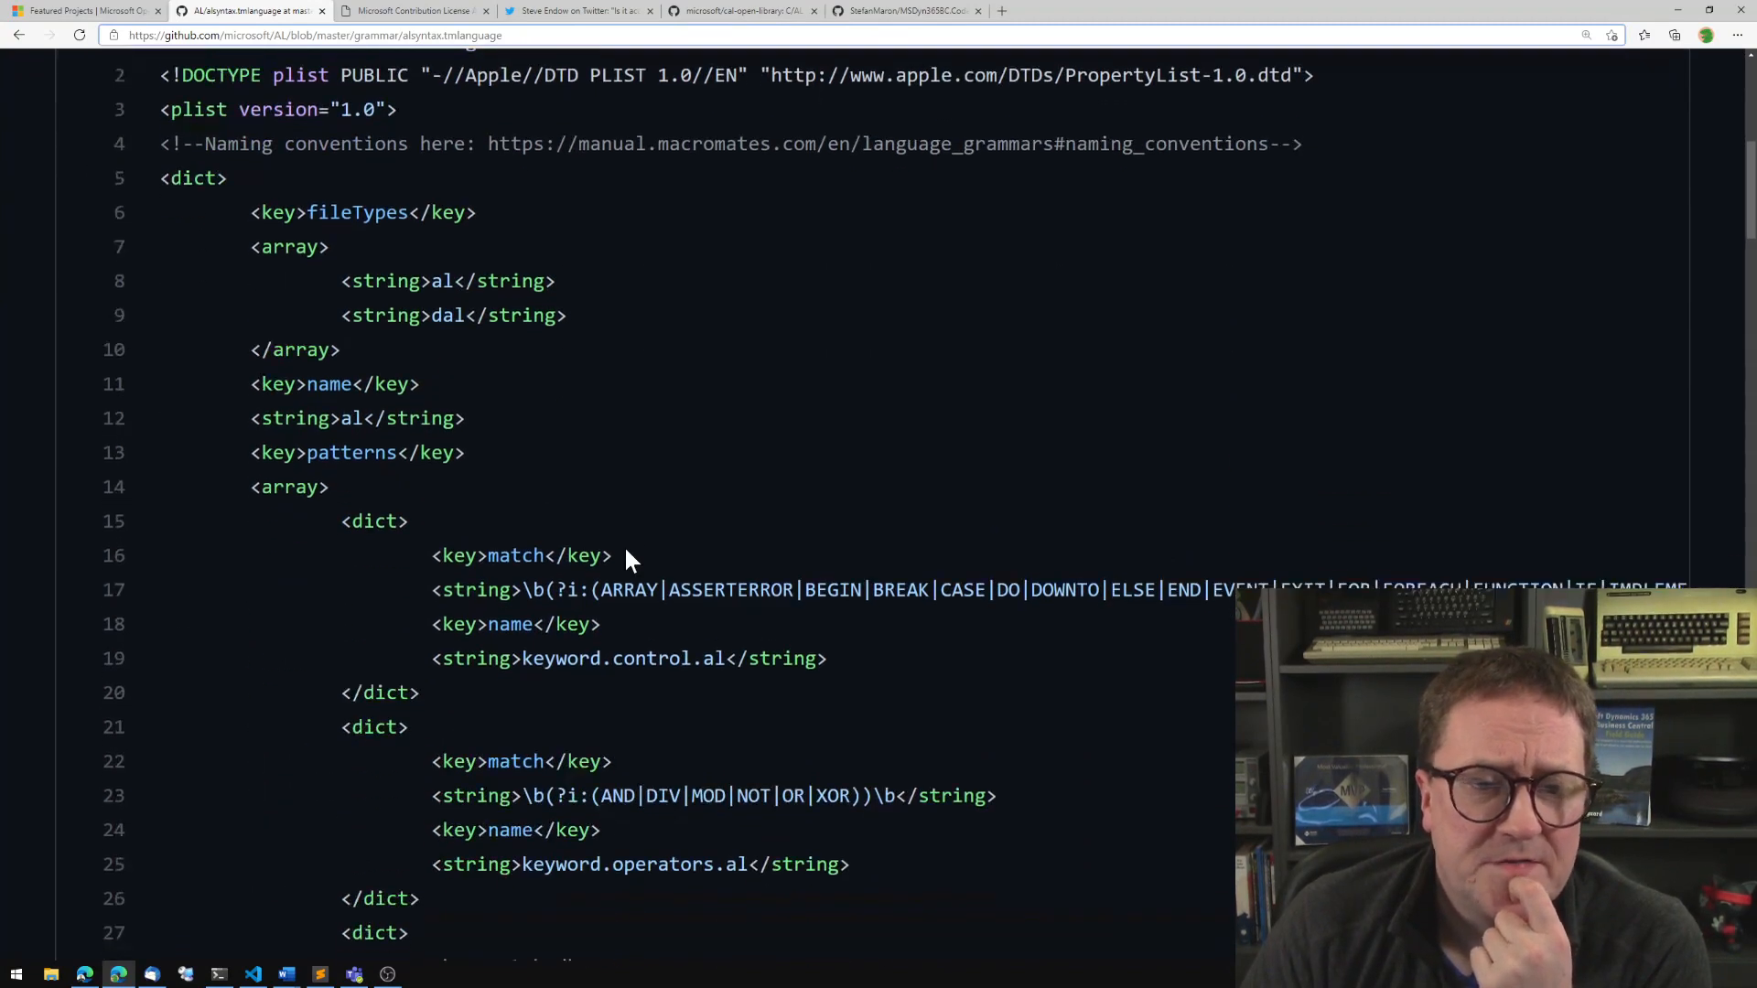
scroll("up", 3)
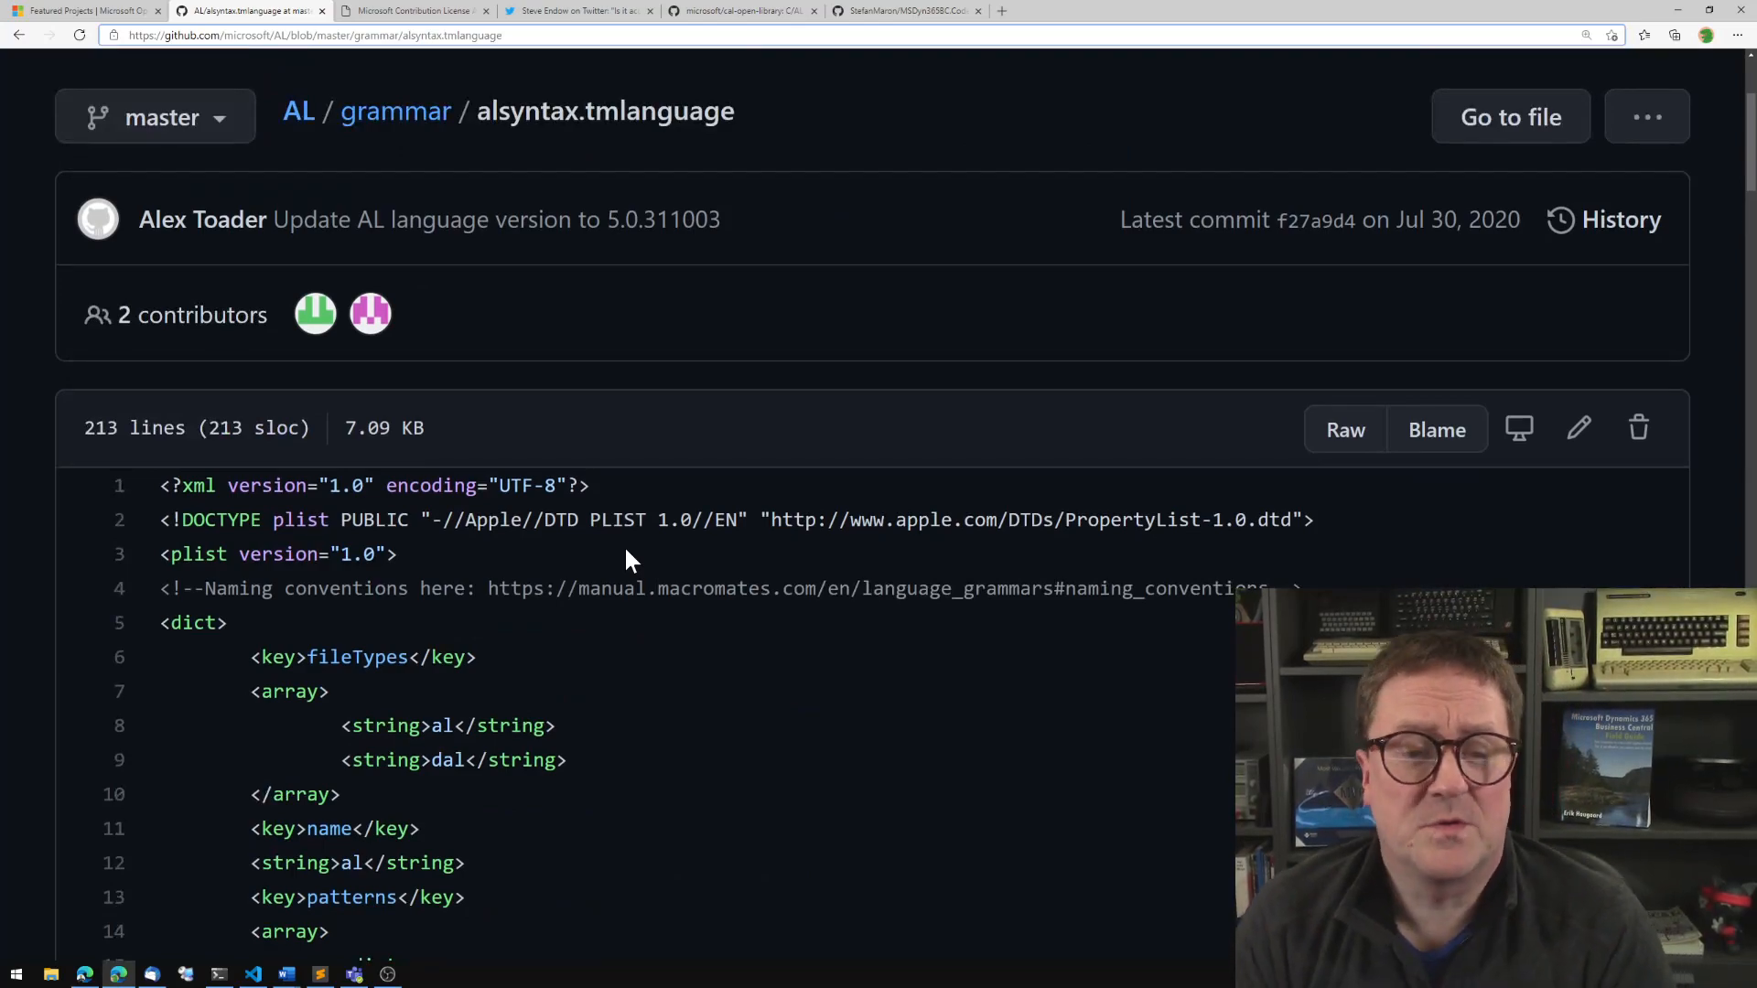
scroll("down", 3)
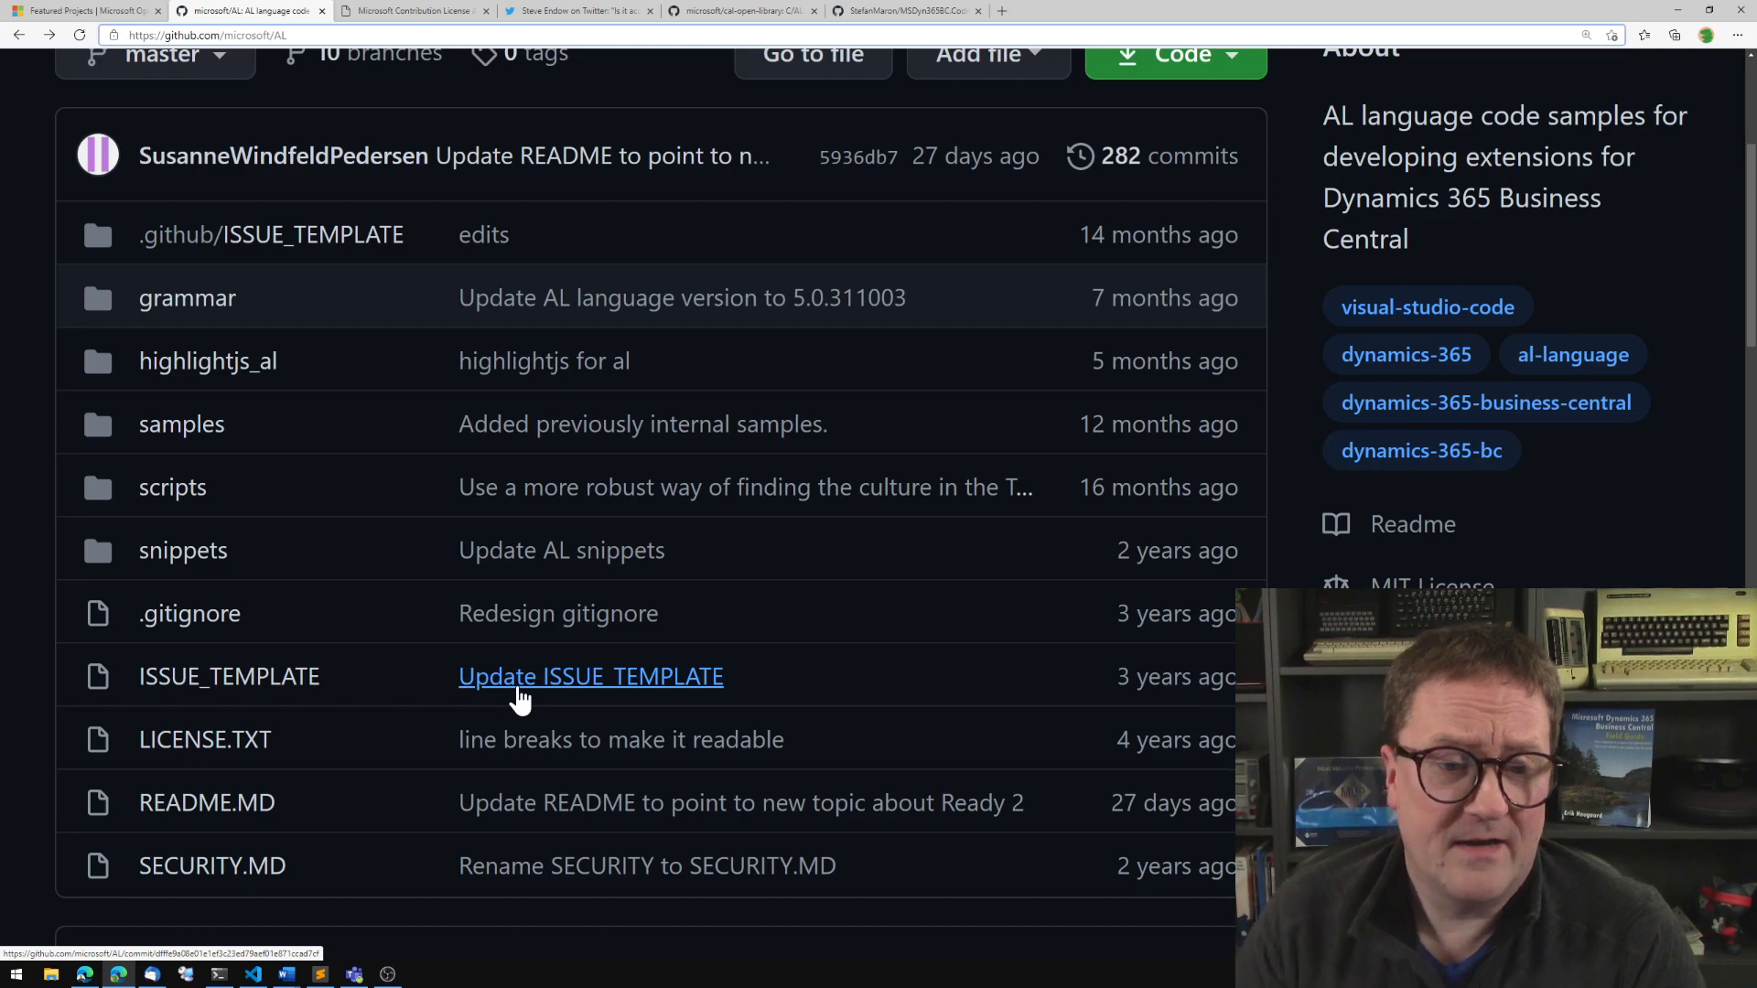
scroll("down", 3)
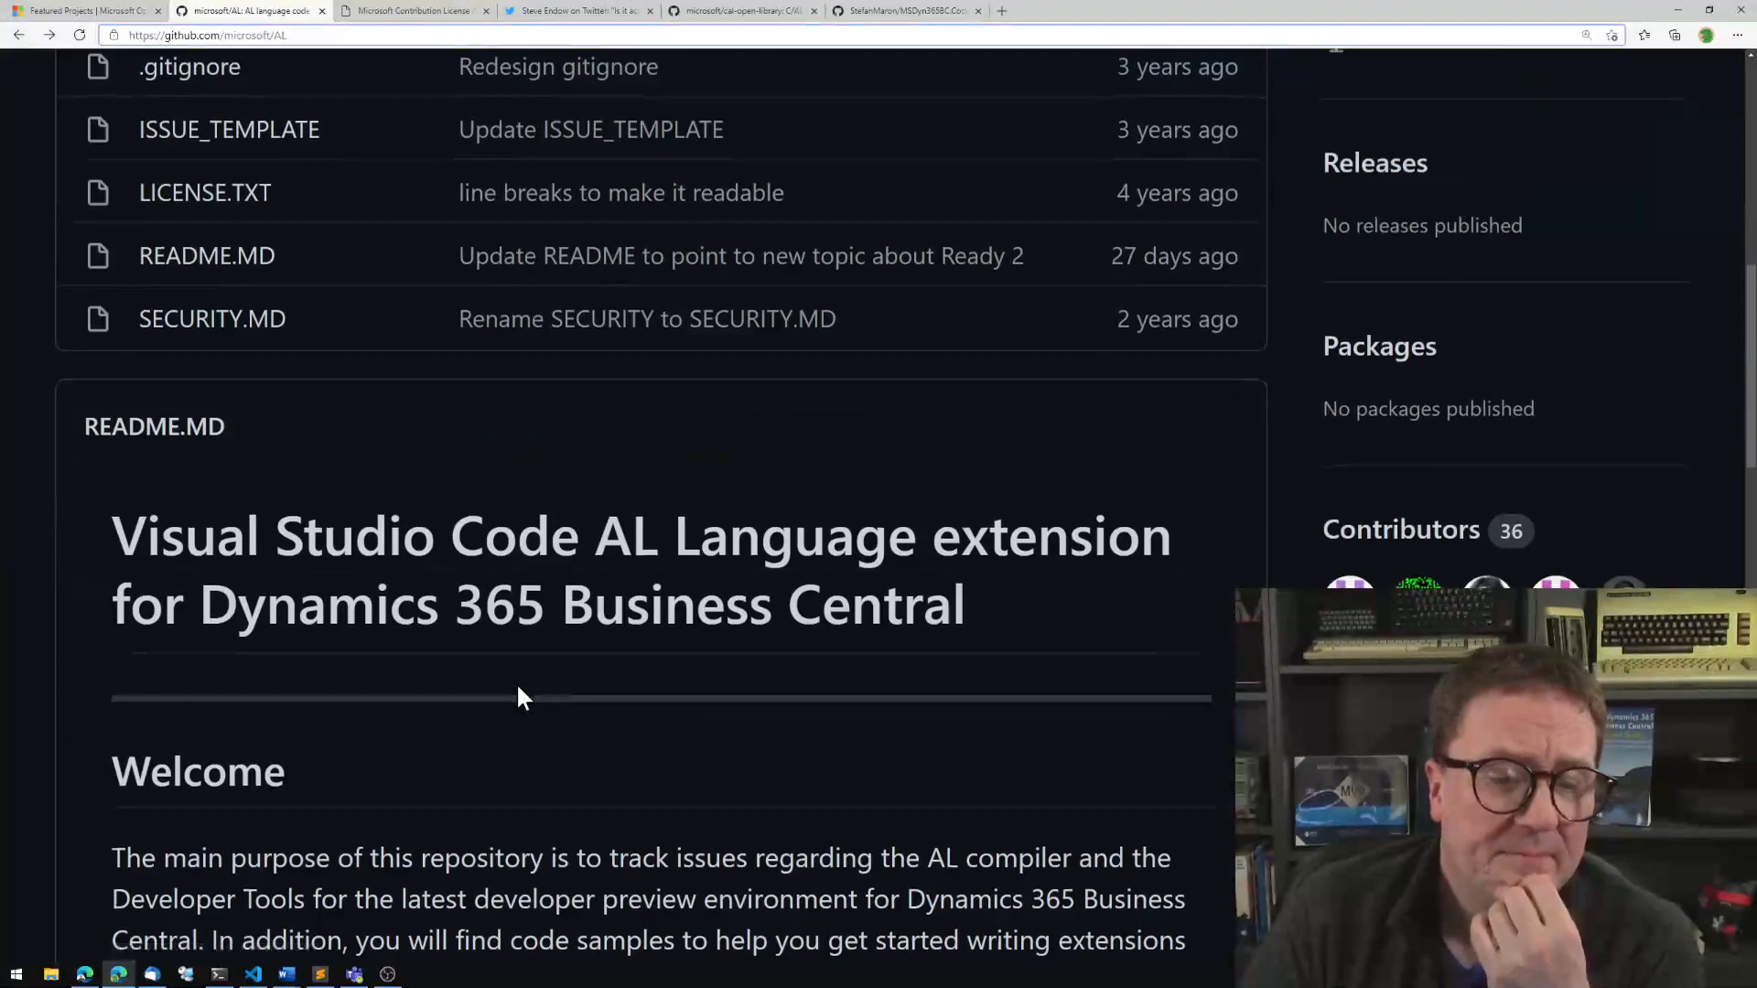
scroll("down", 3)
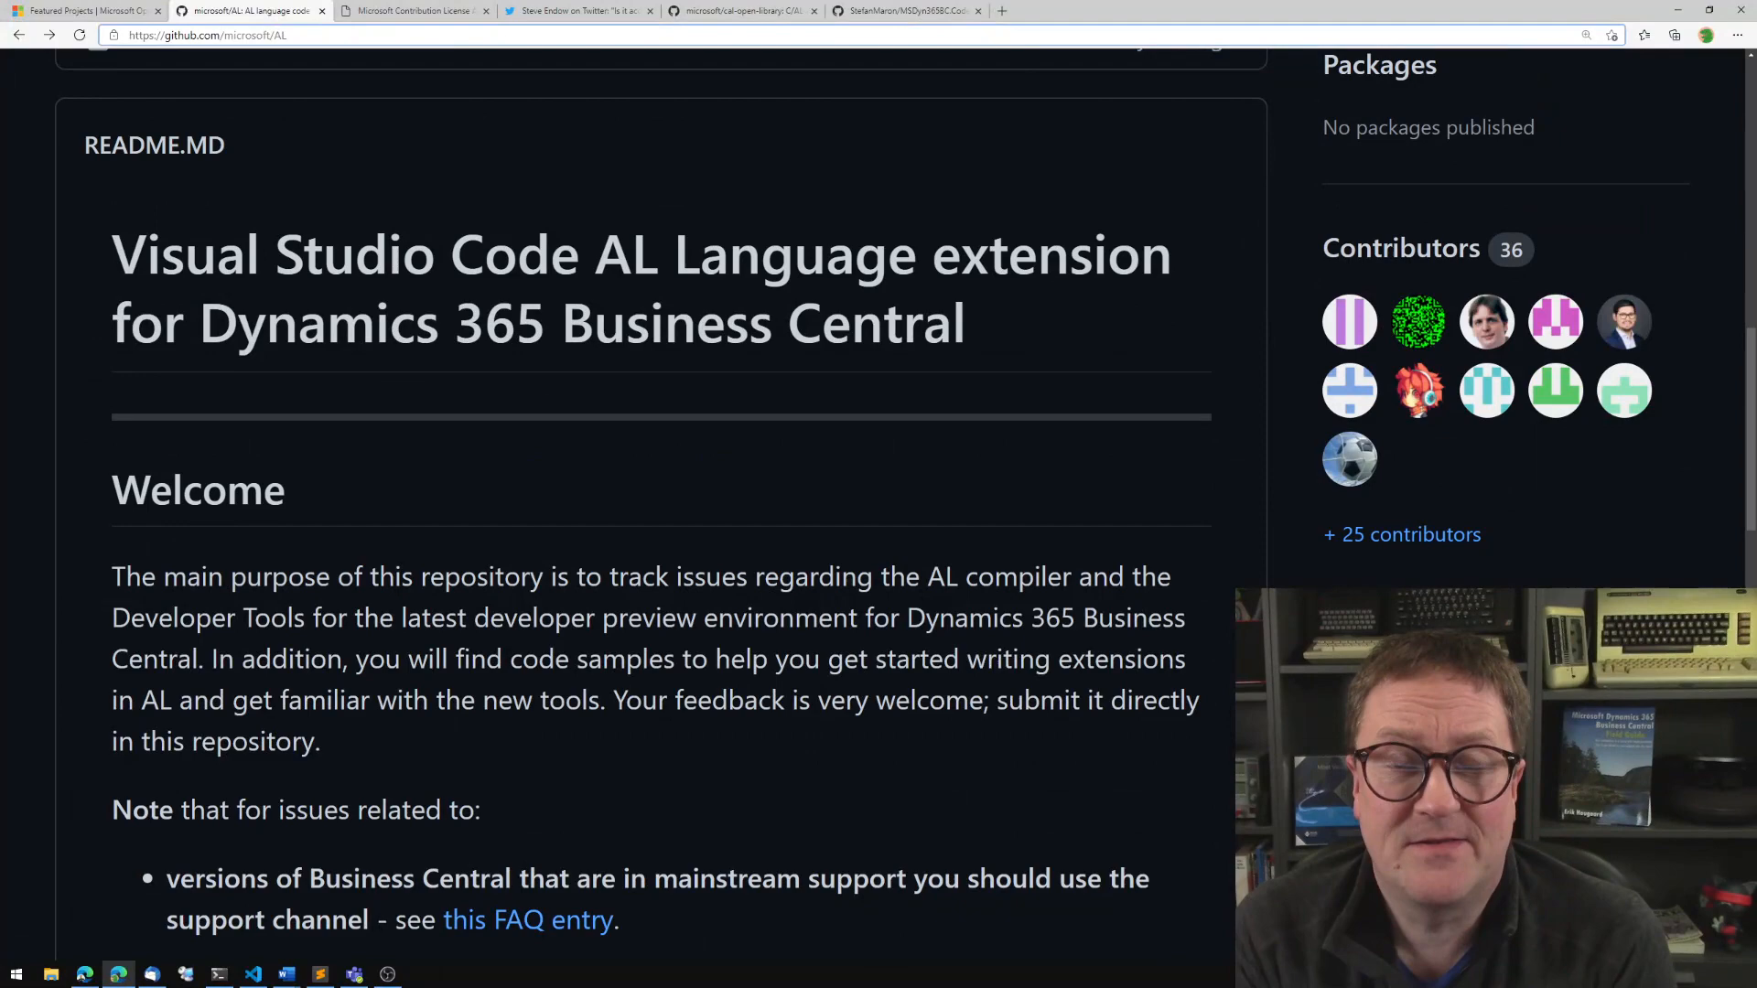
scroll("down", 3)
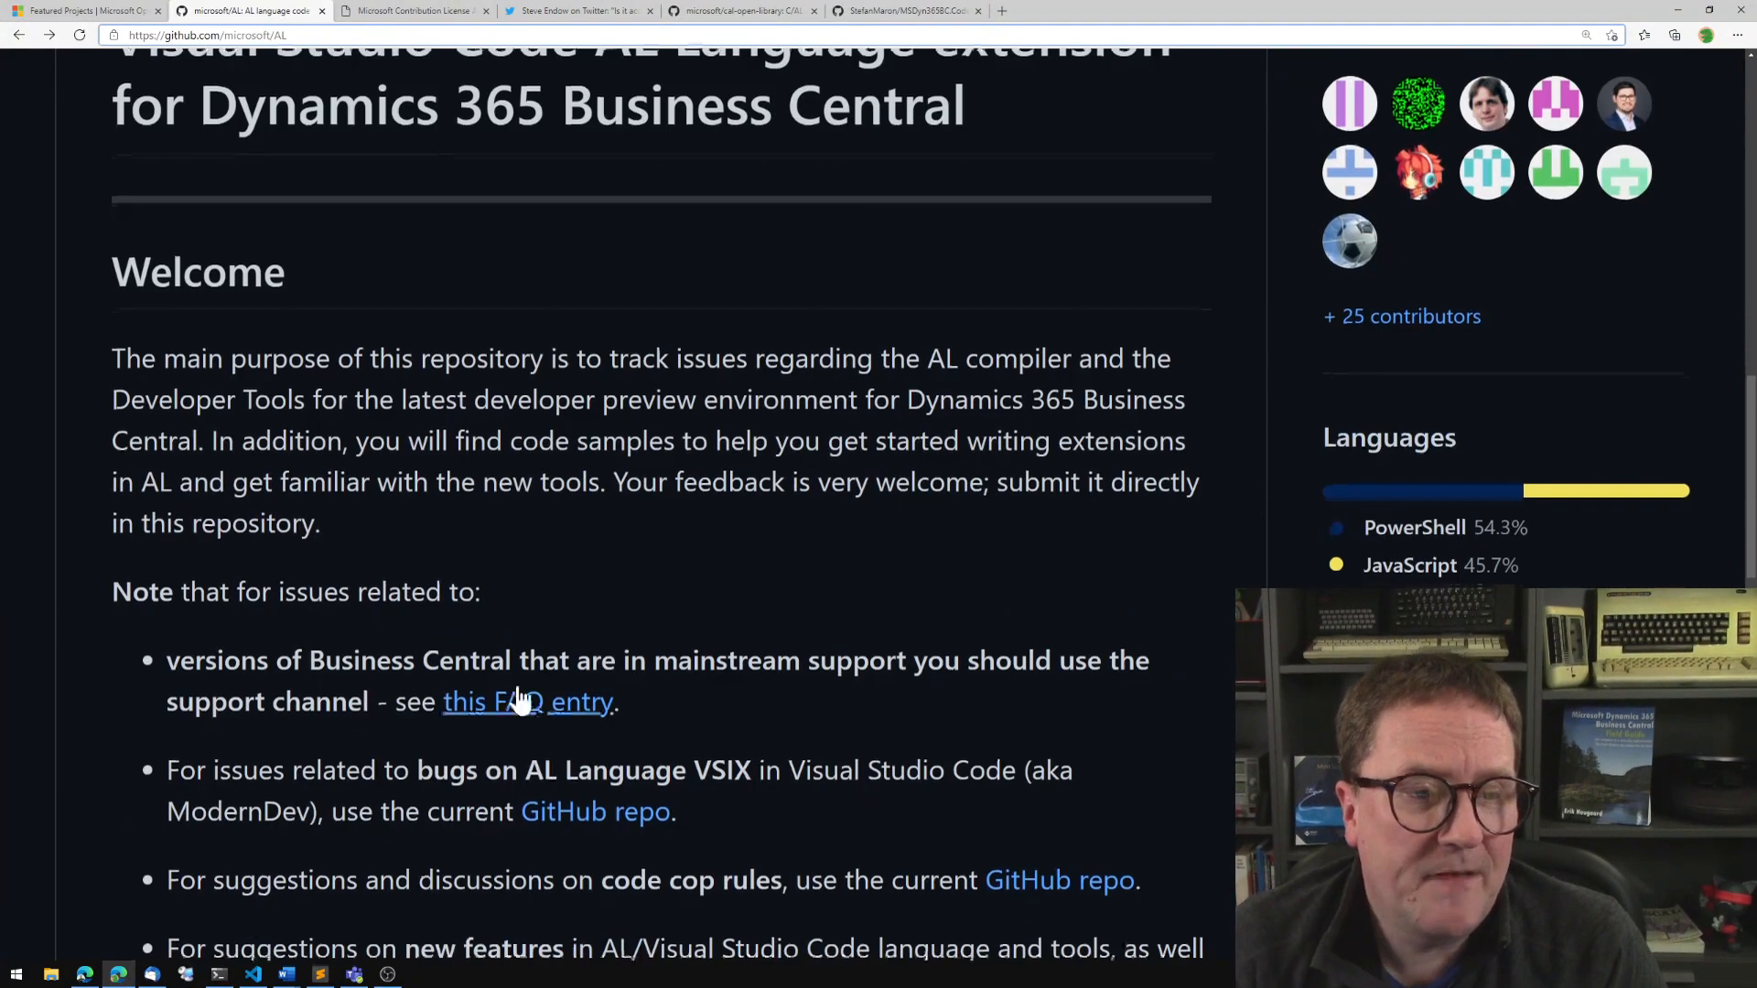
scroll("down", 3)
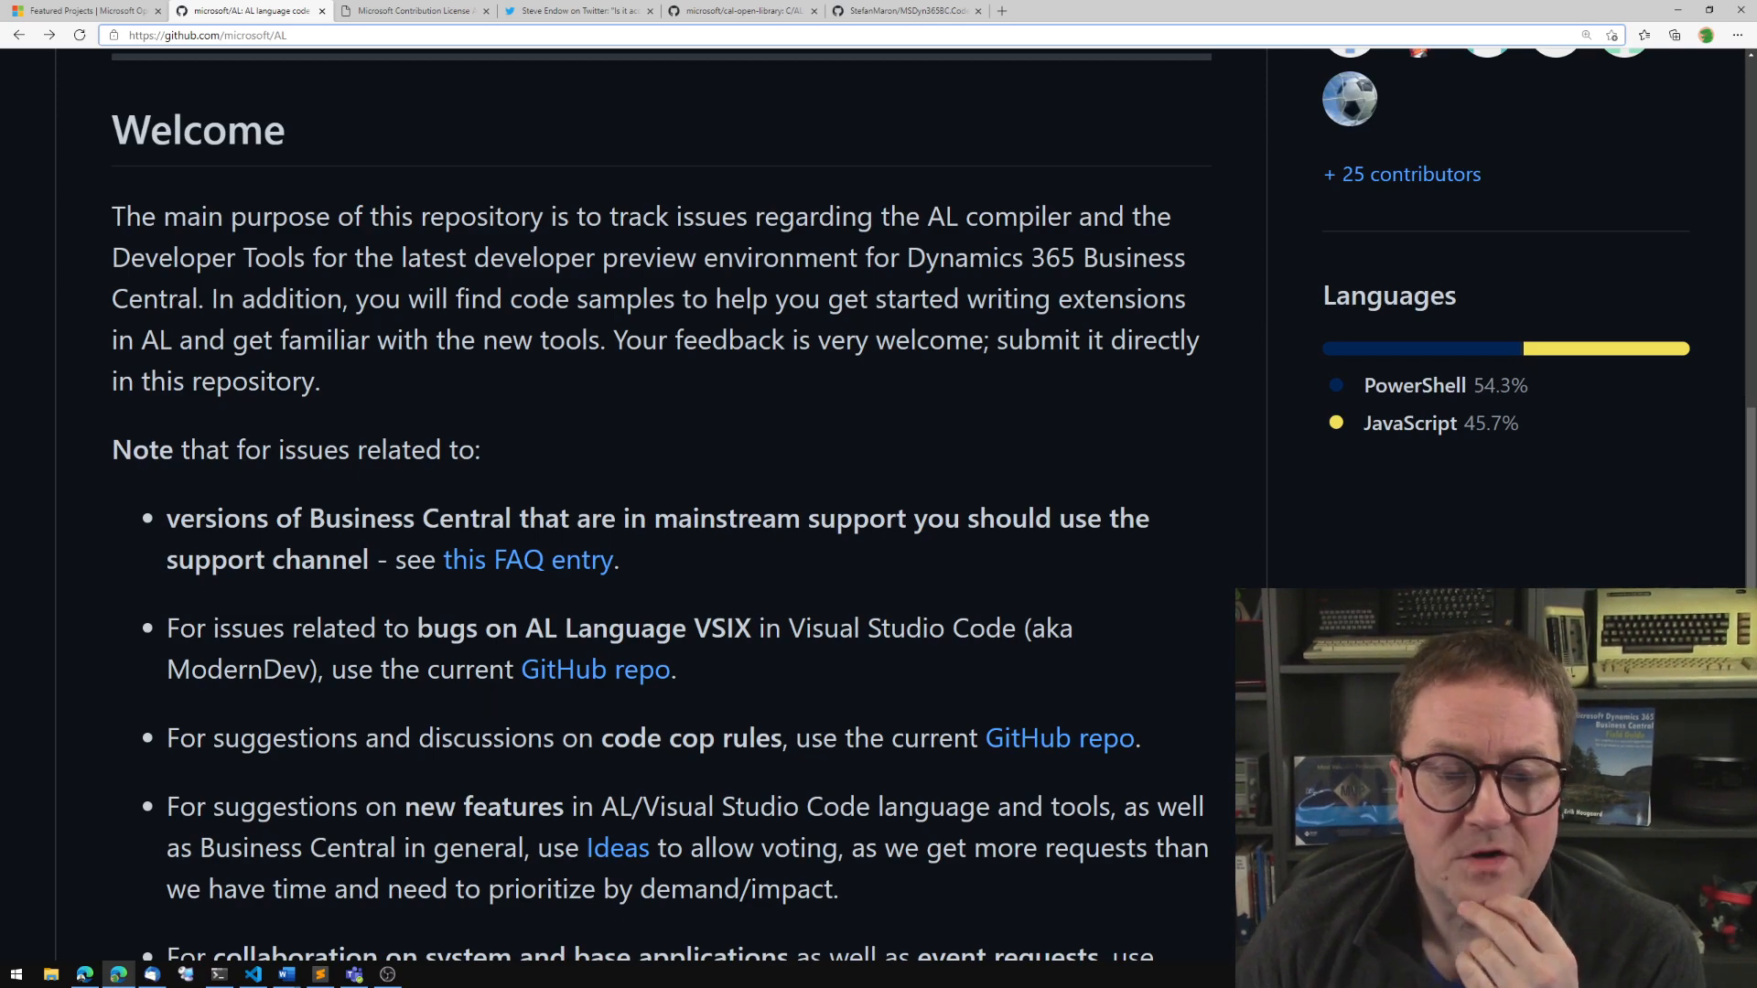
scroll("down", 3)
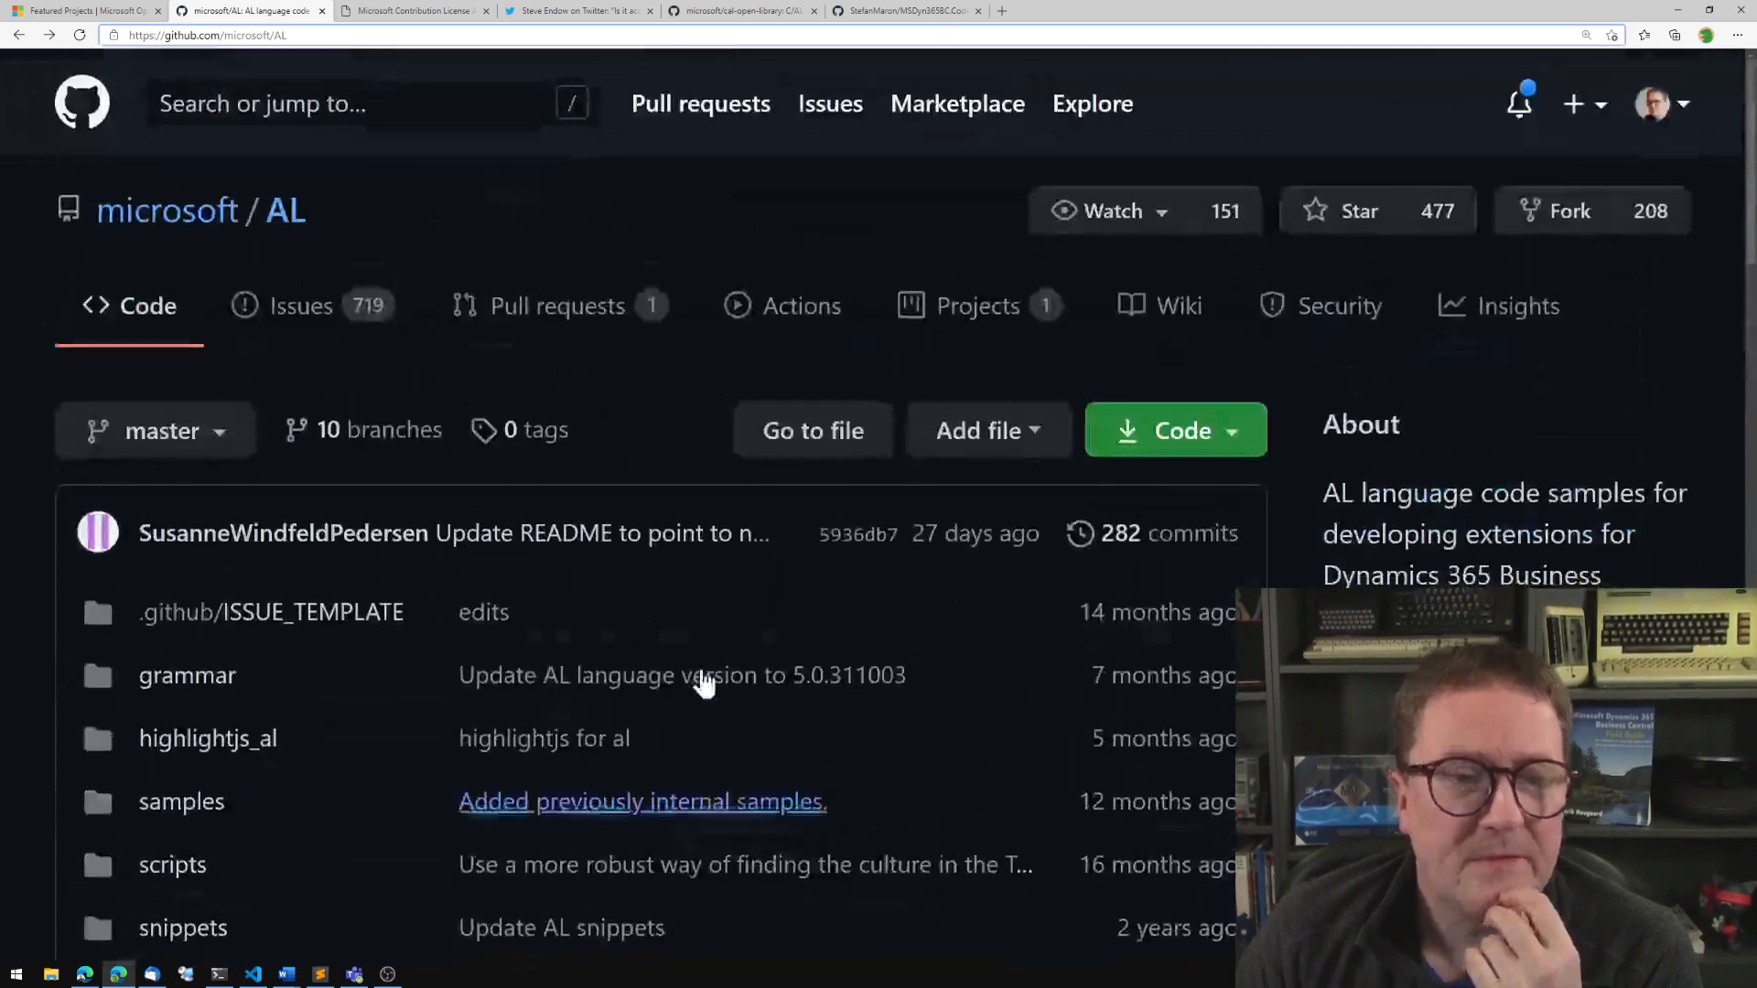
left_click(300, 305)
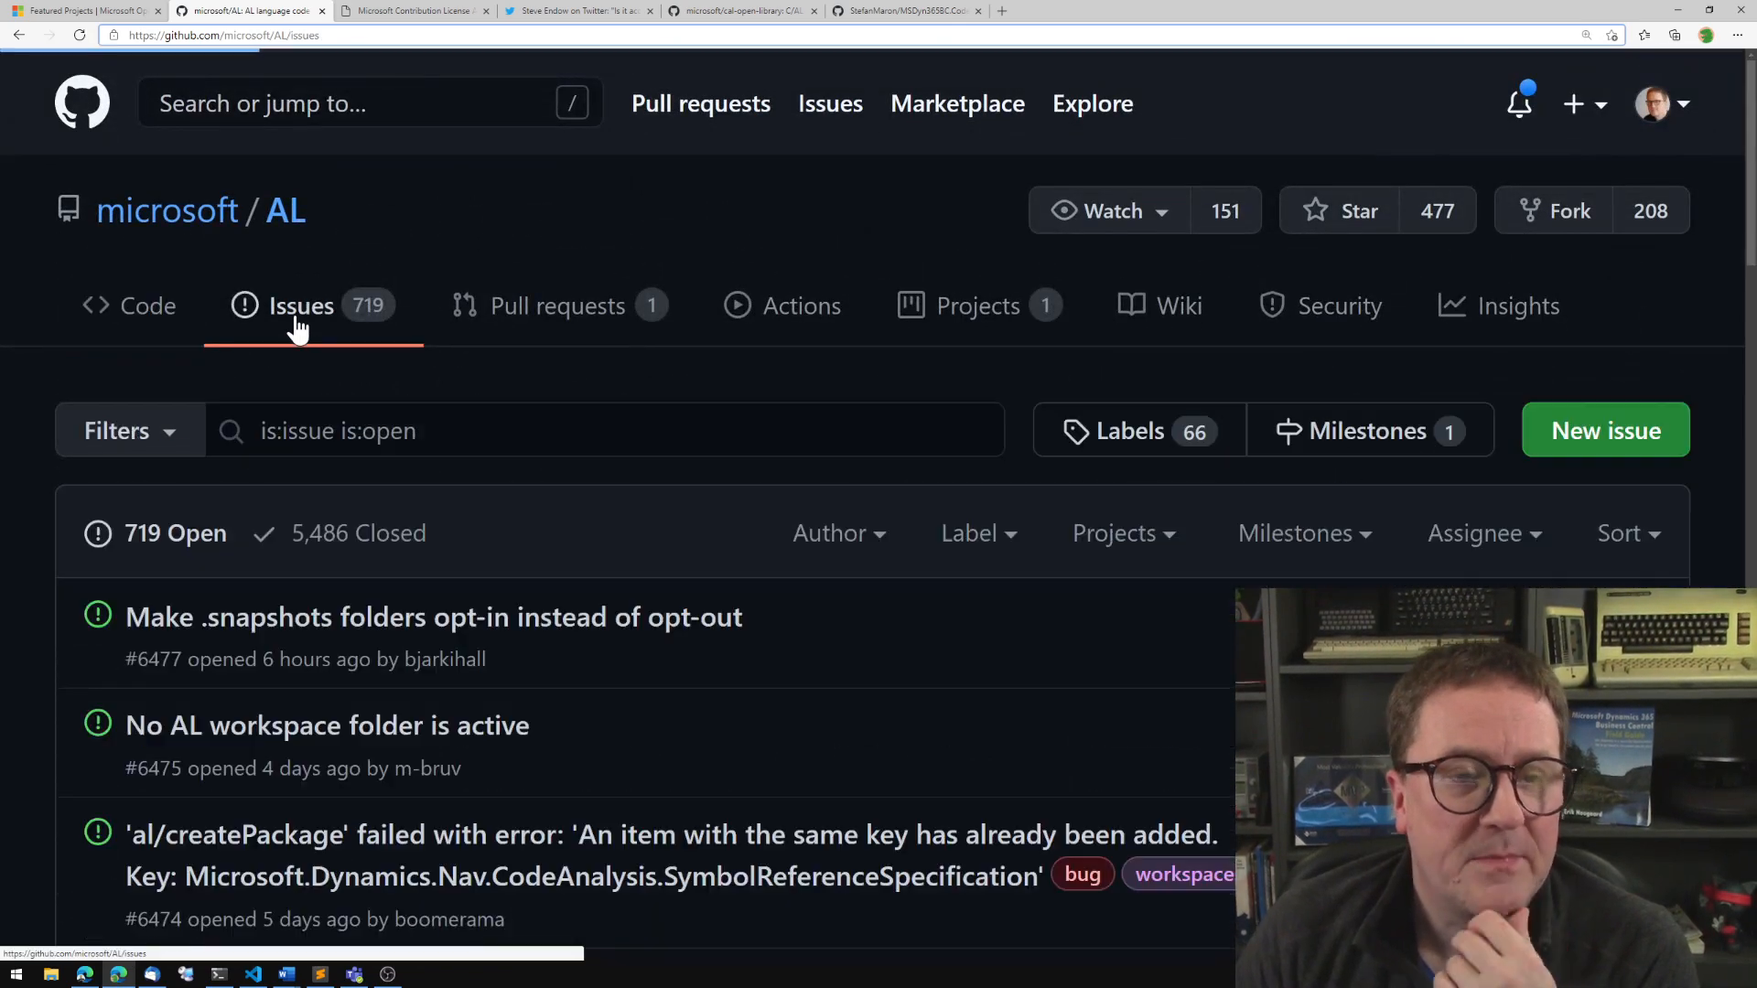
left_click(300, 305)
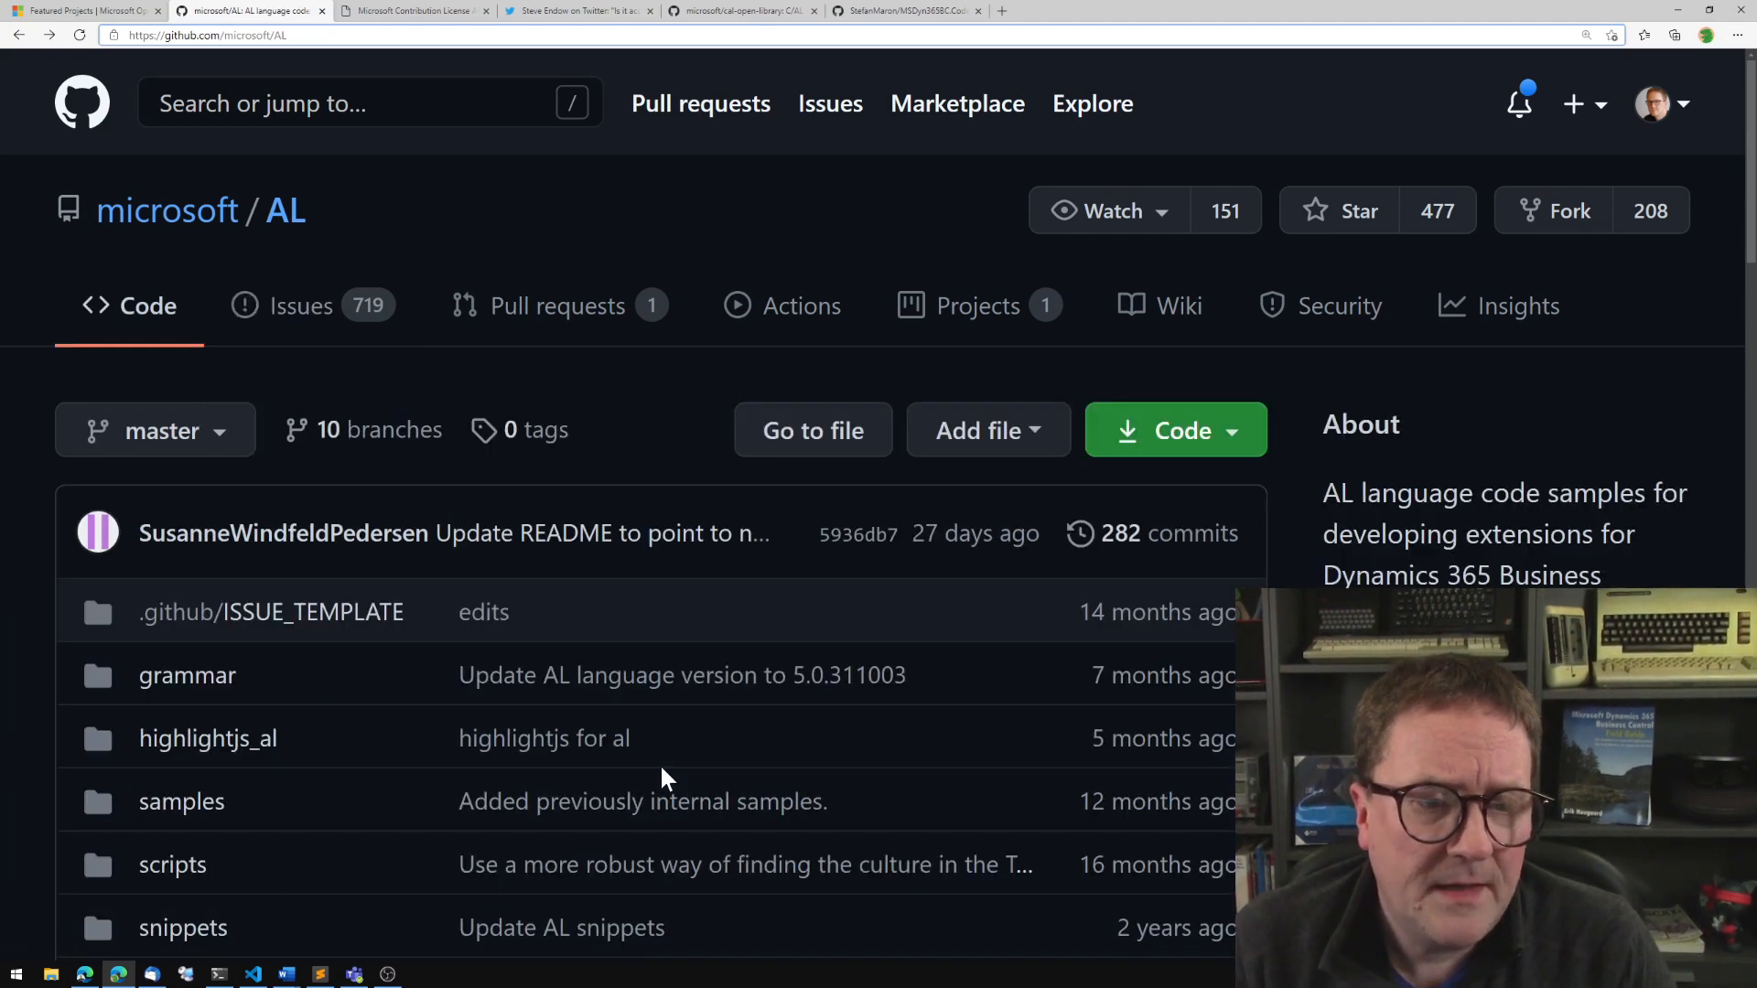
Return to the AL-filtered search results and bring up the ALAppExtensions repository.
left_click(166, 210)
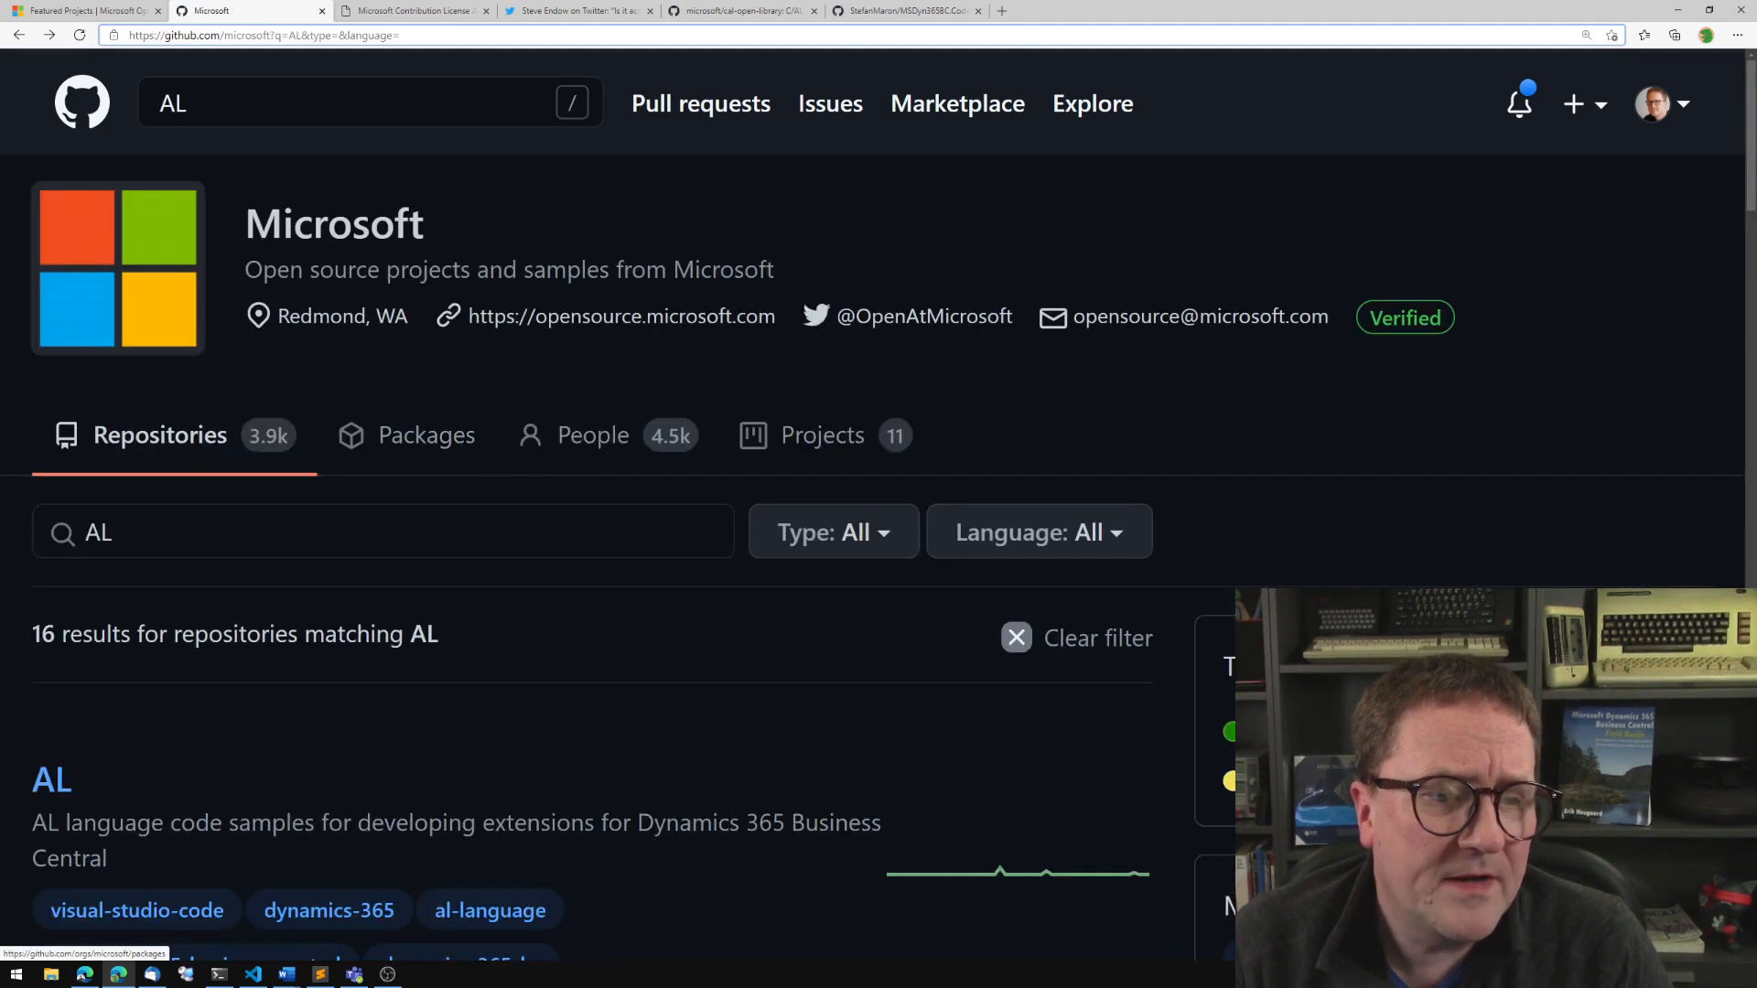
scroll("down", 3)
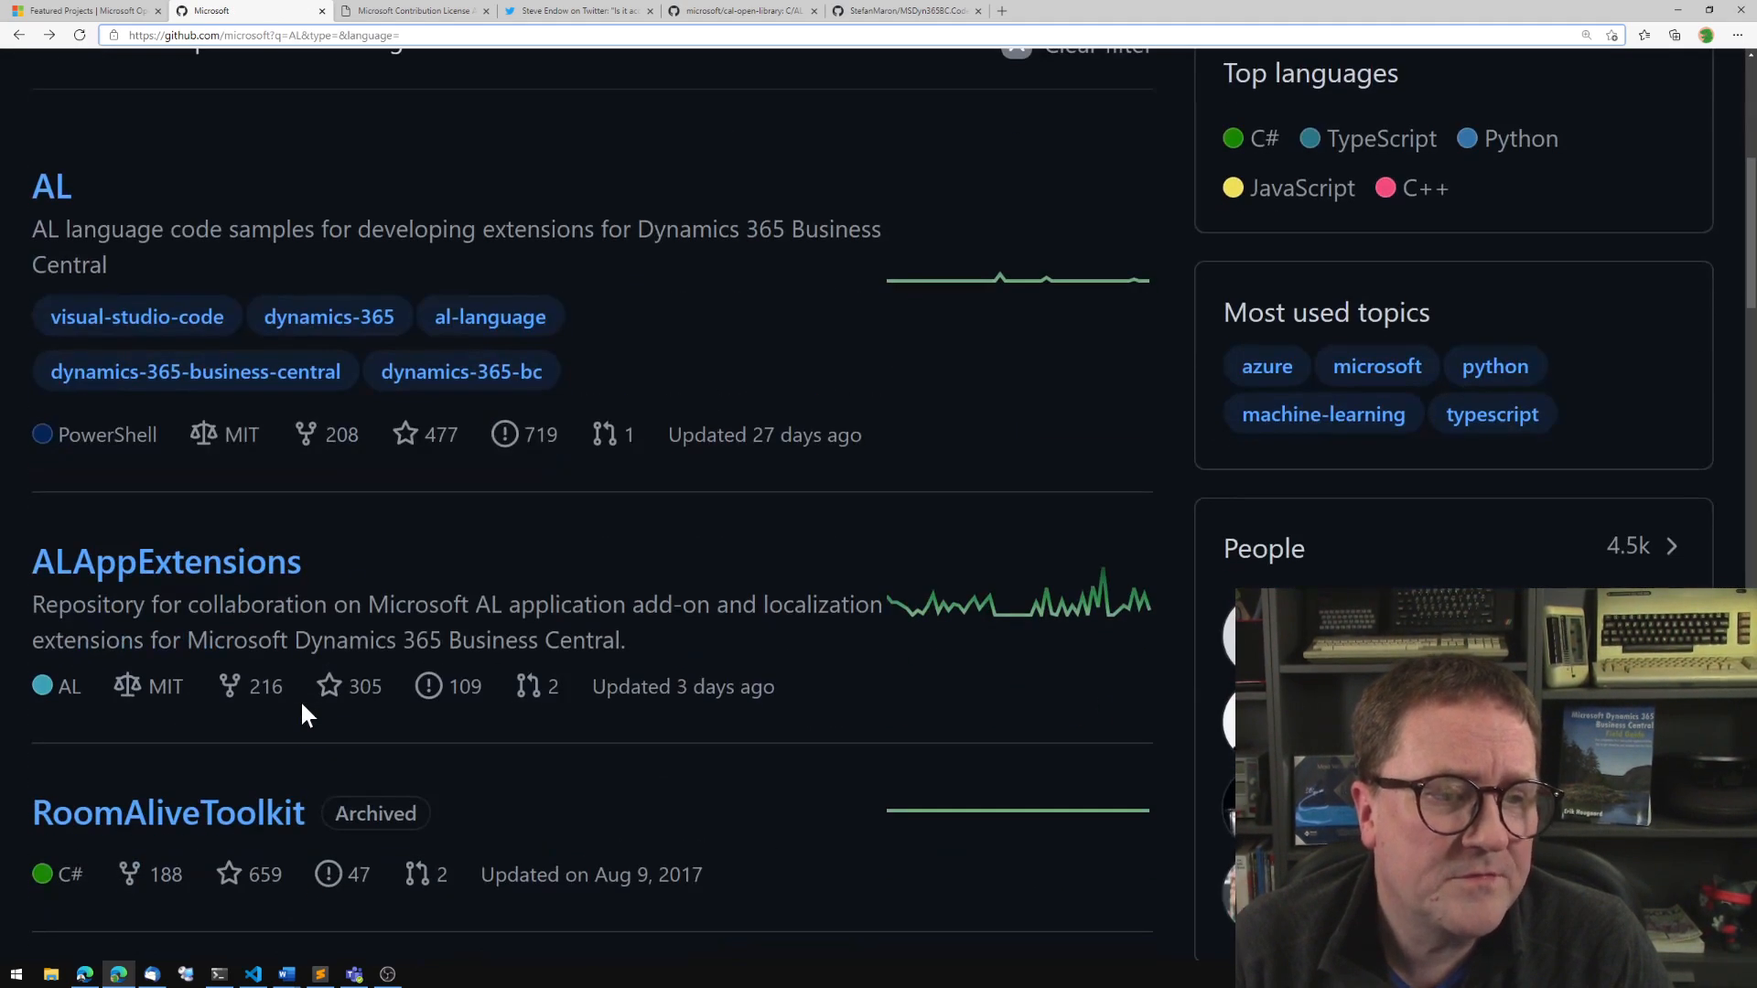
left_click(167, 561)
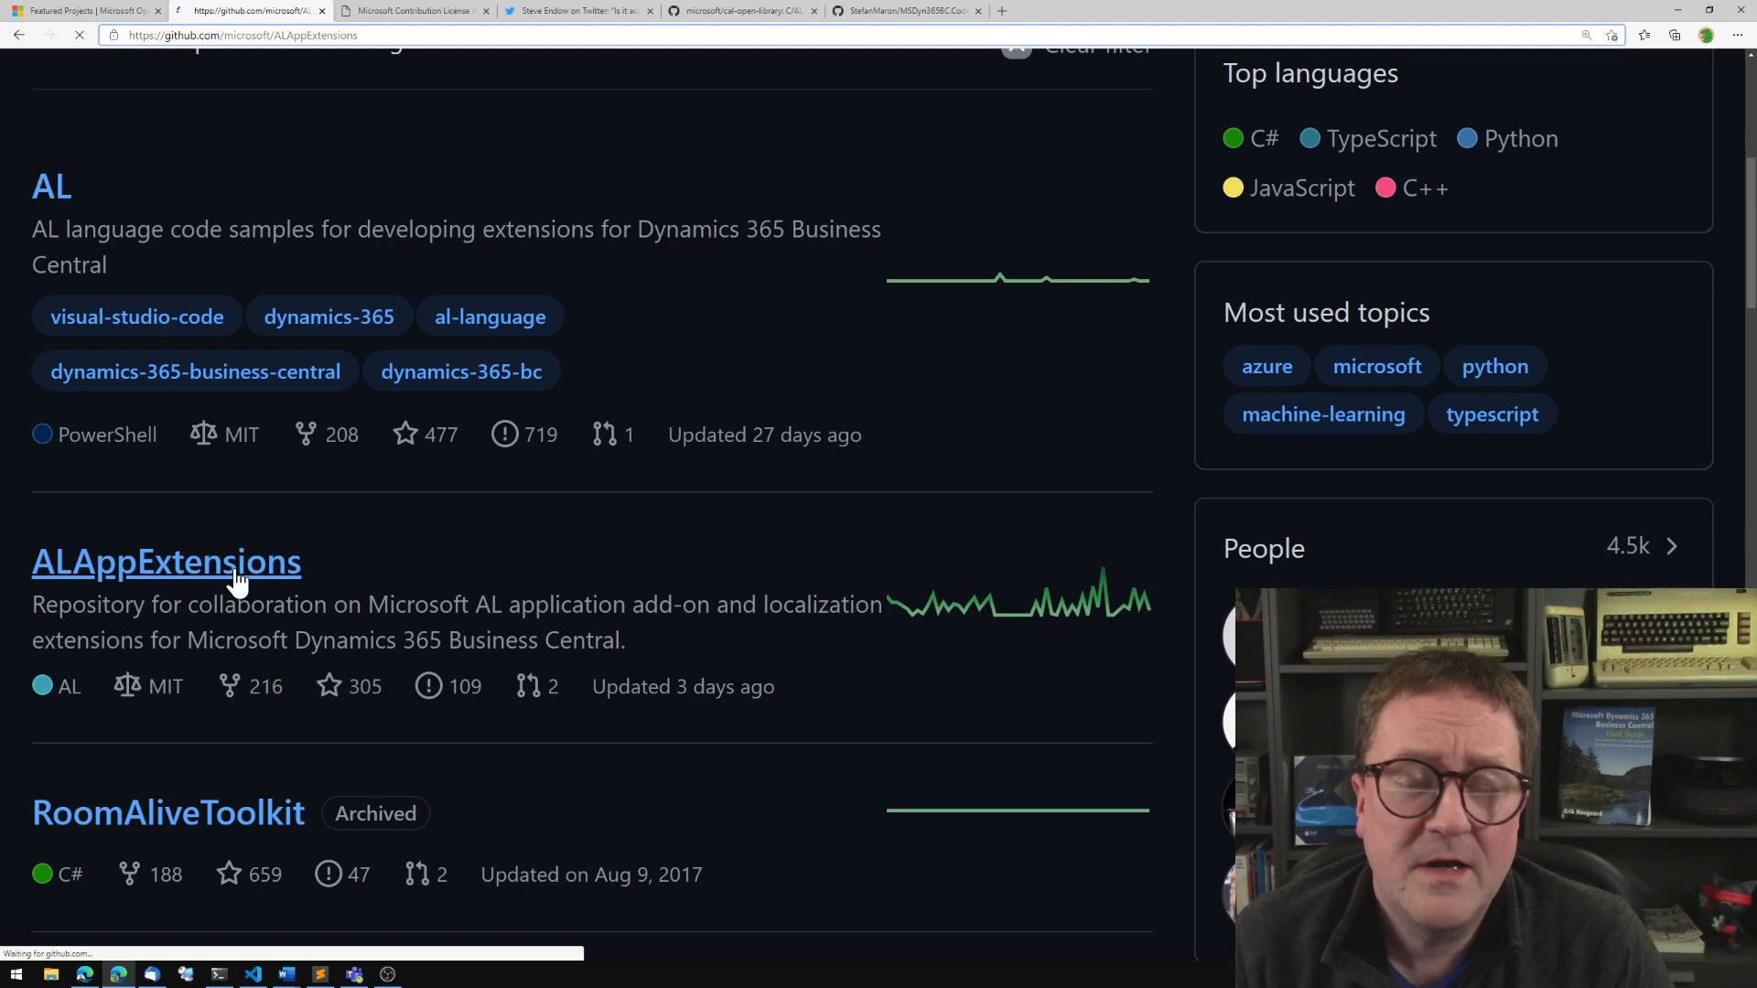
left_click(167, 562)
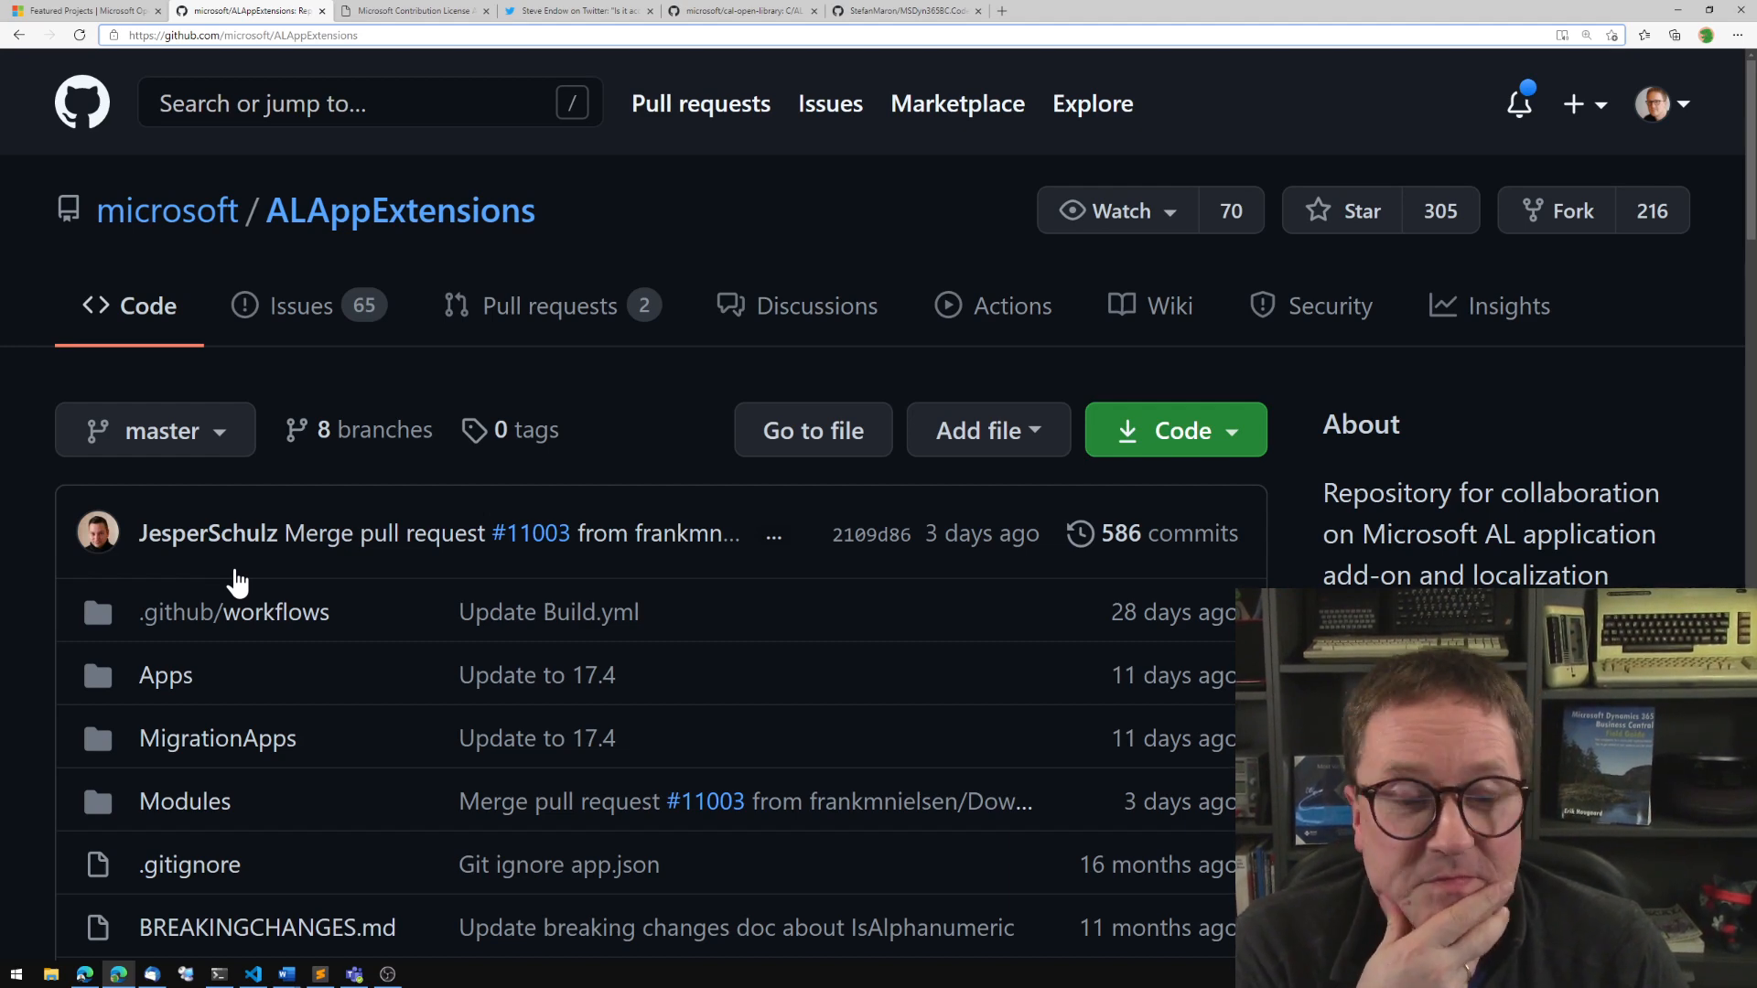
Browse the ALAppExtensions root listing down to Apps, Modules, FAQ.md and README.md.
scroll("down", 3)
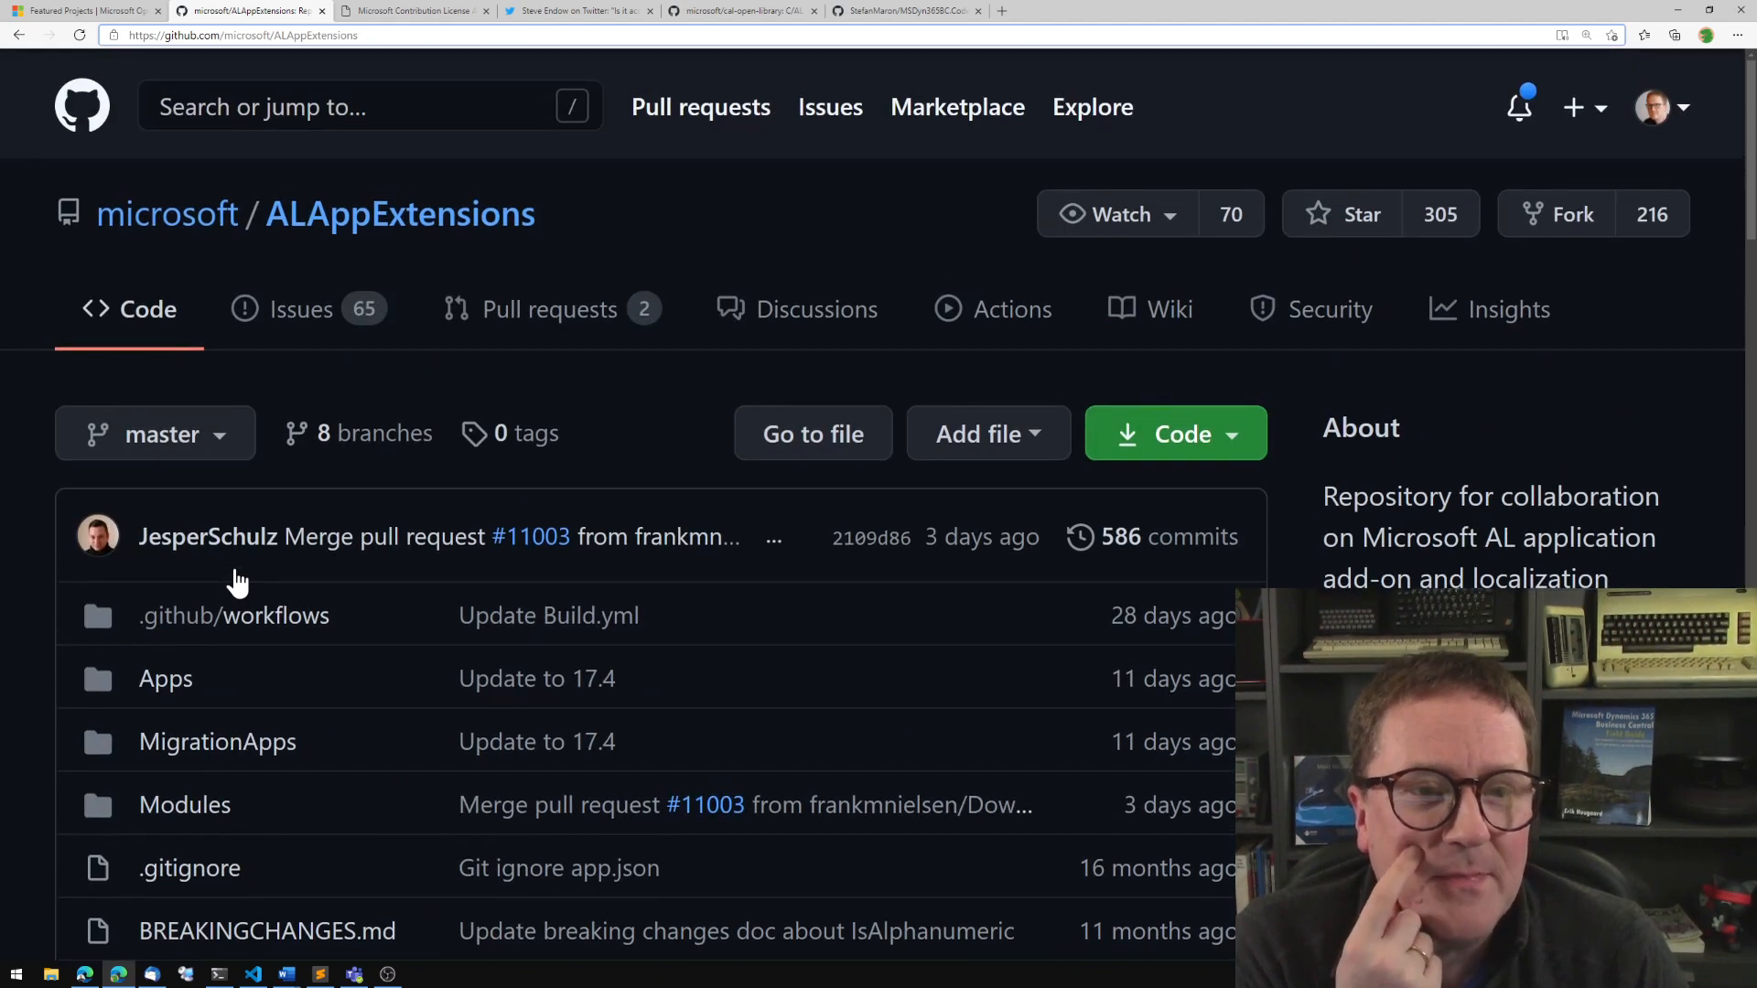
scroll("down", 3)
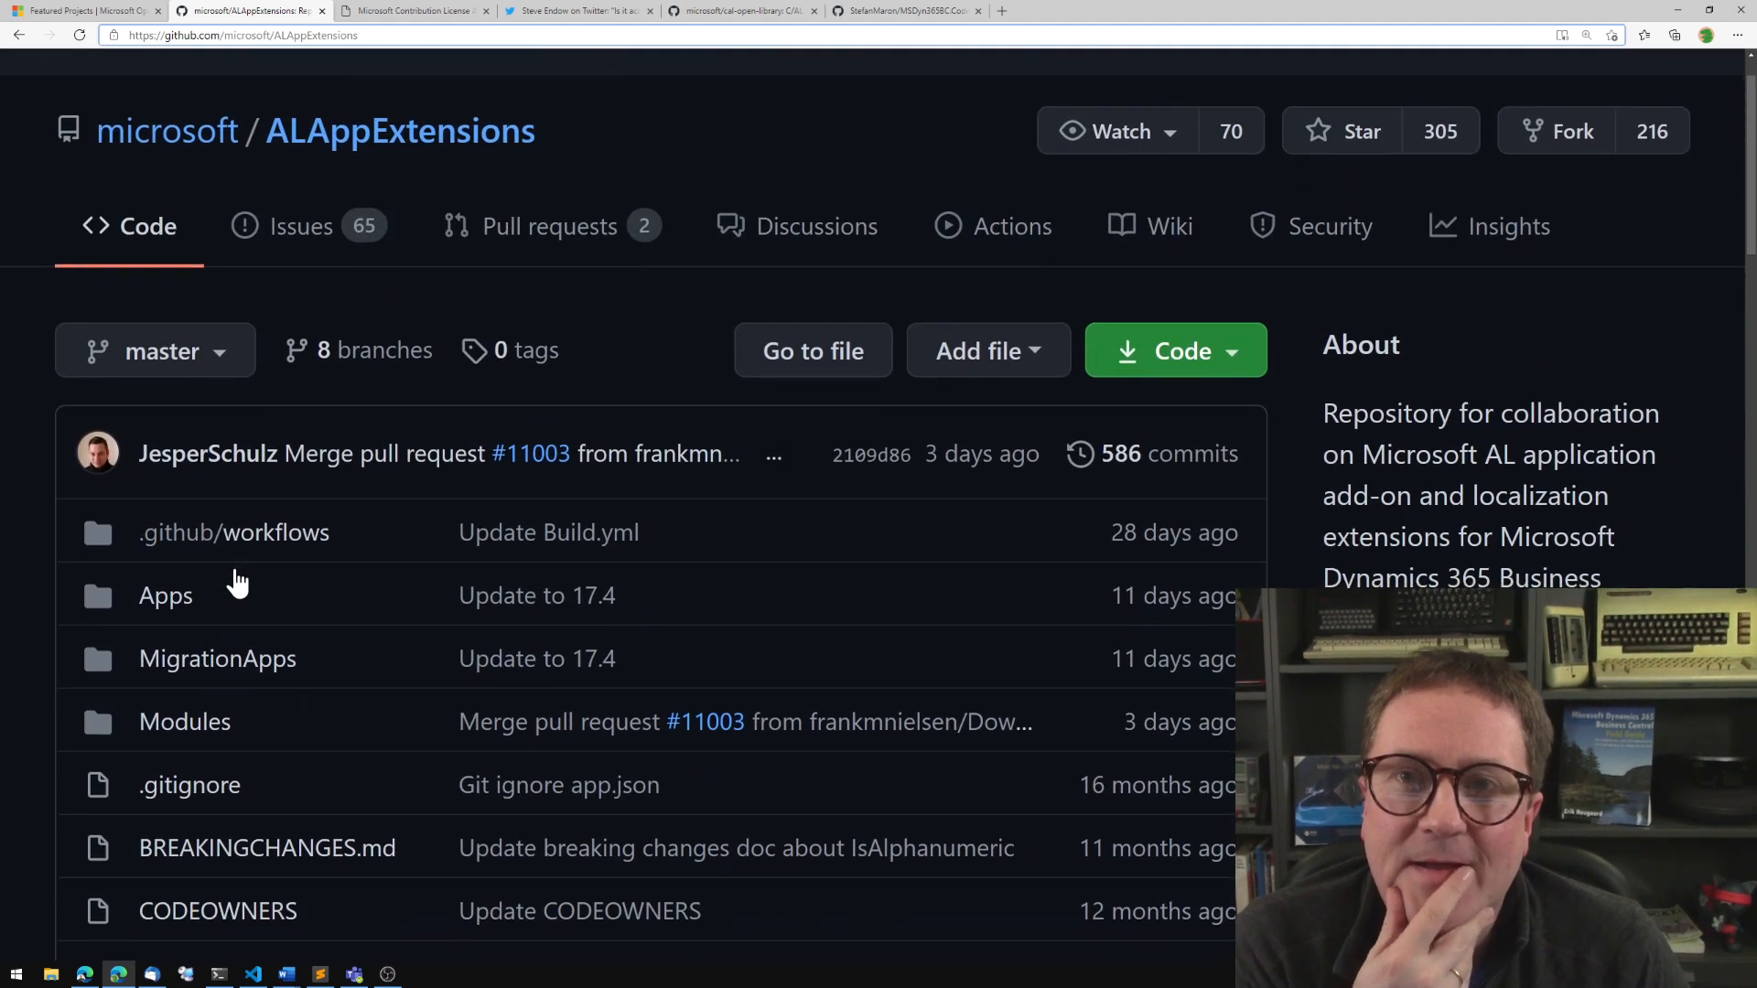
scroll("down", 3)
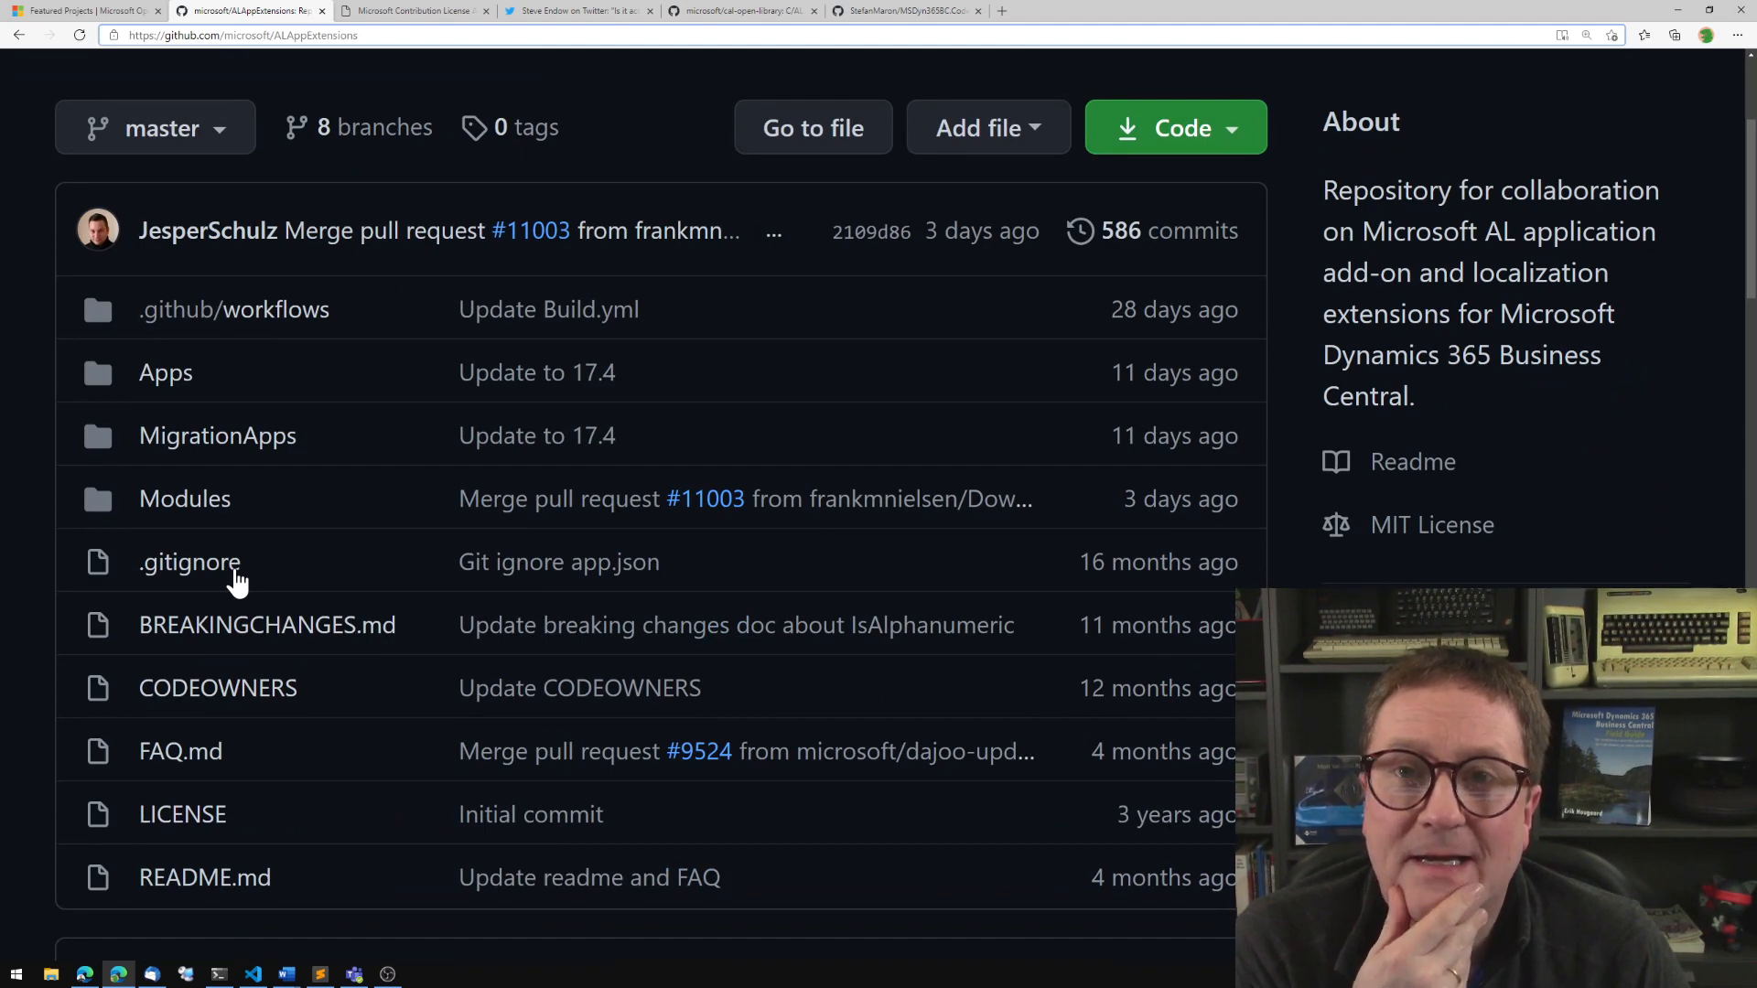
mouse_move(112, 275)
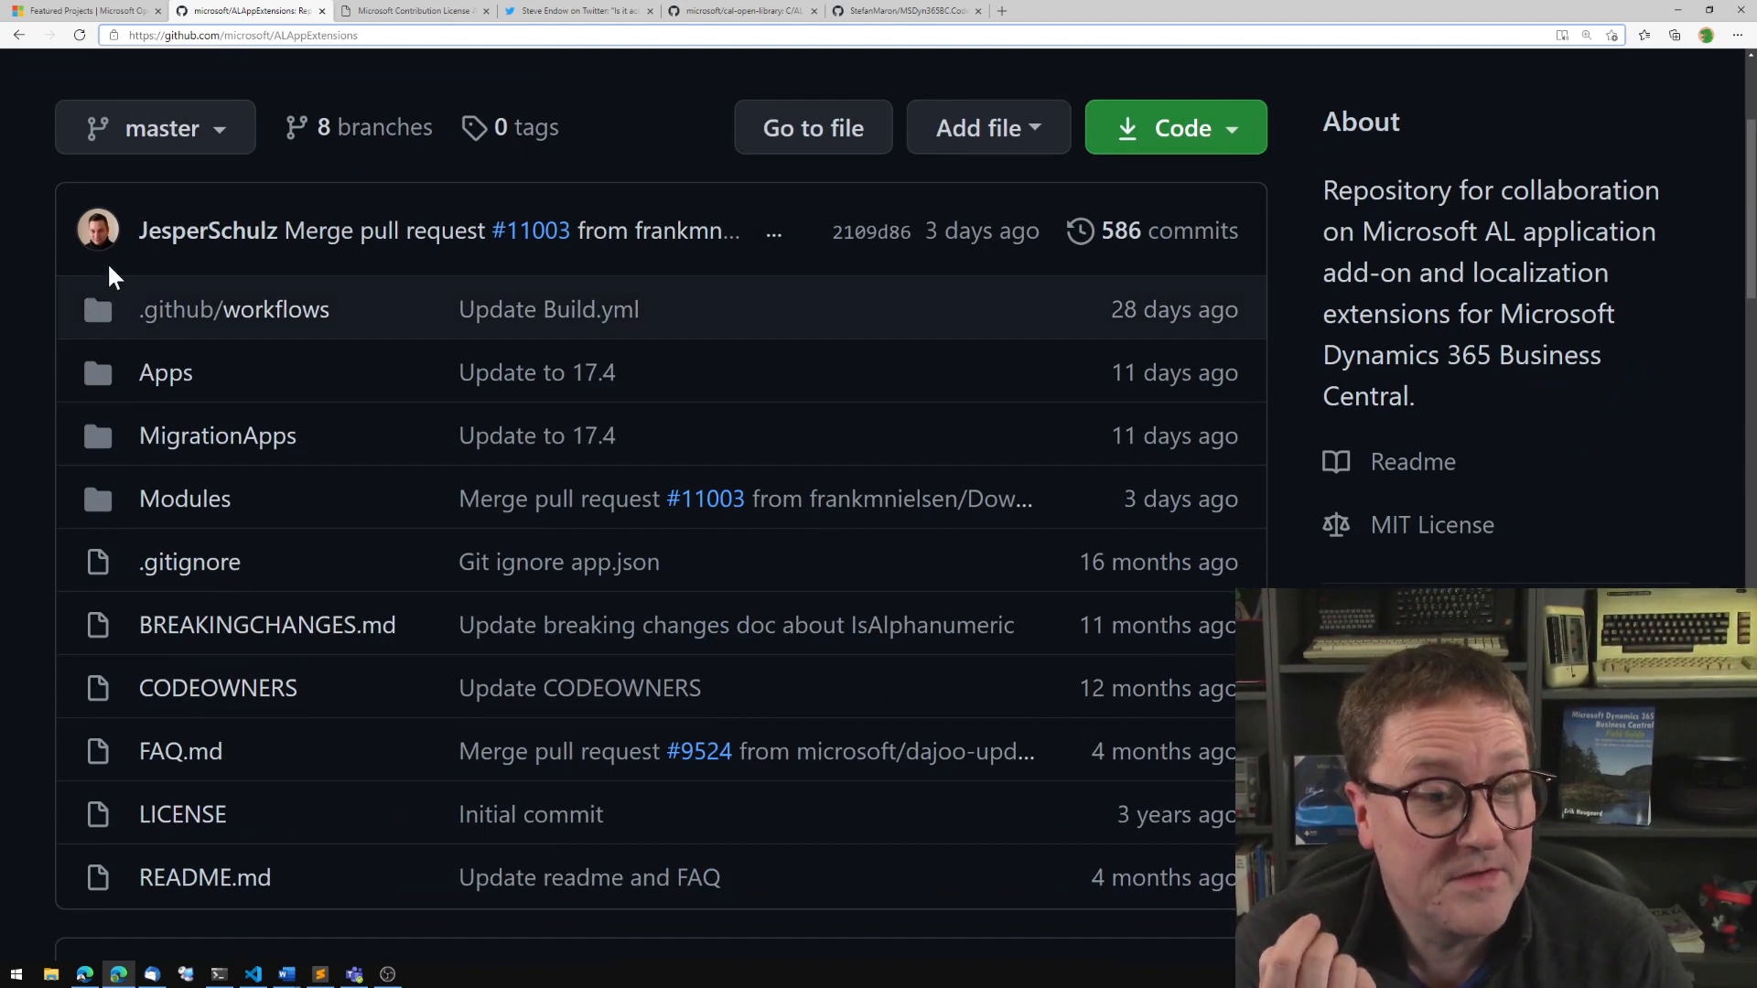
mouse_move(205, 487)
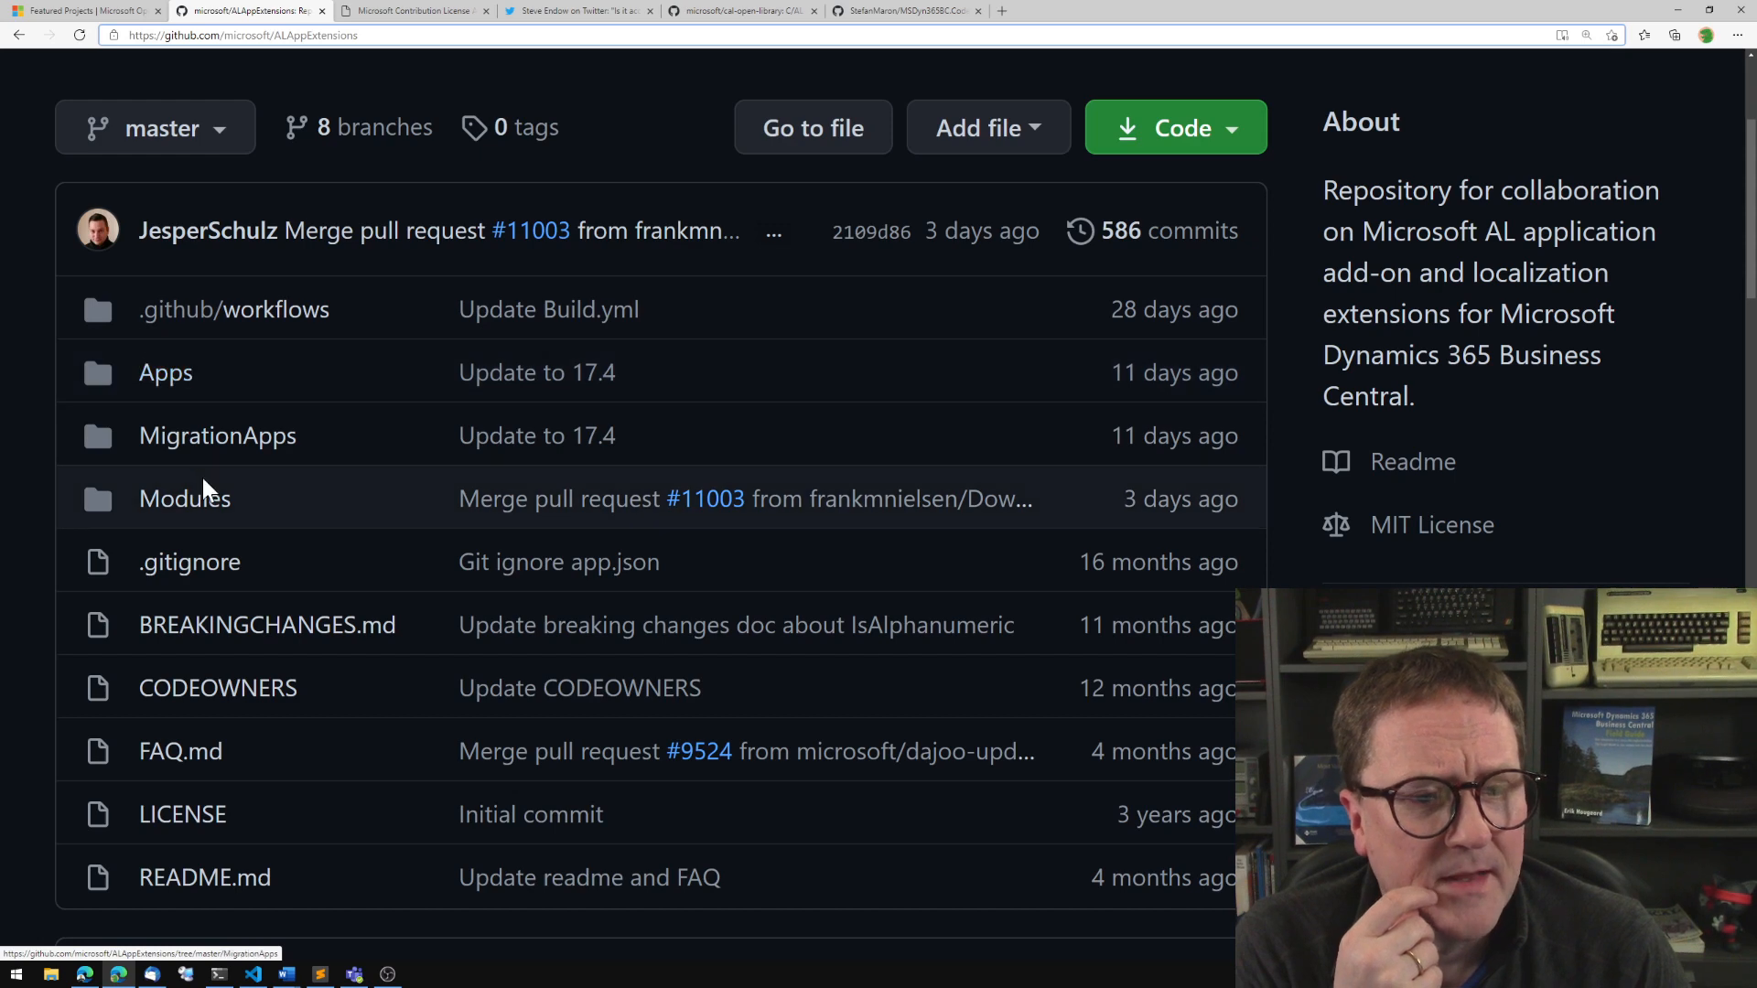
Browse the System modules folder under Modules in ALAppExtensions.
left_click(185, 498)
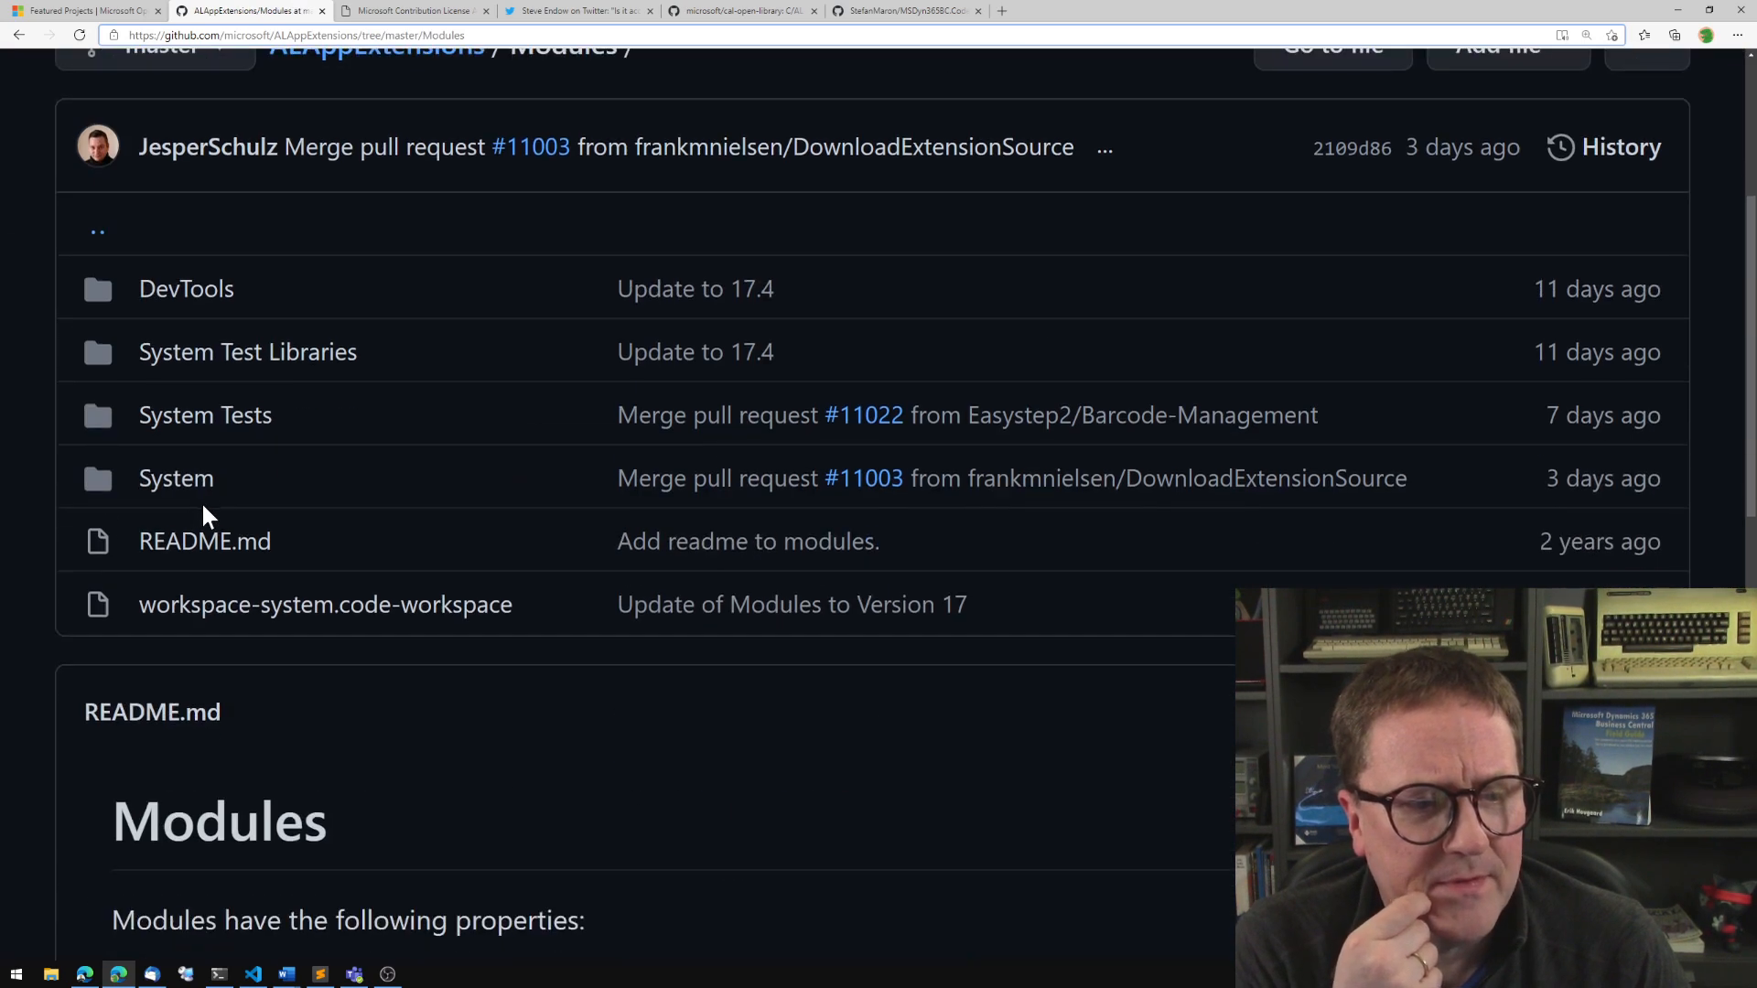
left_click(175, 477)
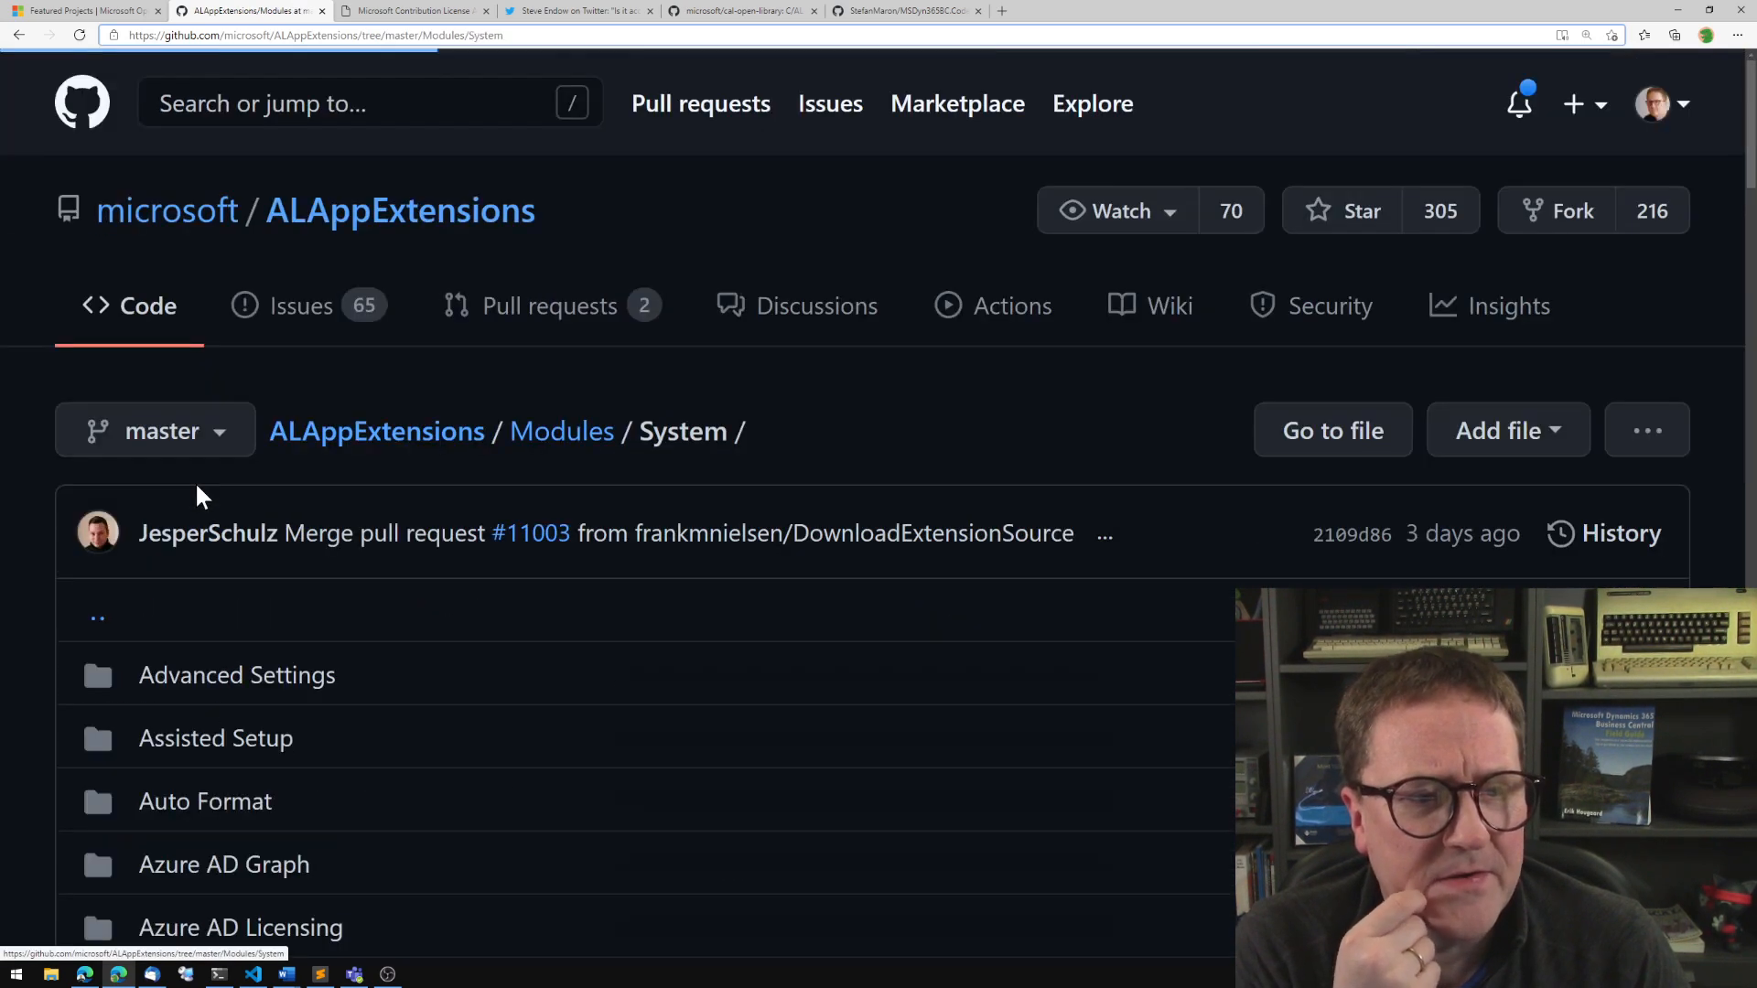
scroll("down", 3)
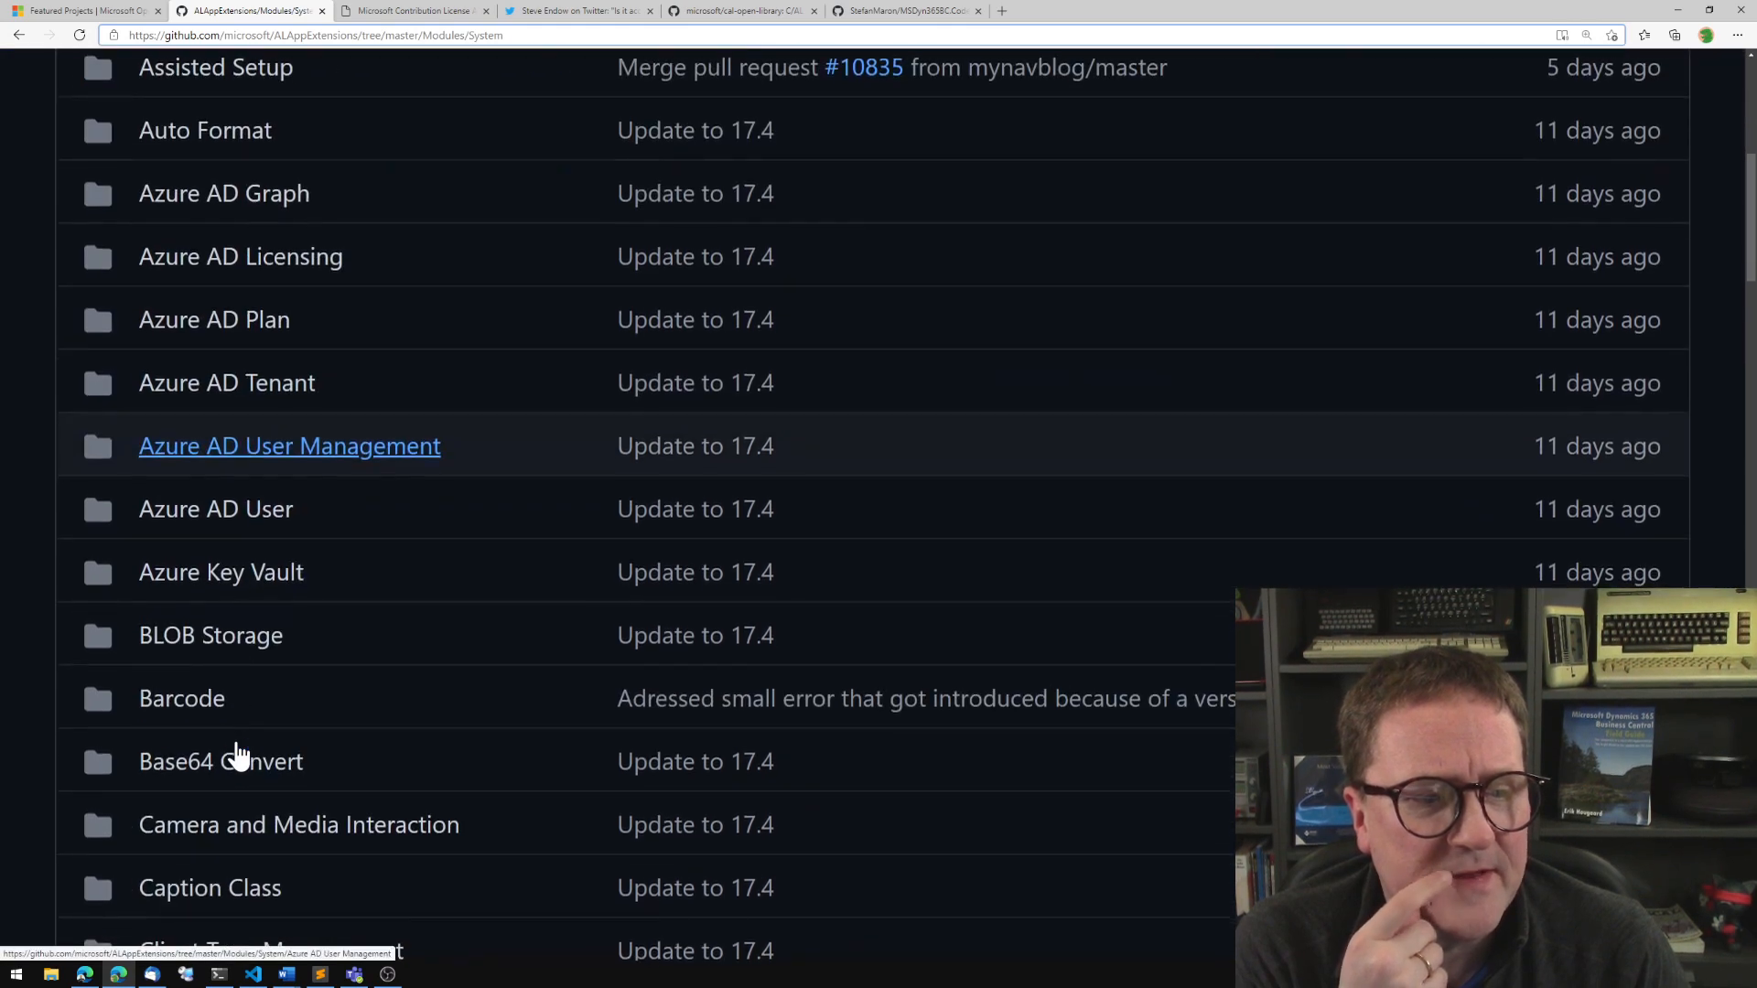
scroll("down", 3)
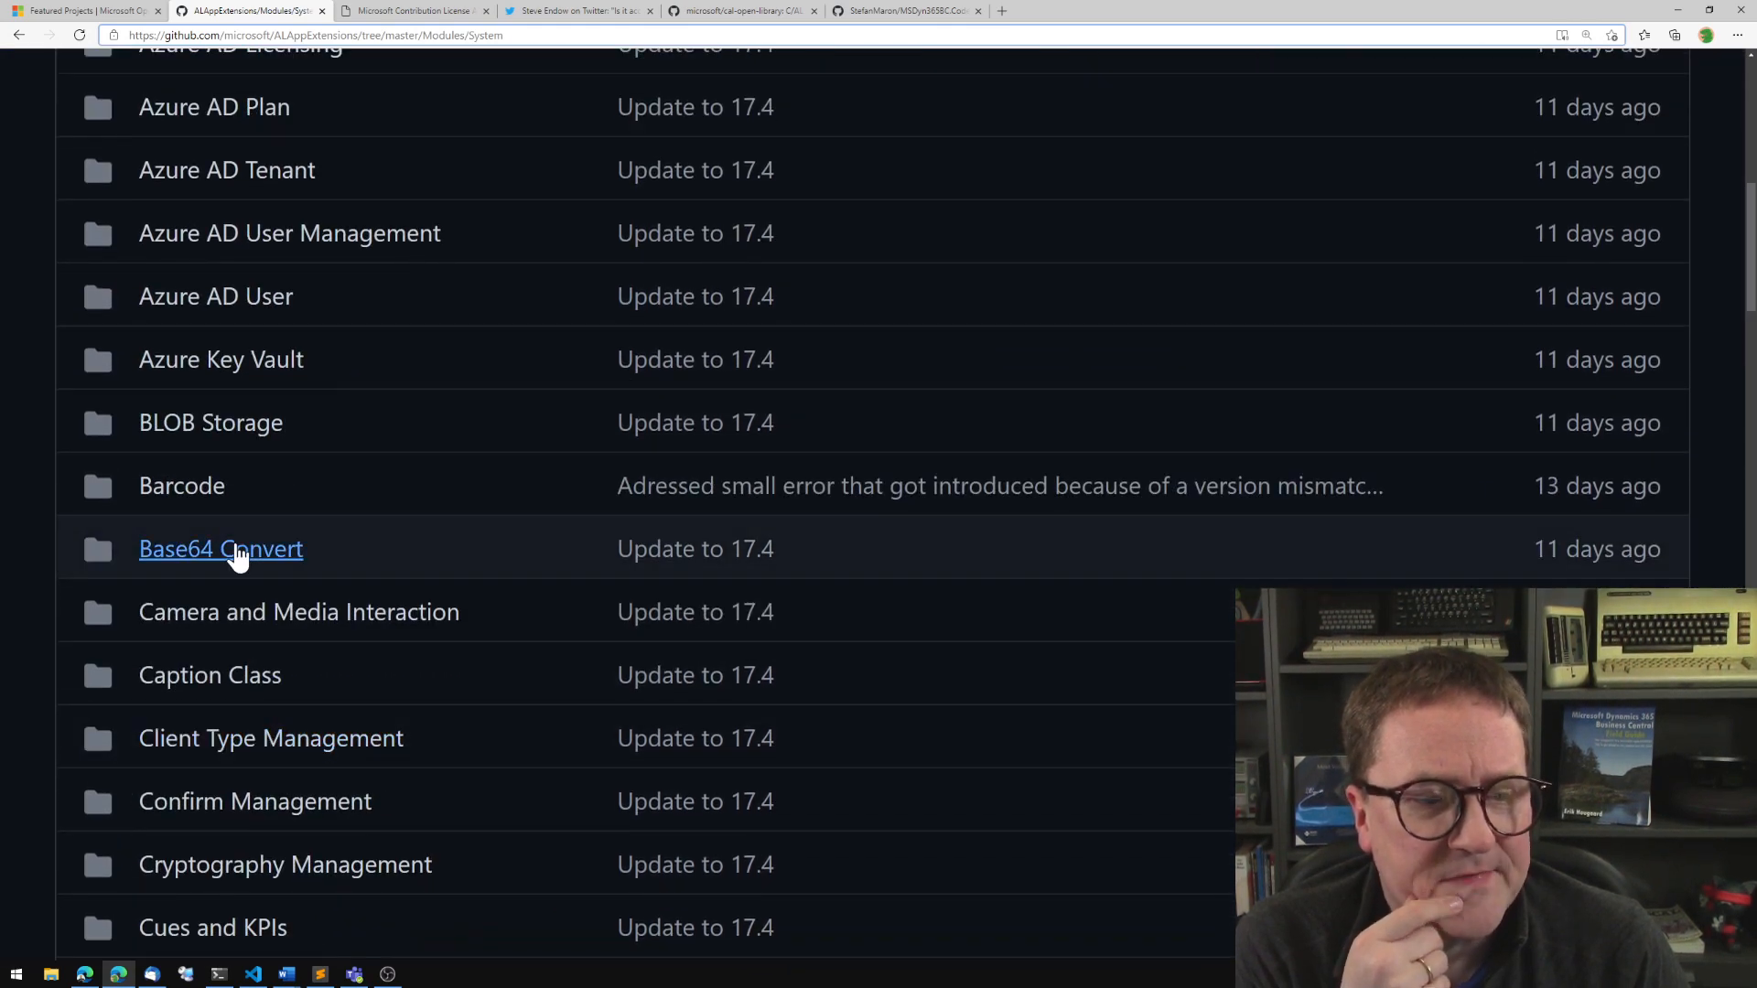
mouse_move(222, 549)
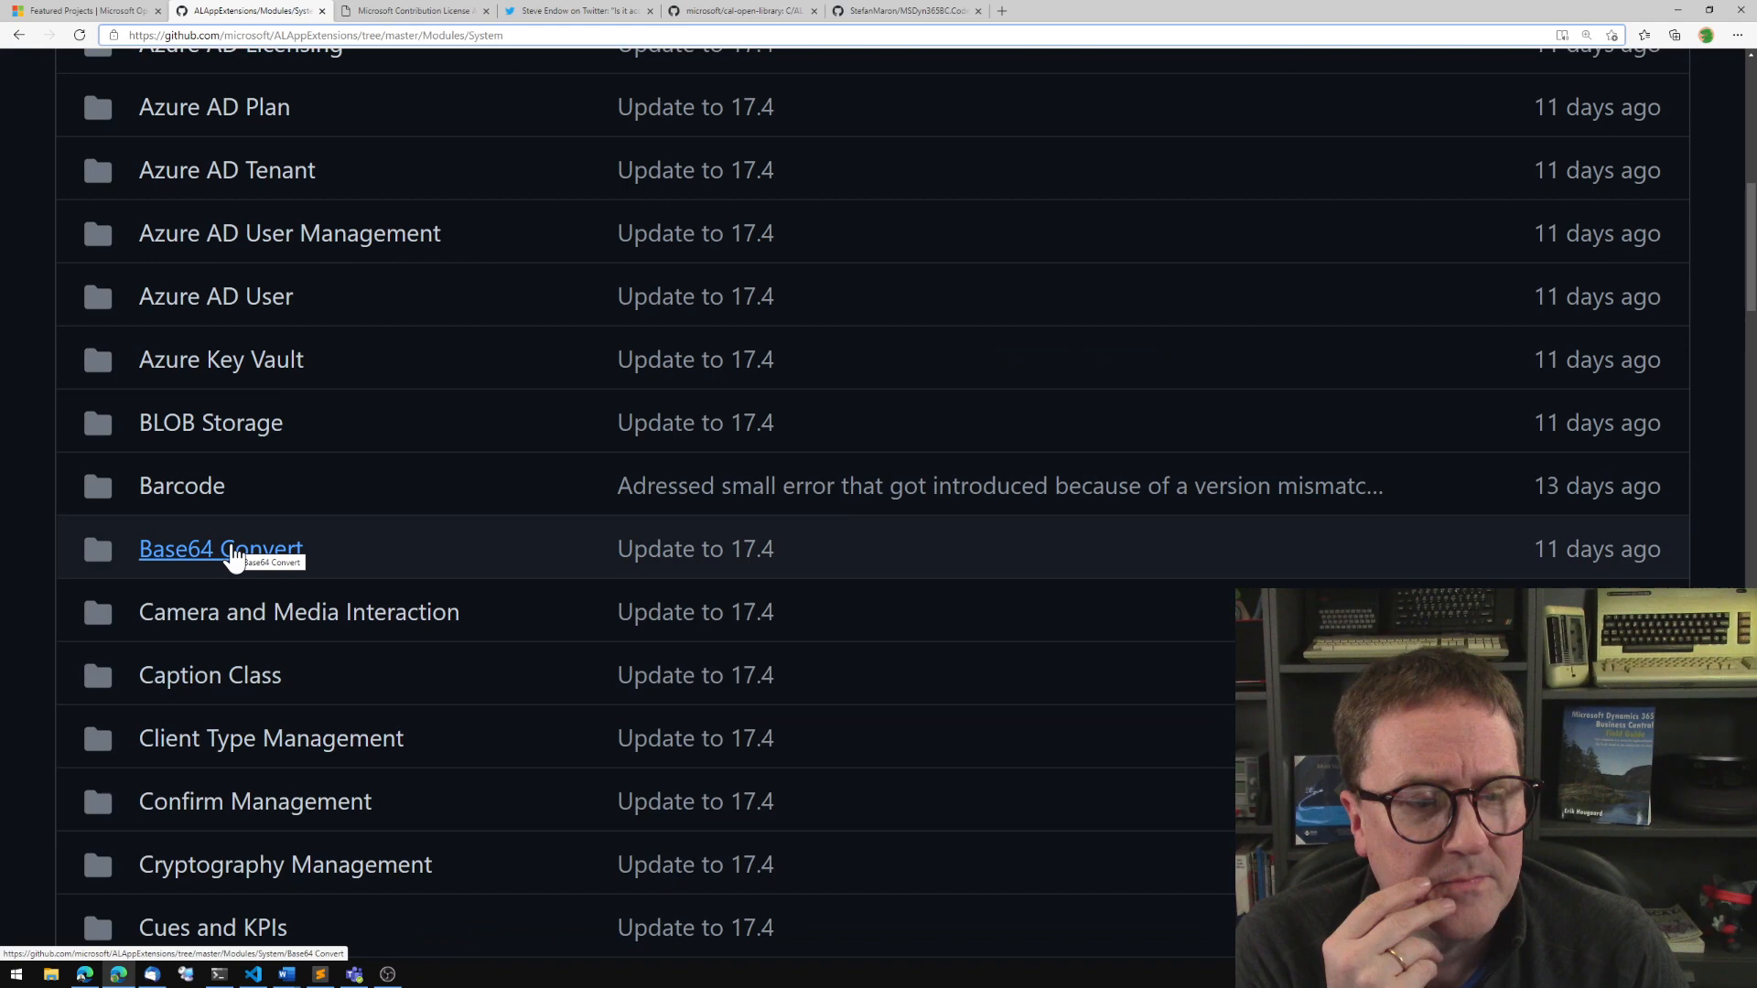
mouse_move(236, 639)
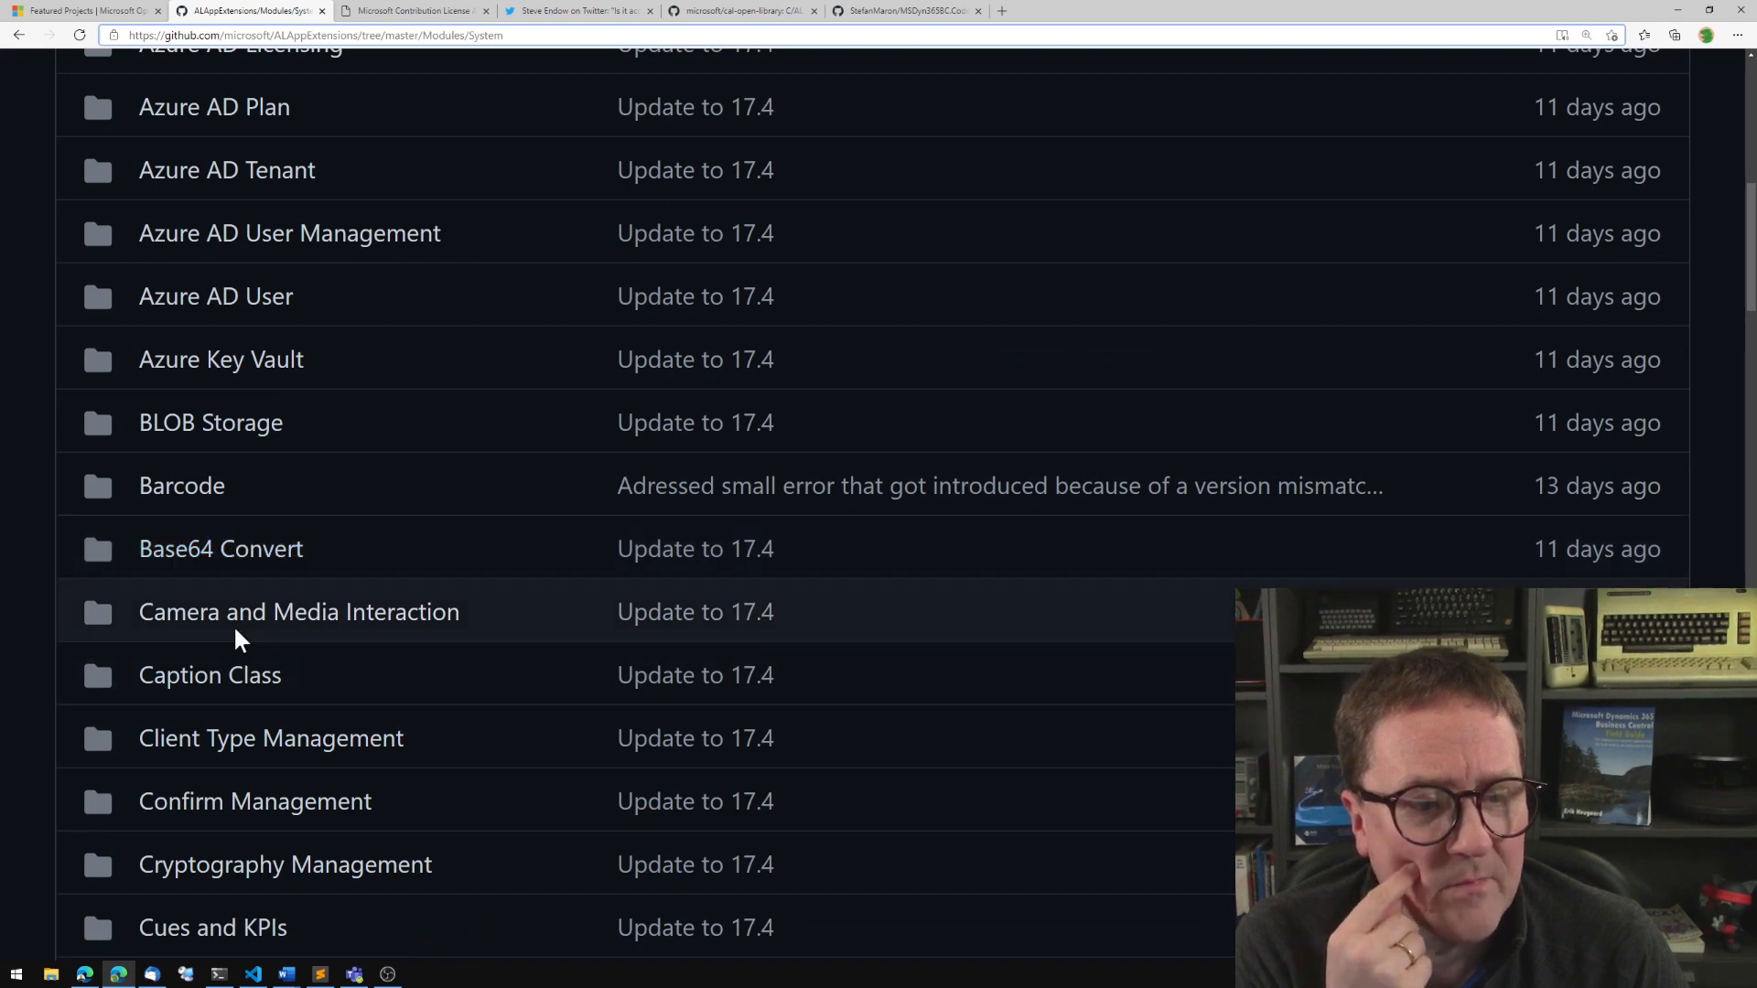
scroll("down", 3)
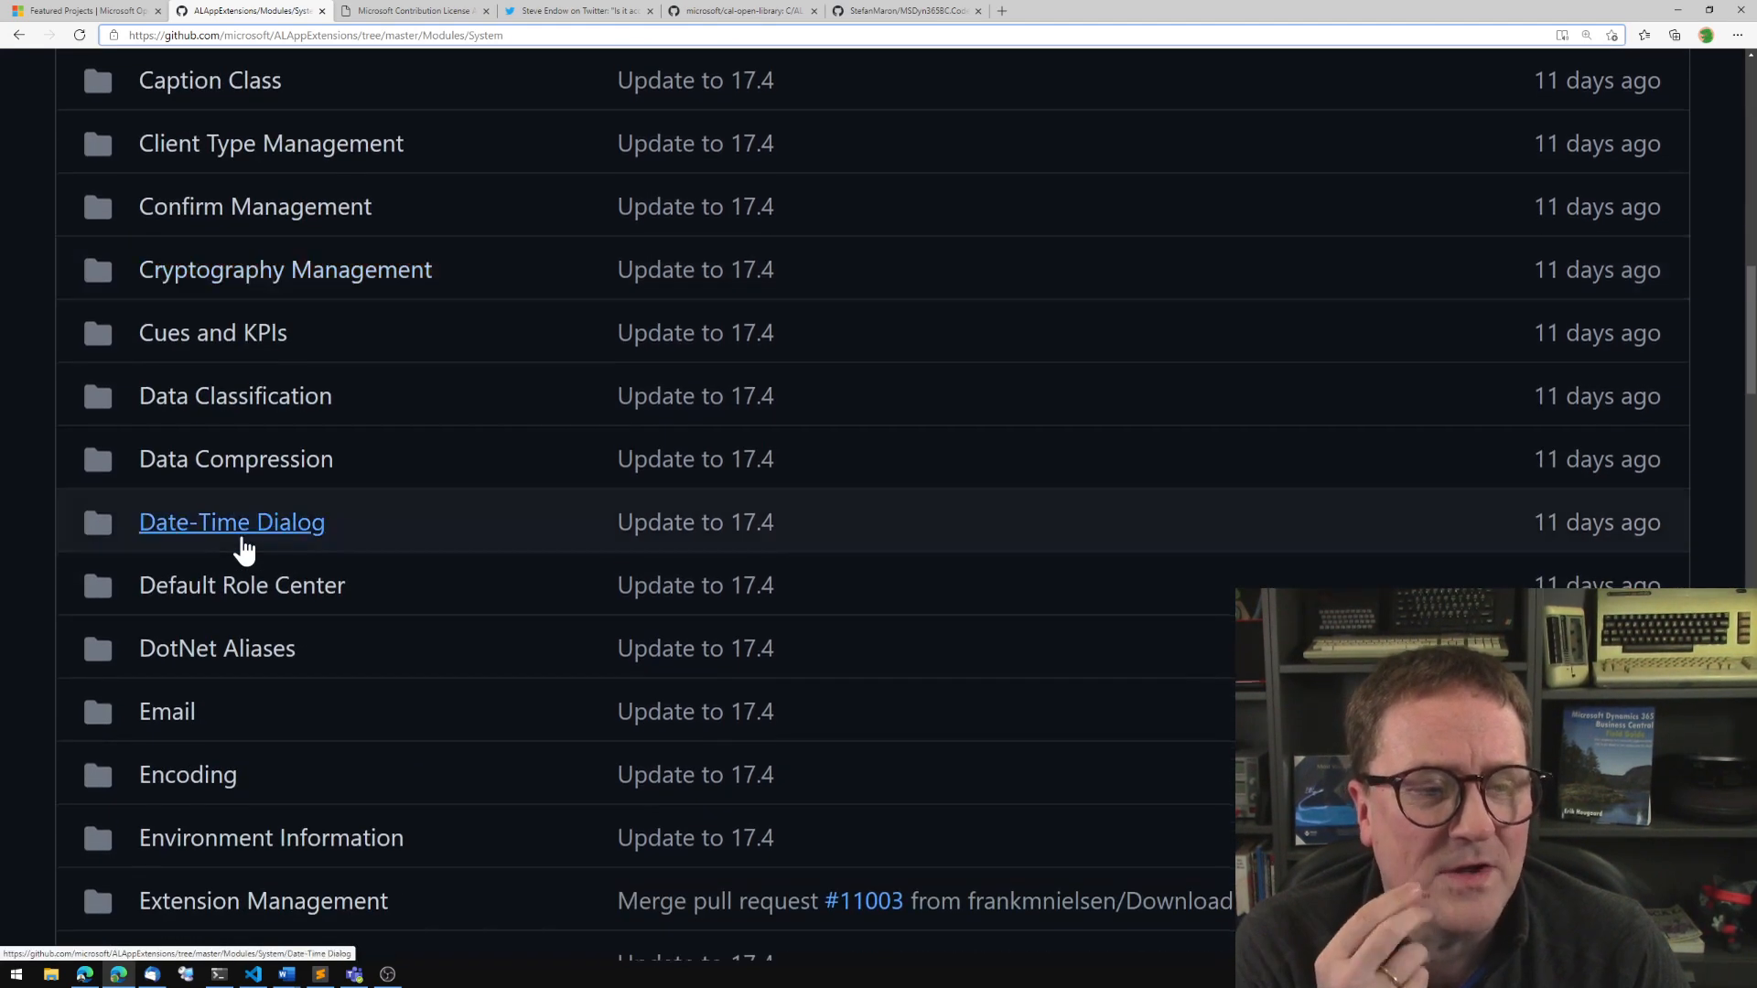
scroll("down", 3)
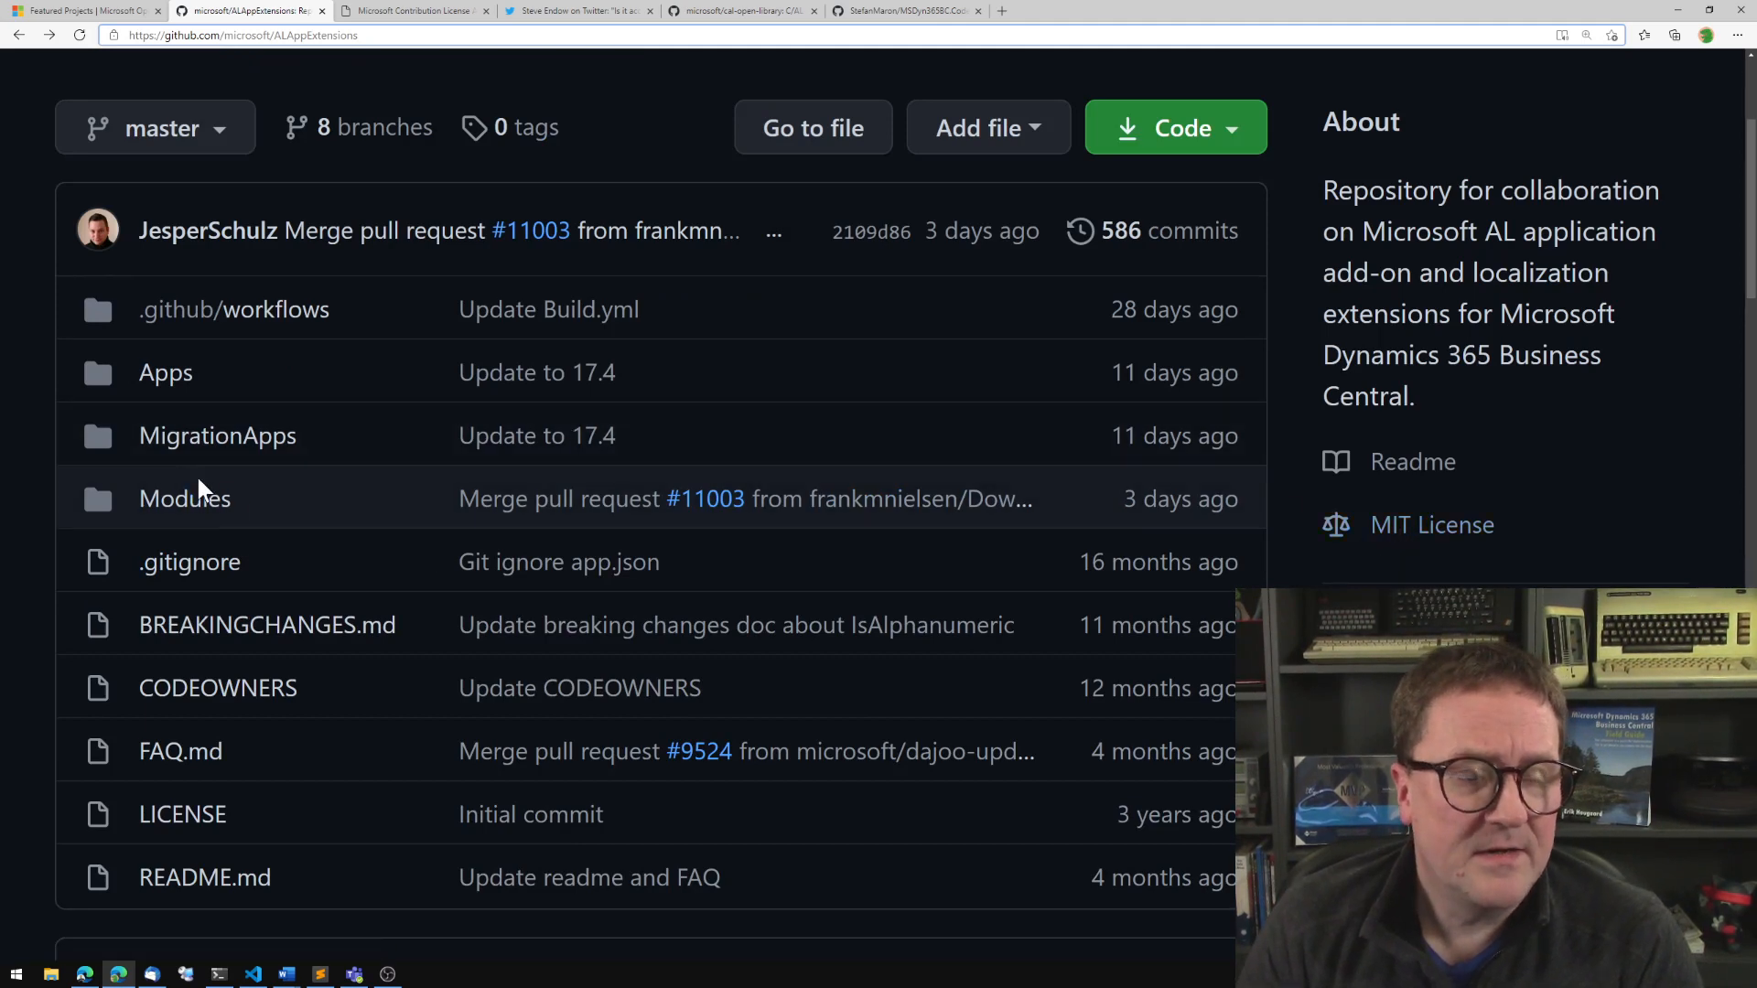
Reach Base64Convert.Codeunit.al through Modules, System and Base64 Convert's src folder.
left_click(183, 498)
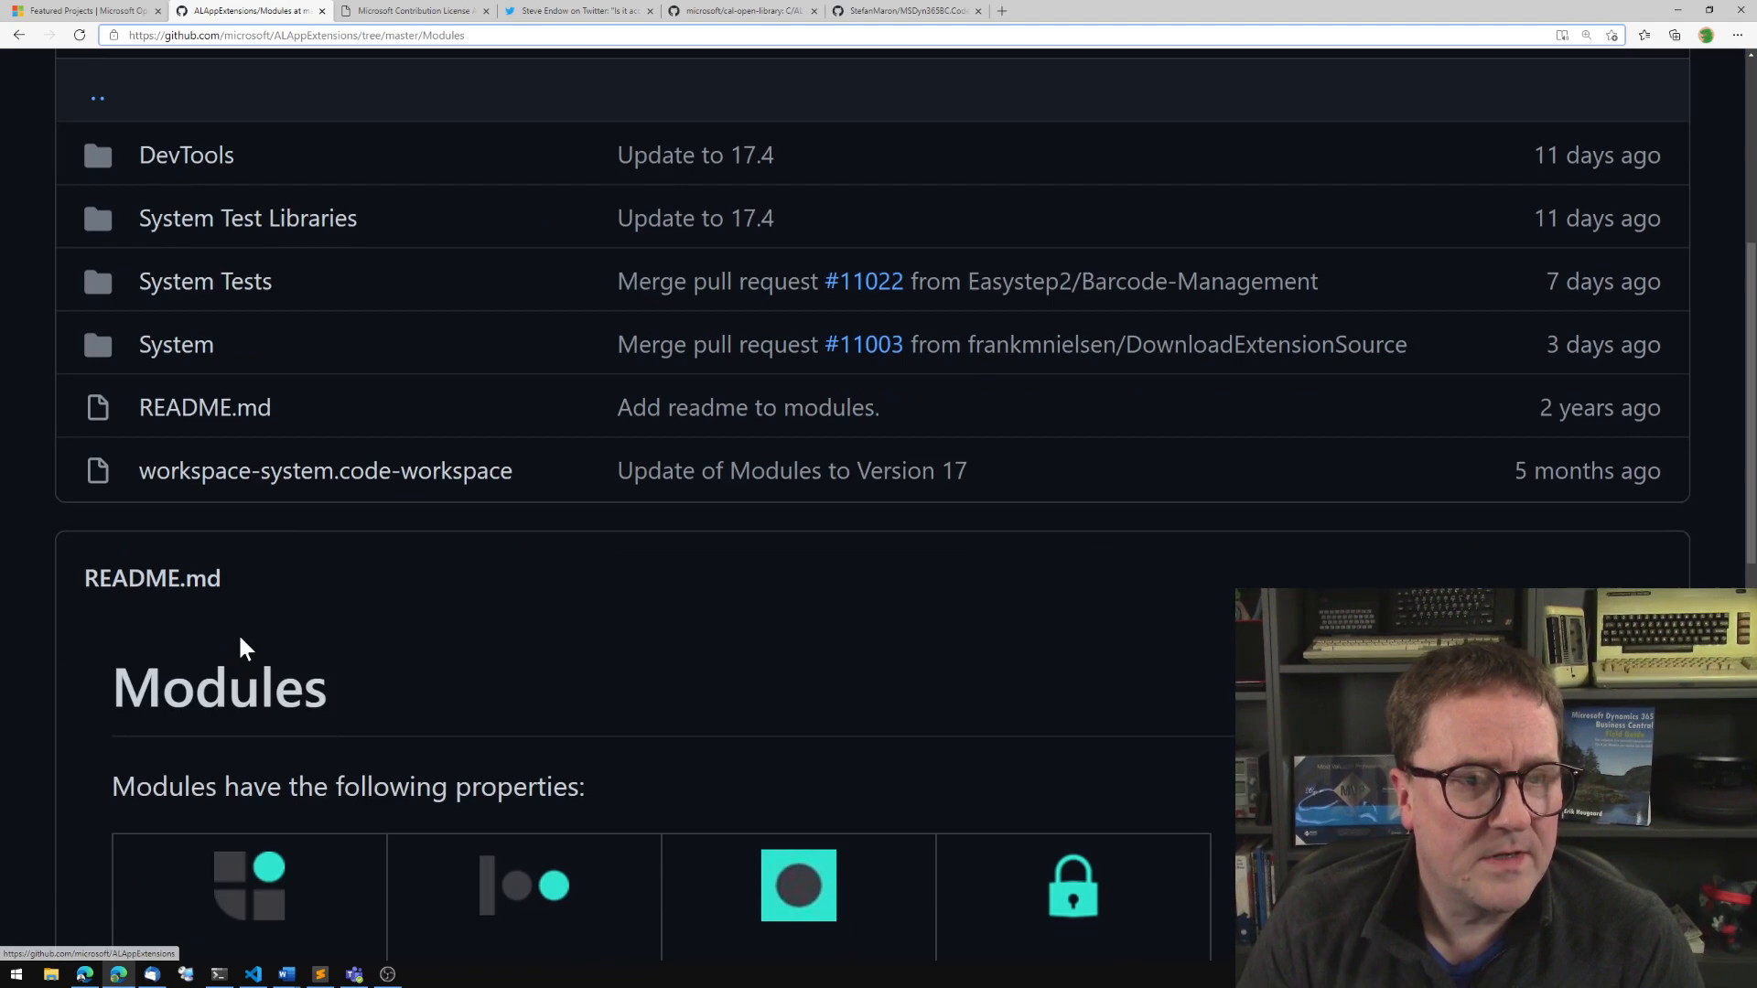
left_click(176, 344)
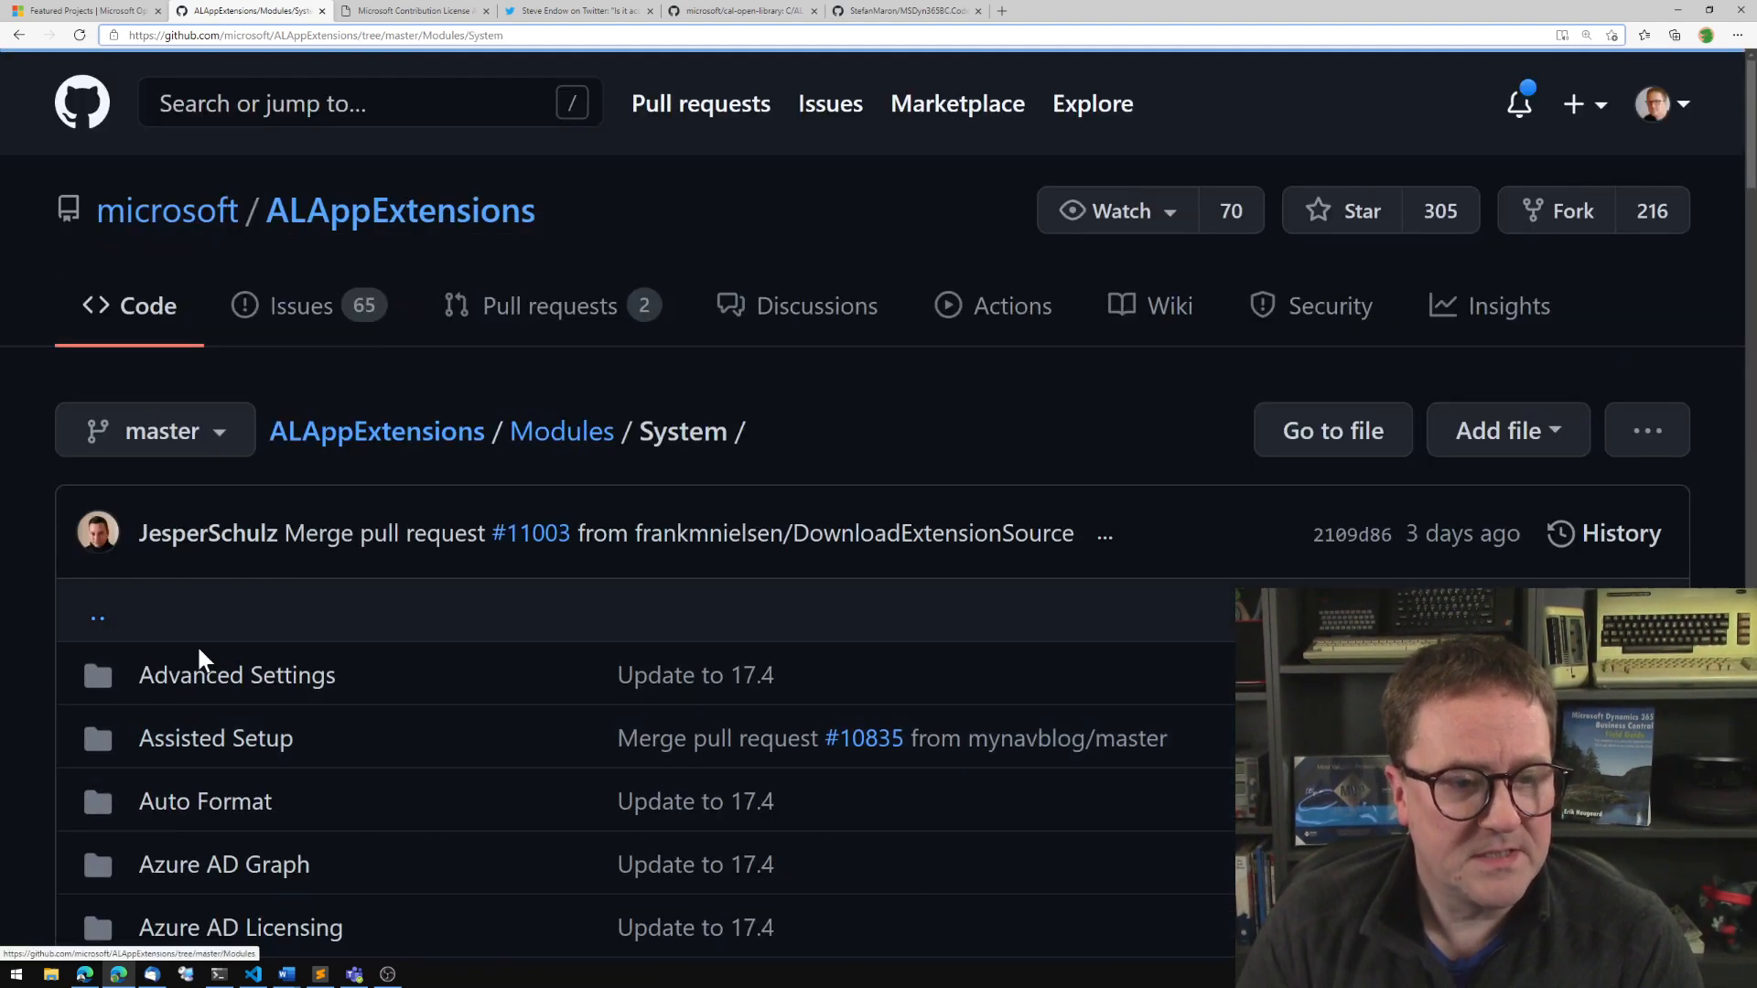
scroll("down", 3)
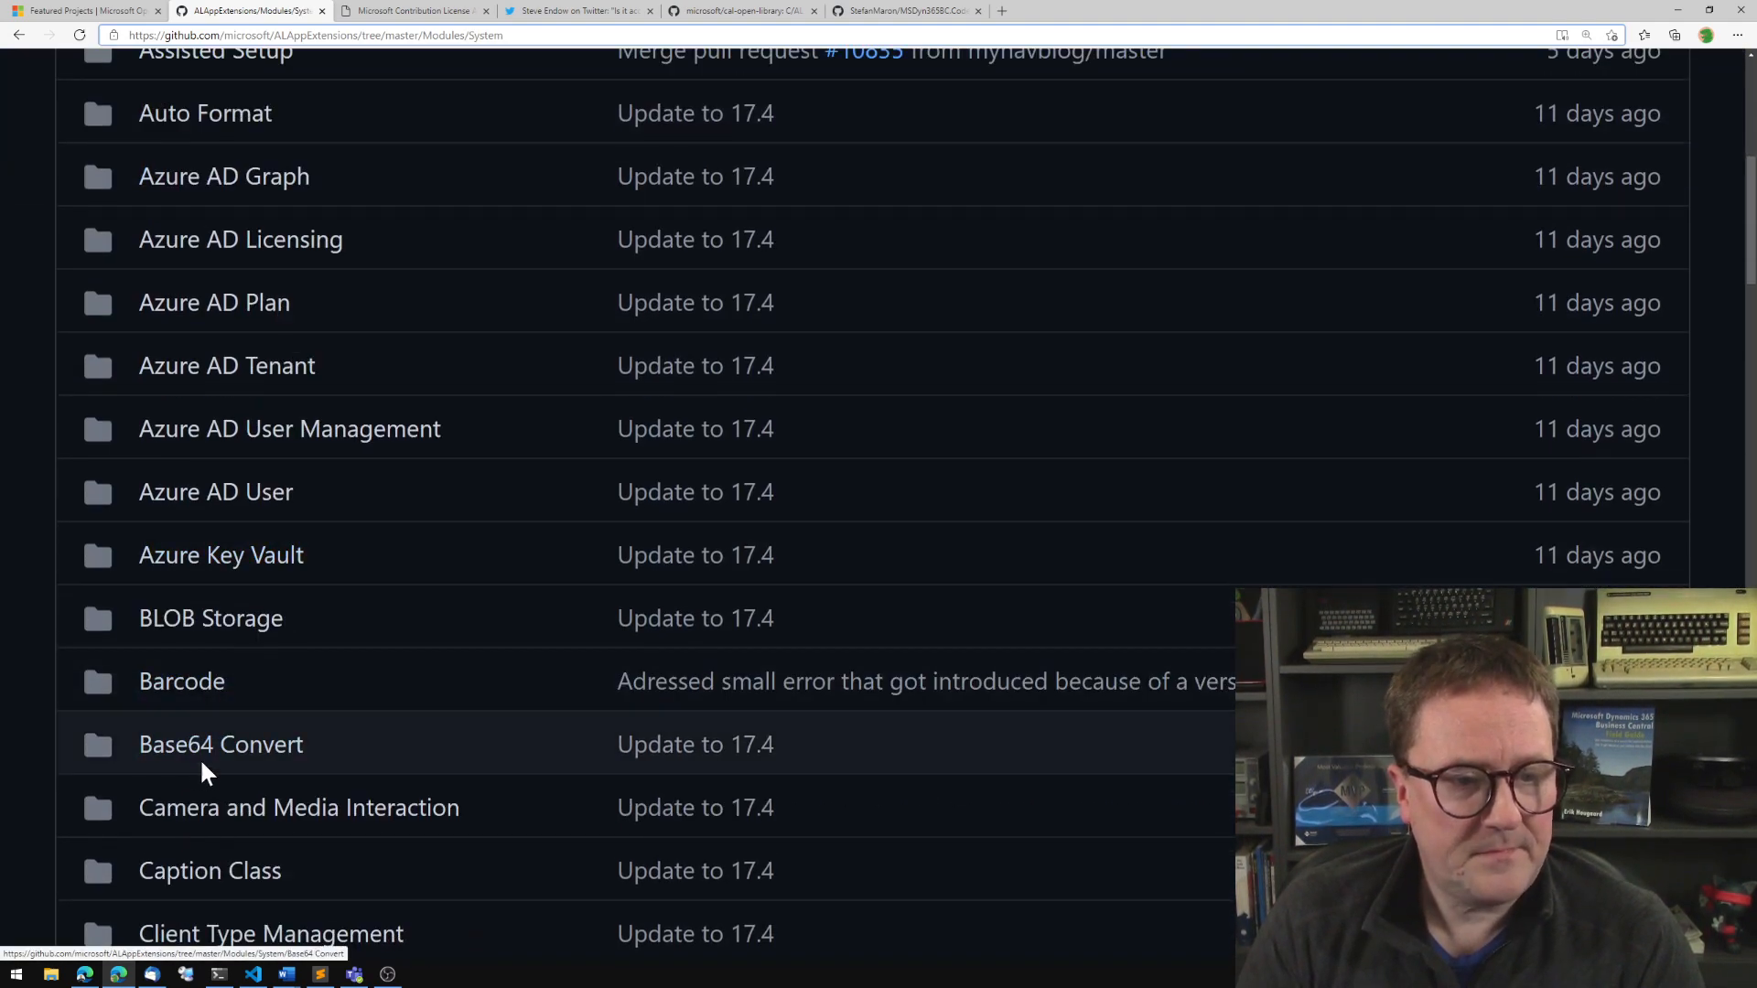
left_click(222, 745)
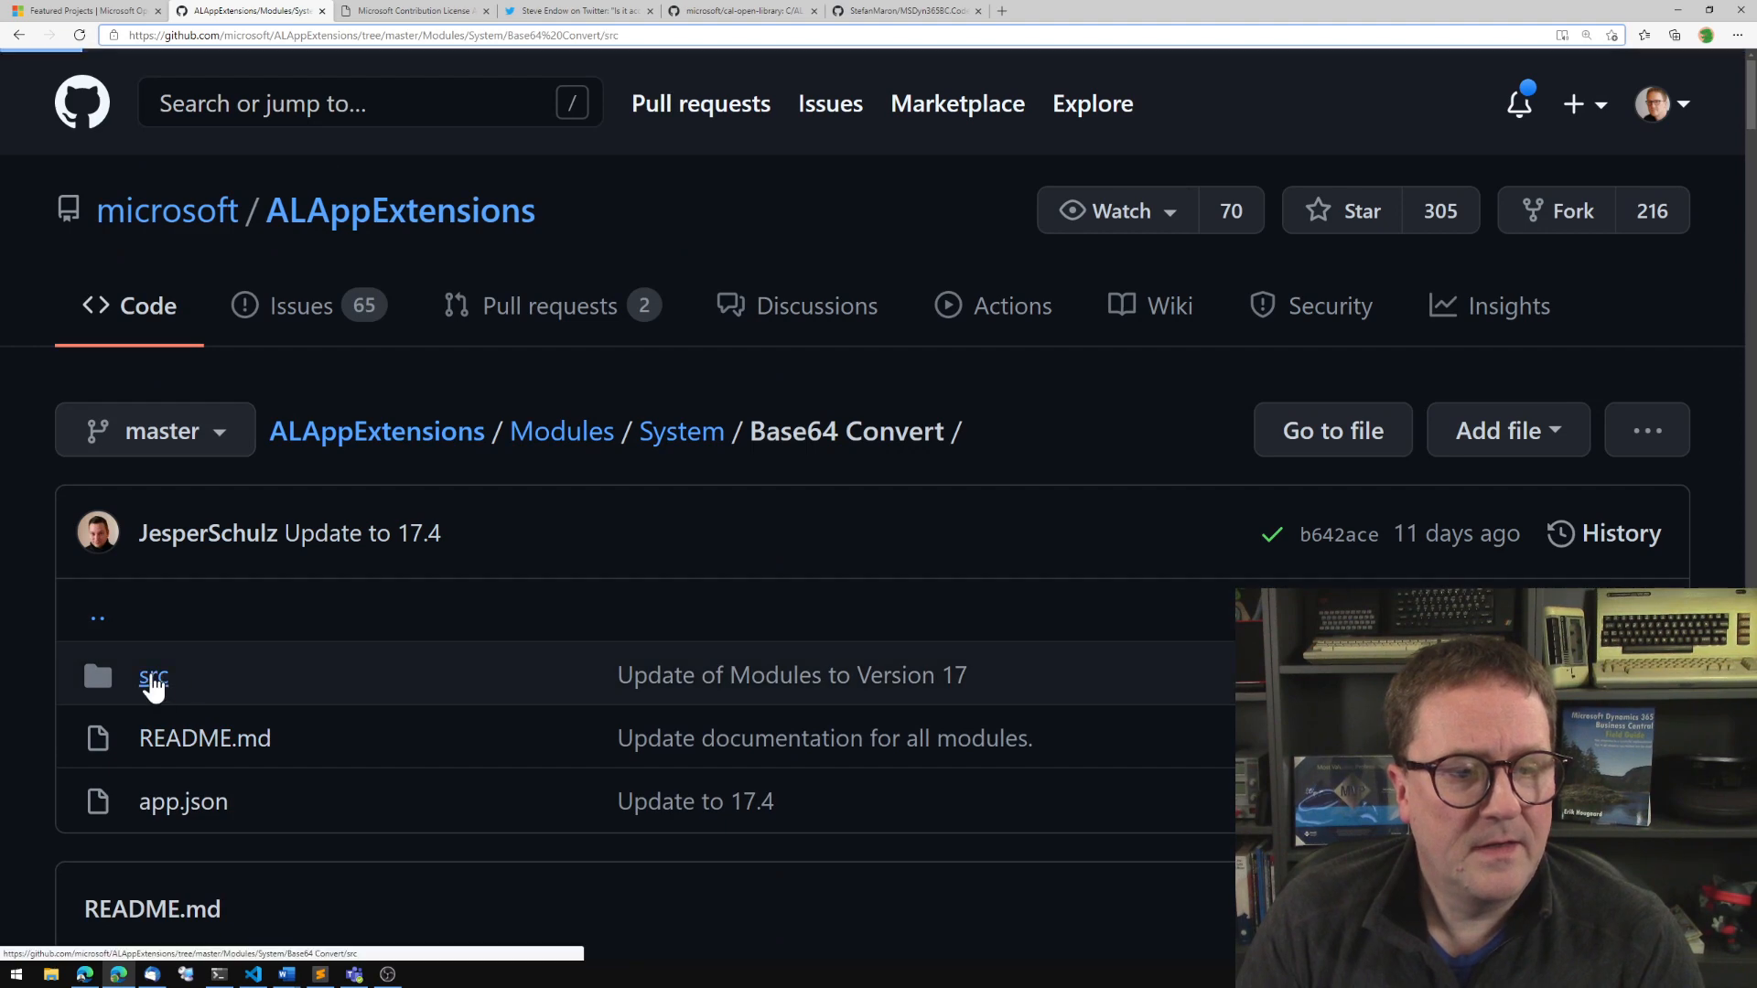
left_click(152, 675)
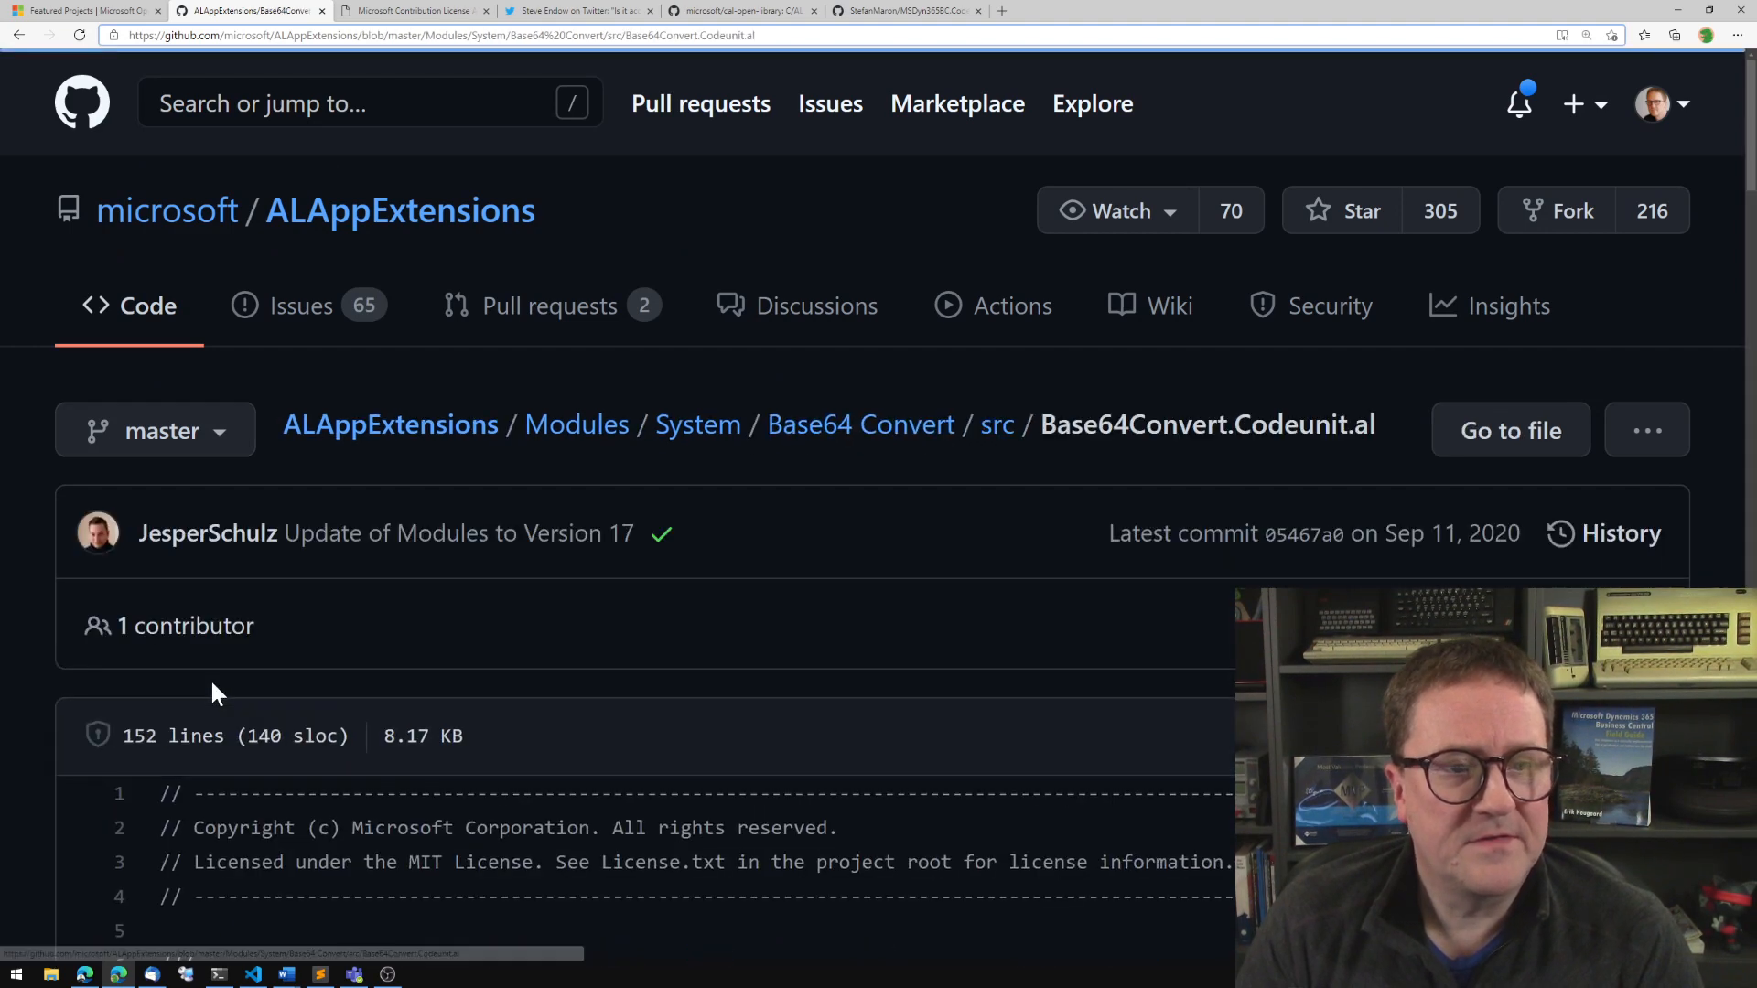
scroll("down", 3)
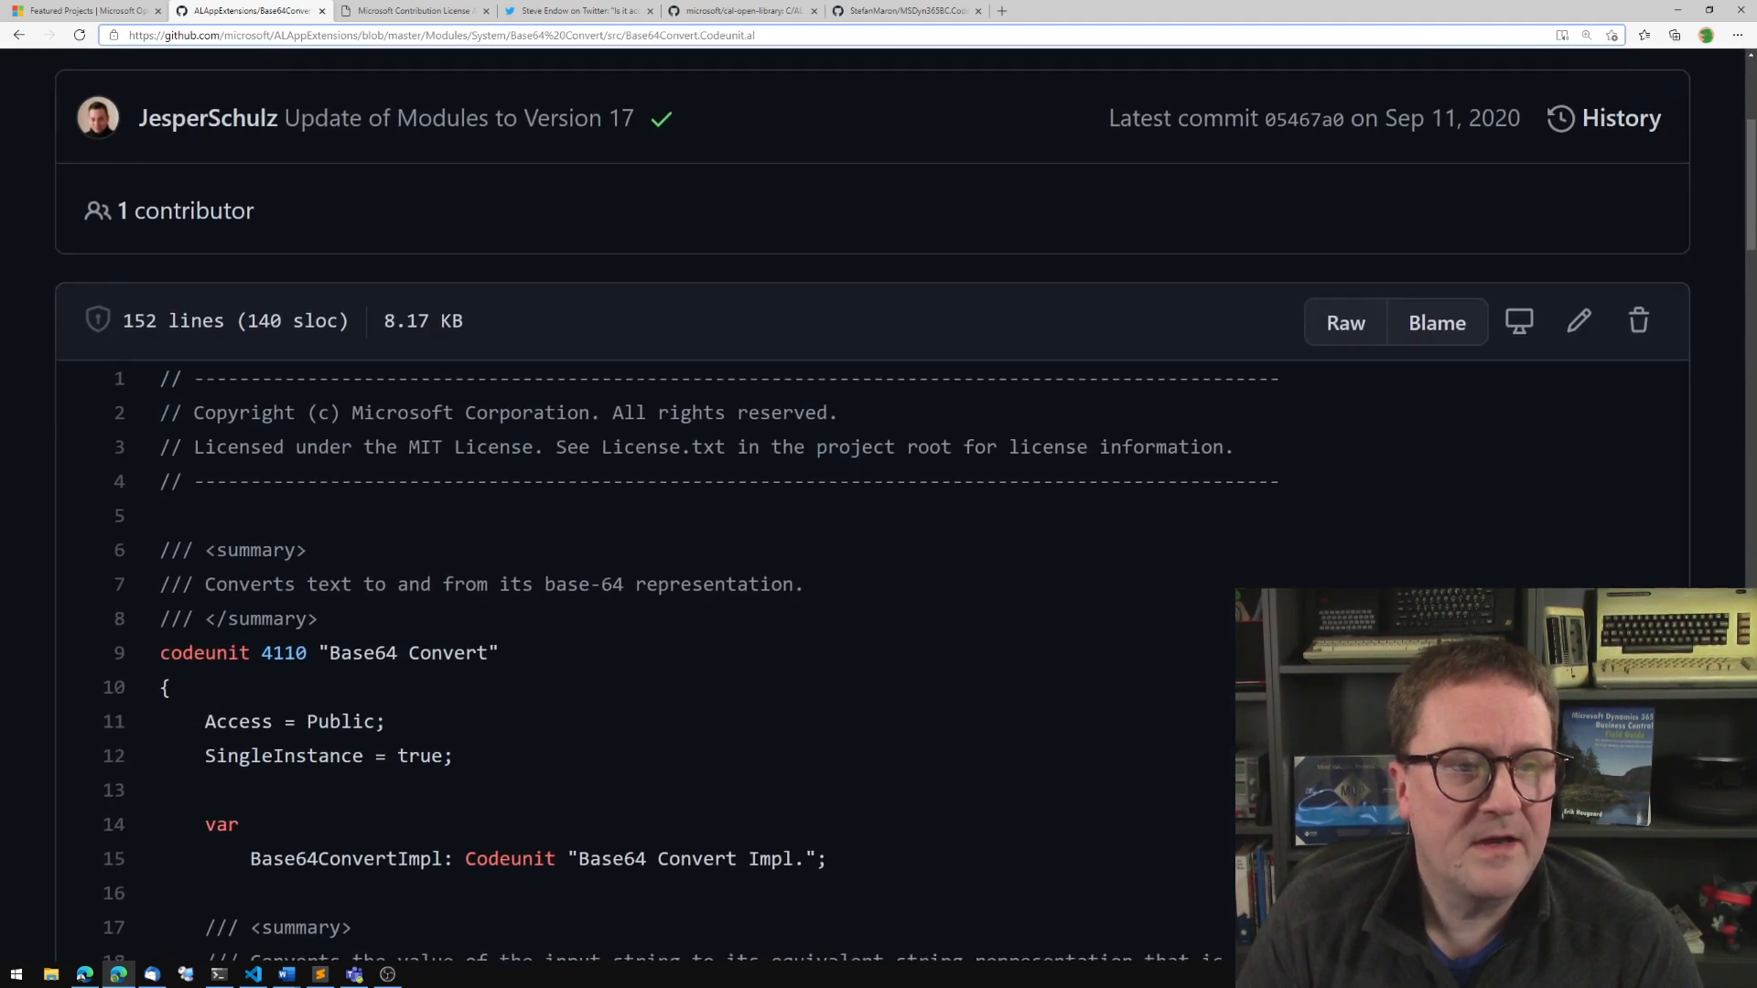
Highlight the codeunit's four-line MIT License header, then bring up the Contribution License Agreement PDF.
left_click_drag(161, 377, 1279, 481)
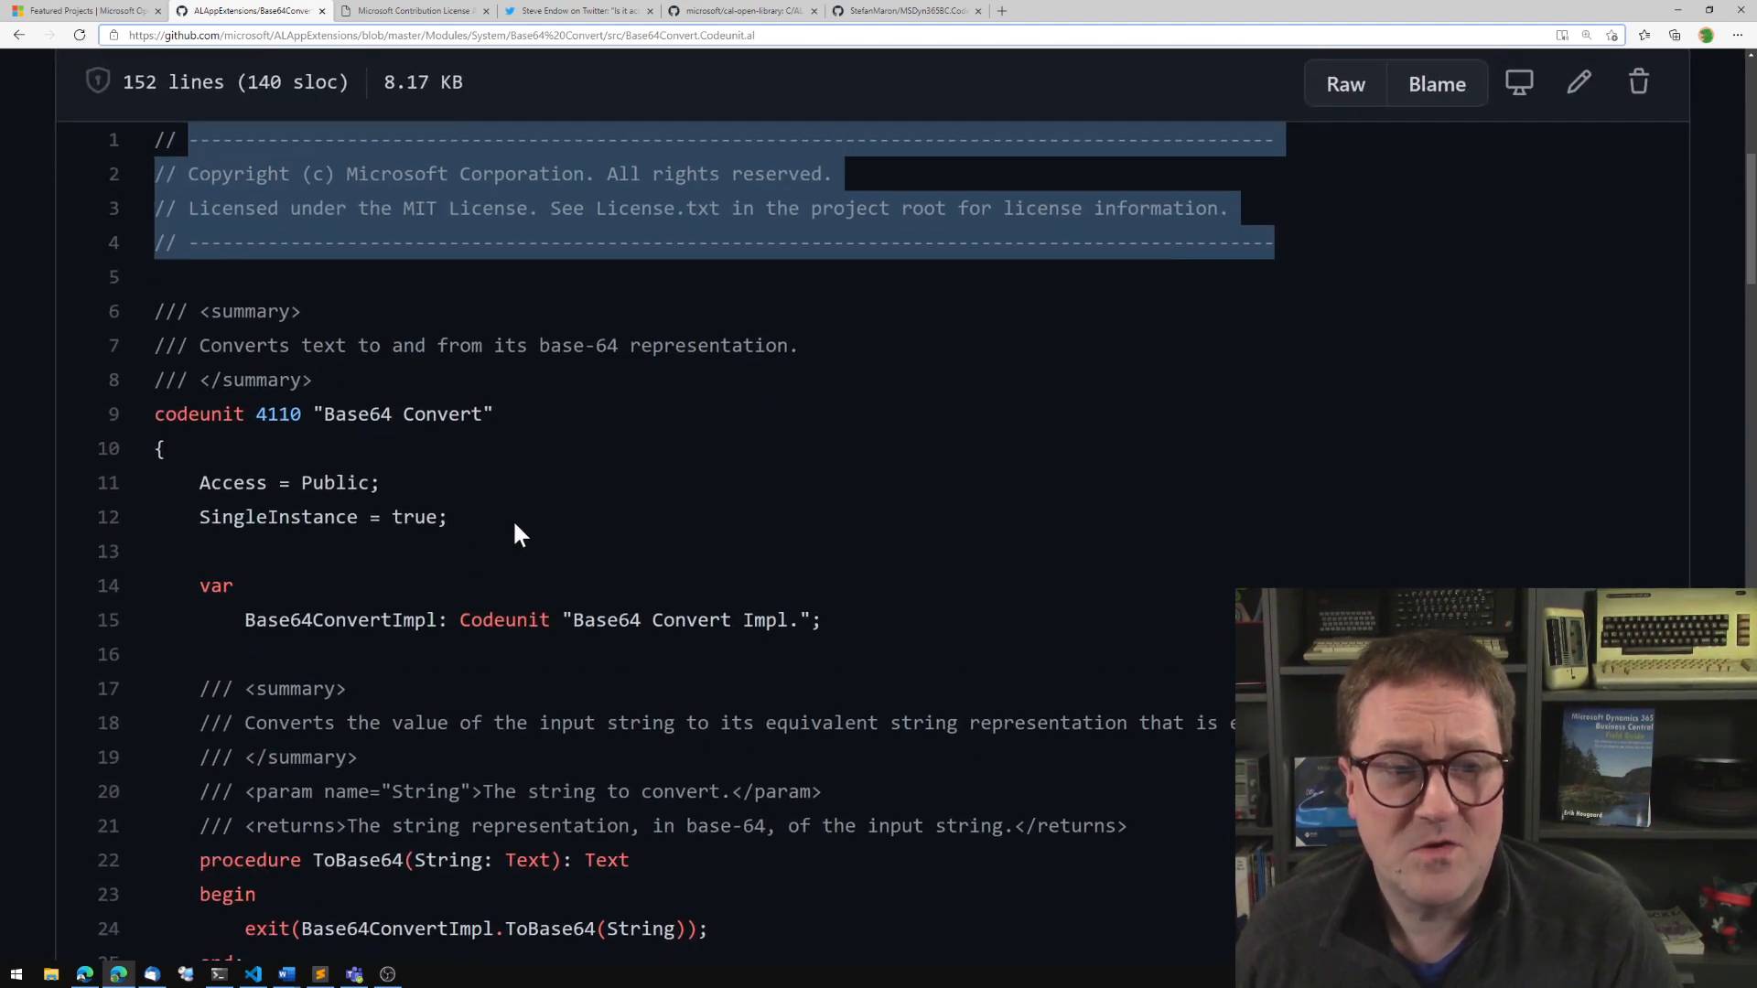
scroll("down", 3)
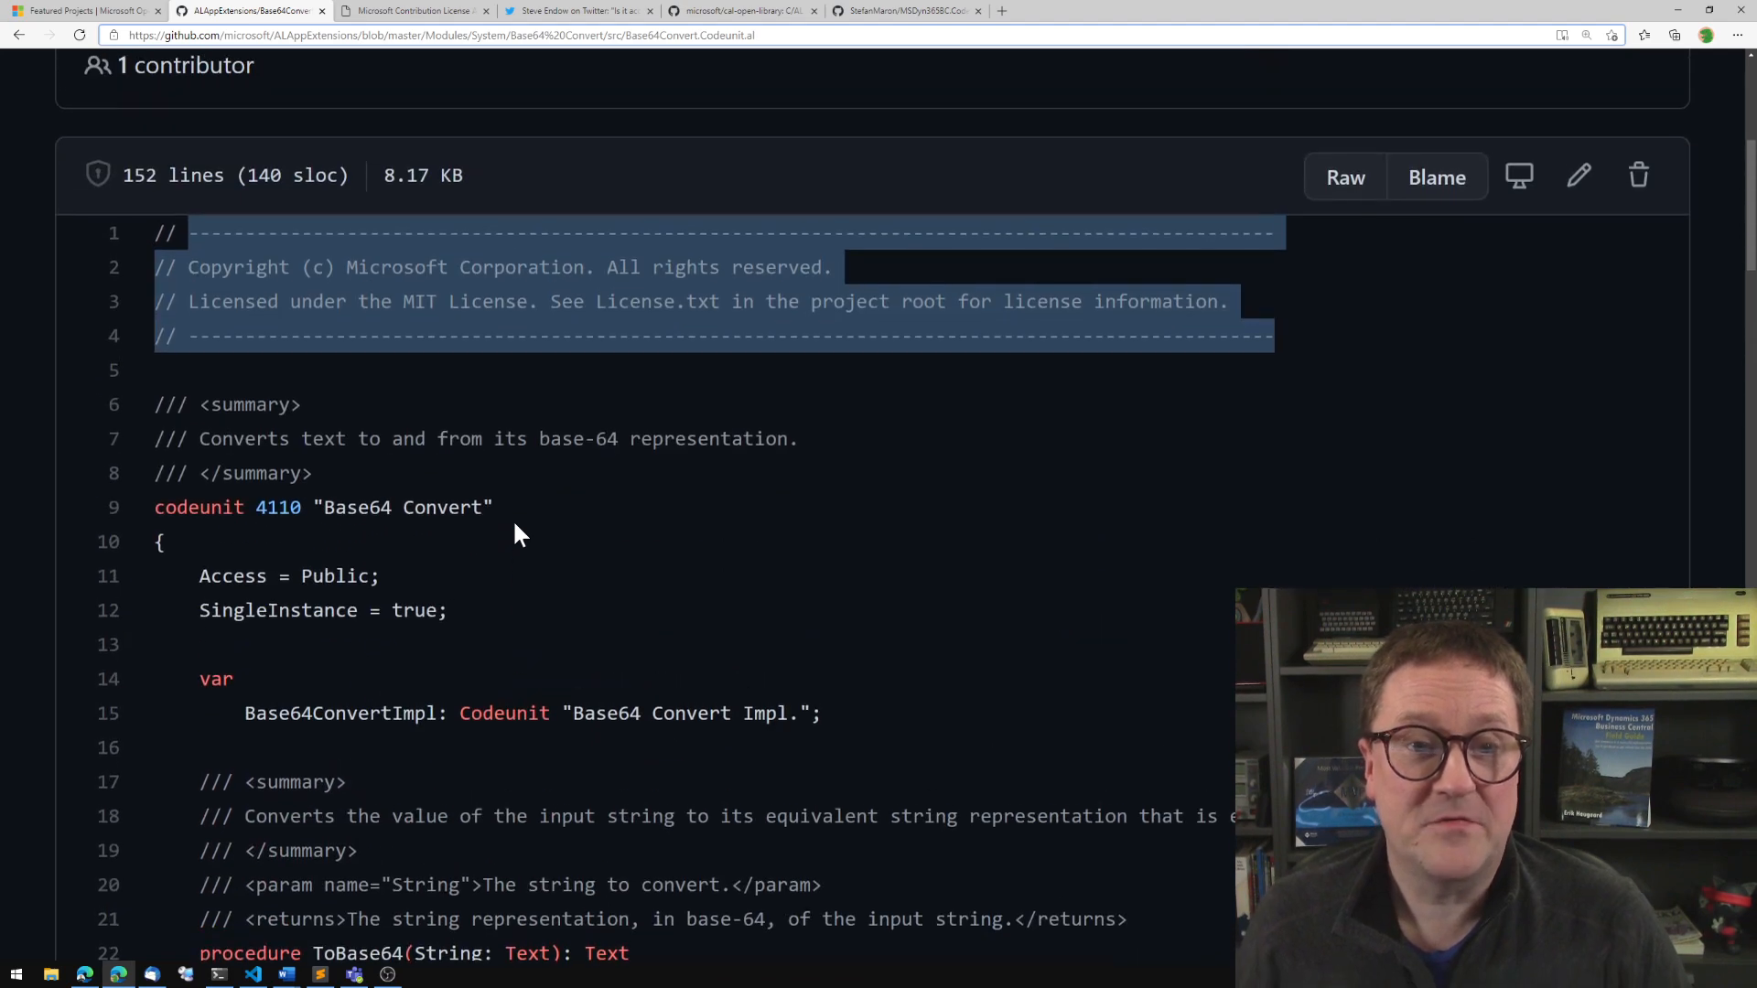
mouse_move(456, 368)
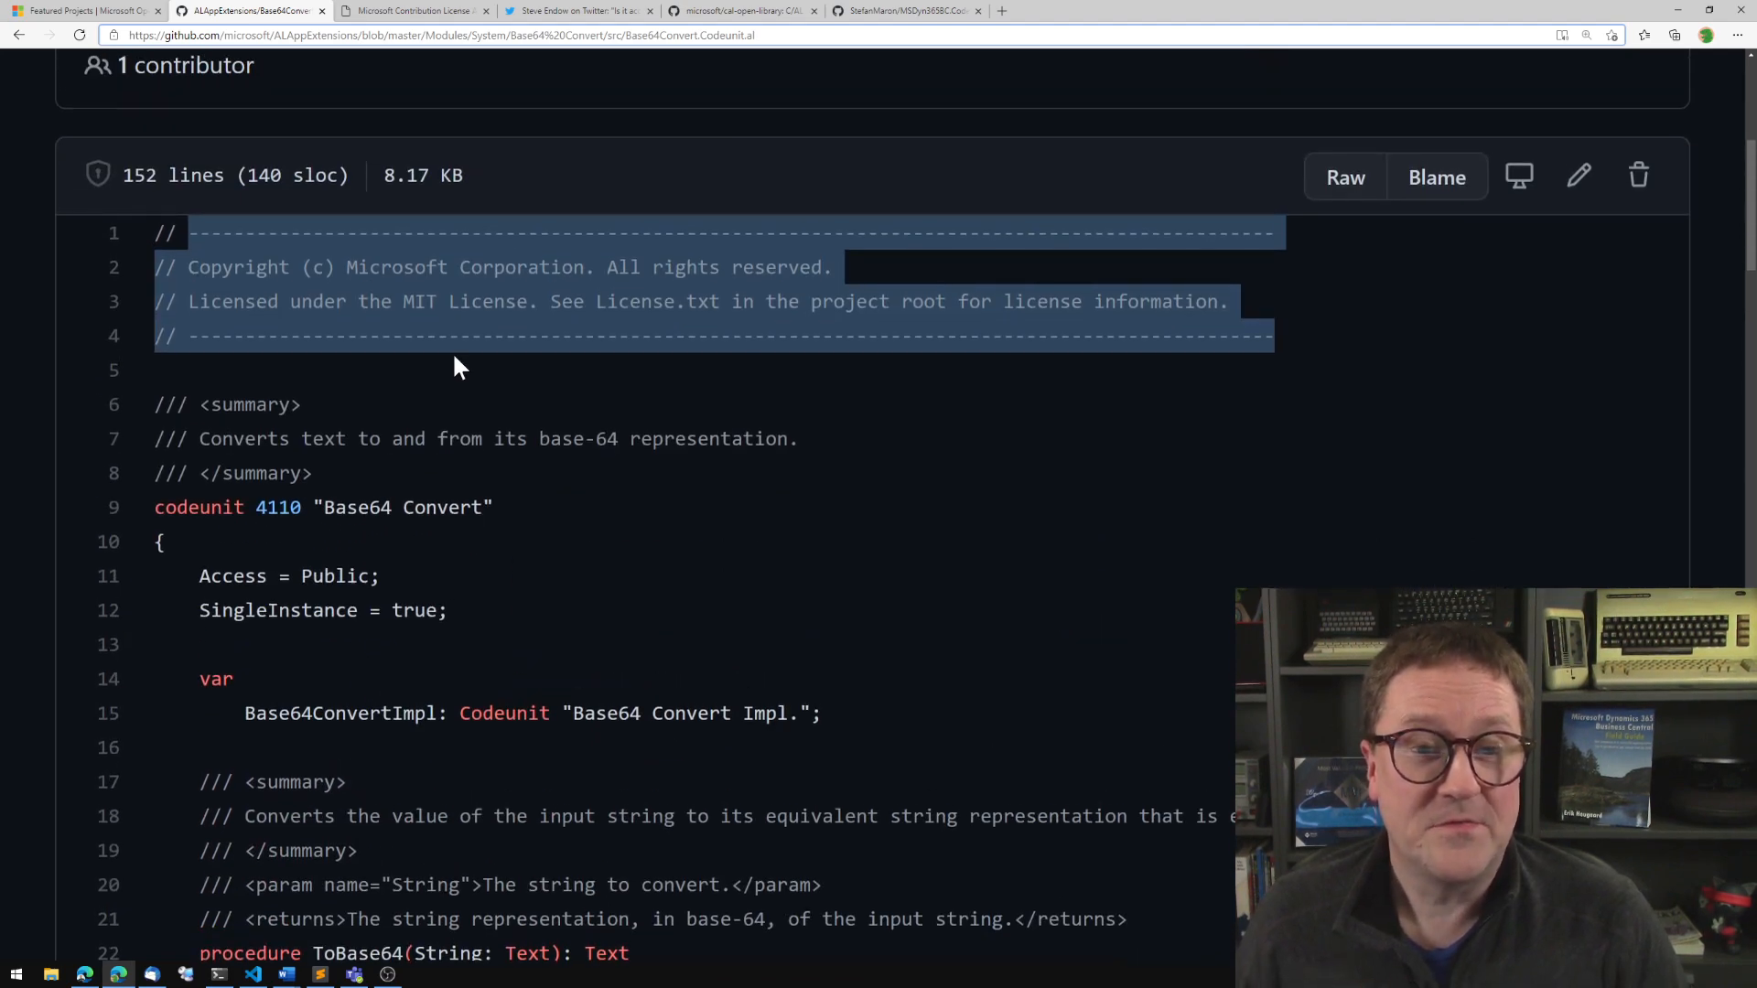
mouse_move(606, 388)
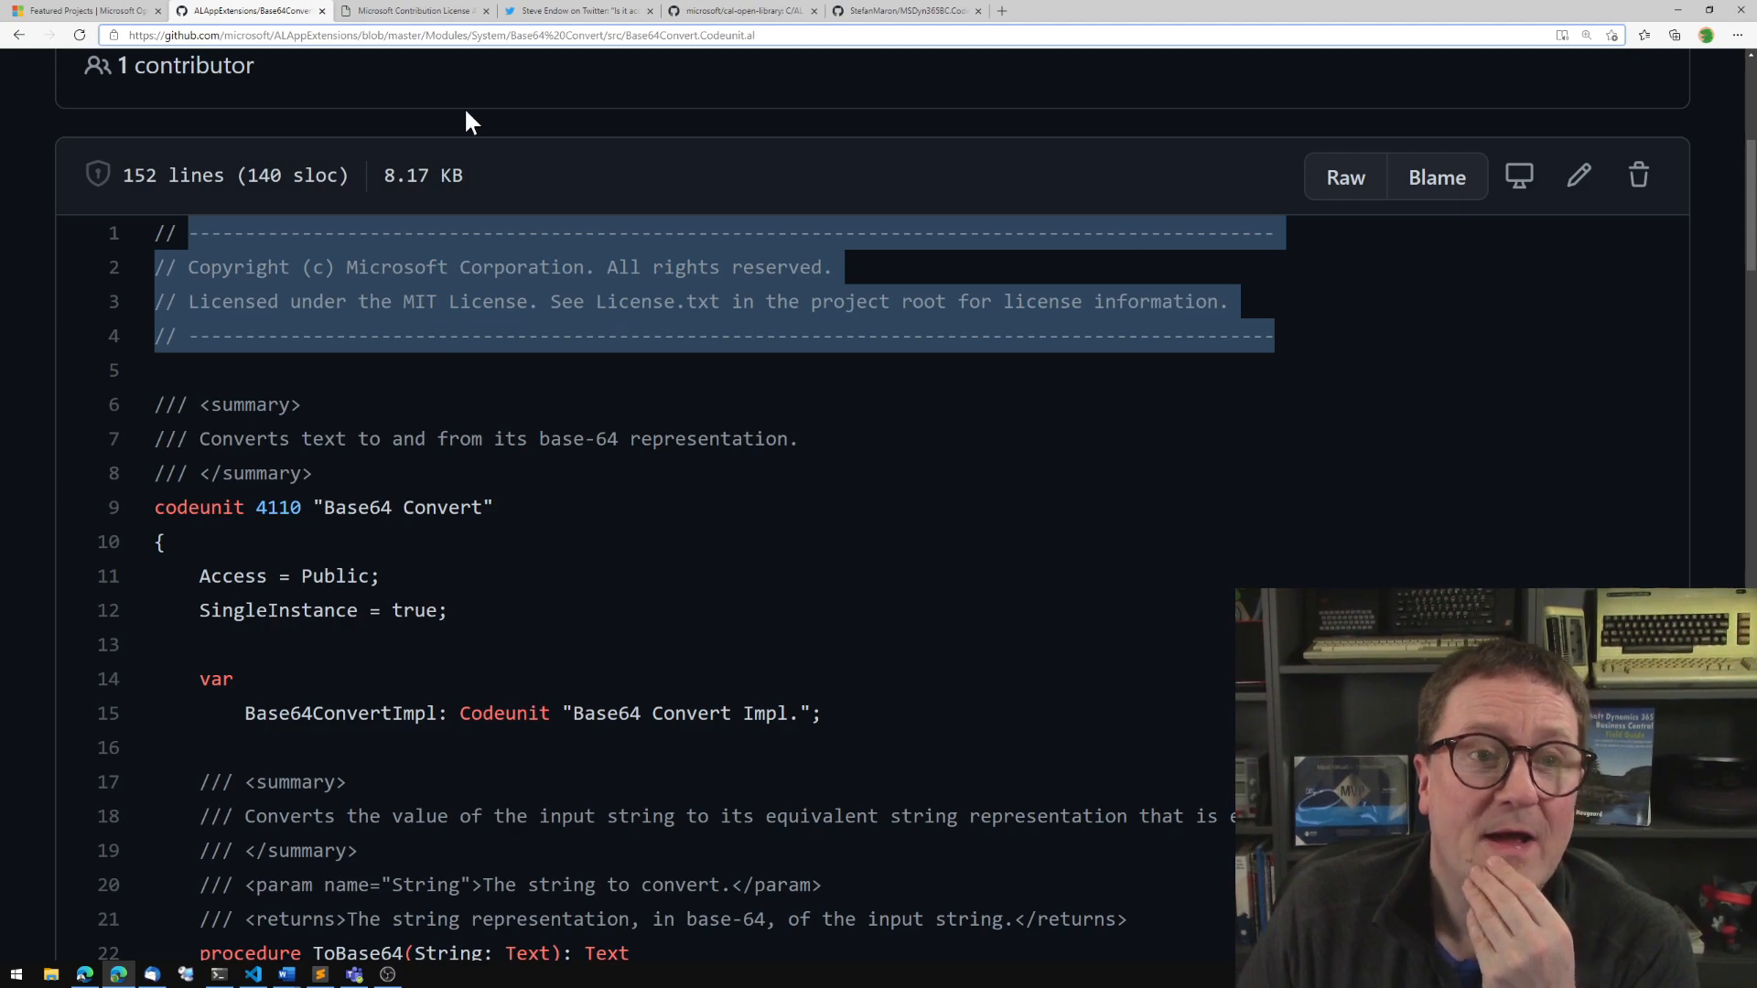
left_click(415, 11)
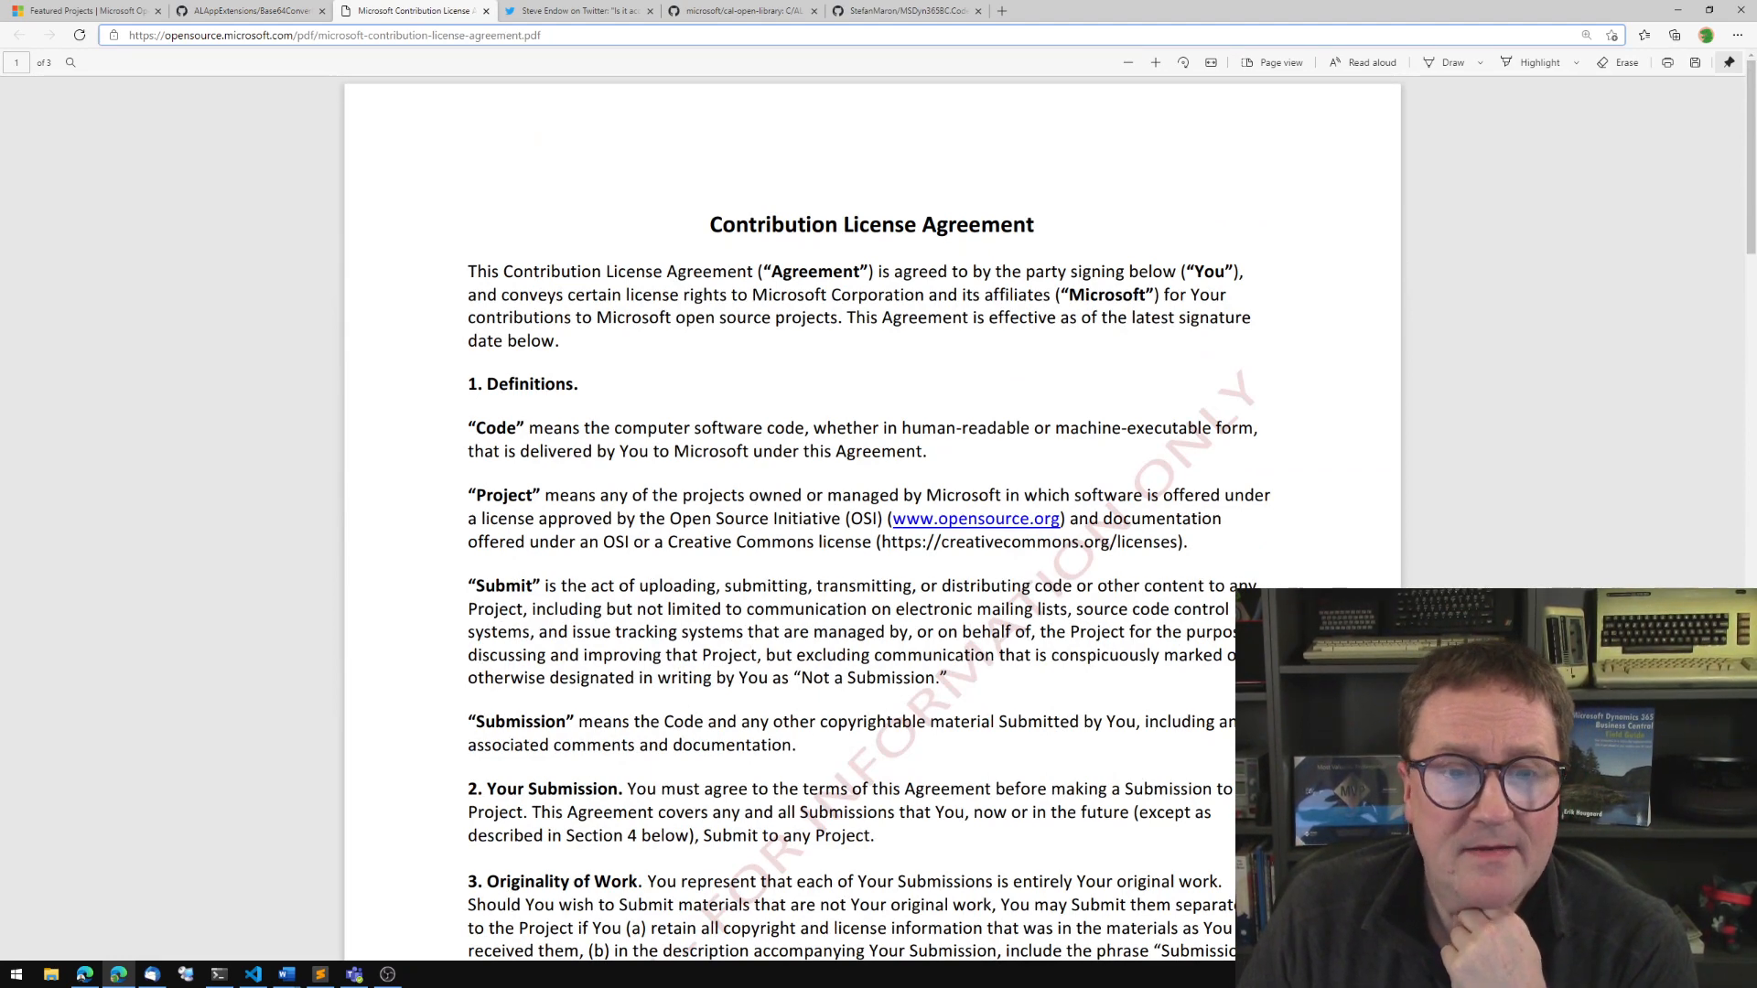
Highlight the Copyright License grant in Section 5 Licenses, then bring up the cal-open-library repository.
scroll("down", 3)
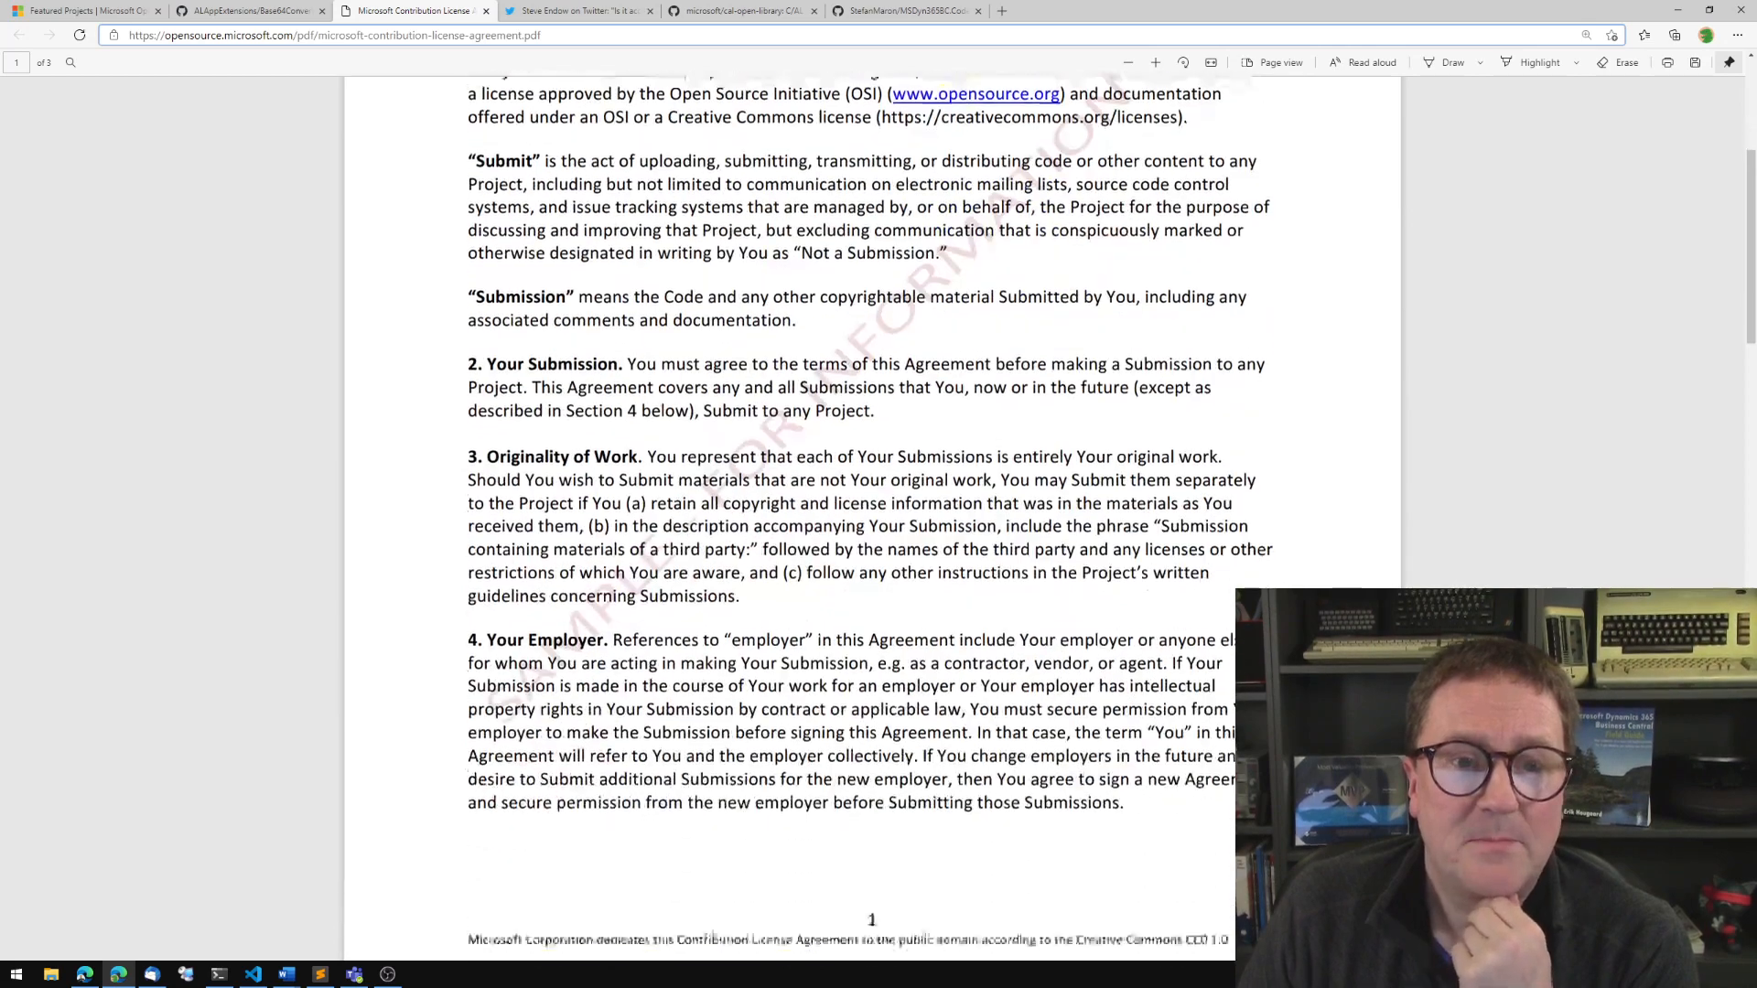
scroll("down", 3)
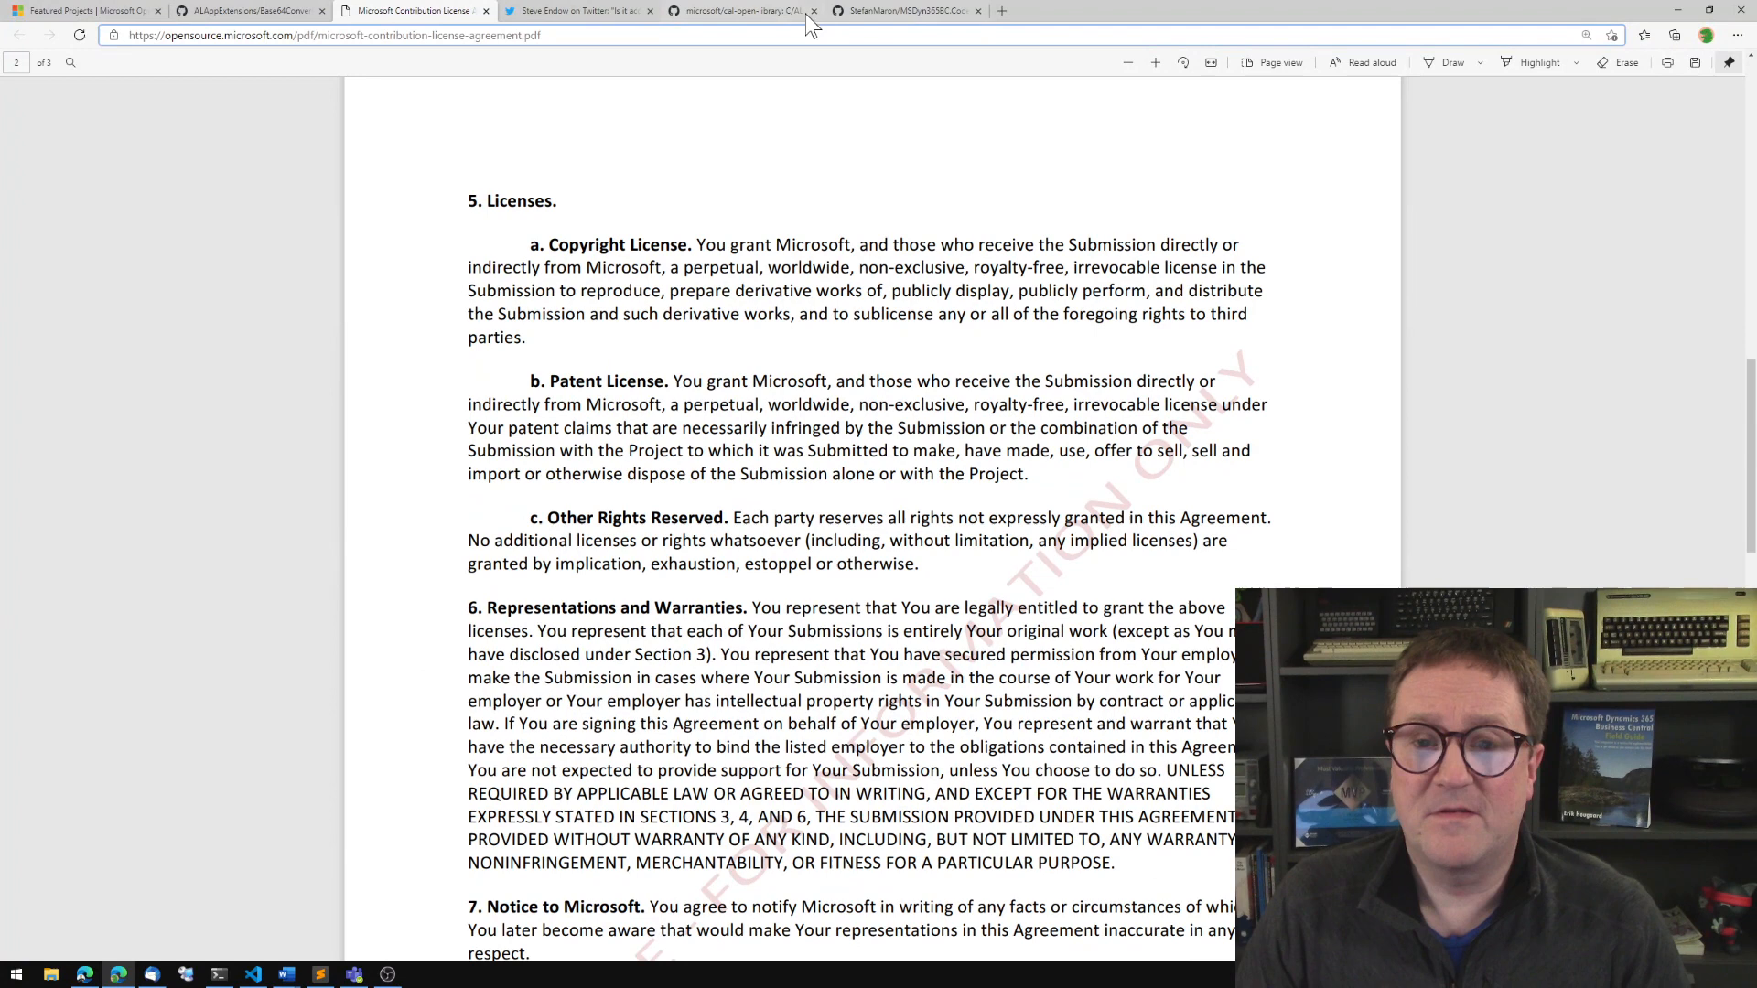
left_click_drag(868, 244, 1239, 243)
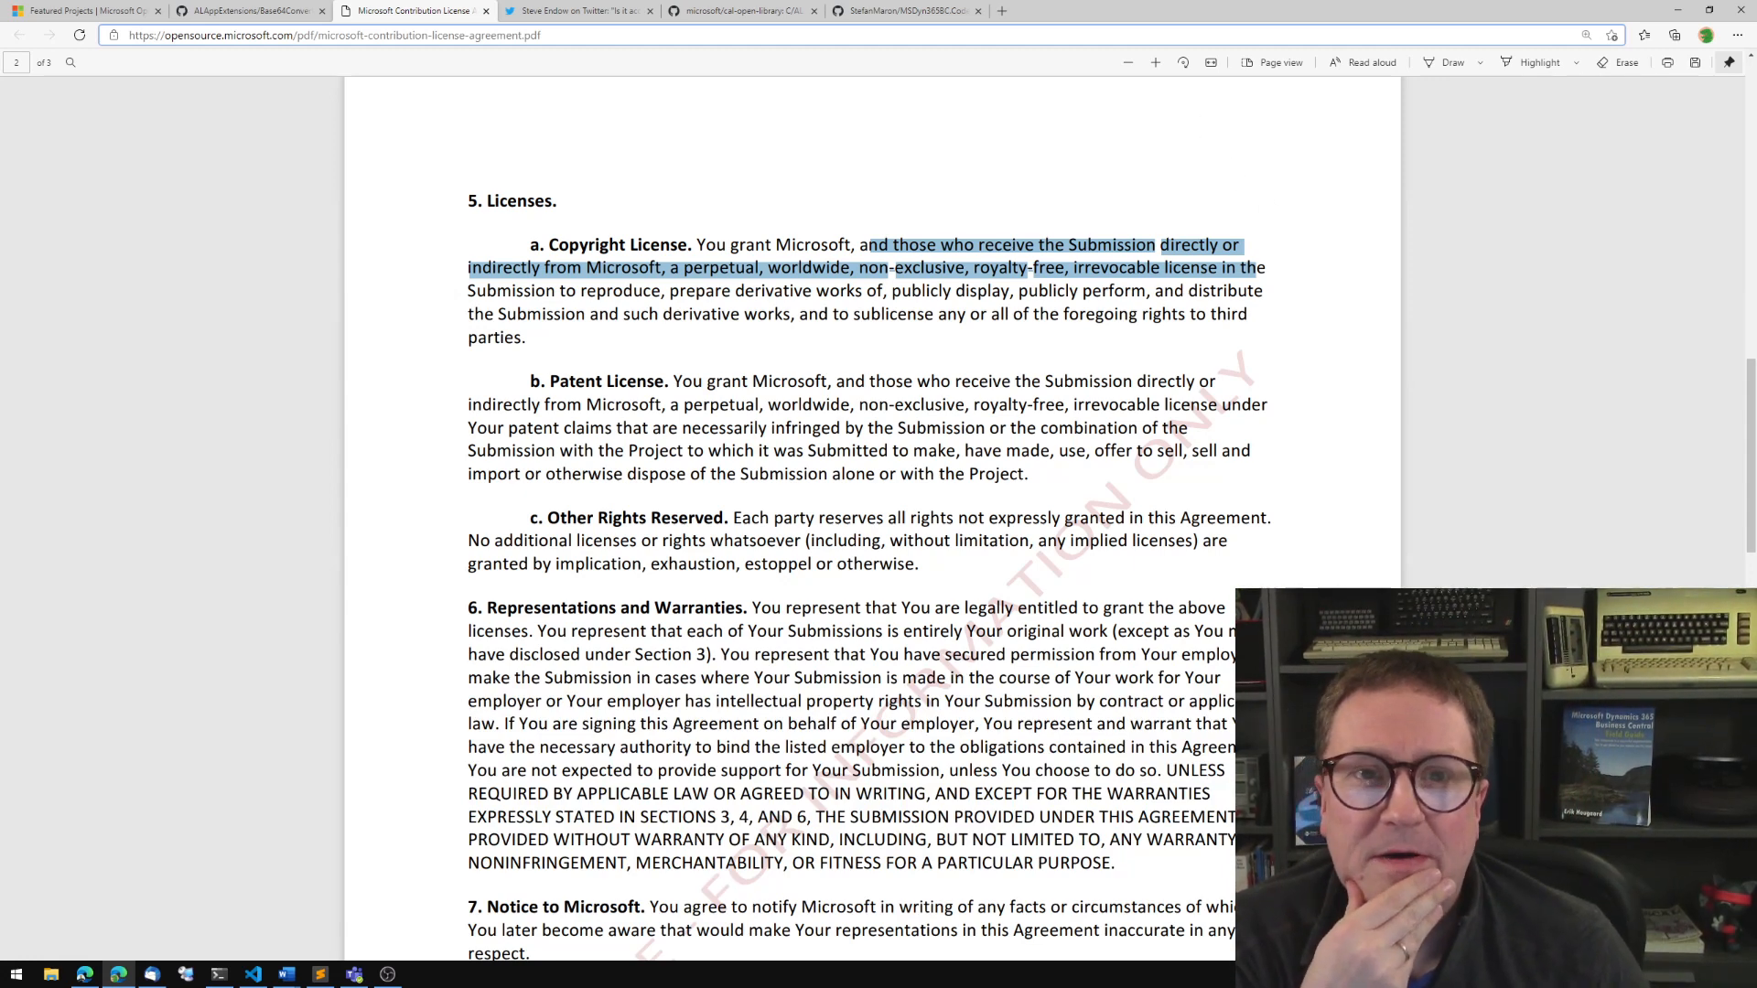
left_click(740, 11)
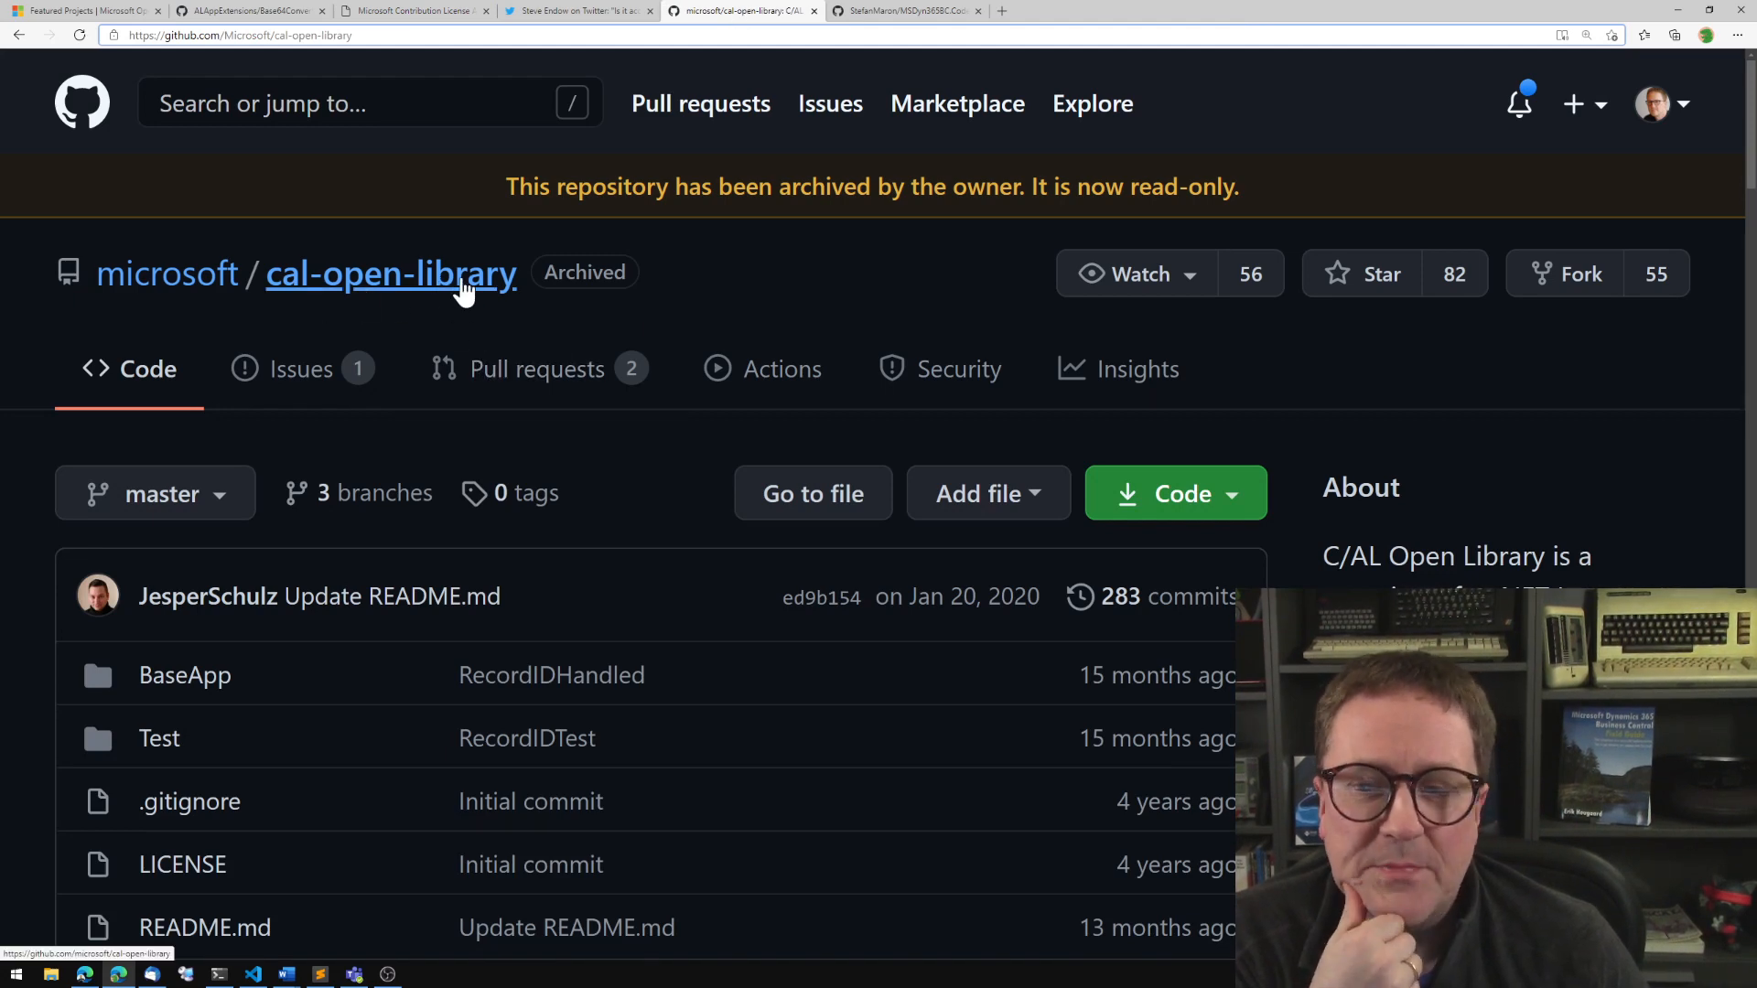
Open the BaseApp folder of the archived cal-open-library repository after its README notice.
scroll("down", 3)
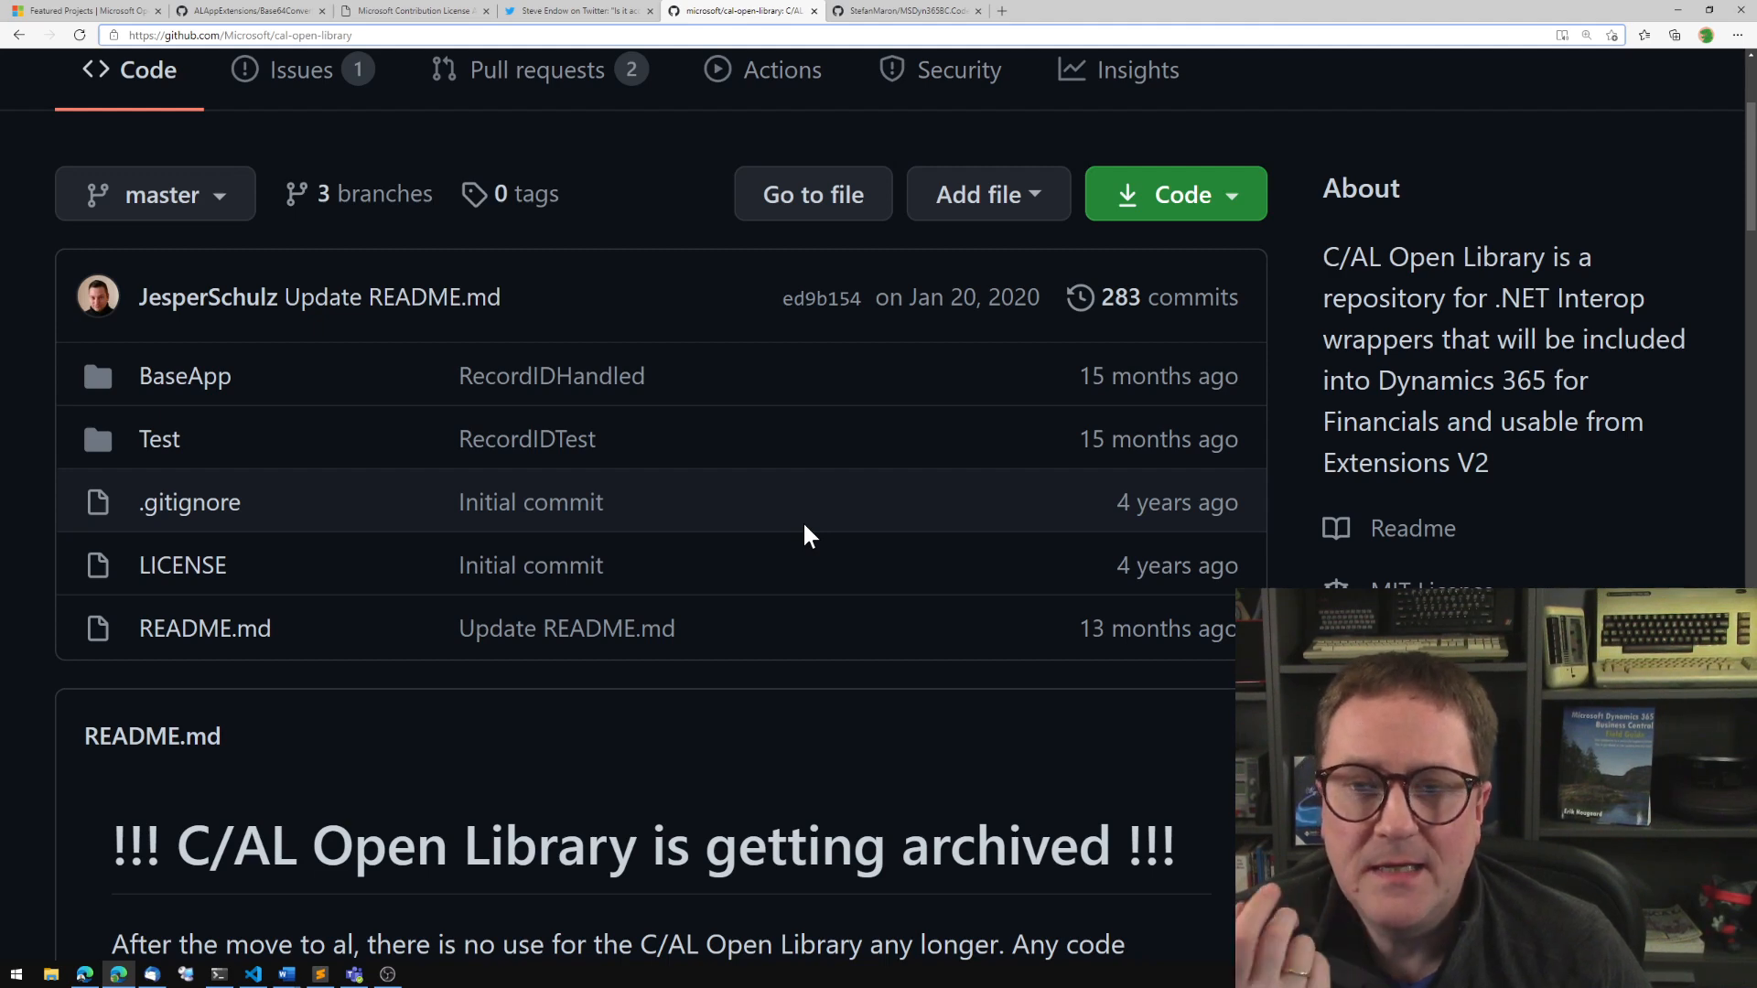
mouse_move(830, 523)
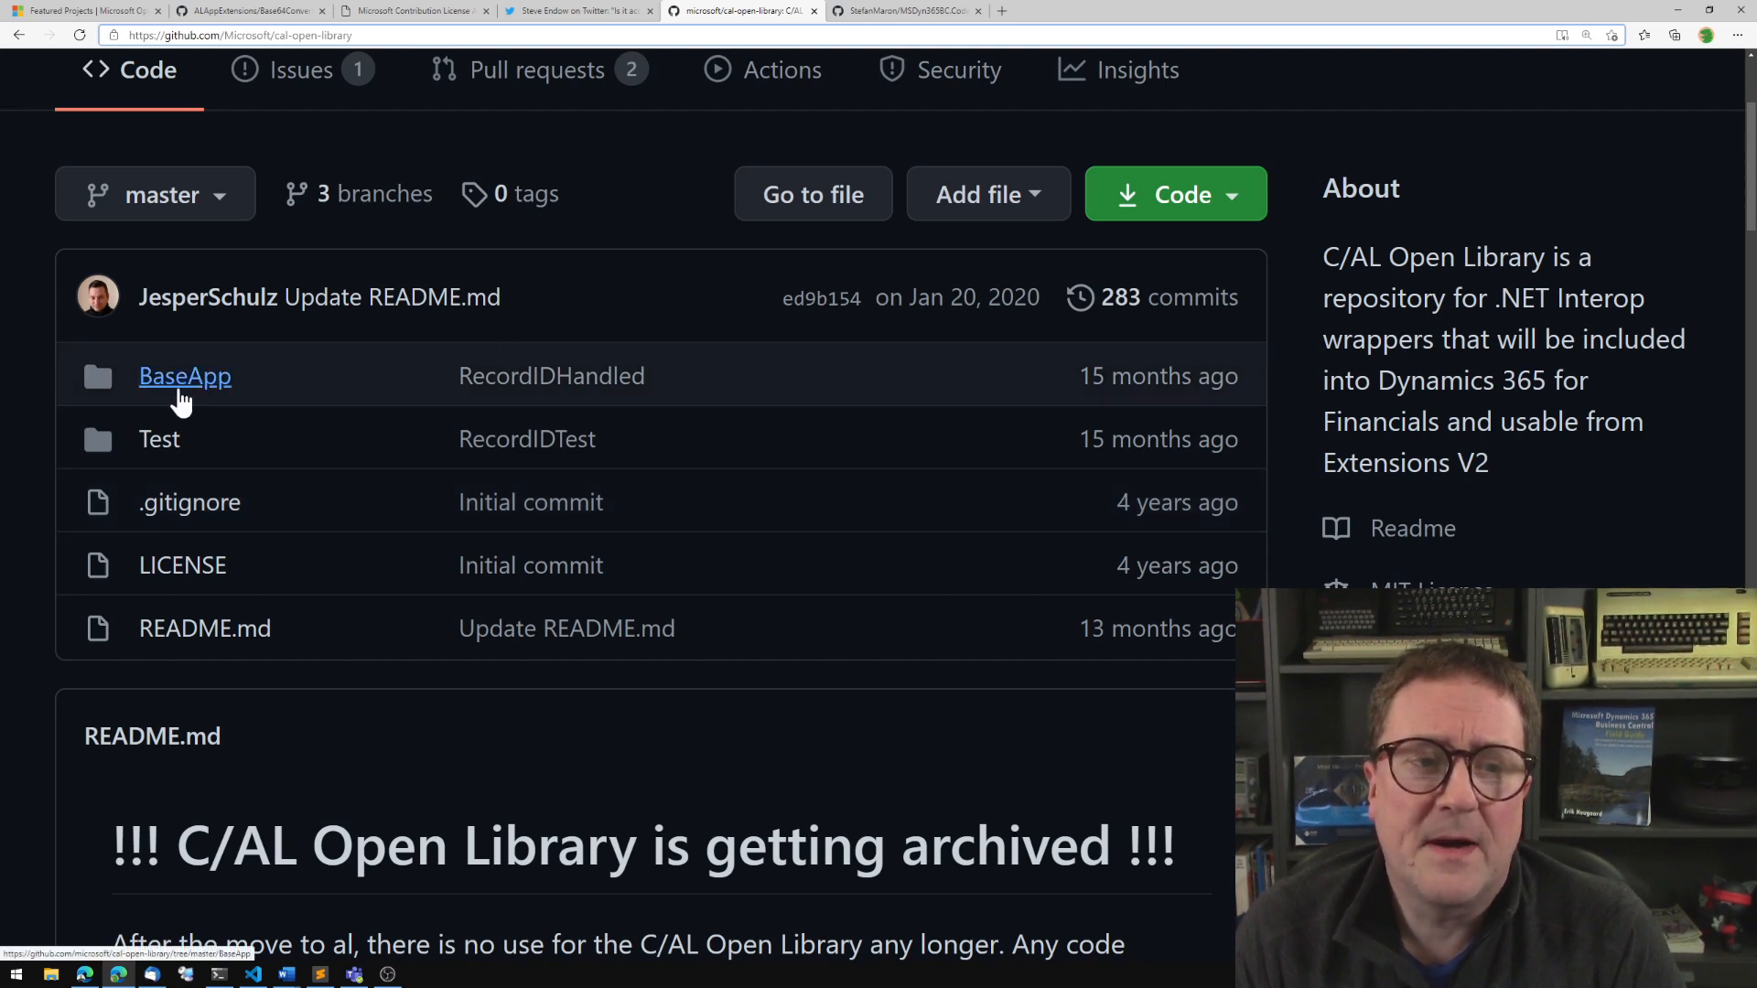
left_click(183, 375)
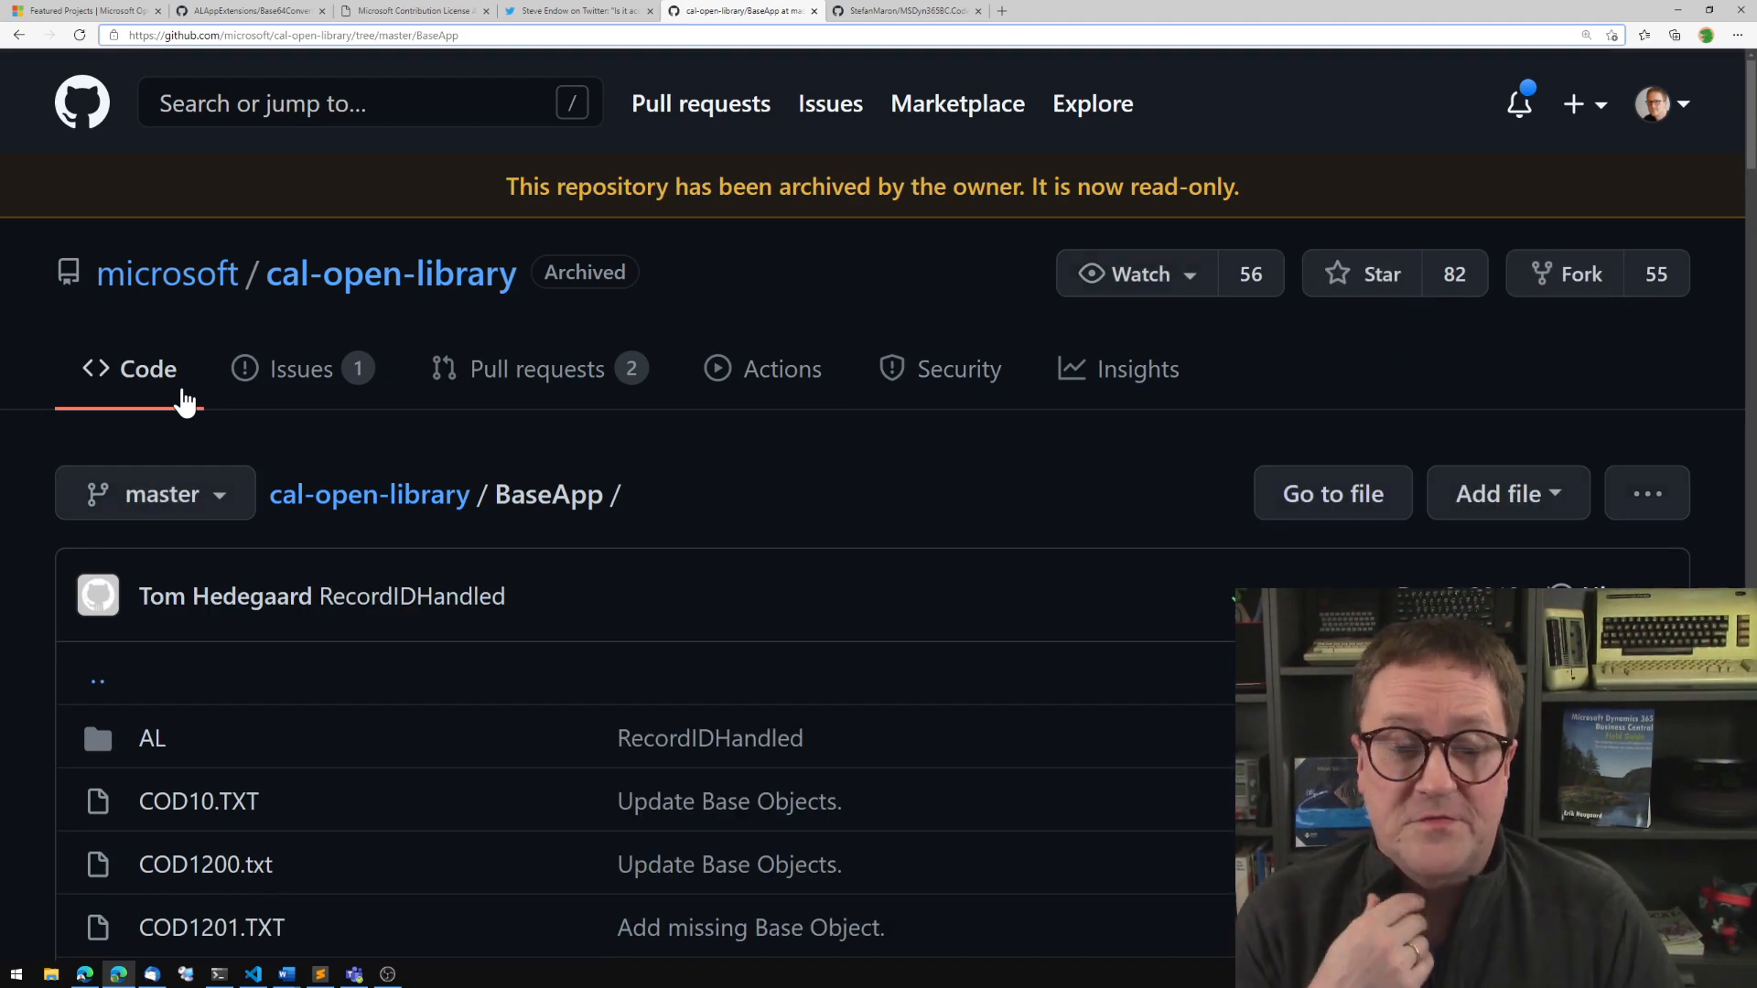
View the commit history of COD704.txt in the BaseApp folder.
scroll("down", 3)
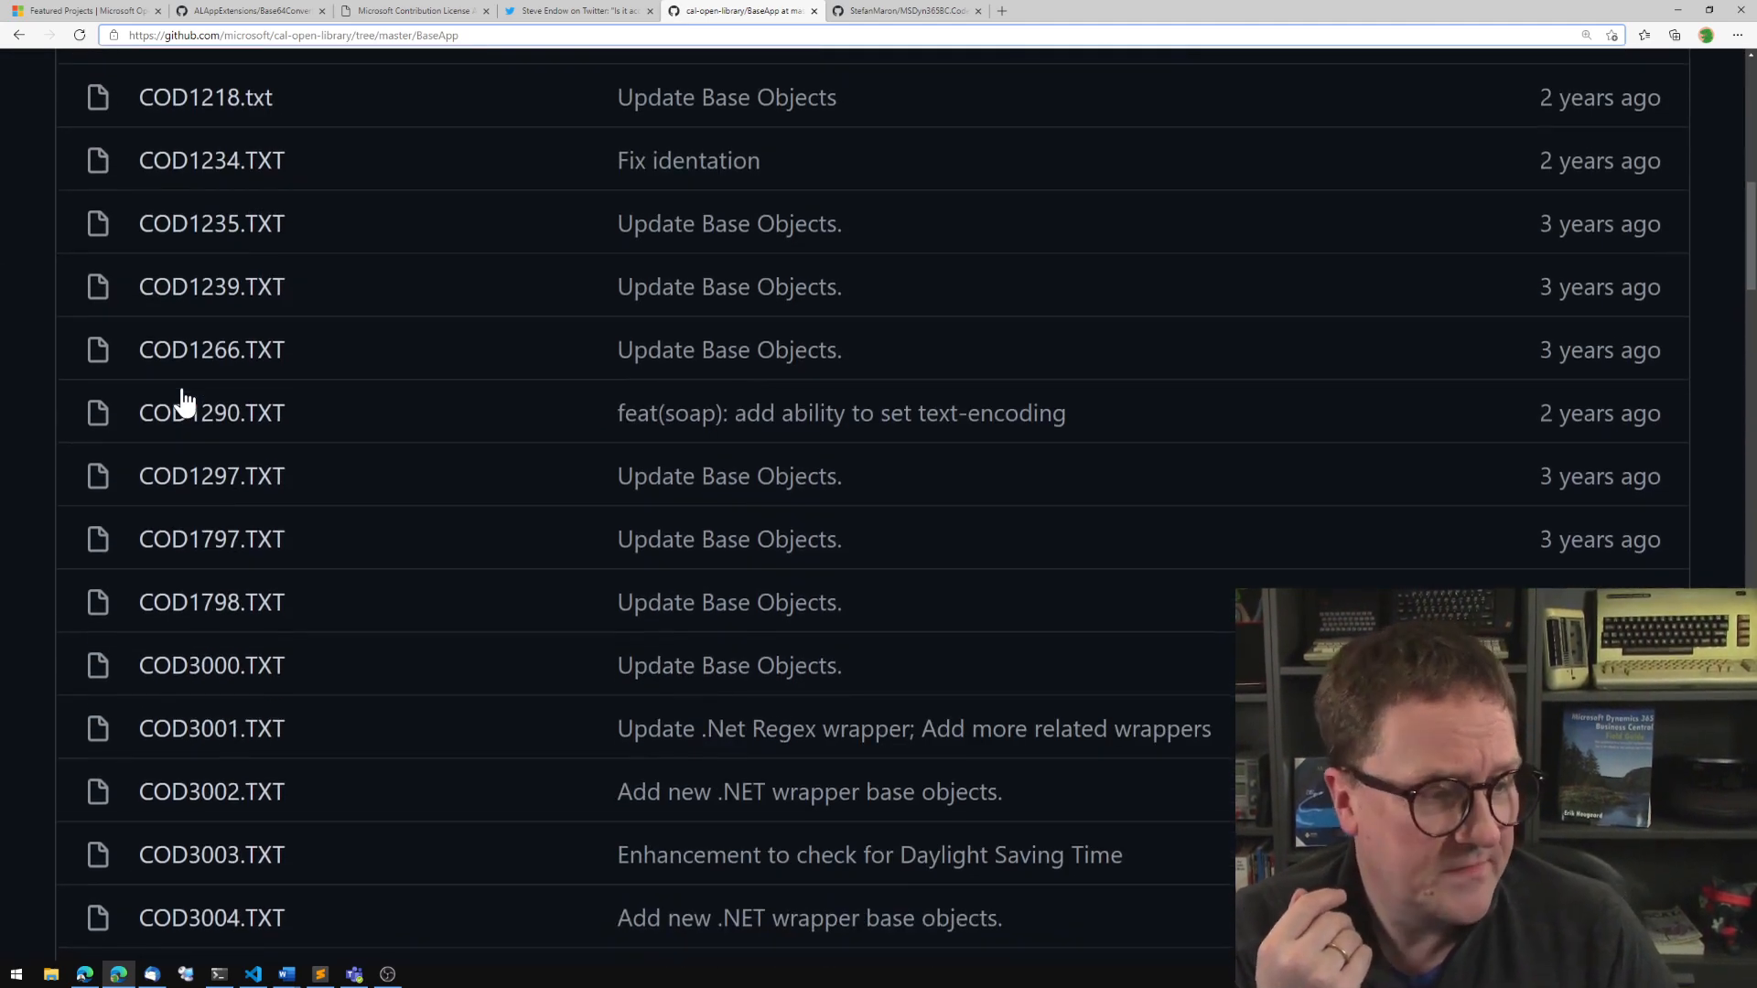
scroll("down", 3)
type("704")
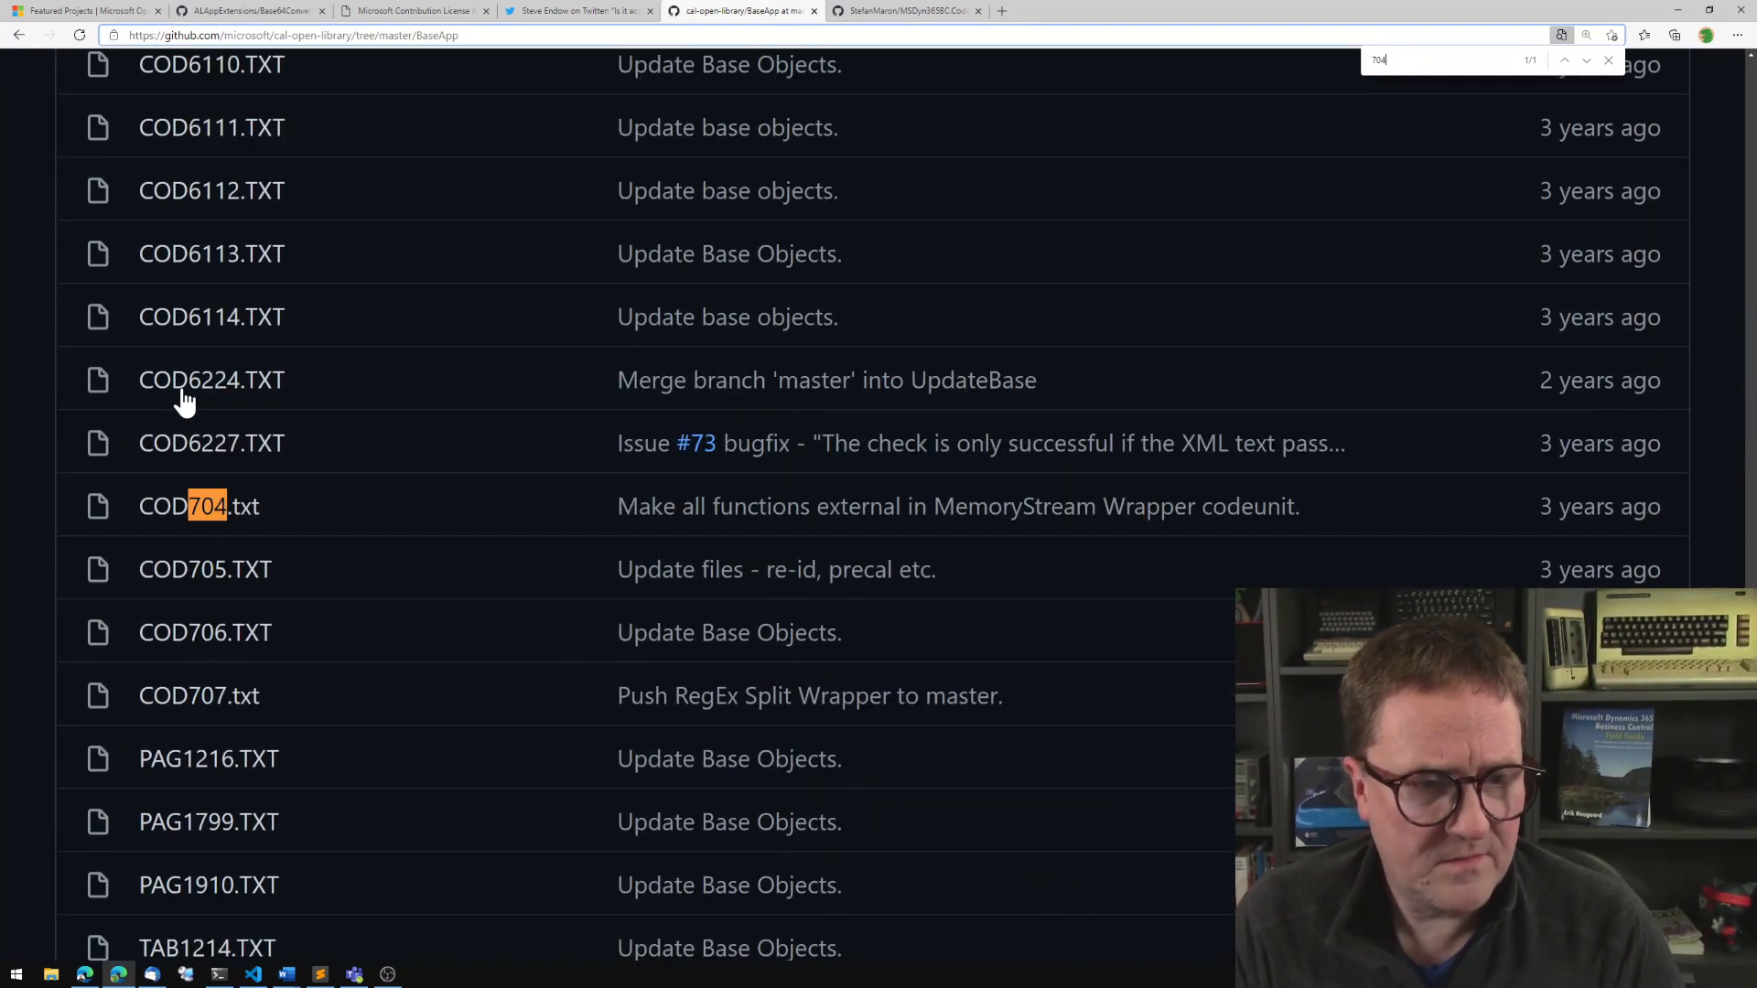
mouse_move(1130, 560)
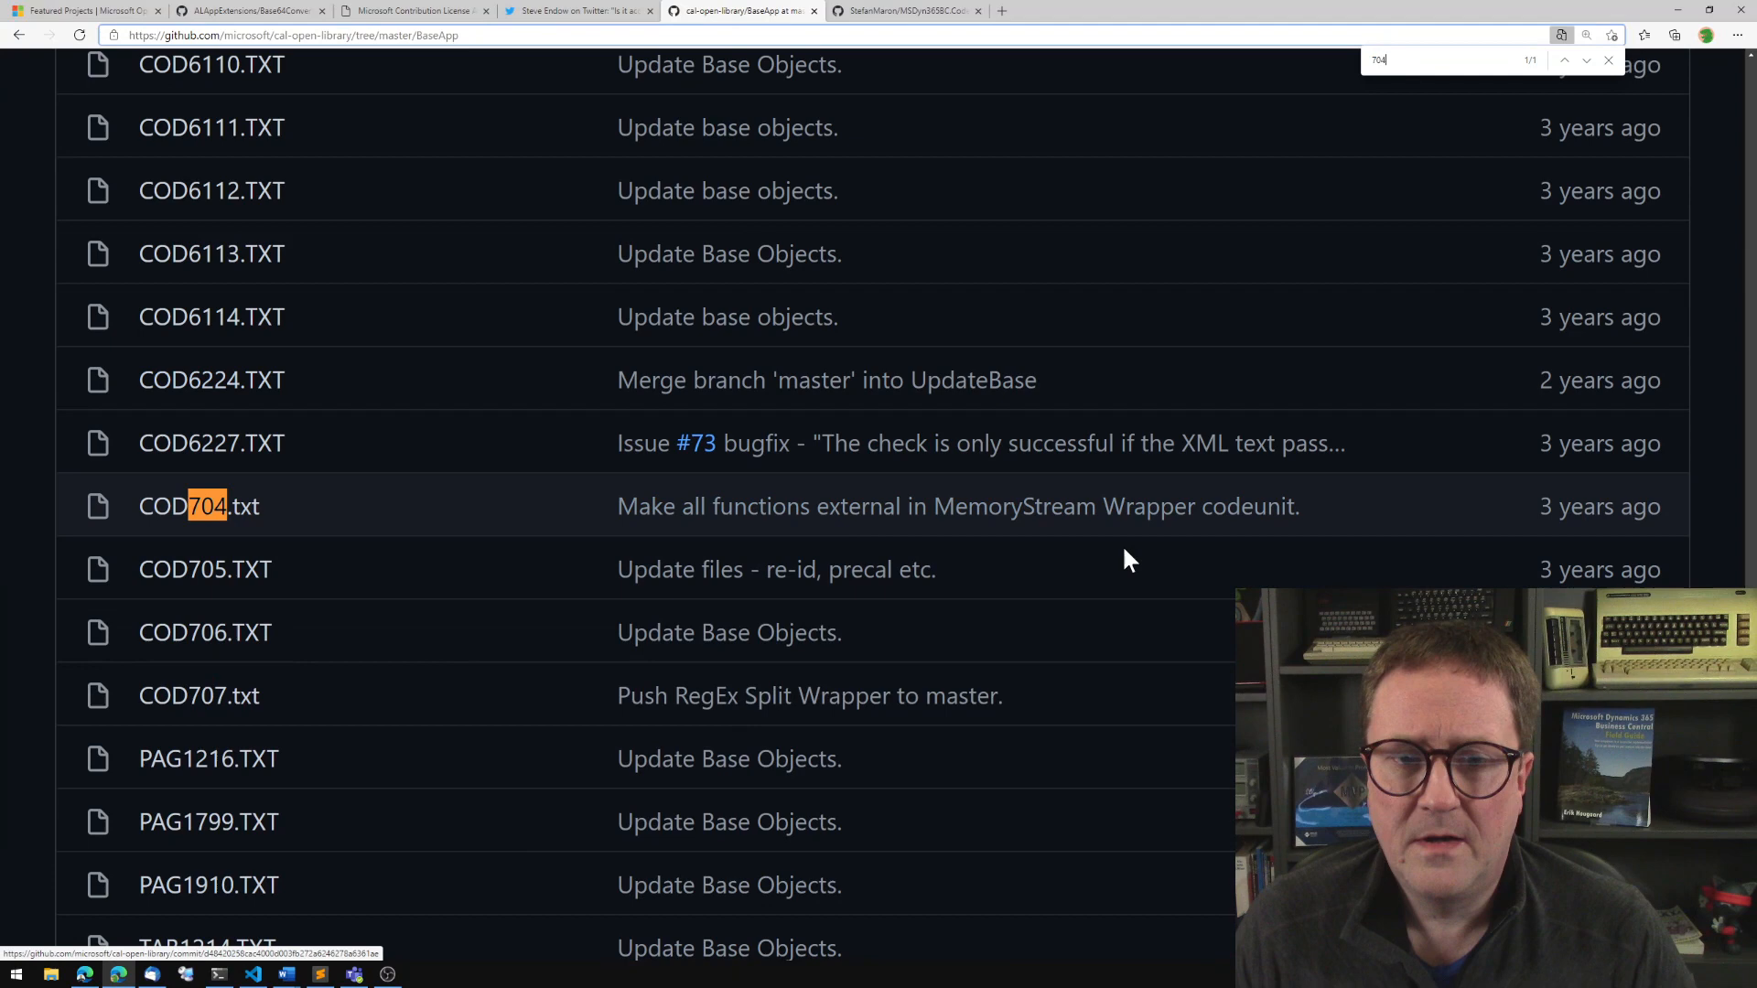
mouse_move(346, 516)
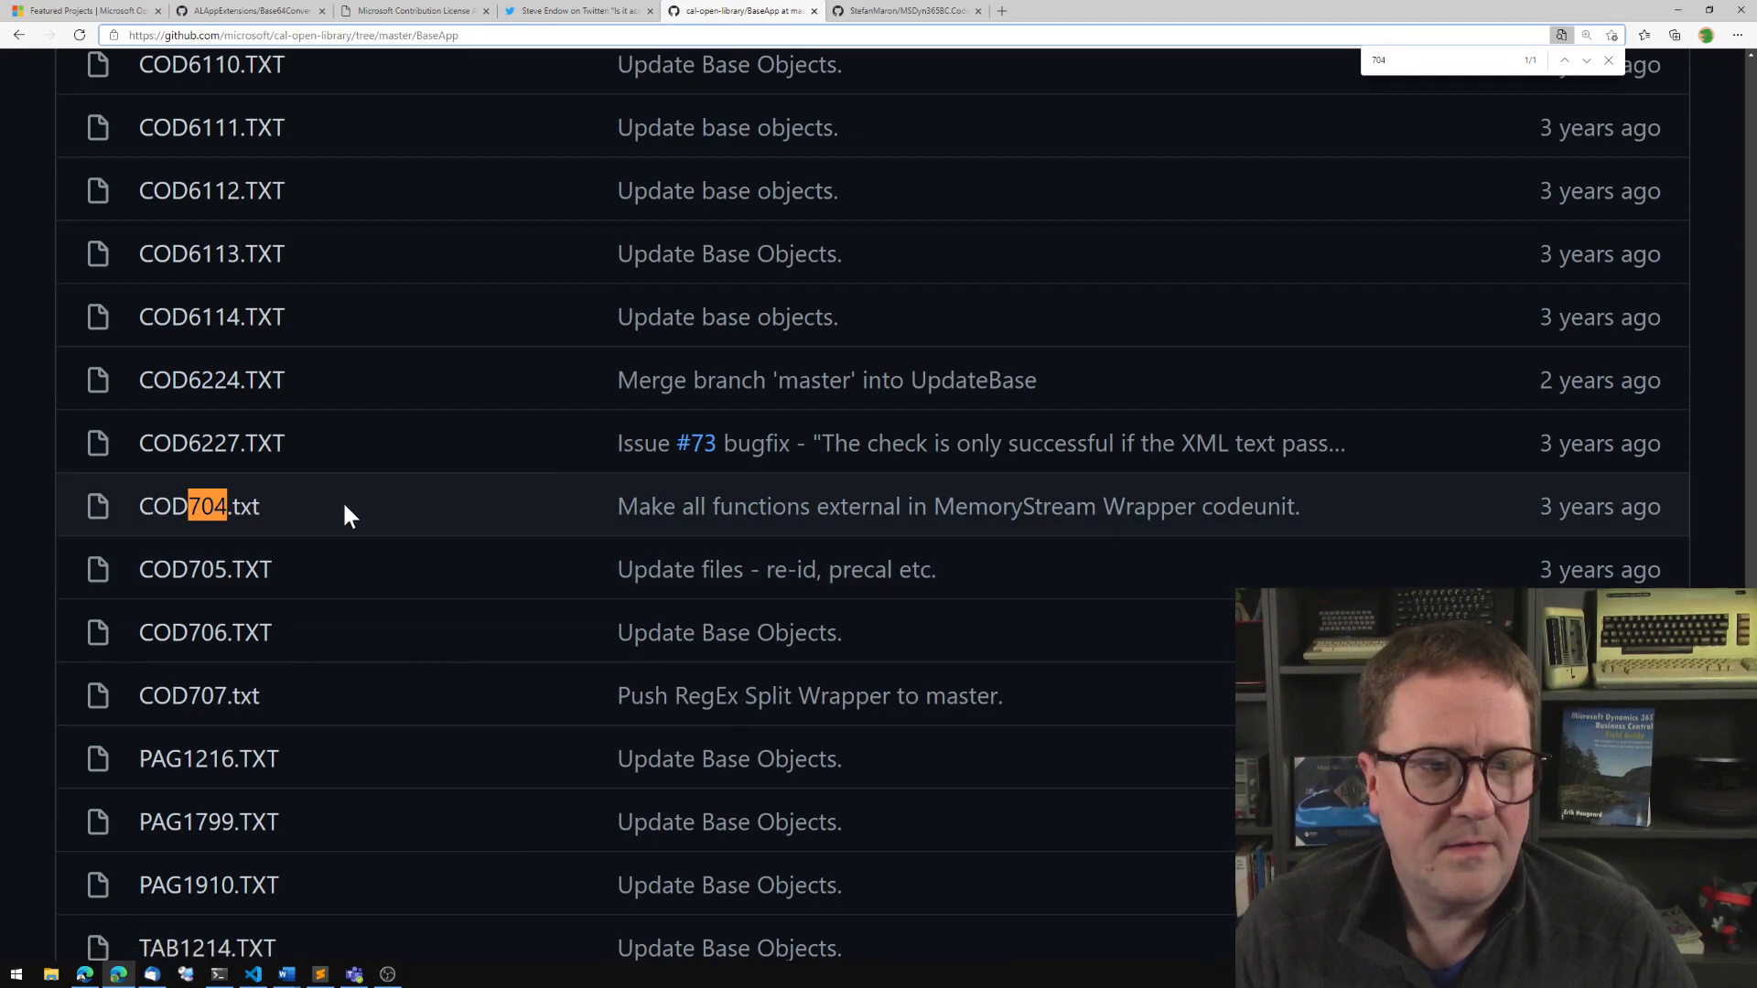
left_click(197, 505)
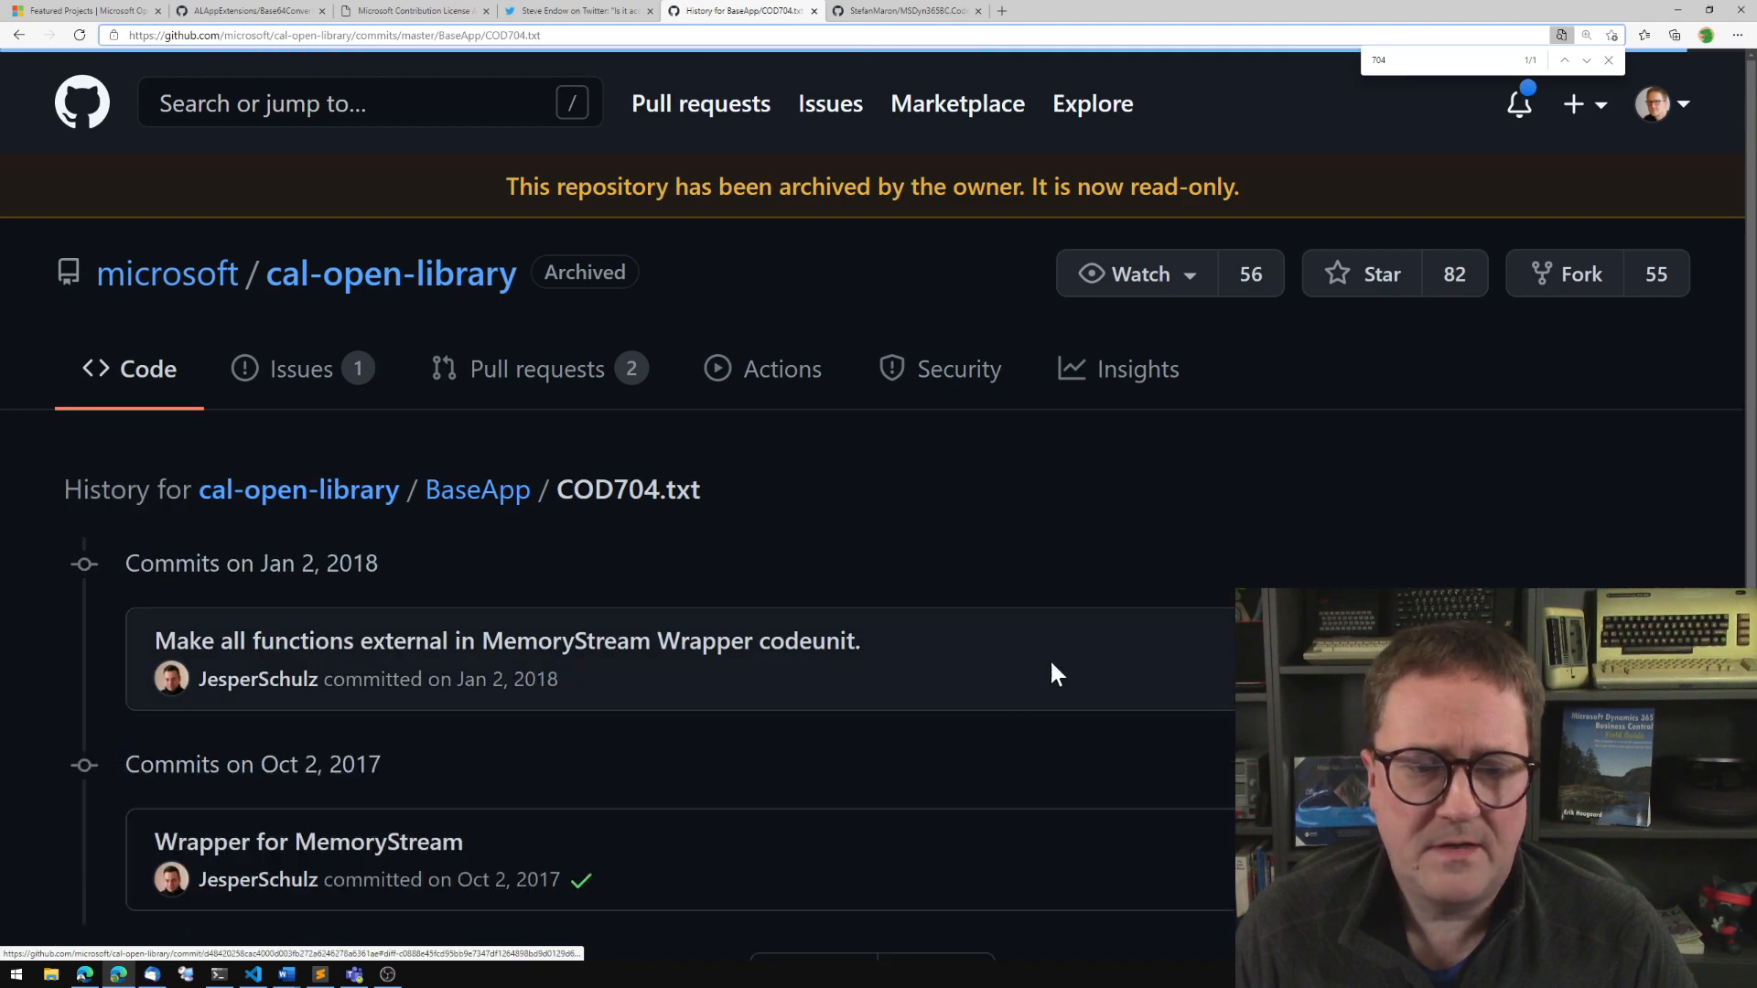
scroll("down", 3)
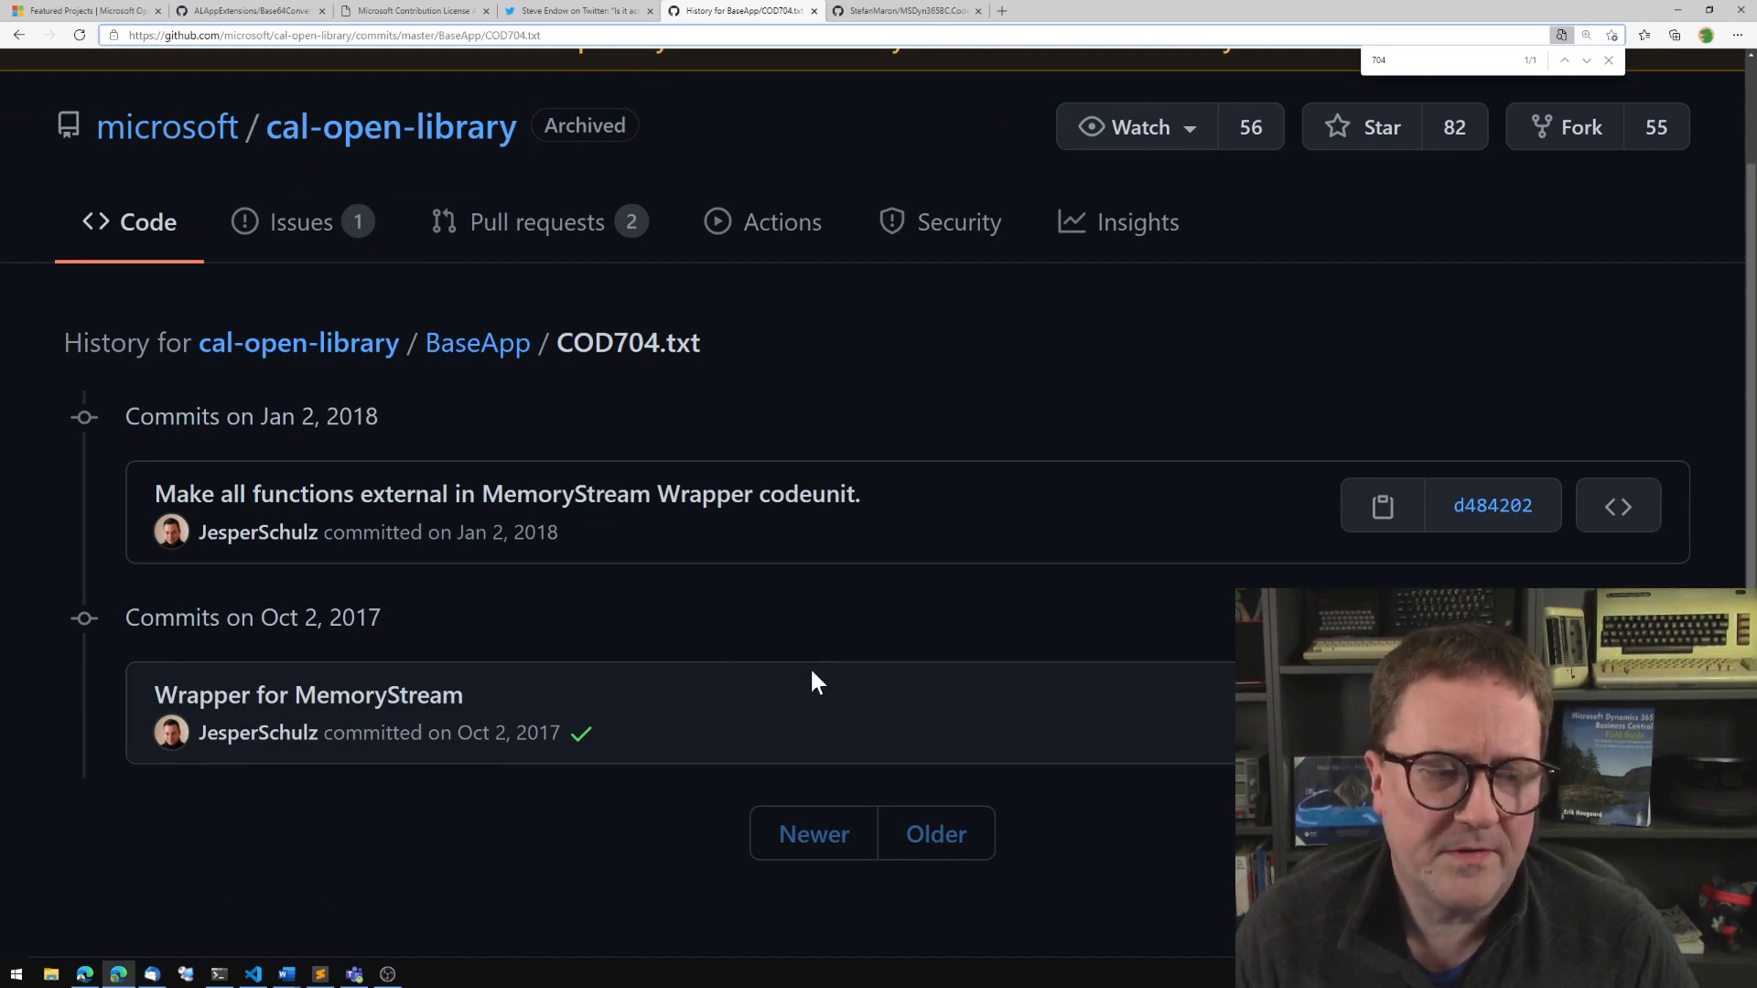
mouse_move(542, 730)
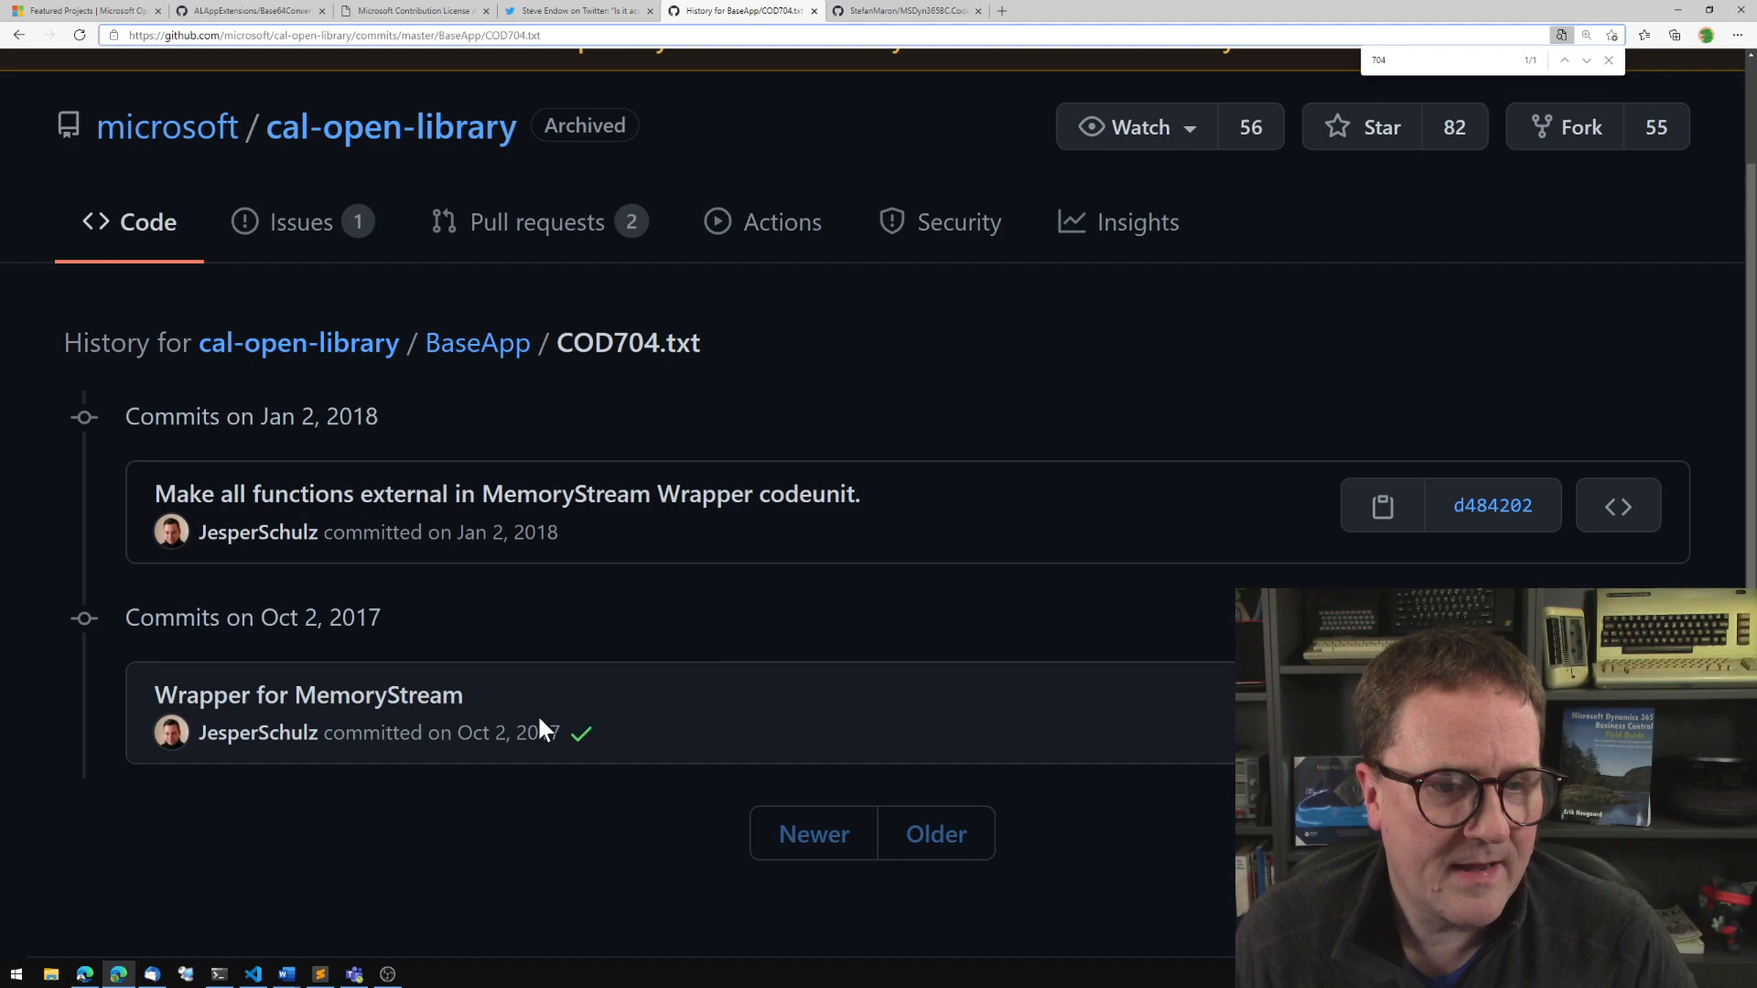
Inspect the 'Wrapper for MemoryStream' commit's added code, then return to the cal-open-library overview.
left_click(307, 695)
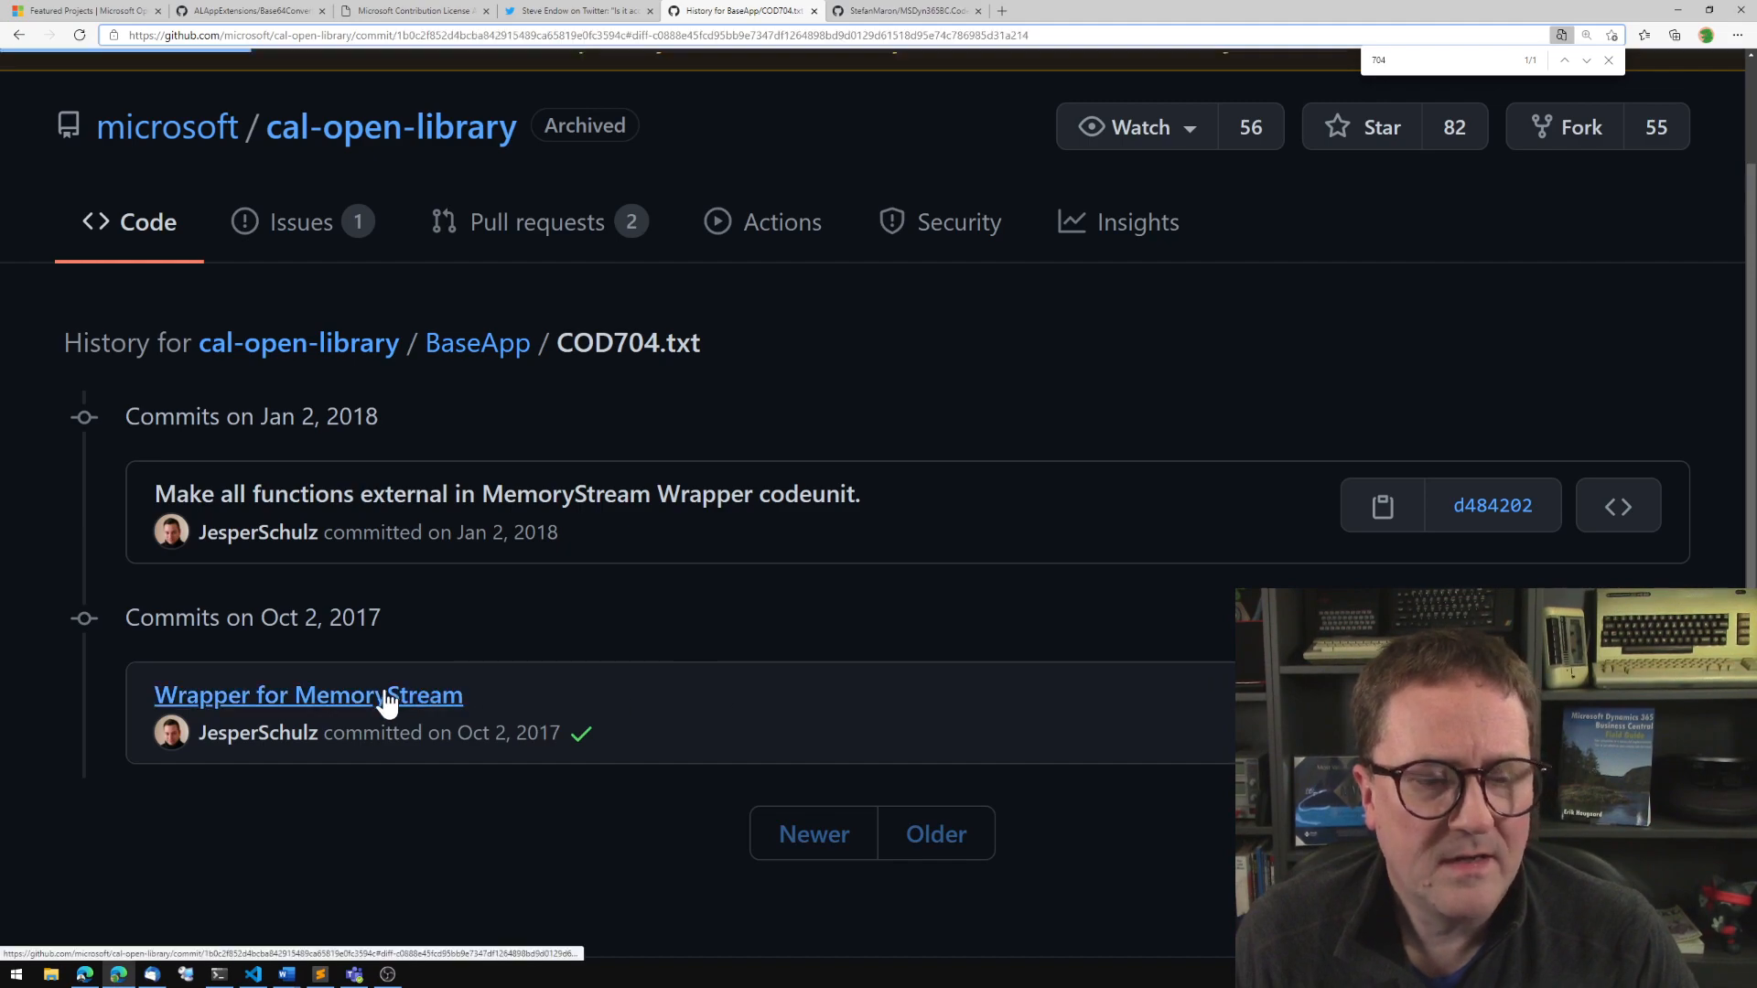
left_click(307, 695)
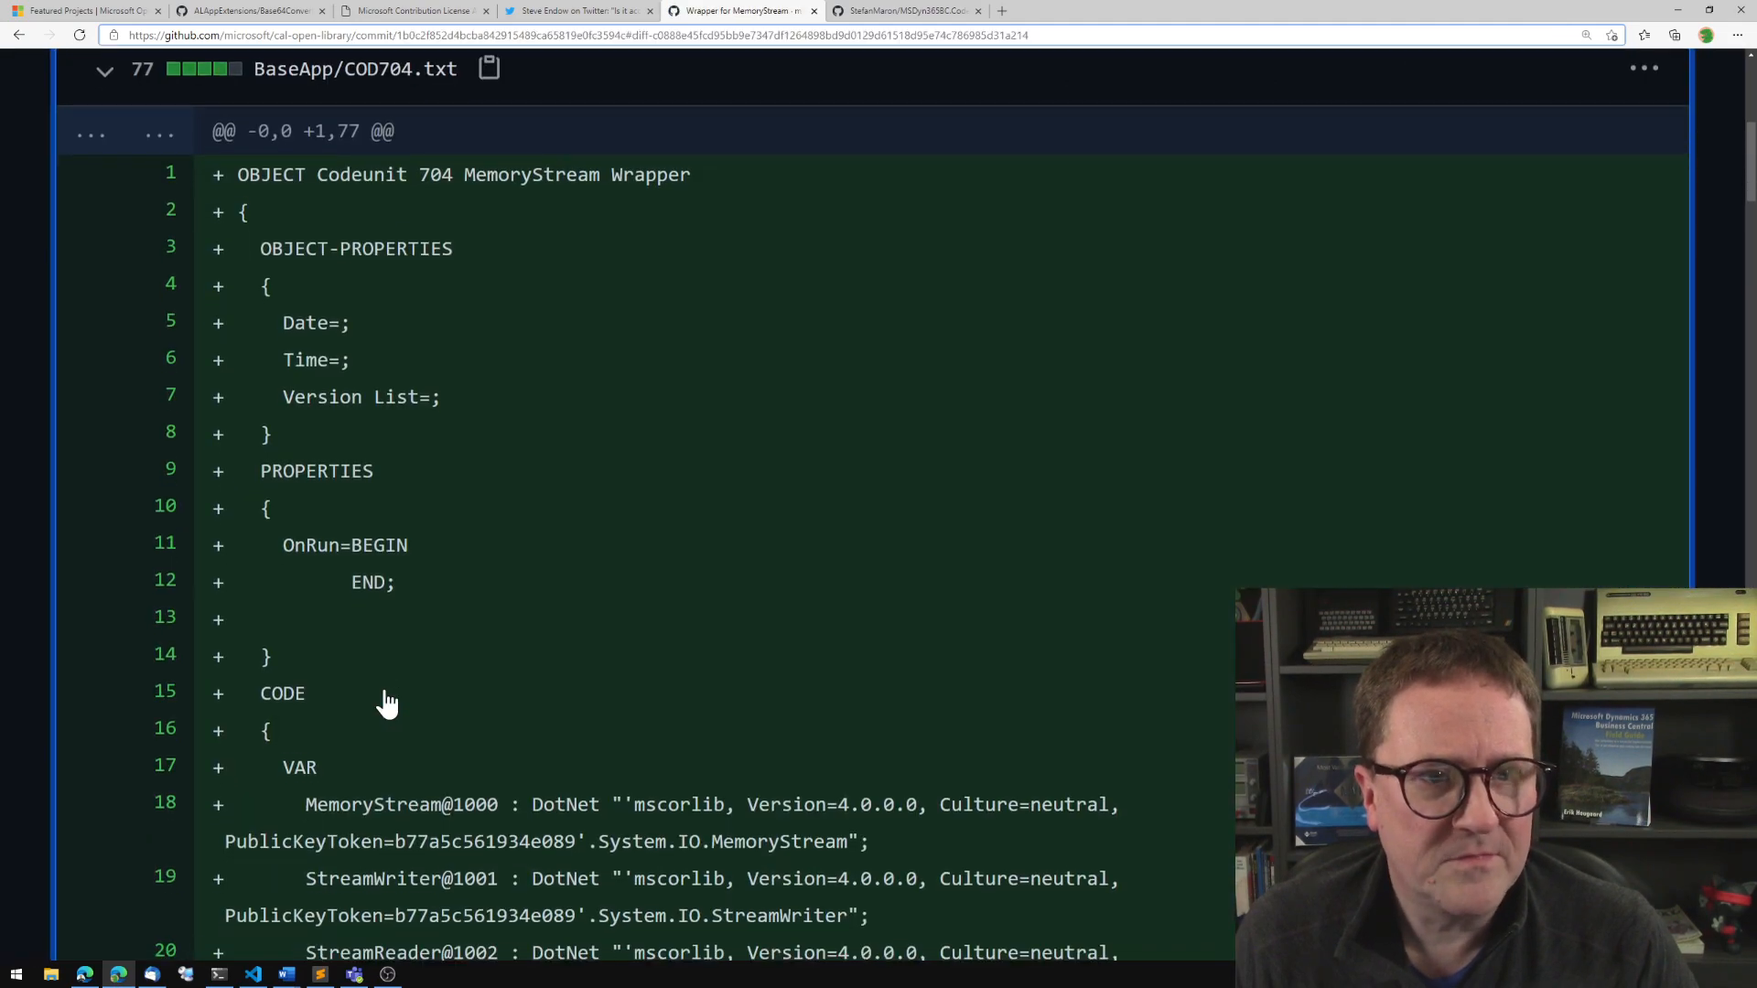
scroll("down", 3)
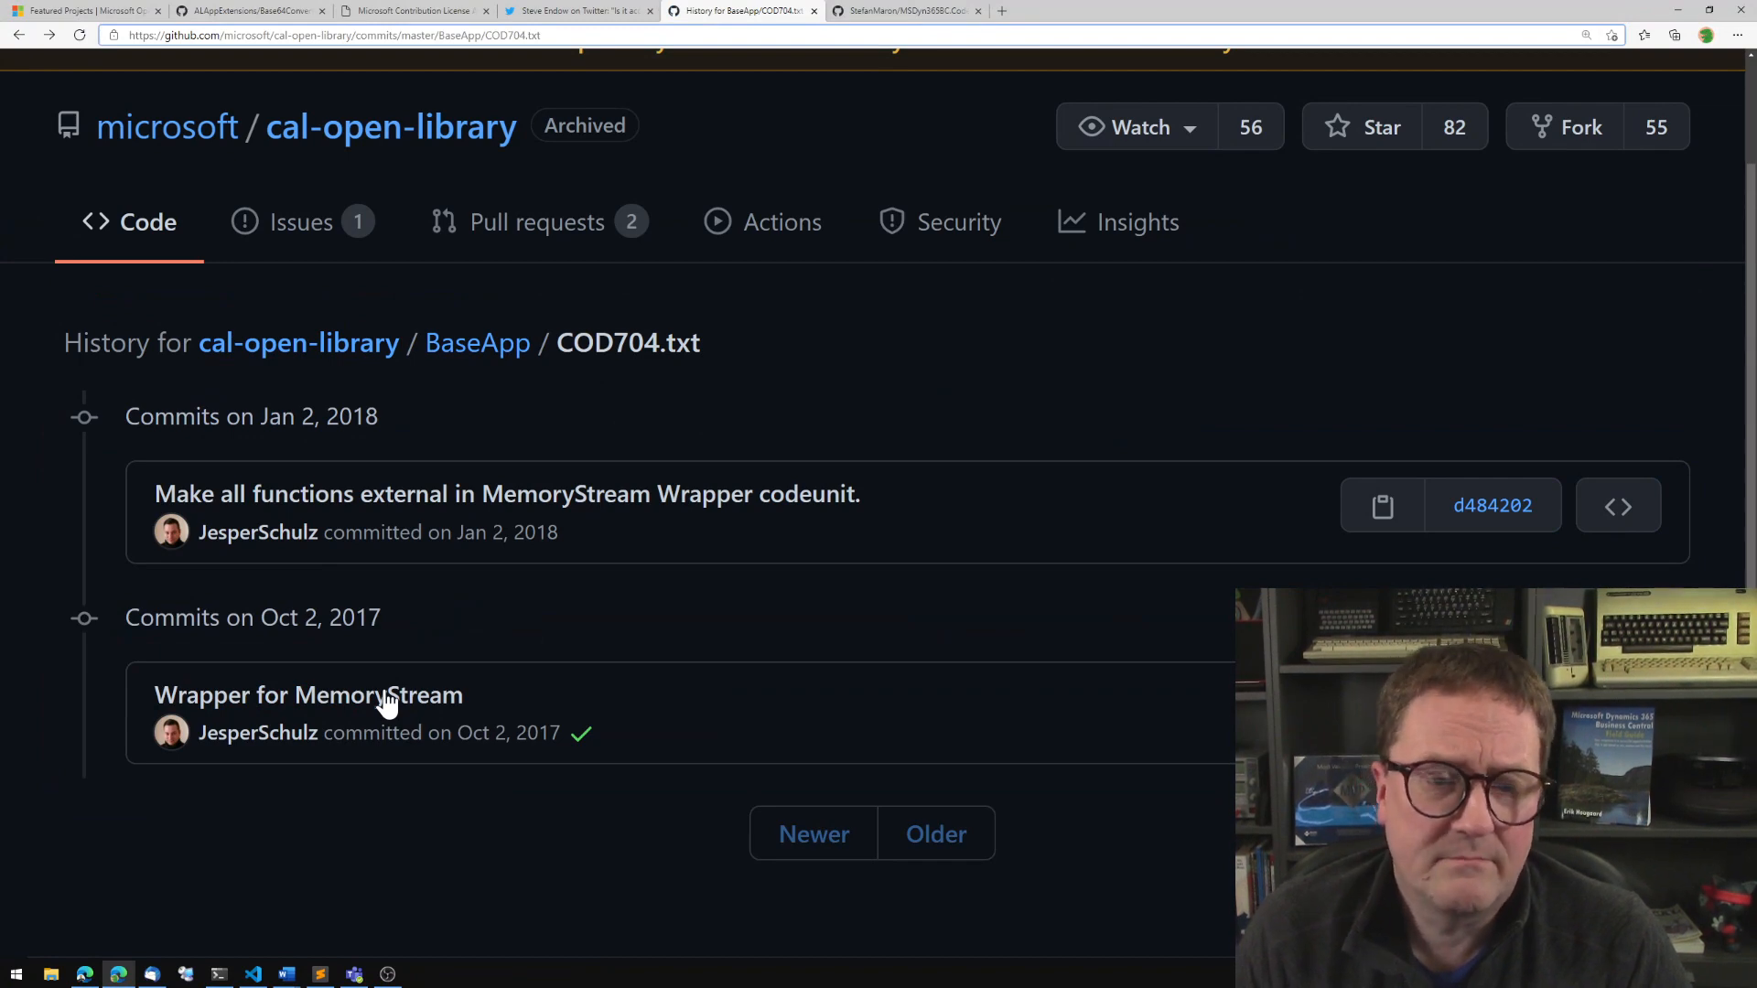
left_click(1492, 505)
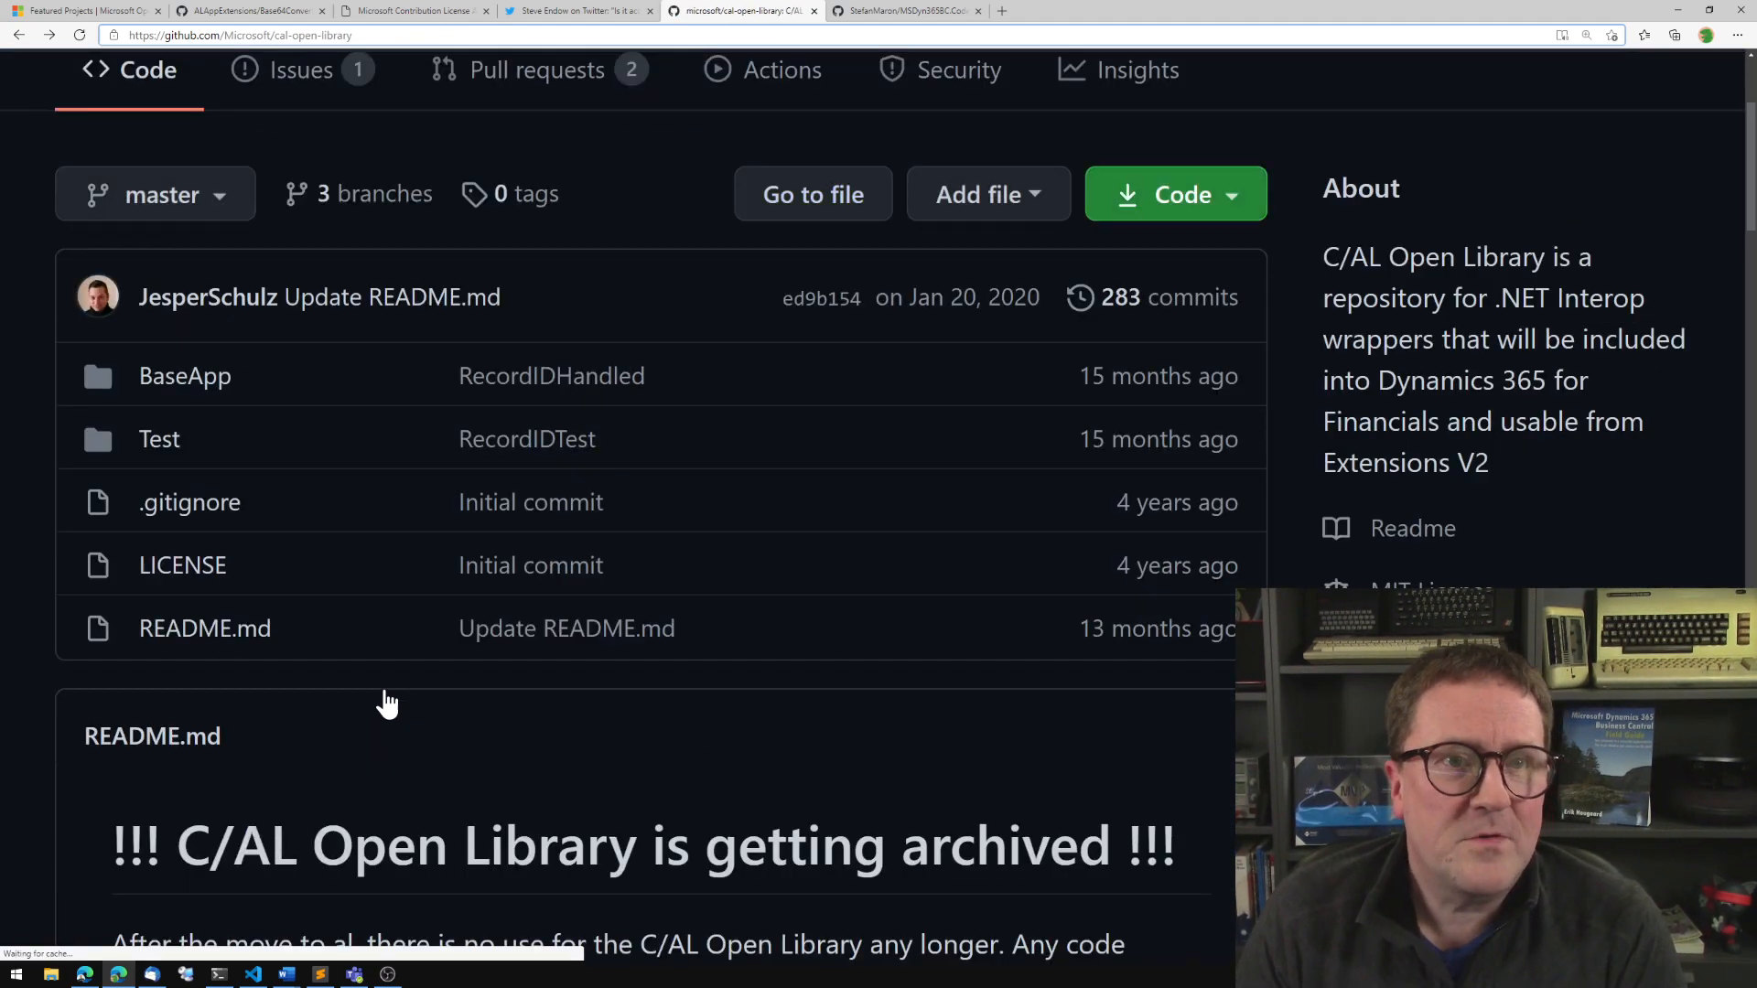
Switch via the Base64 Convert source tab to the MSDyn365BC.Code.History repository tab.
left_click(247, 11)
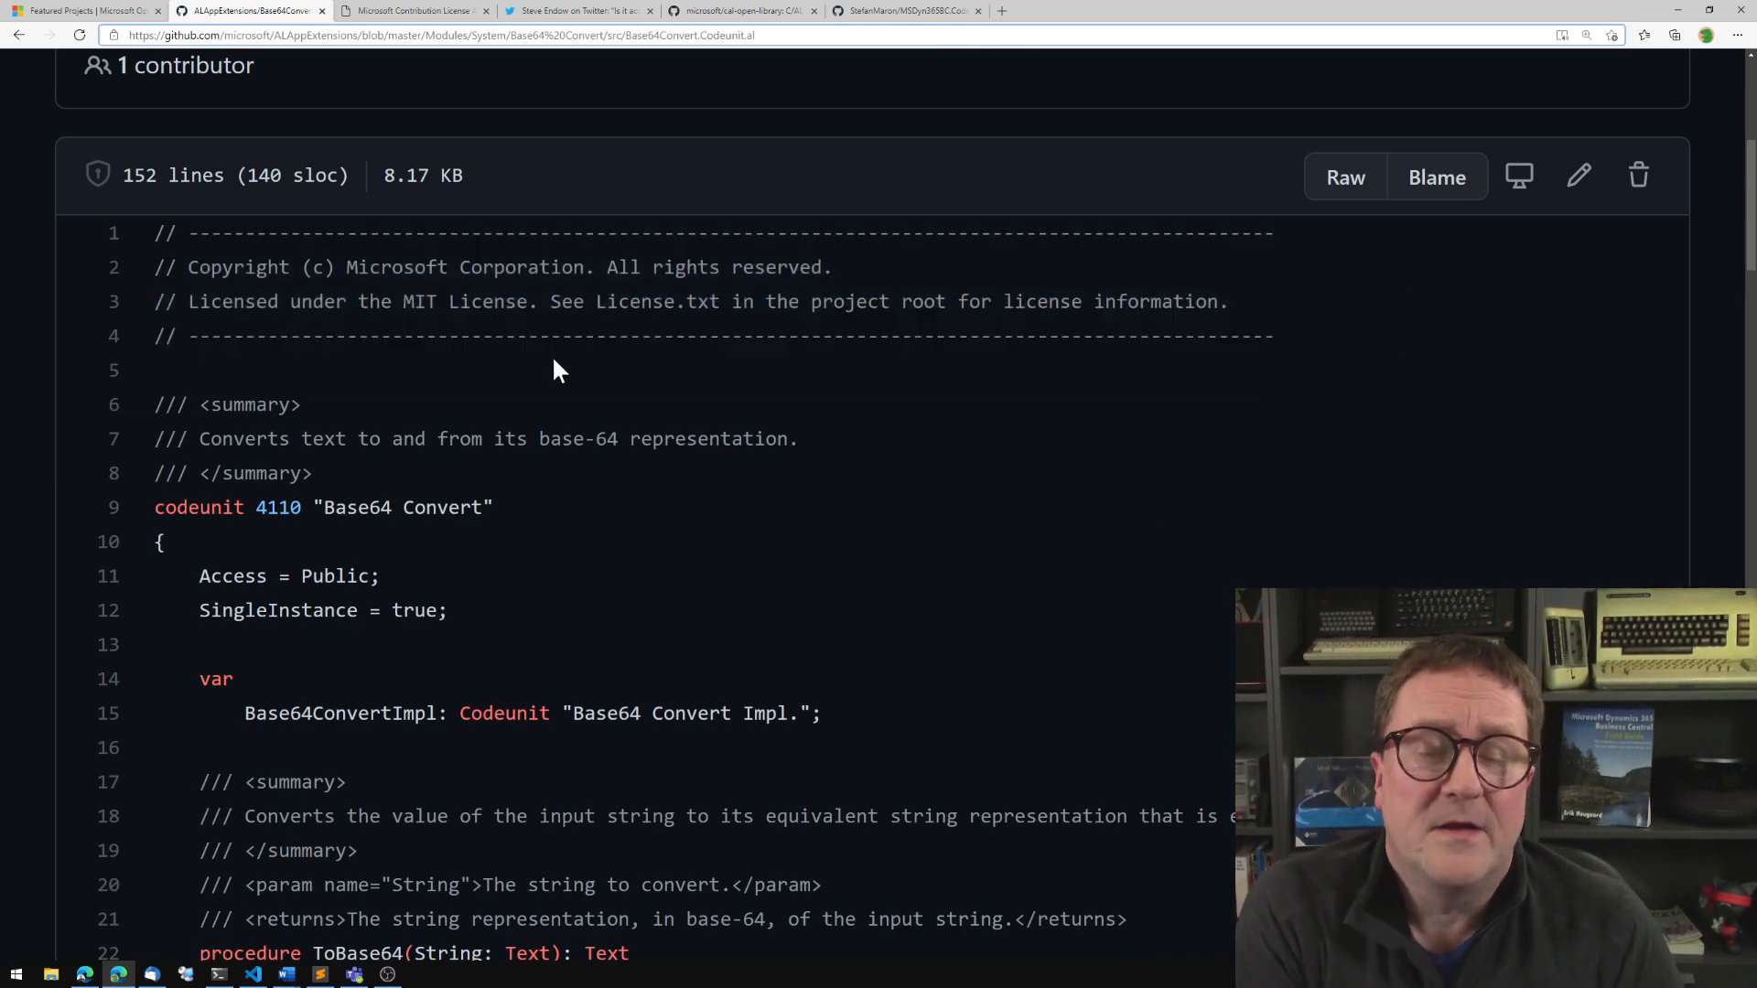
left_click(903, 11)
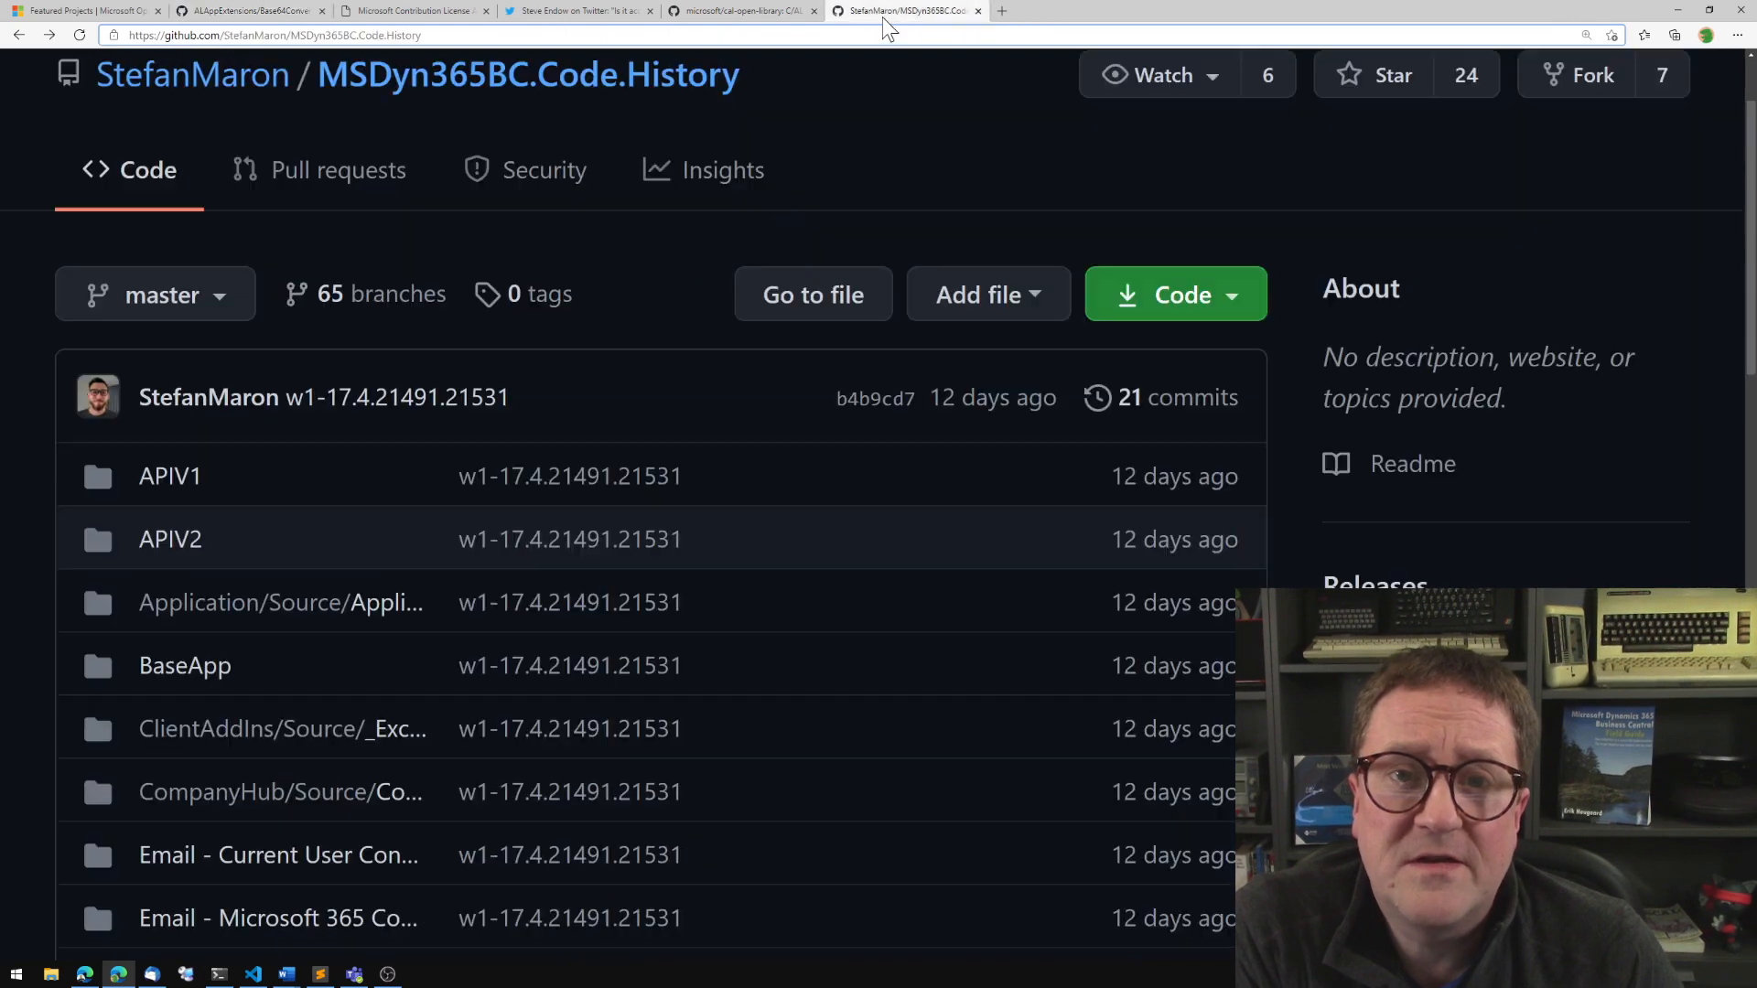
mouse_move(642, 507)
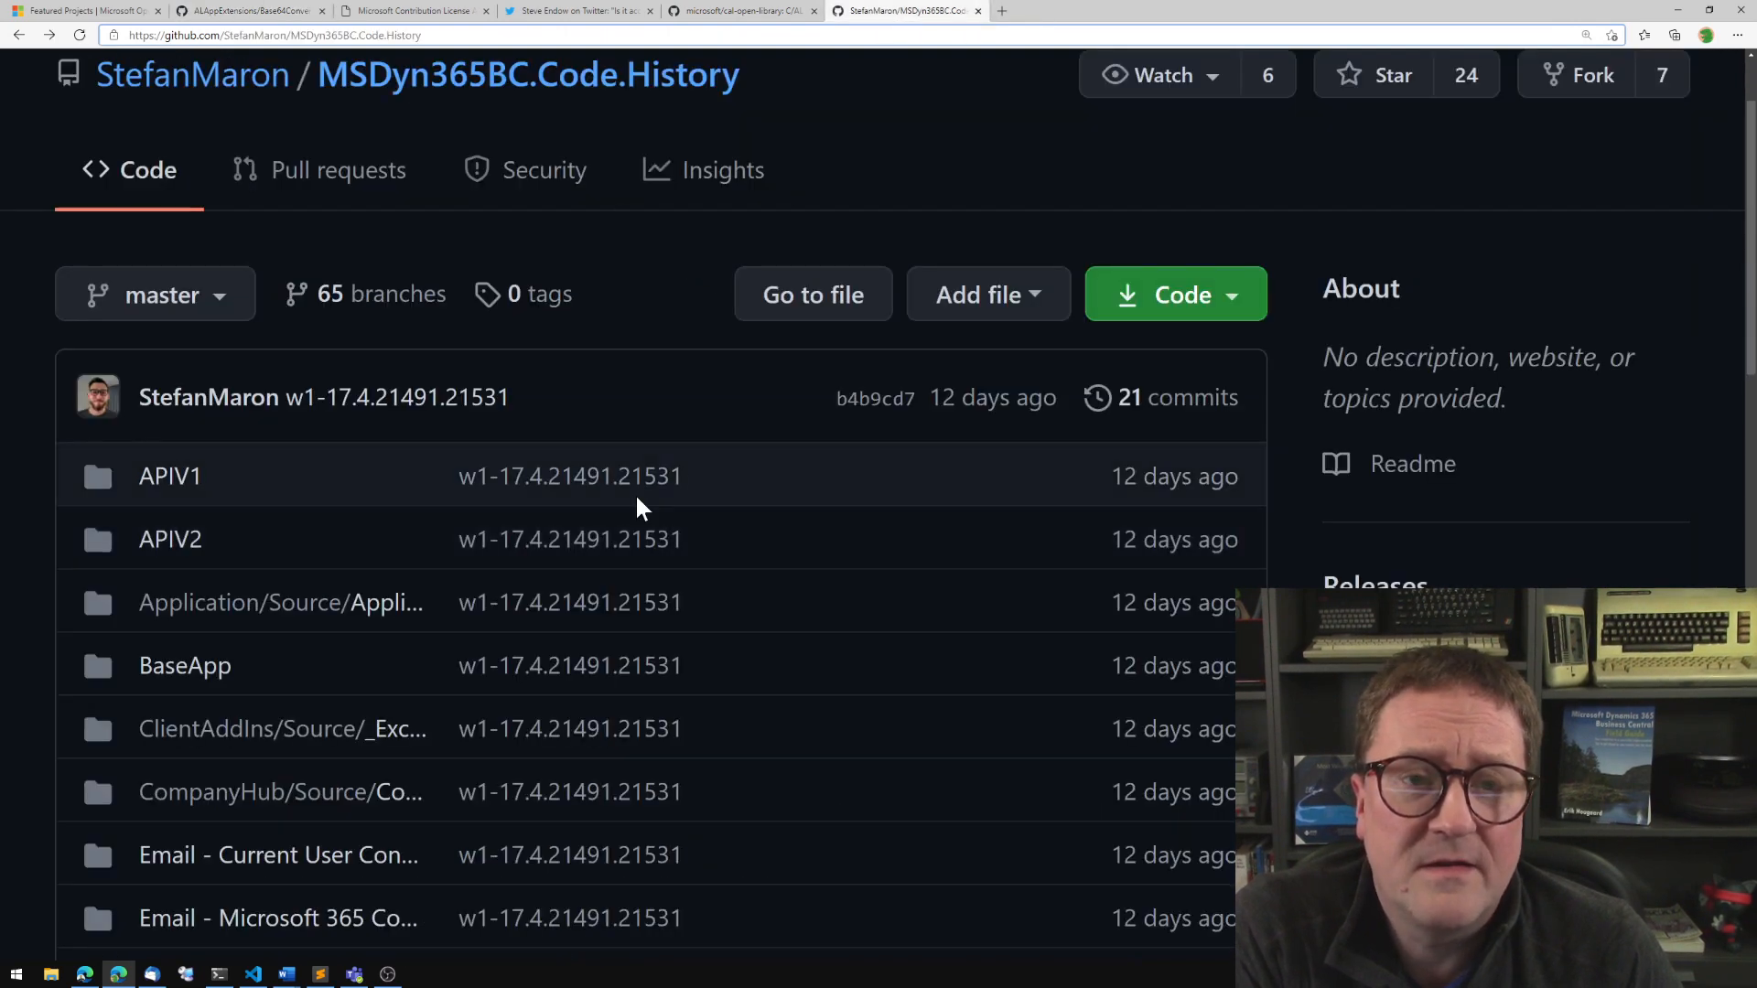
Open the BaseApp folder of MSDyn365BC.Code.History, listing Source/Base Application and Test.
scroll("down", 3)
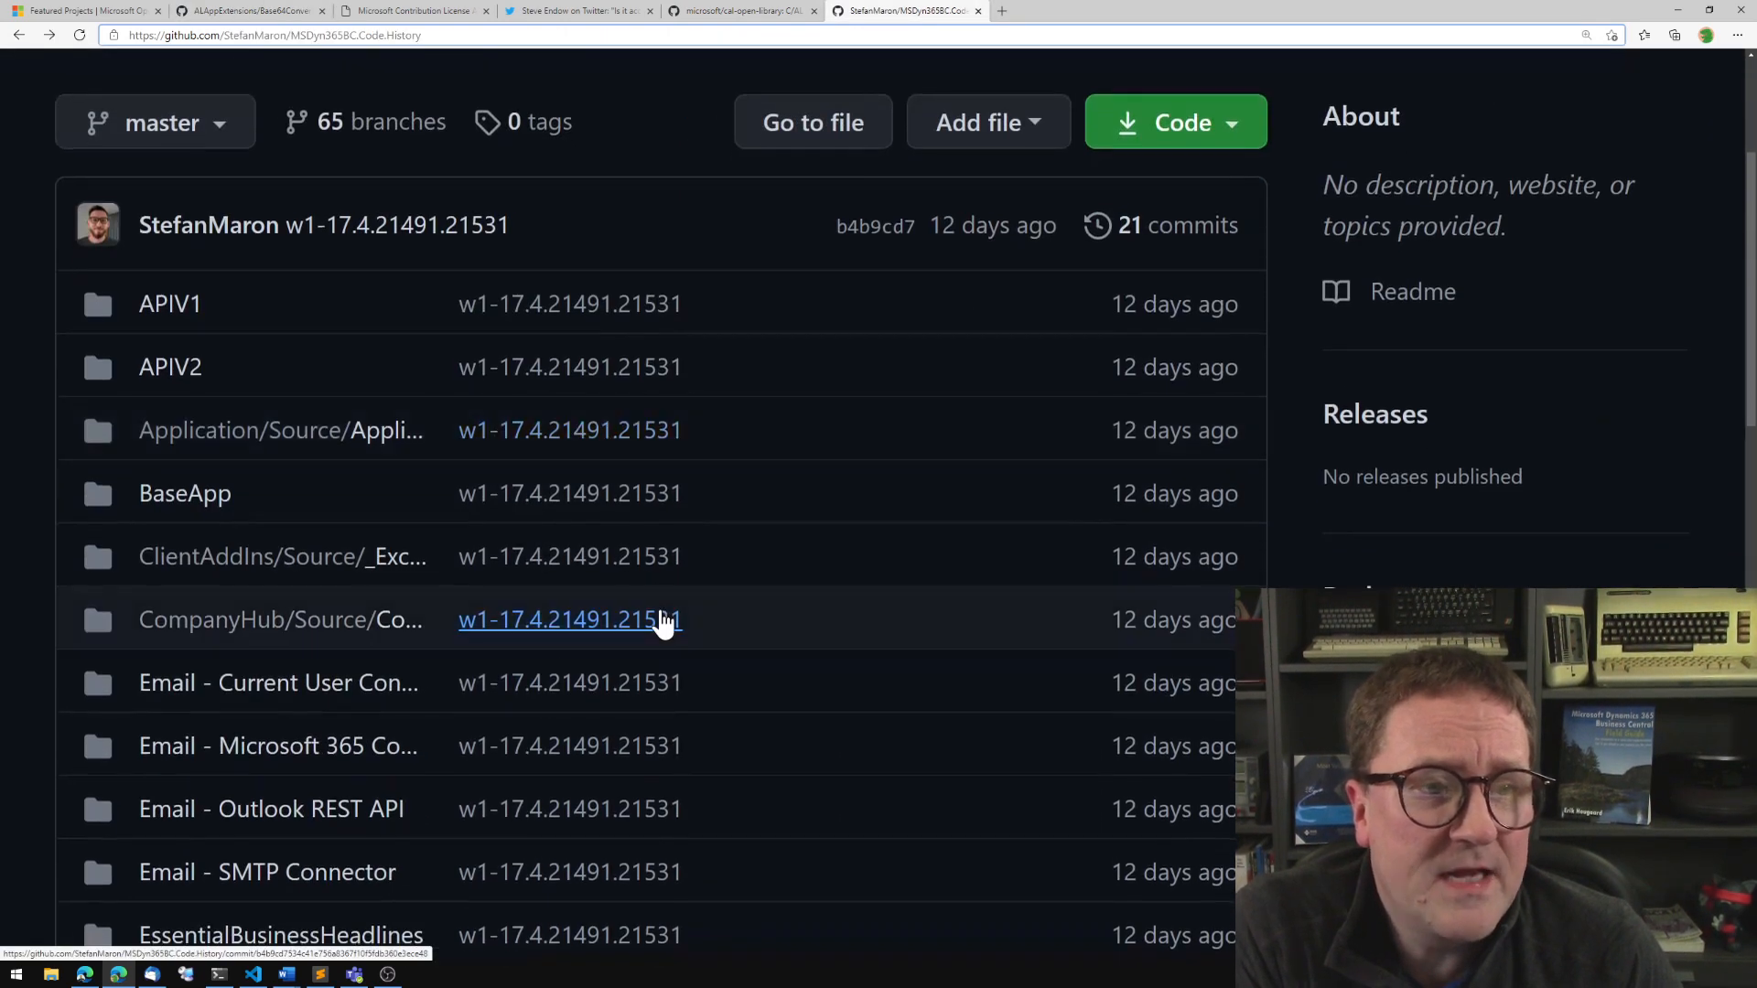
scroll("down", 3)
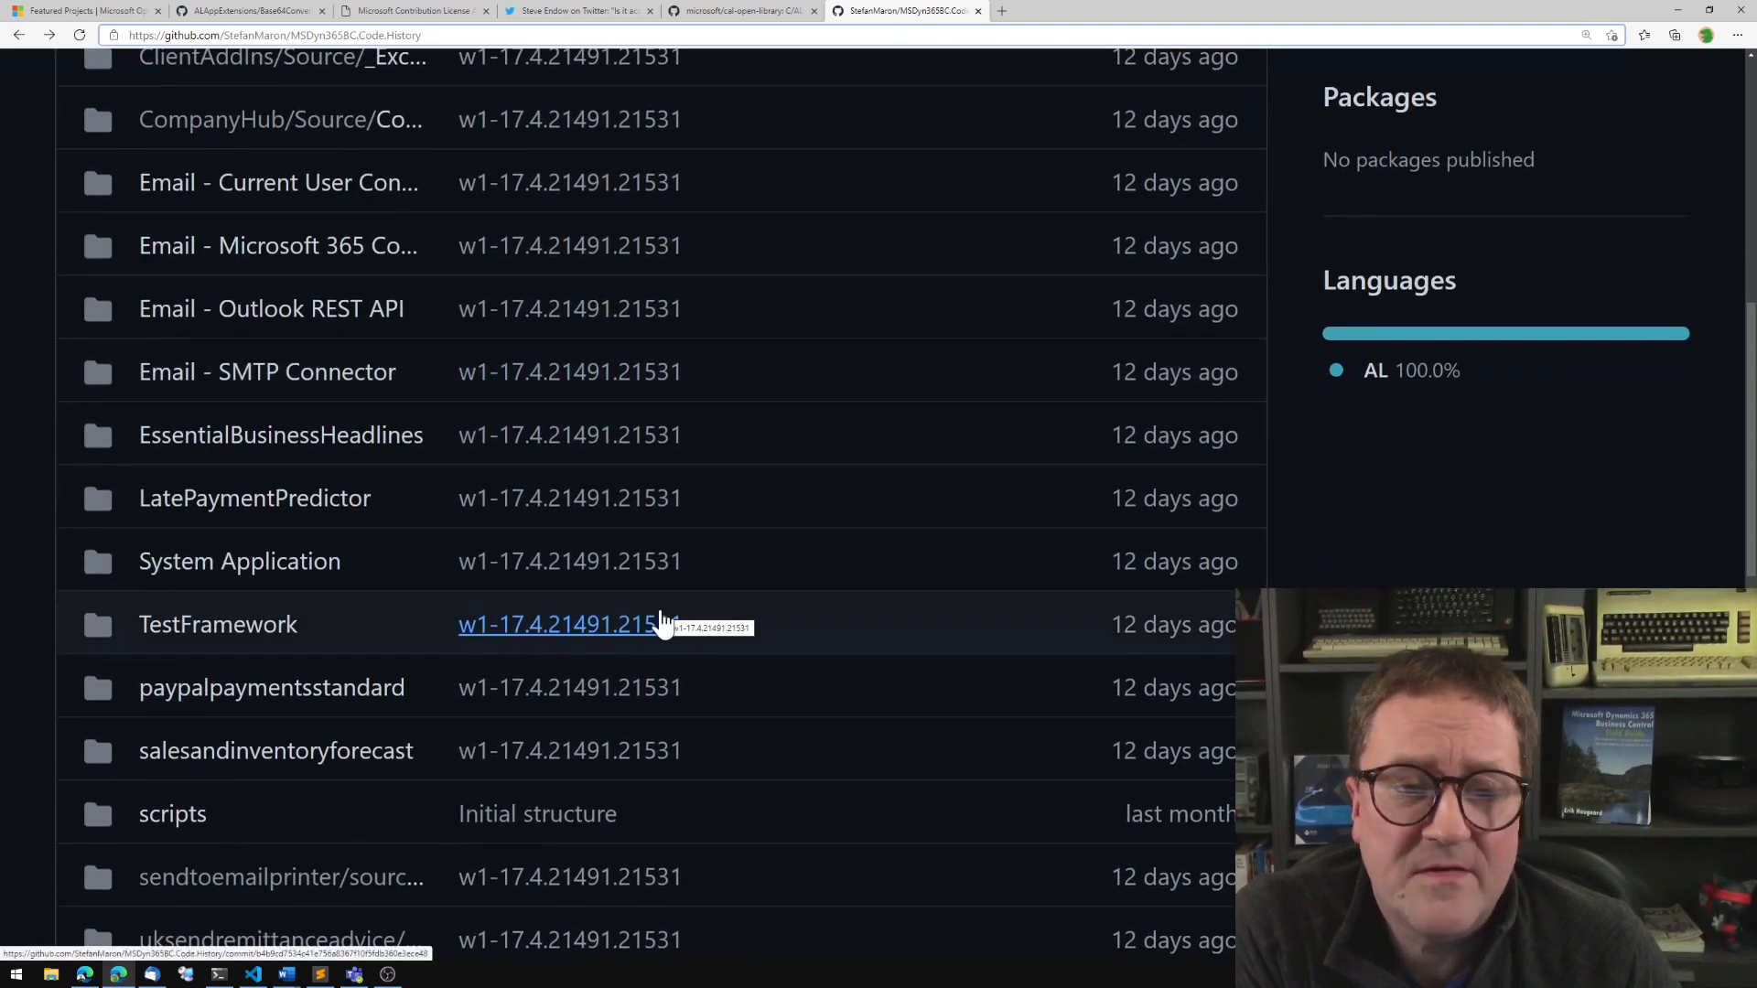
scroll("down", 3)
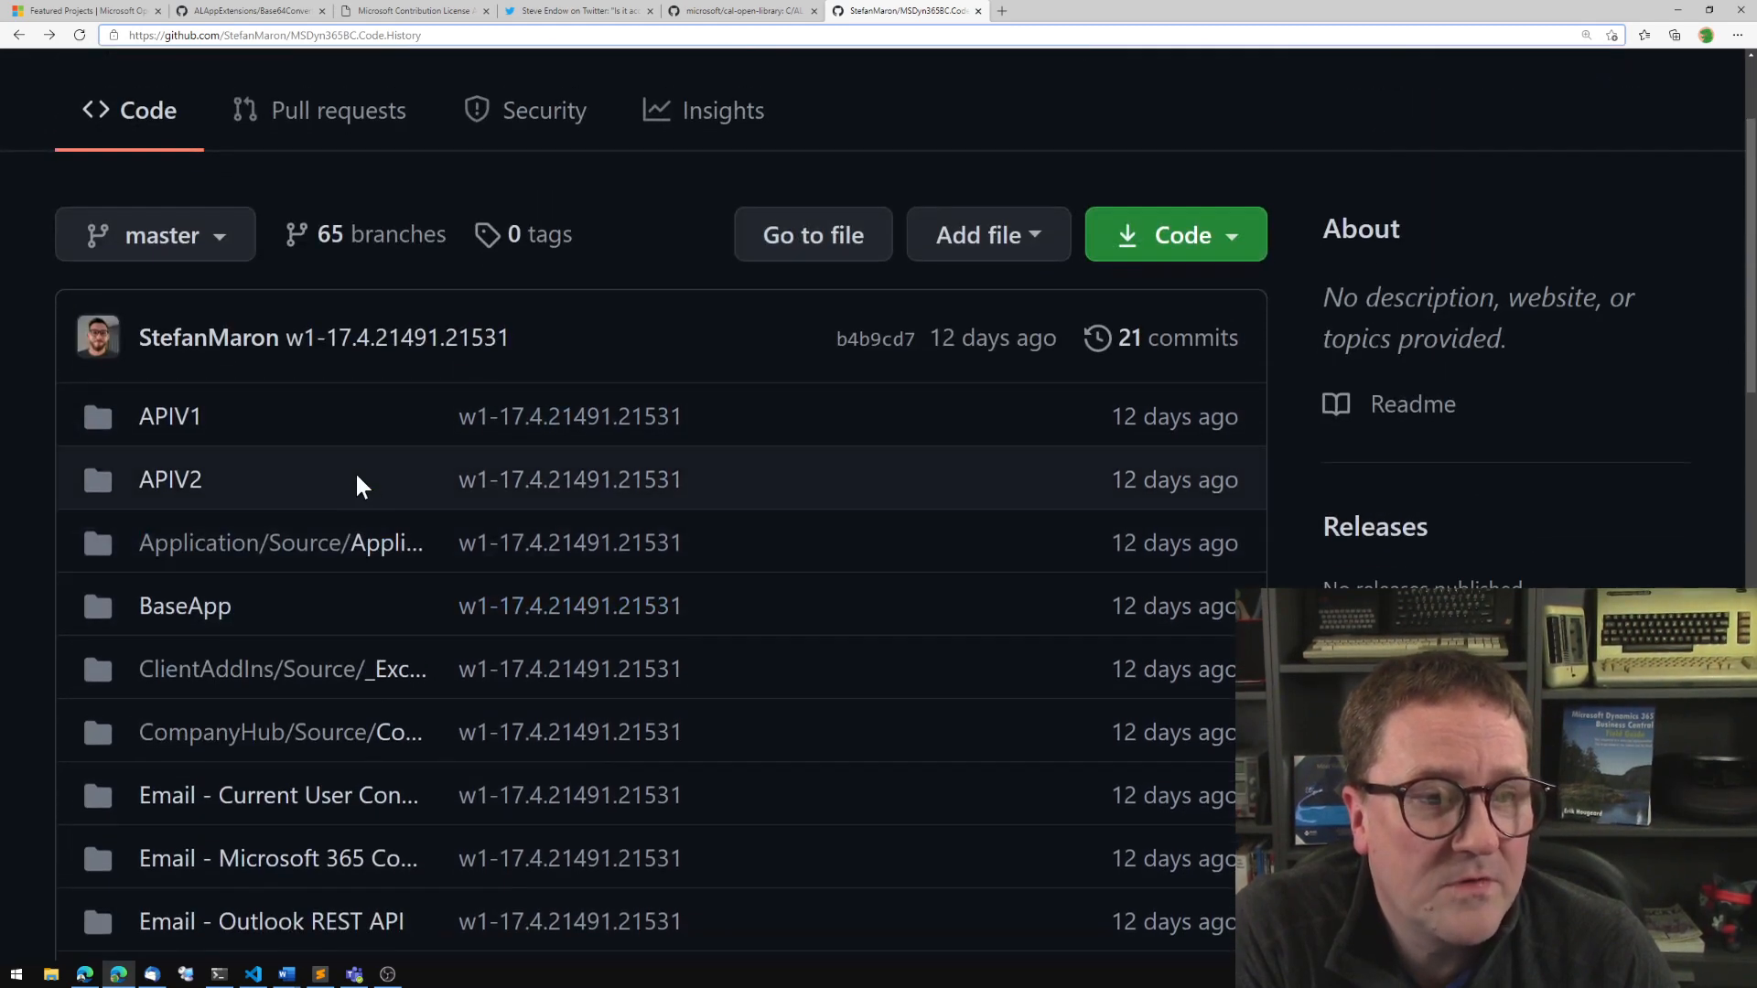
scroll("down", 3)
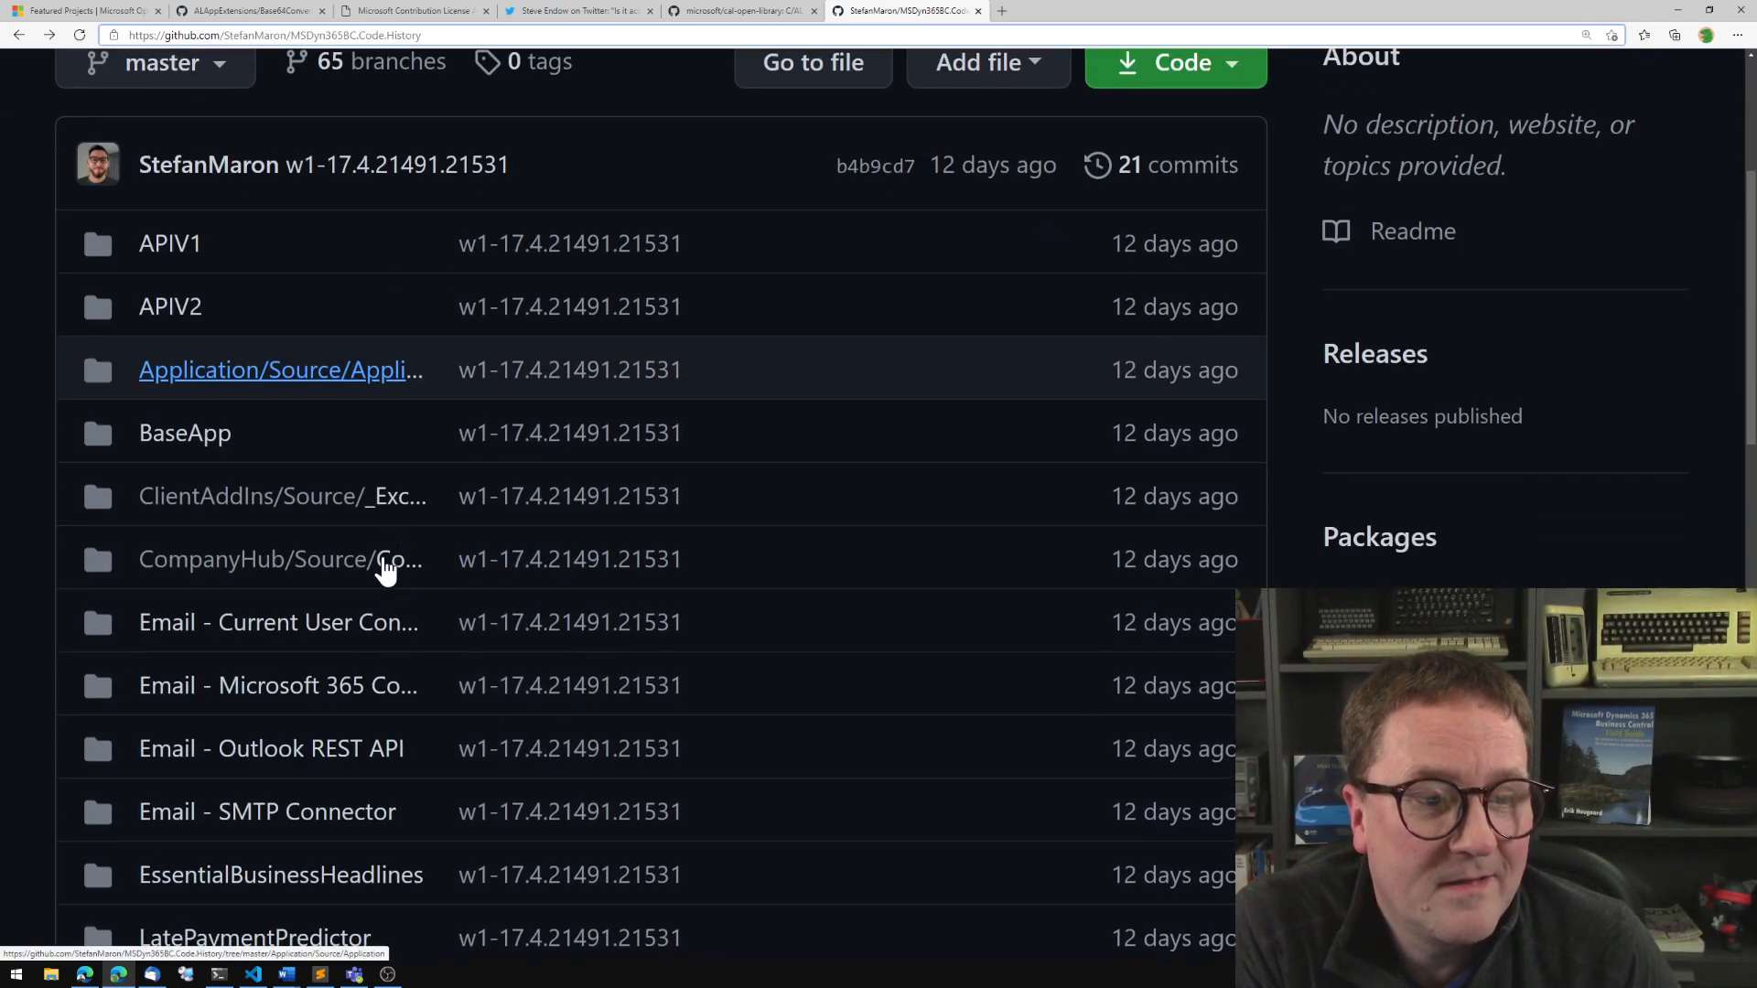
left_click(183, 432)
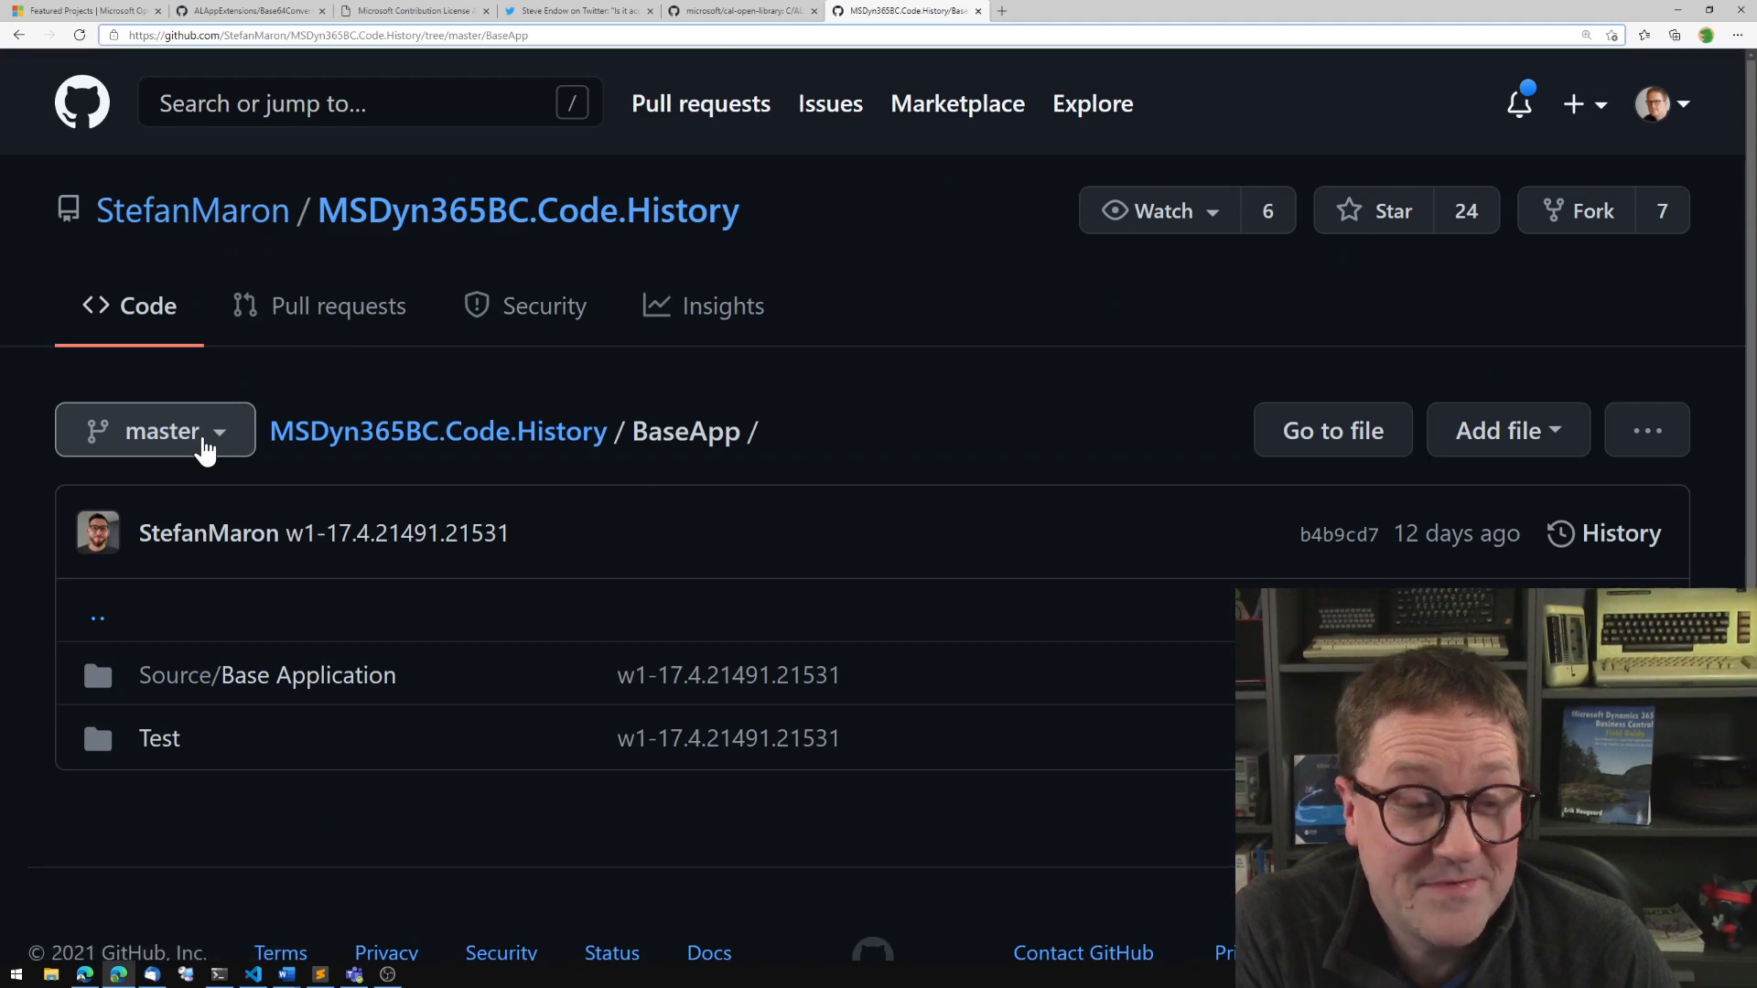
Open APIRoutes.Page.al (page 5462 'API Routes') from the Source/Base Application folder.
left_click(267, 676)
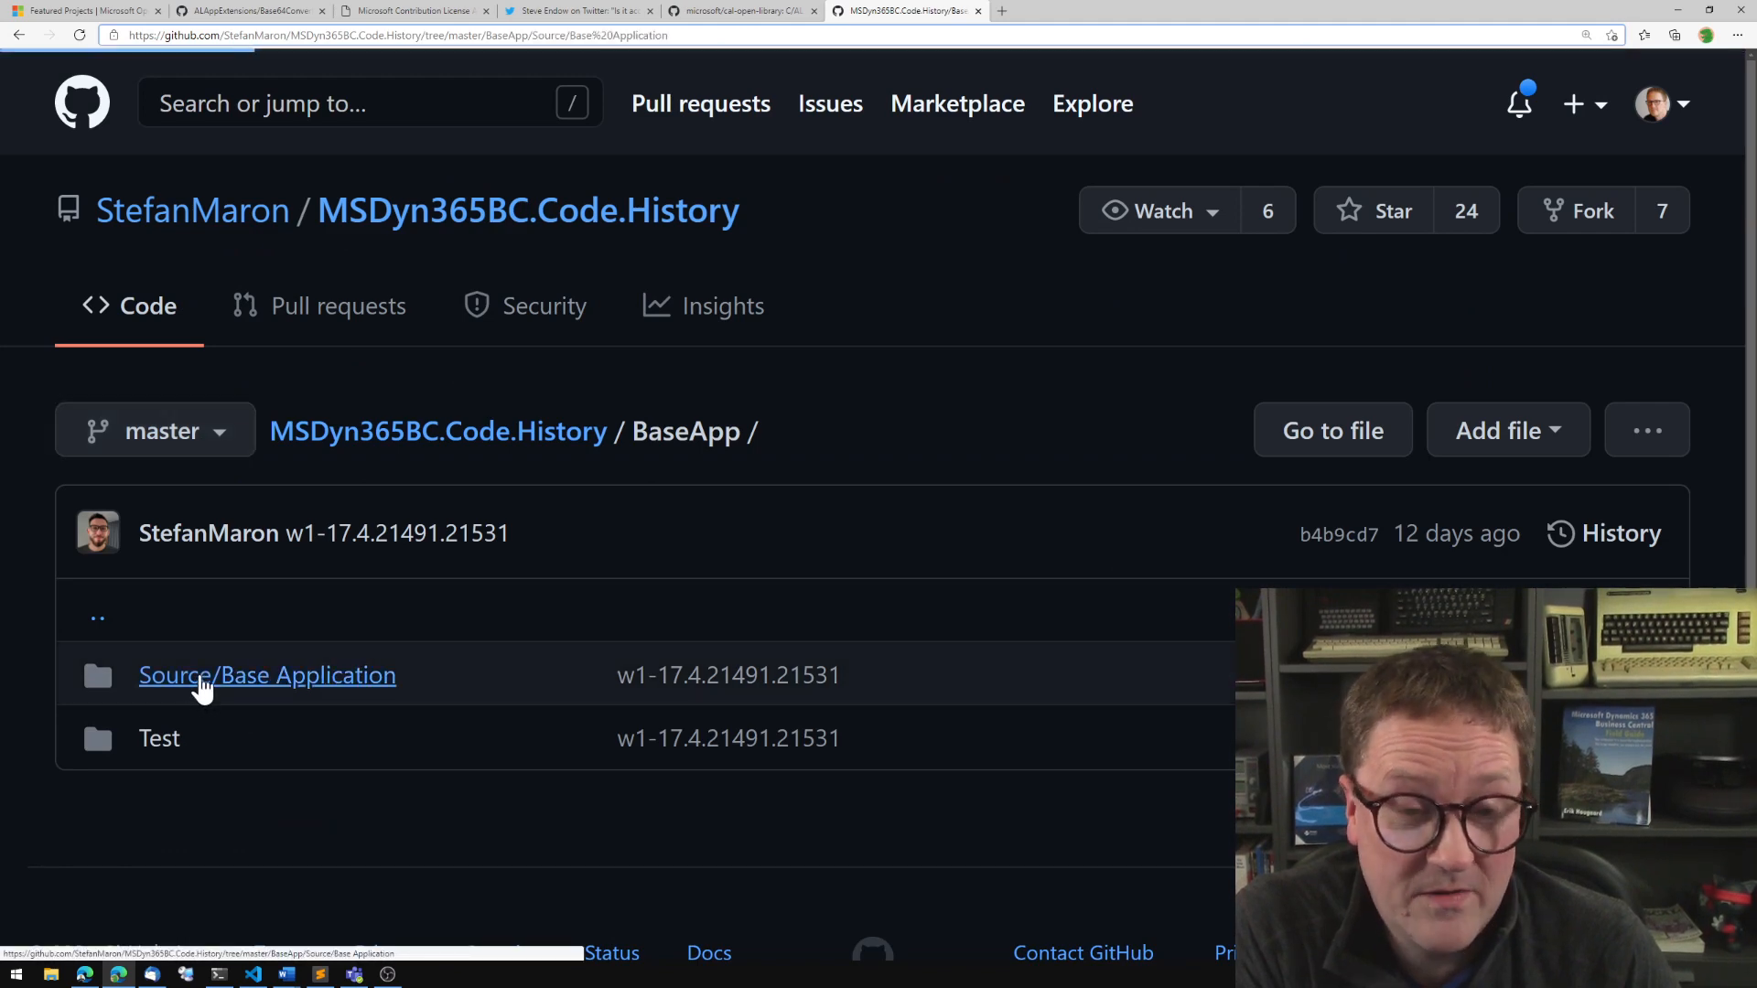
left_click(267, 675)
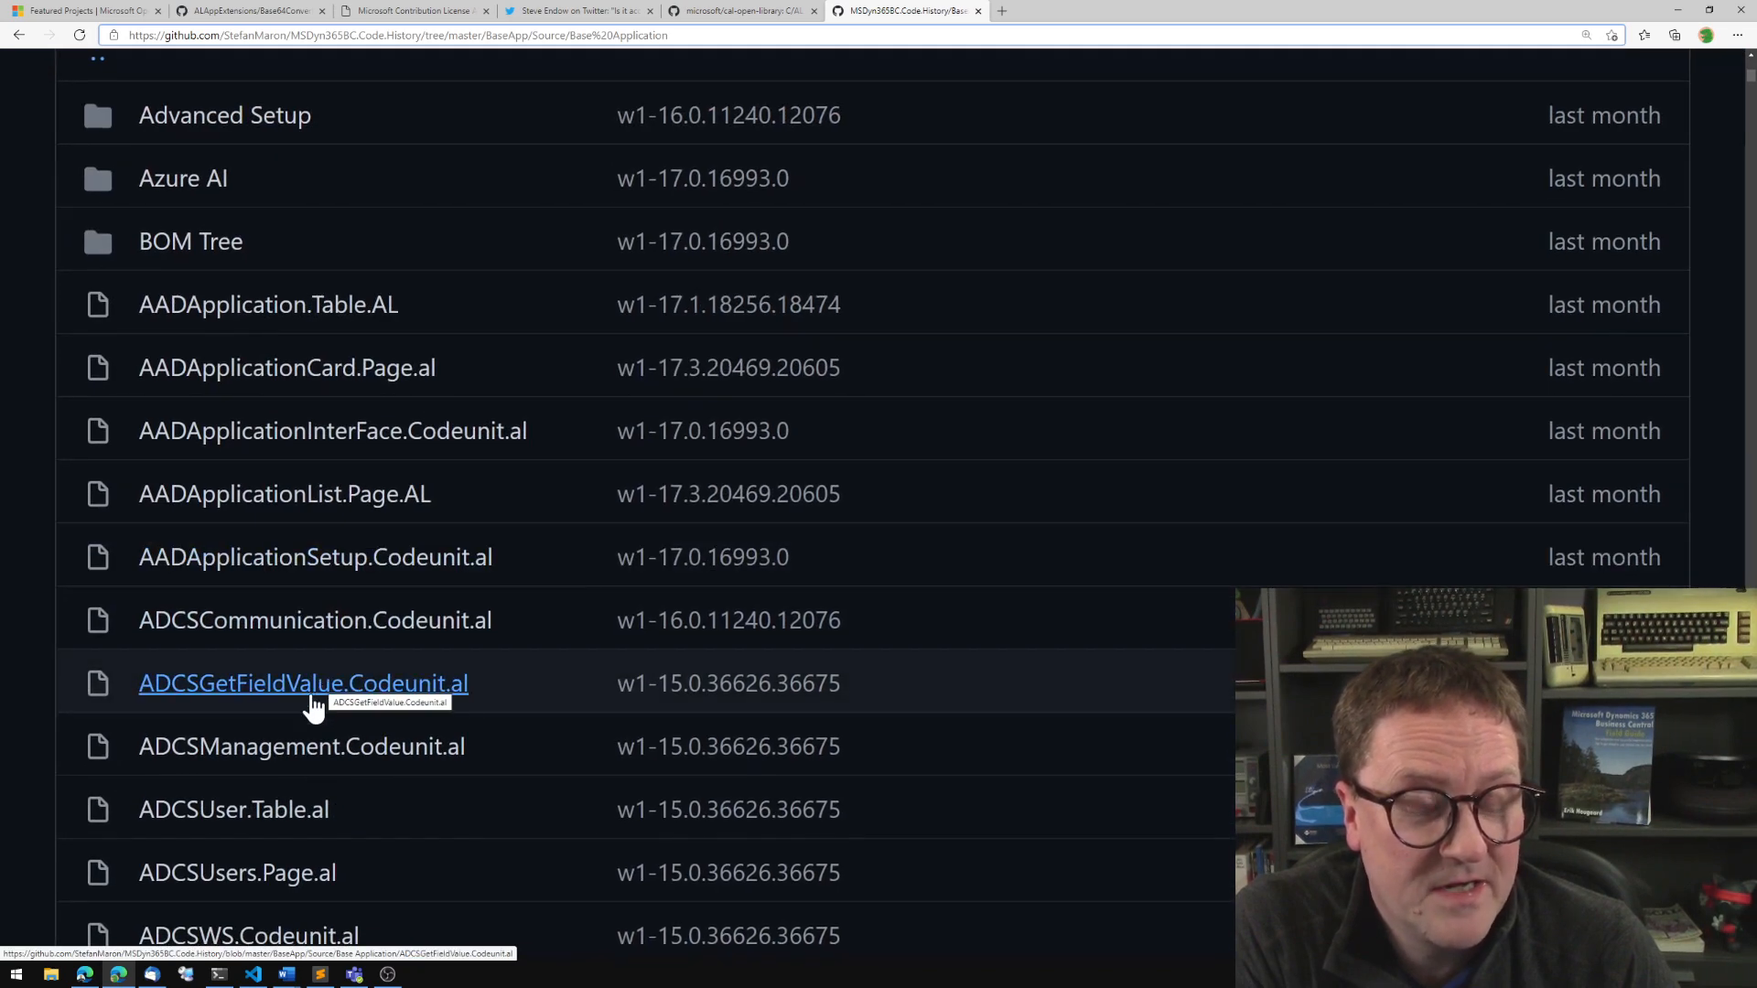
left_click(302, 682)
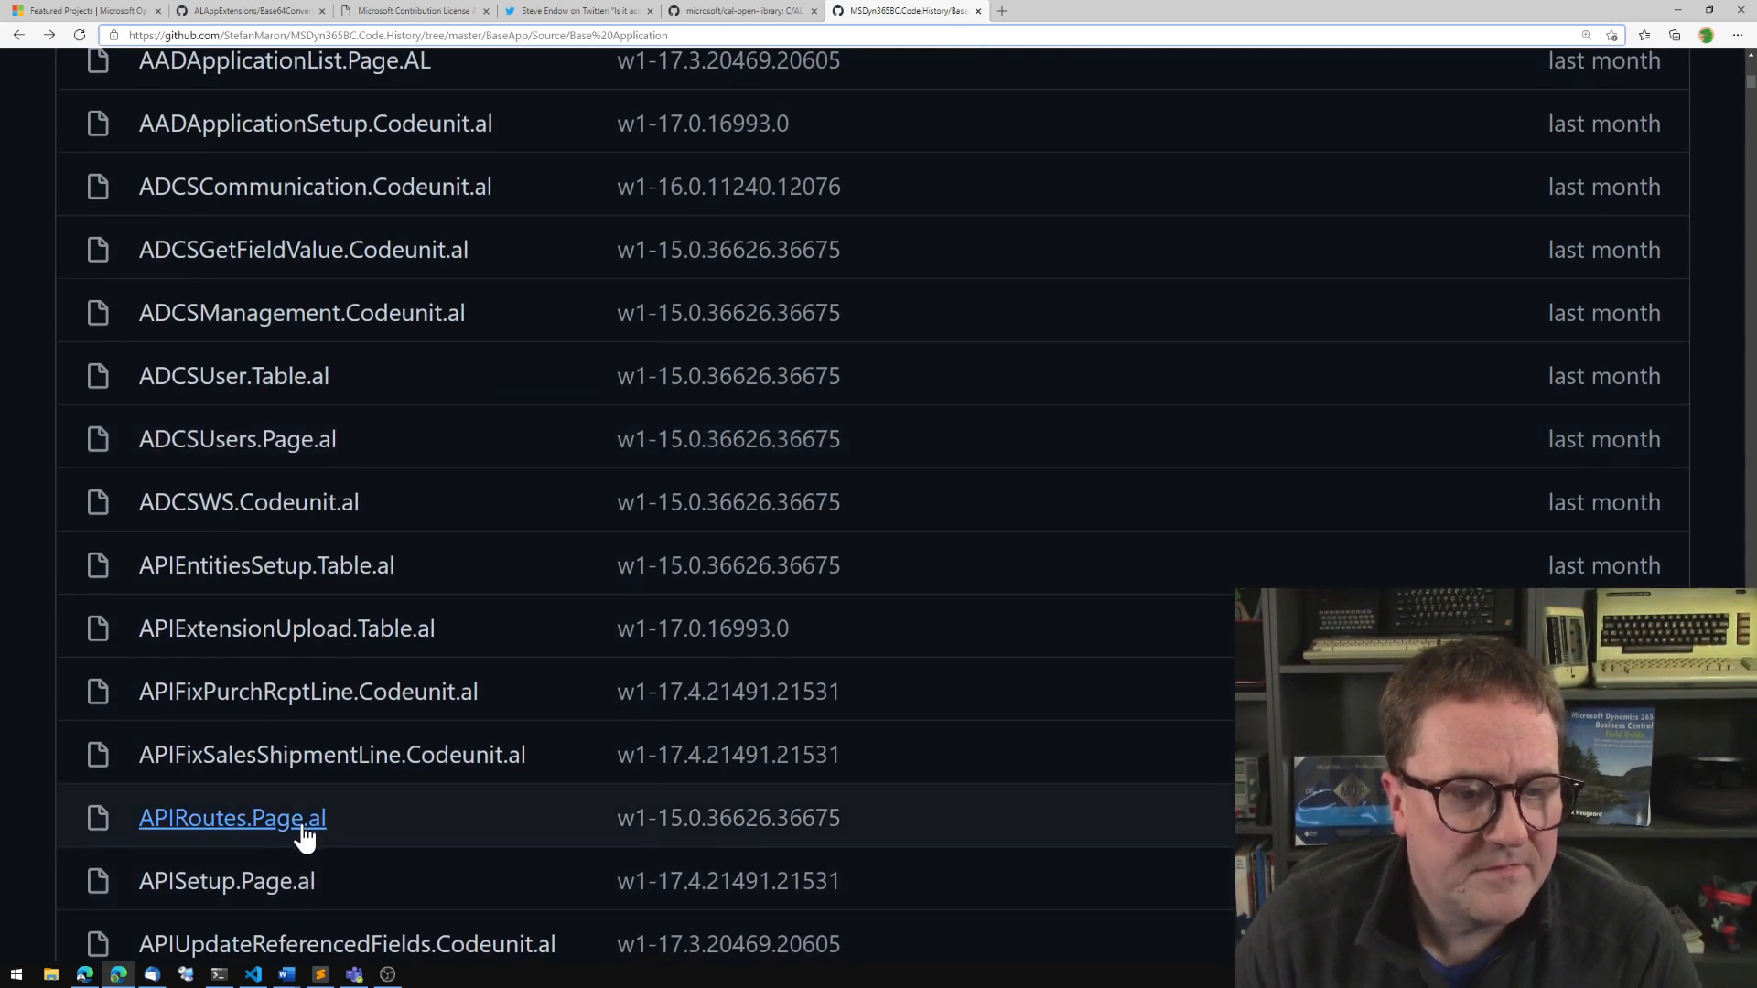
left_click(231, 818)
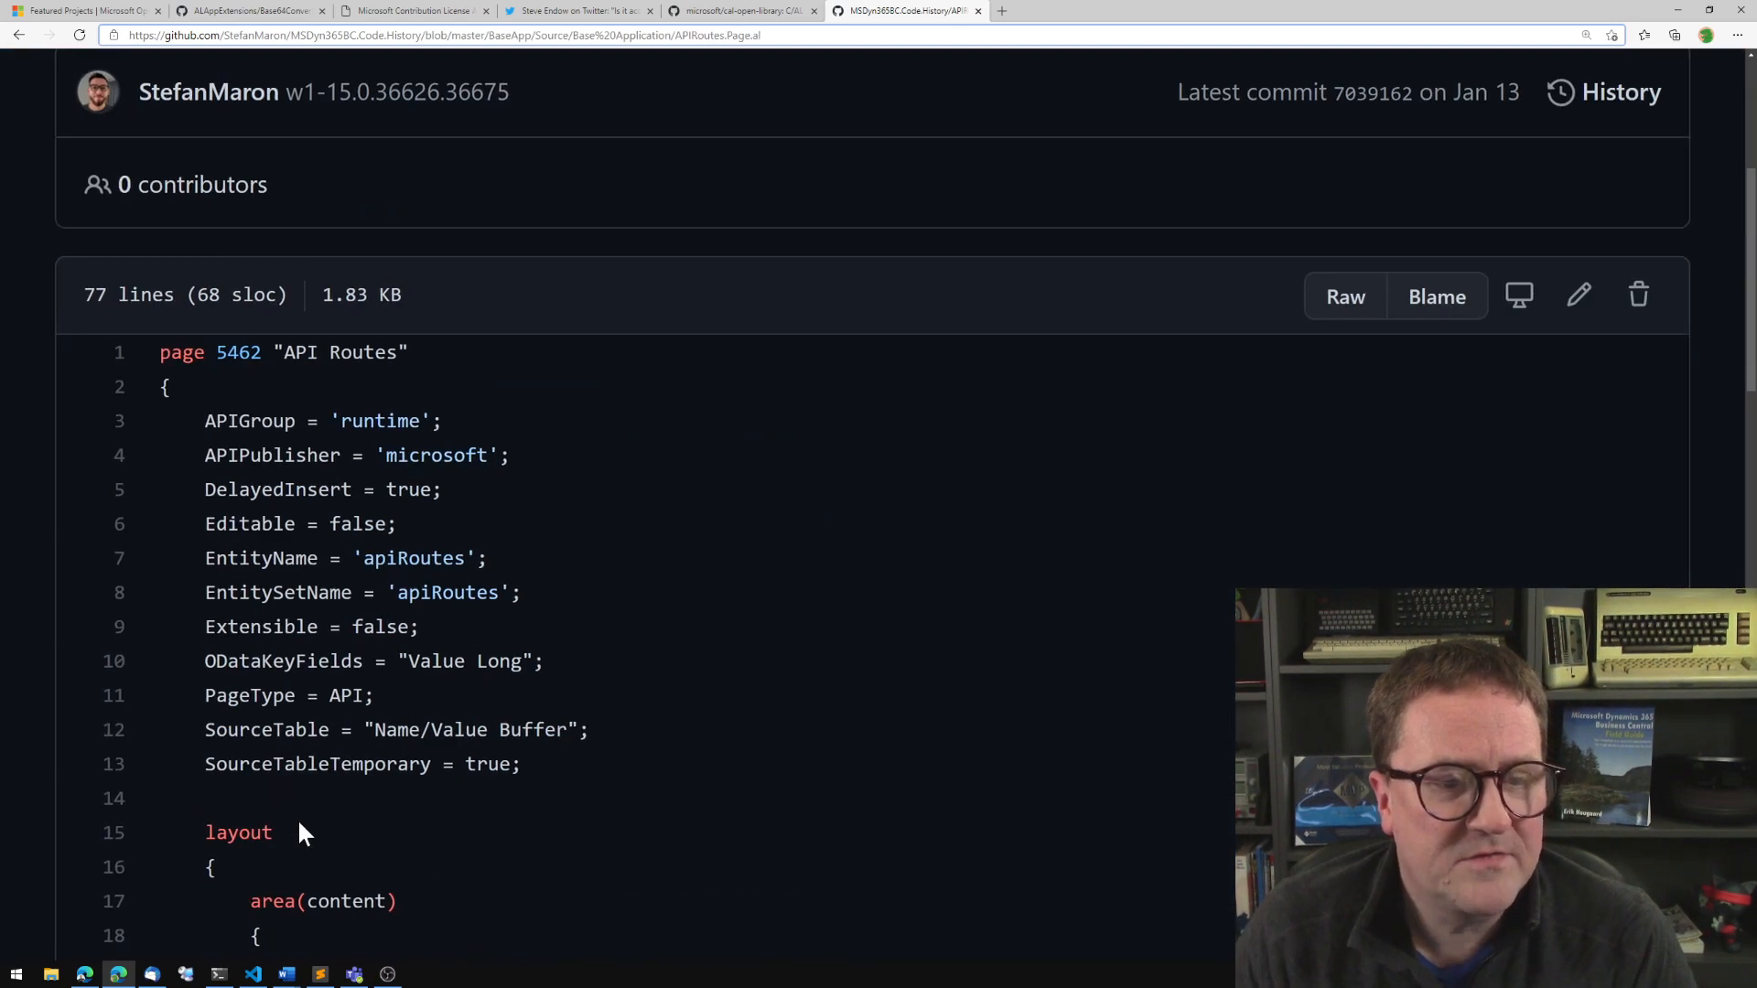
Scroll the Base Application folder listing down to the AccSched files.
scroll("down", 3)
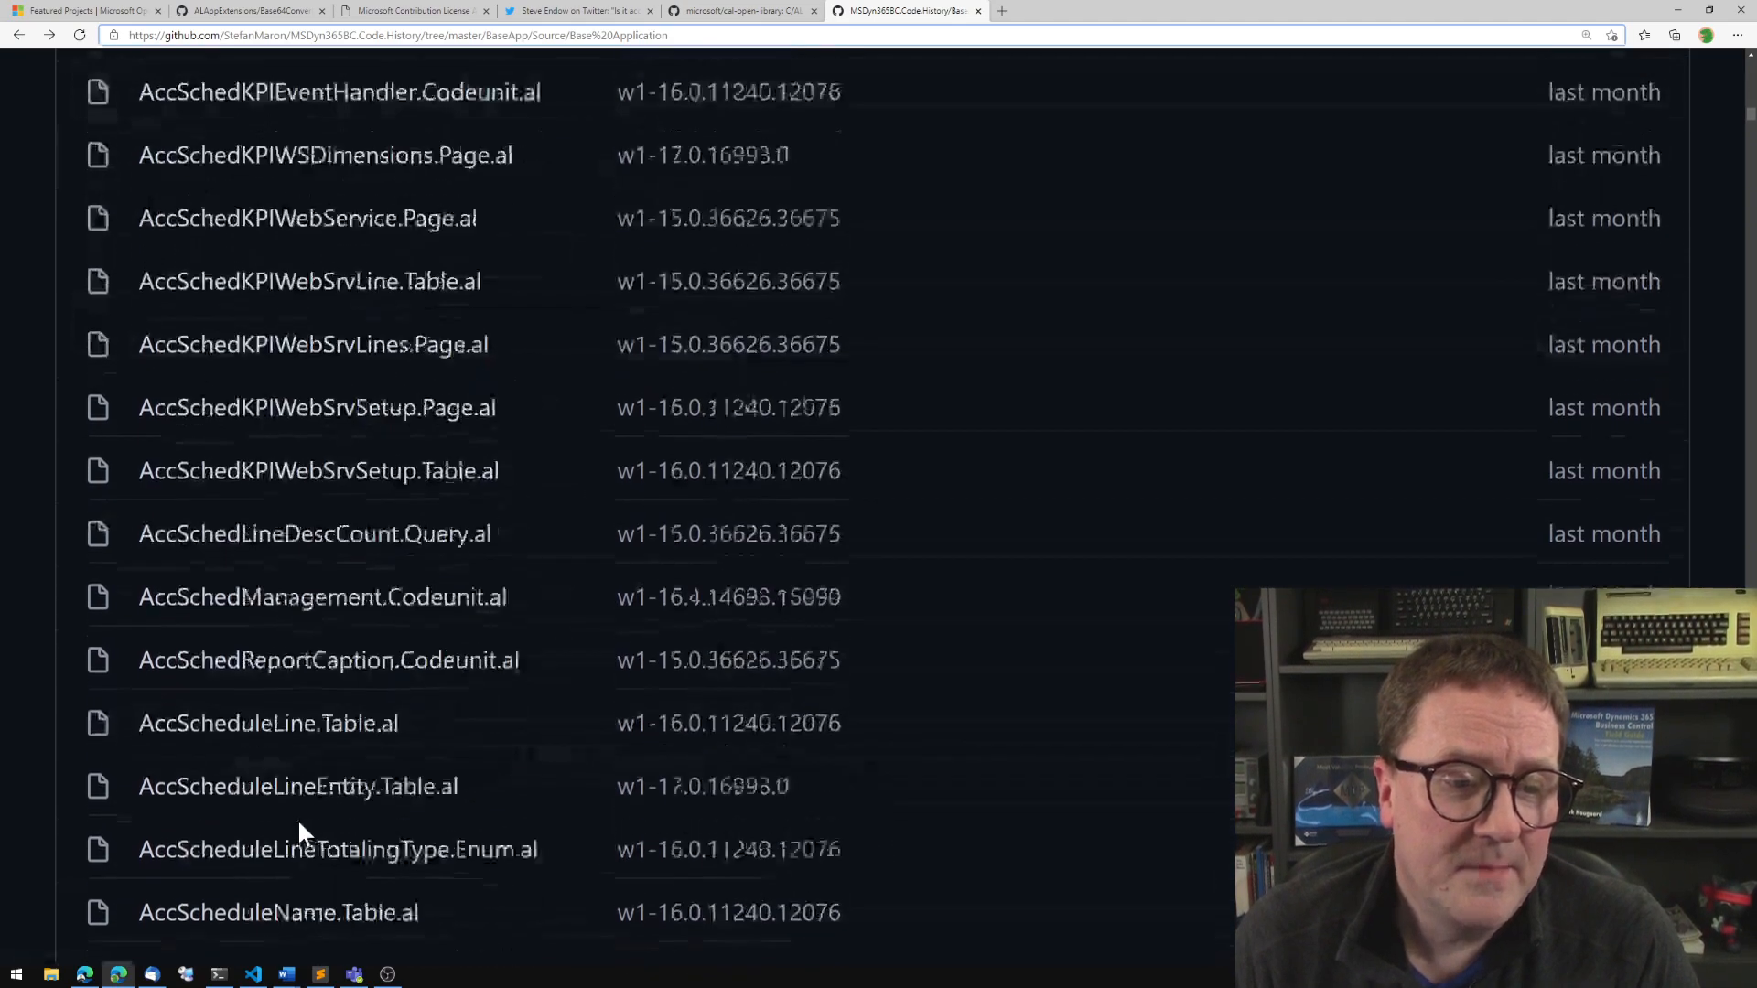
Scroll the repository root to the folder list with APIV1, BaseApp and Email connectors.
scroll("down", 3)
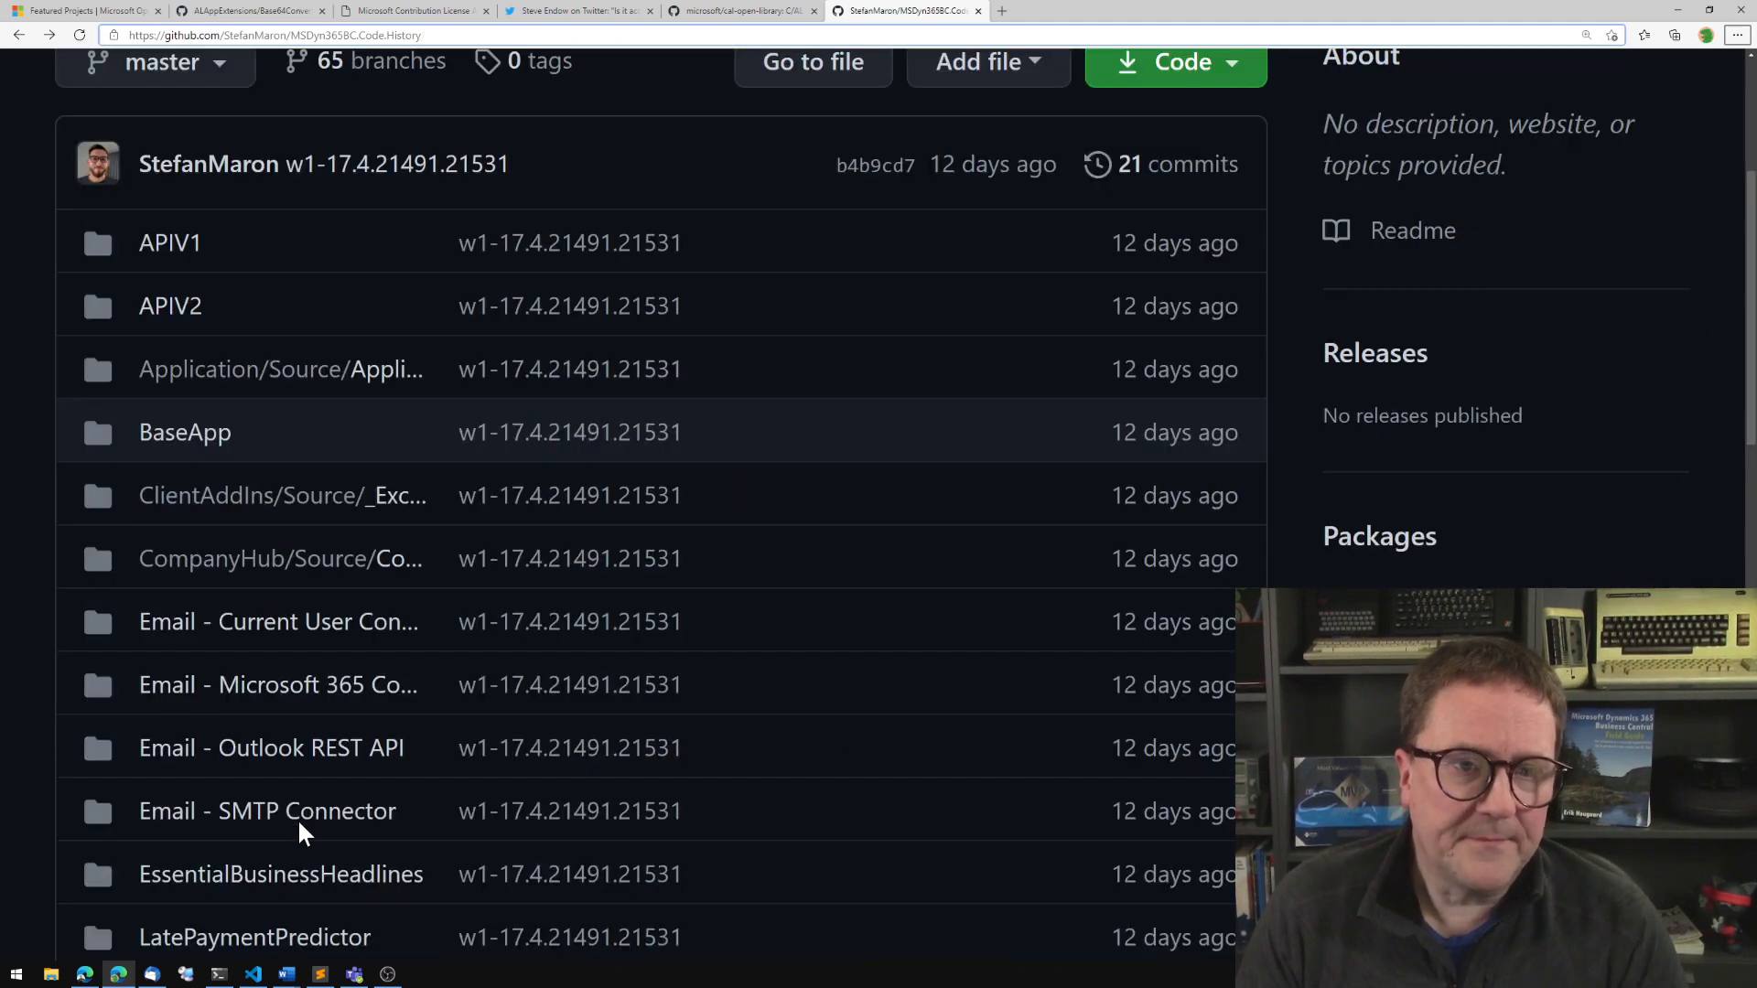
mouse_move(570, 622)
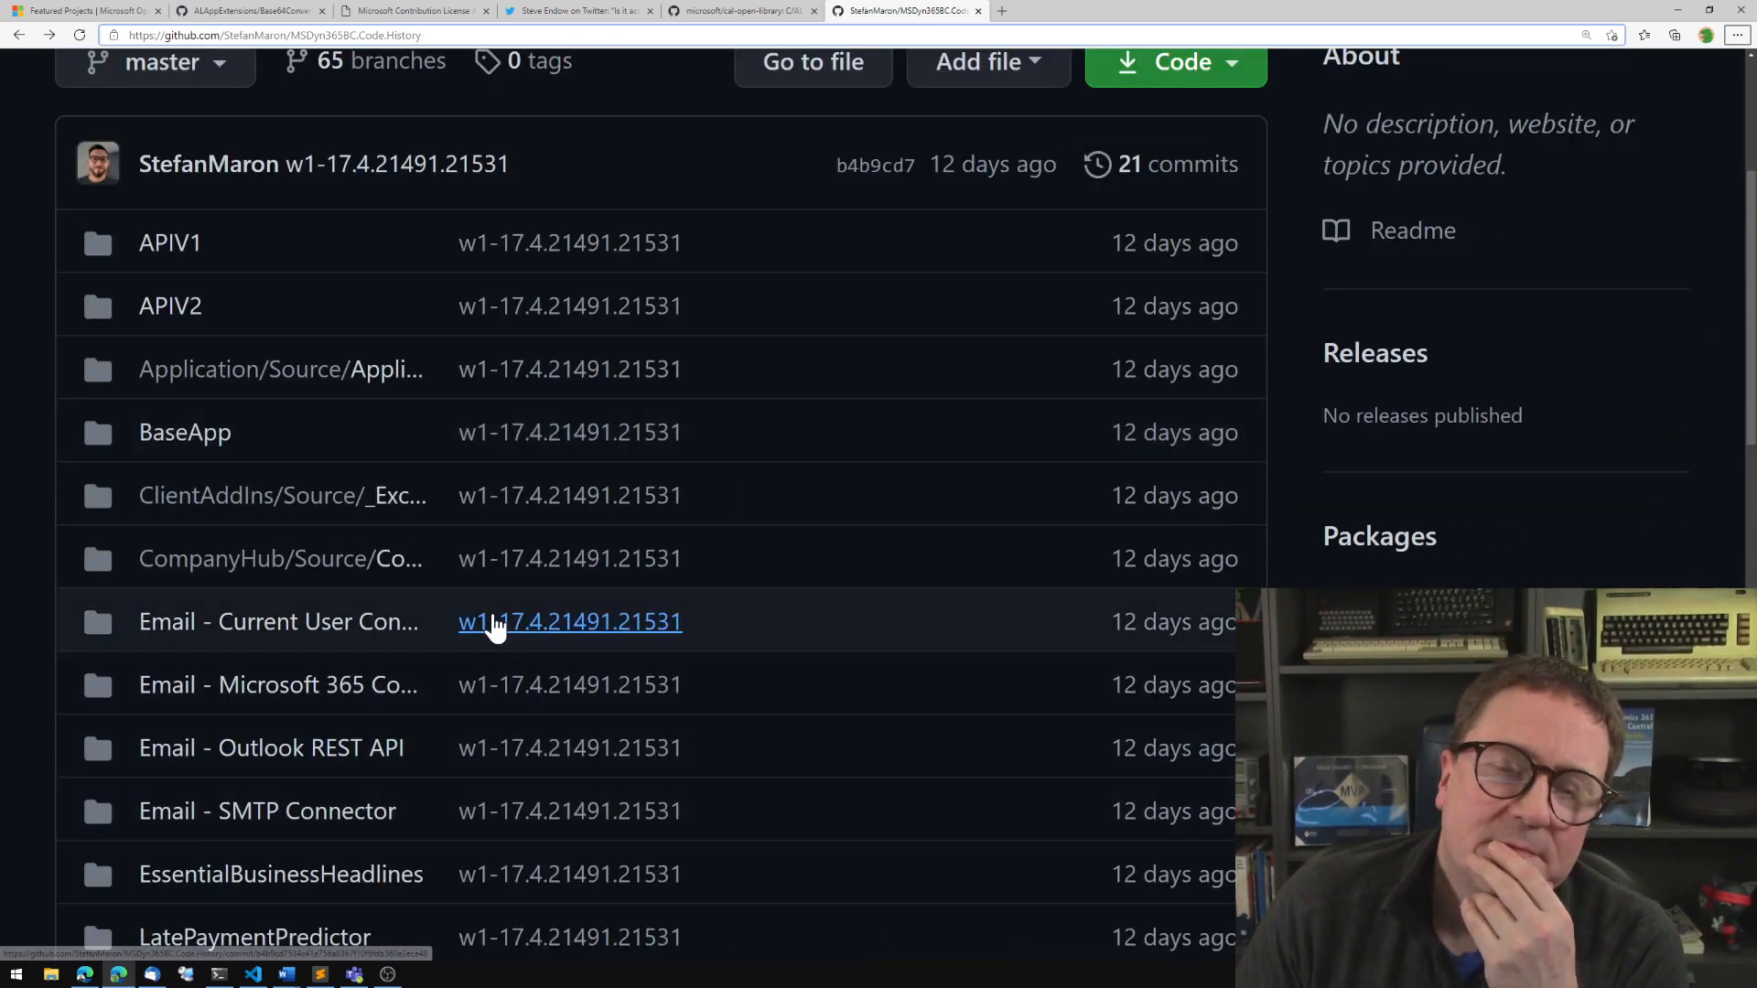